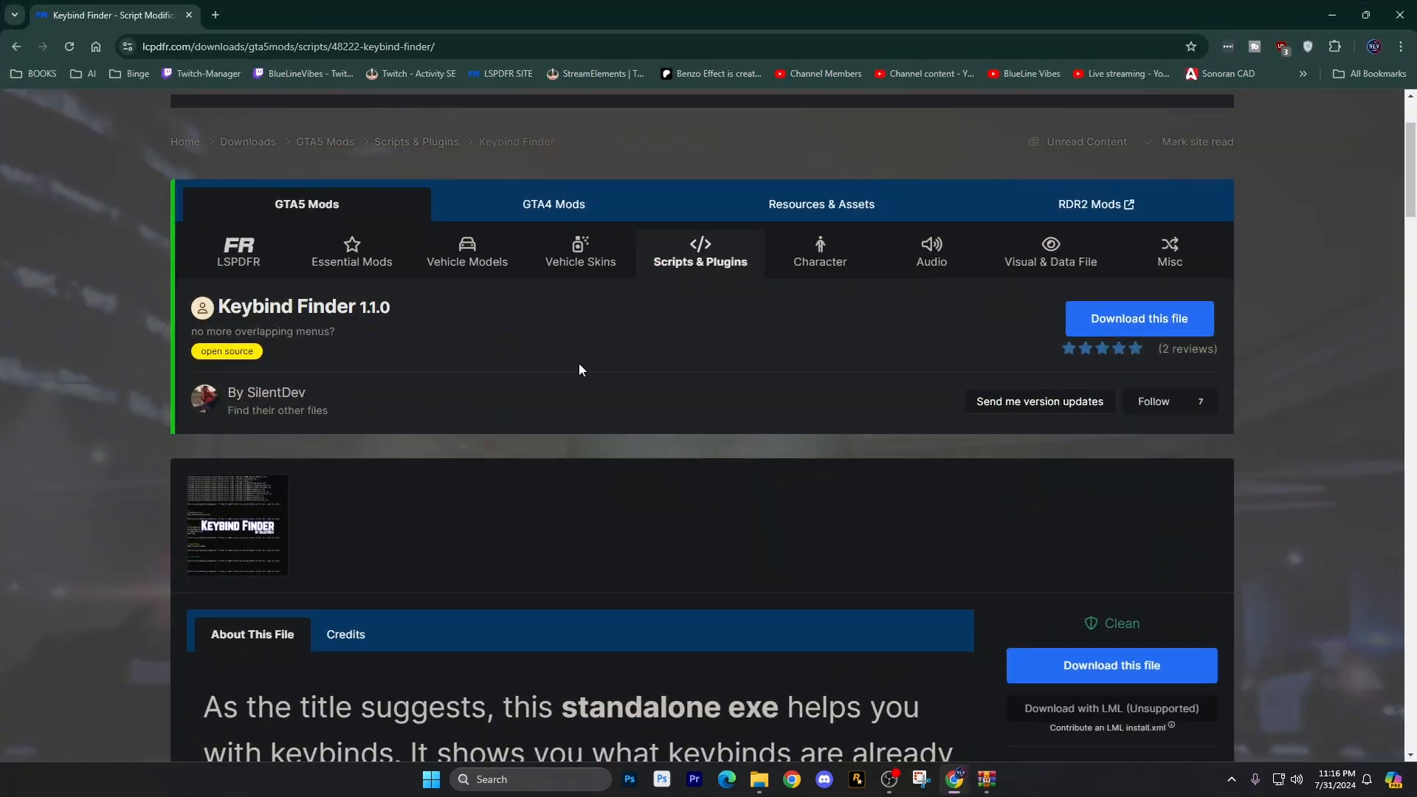
mouse_move(581, 398)
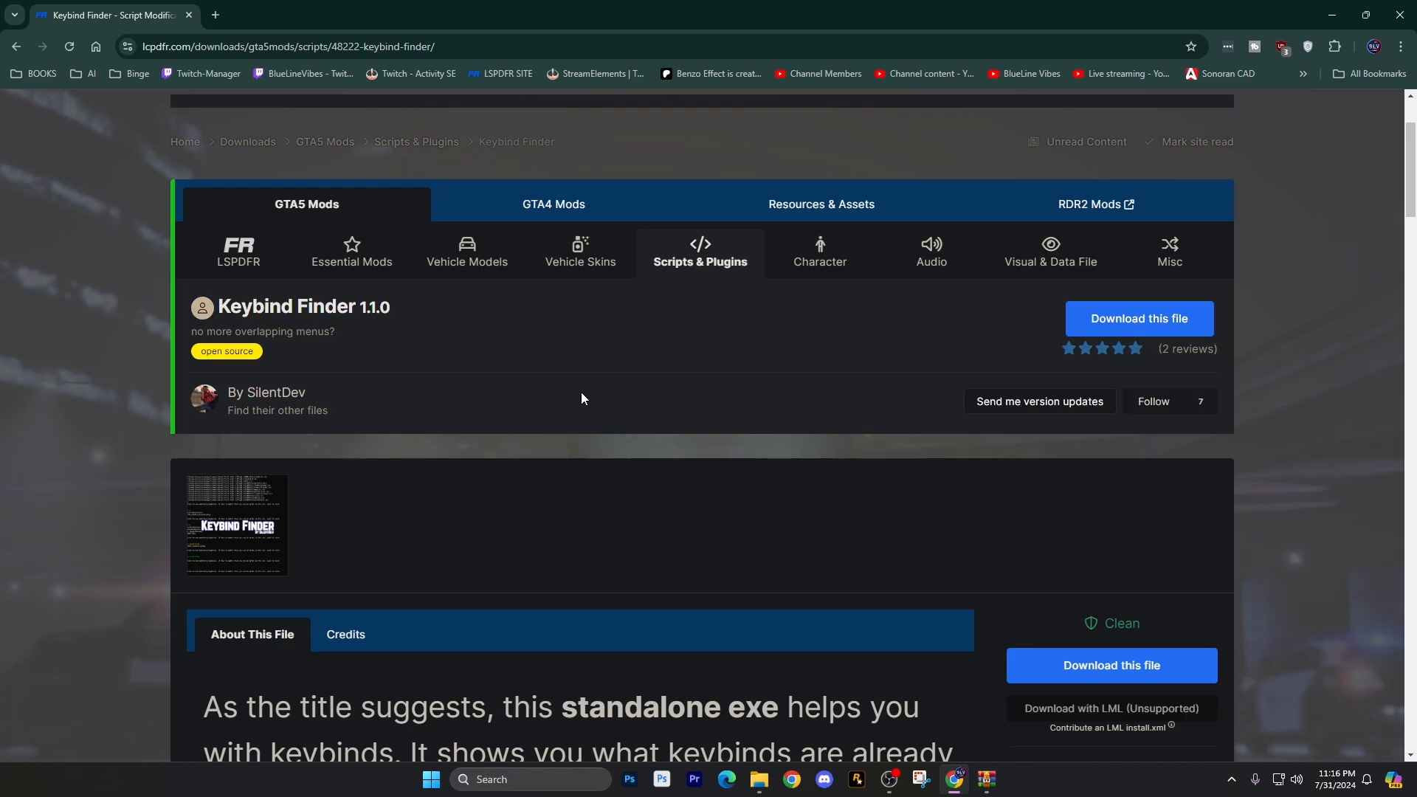
mouse_move(476, 449)
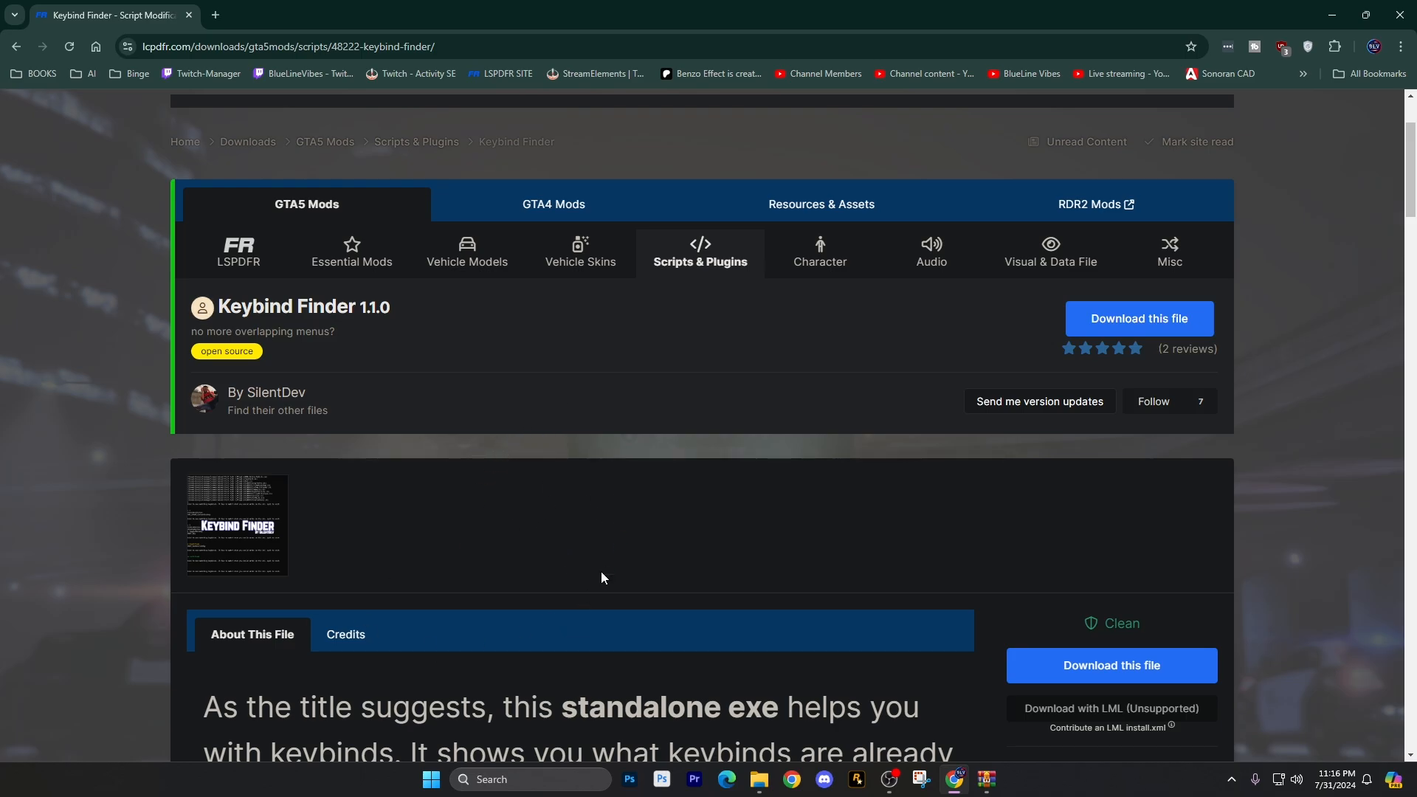
mouse_move(496, 596)
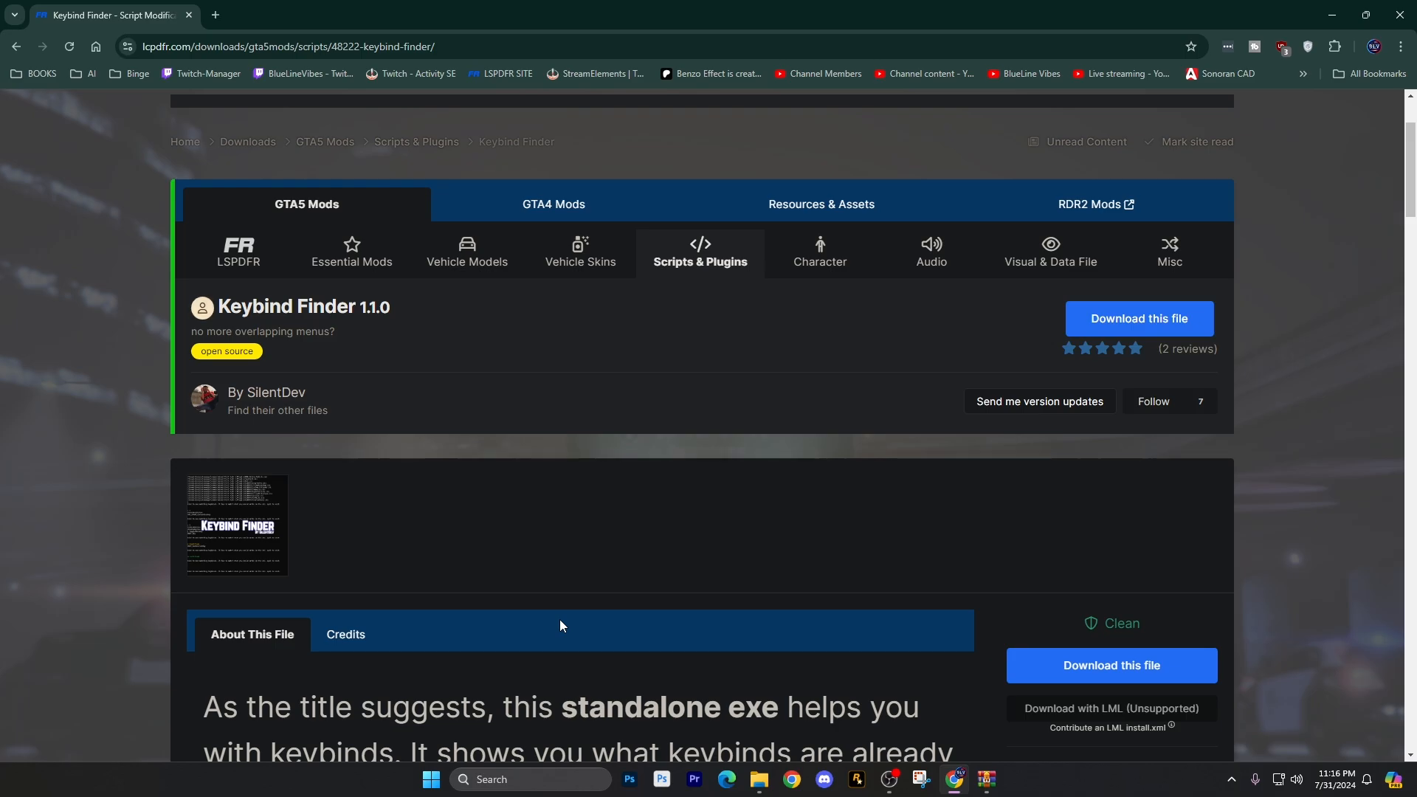
mouse_move(718, 632)
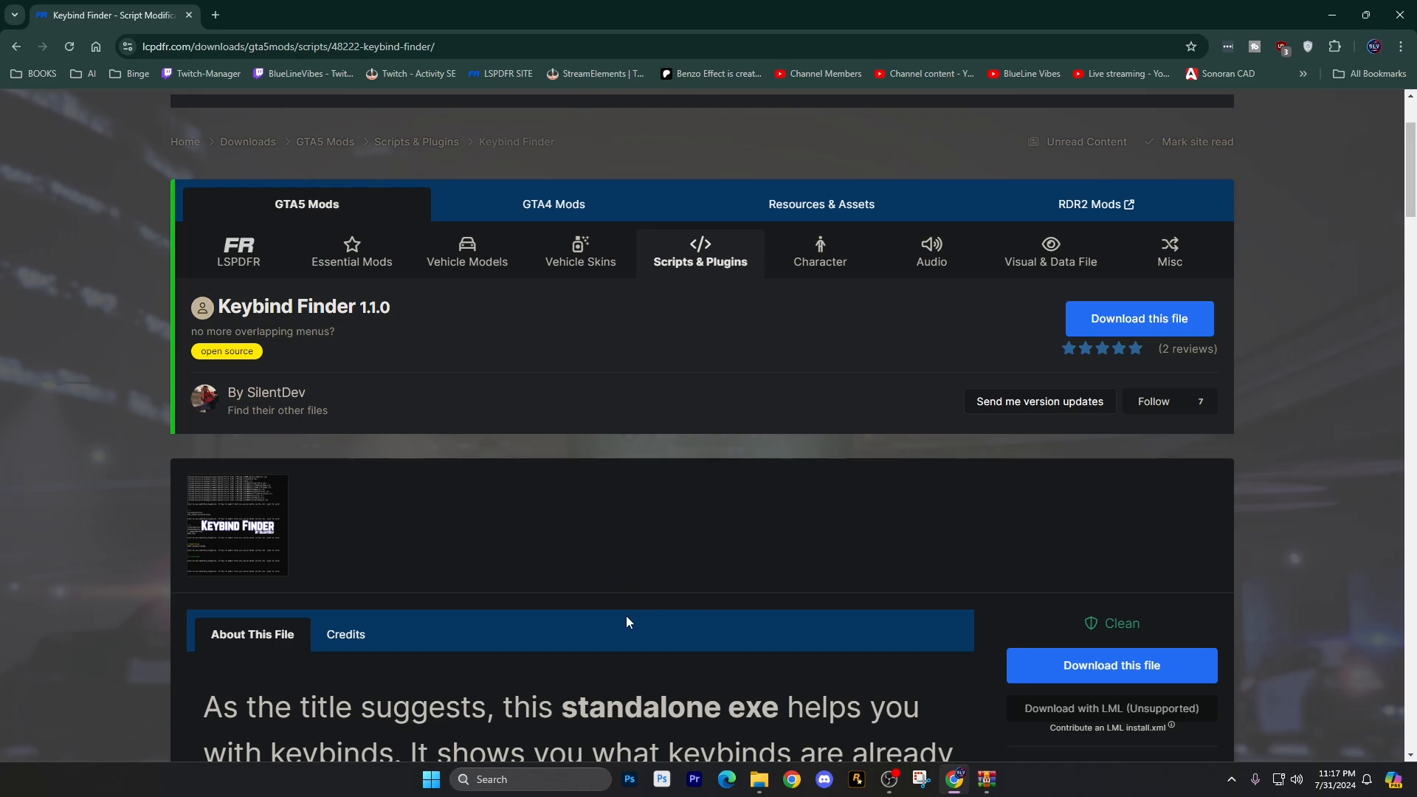
mouse_move(627, 441)
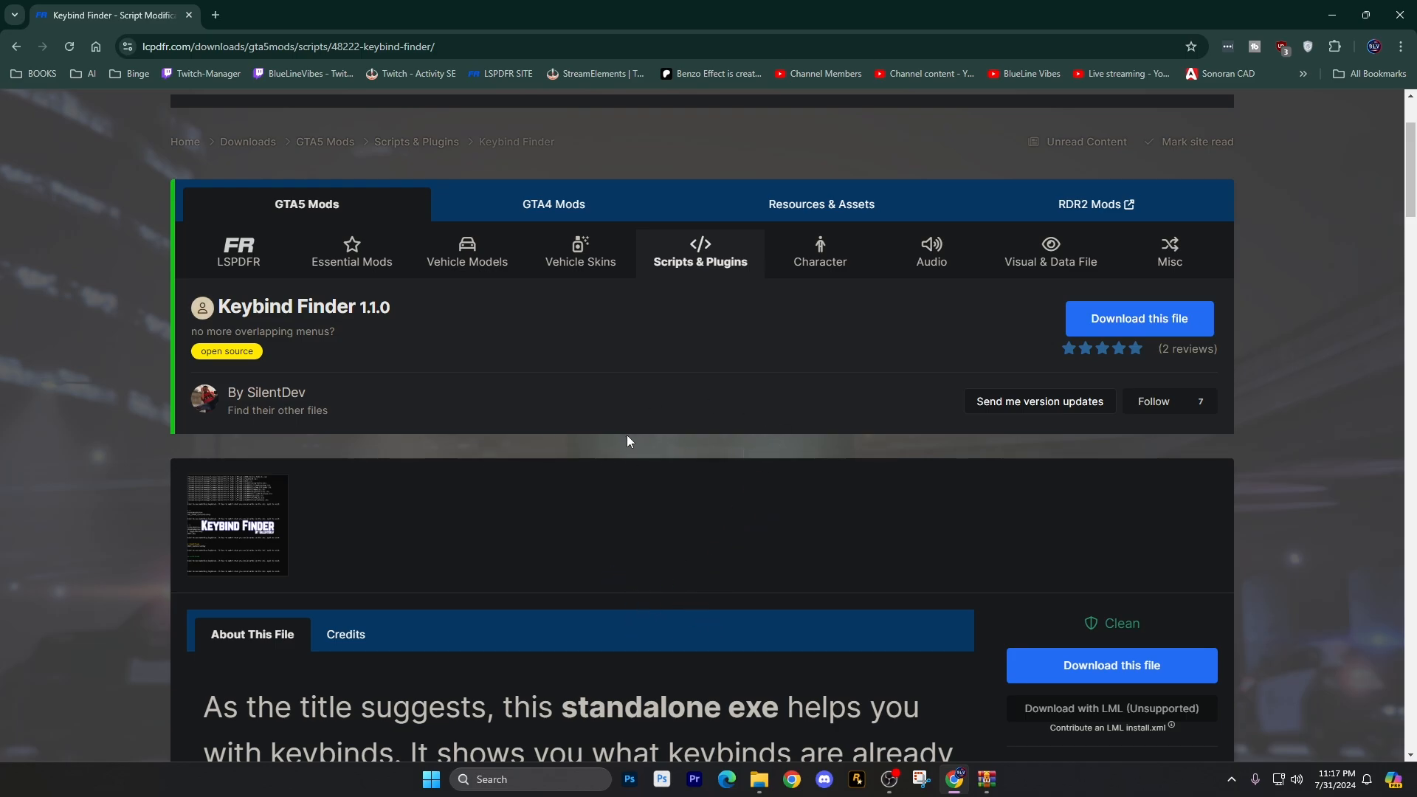
- Select KeybindFinder.exe and KeybindFinder.pdb in the WinRAR archive listing
scroll("down", 3)
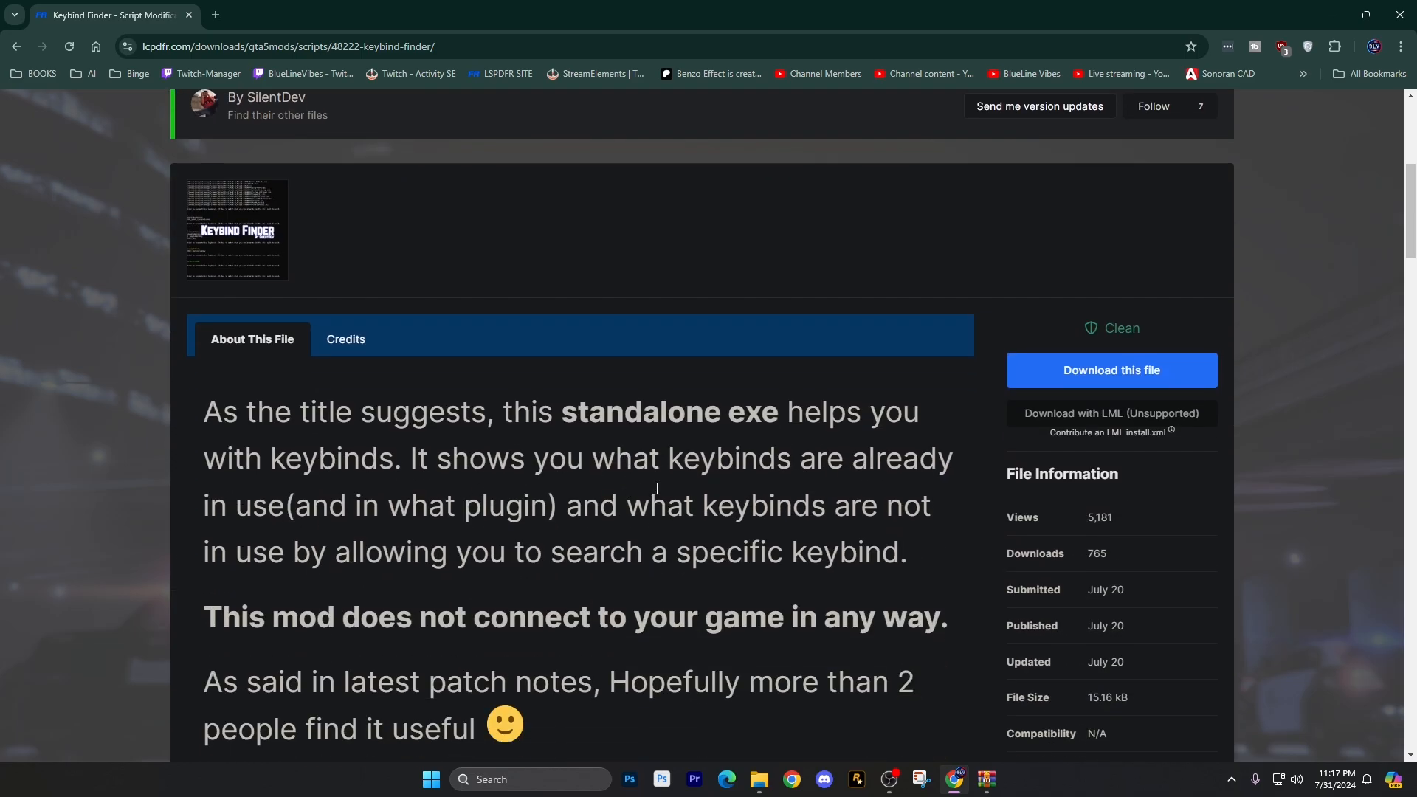
scroll("up", 3)
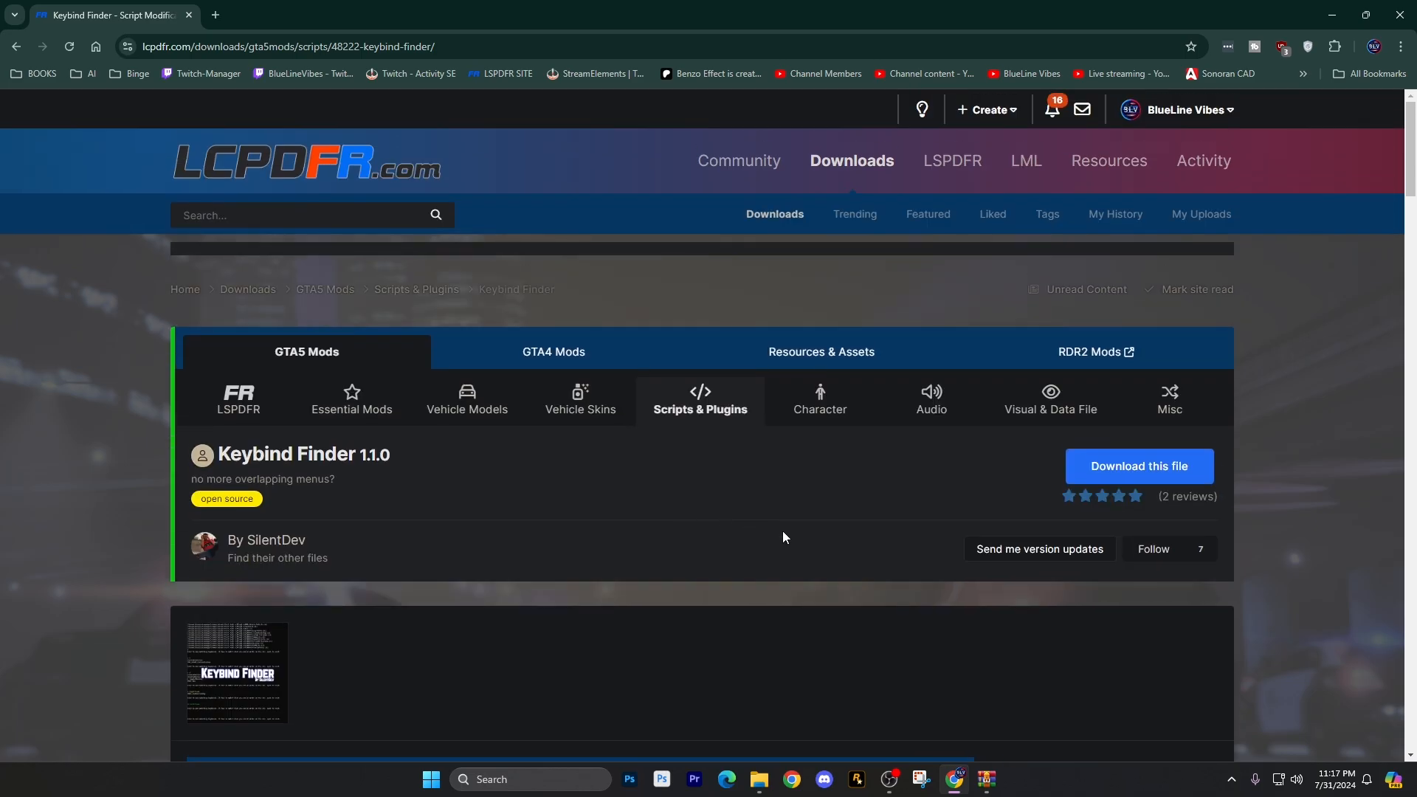
scroll("down", 3)
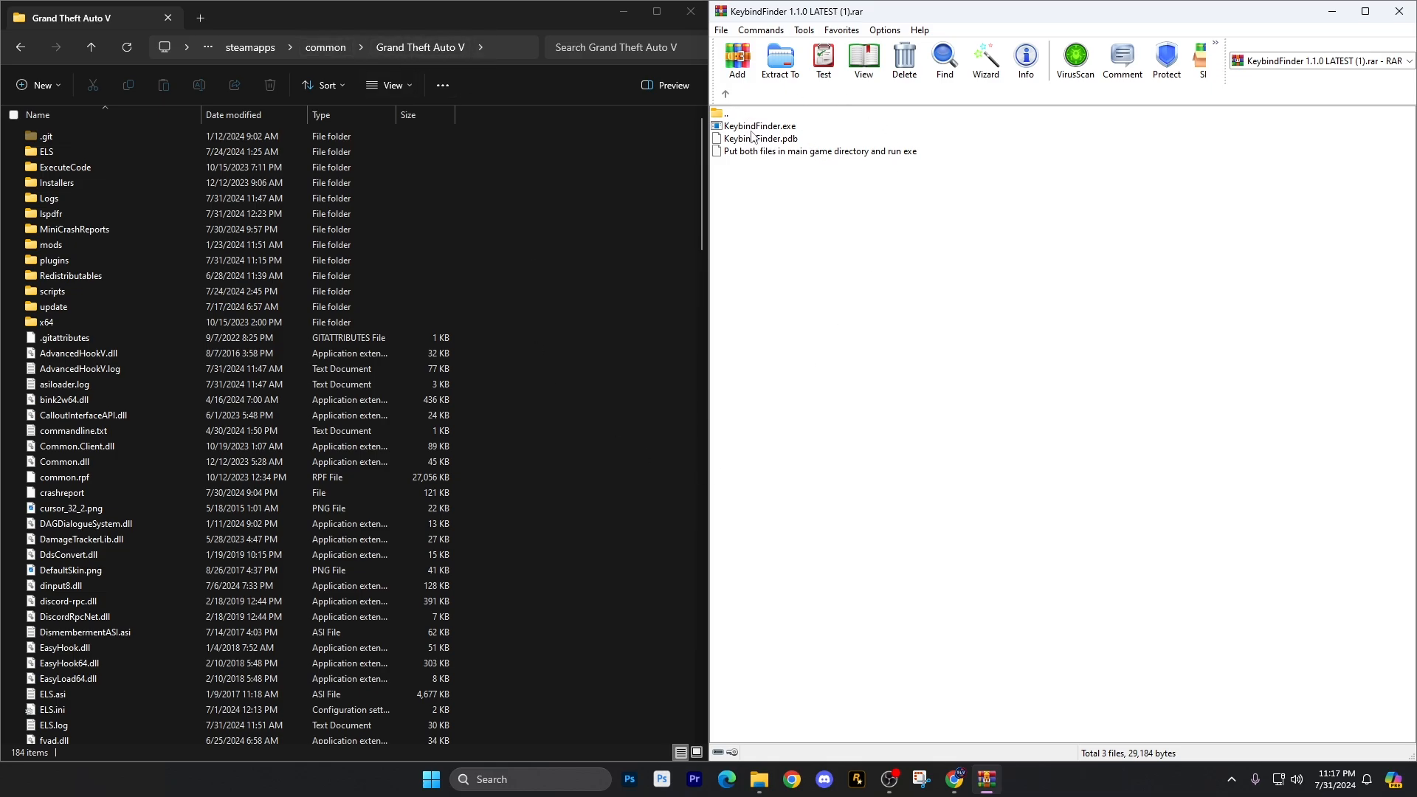
left_click(756, 125)
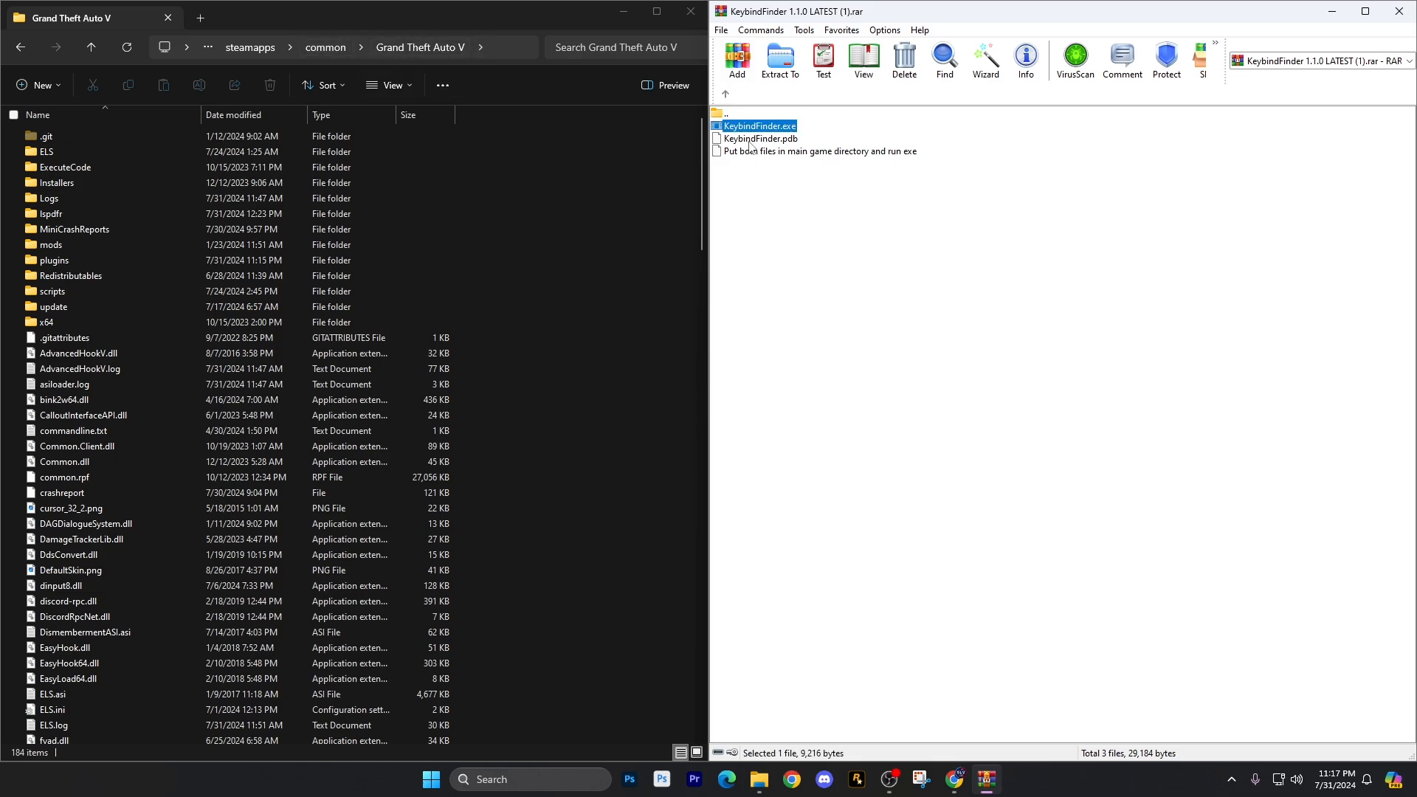
left_click(757, 138)
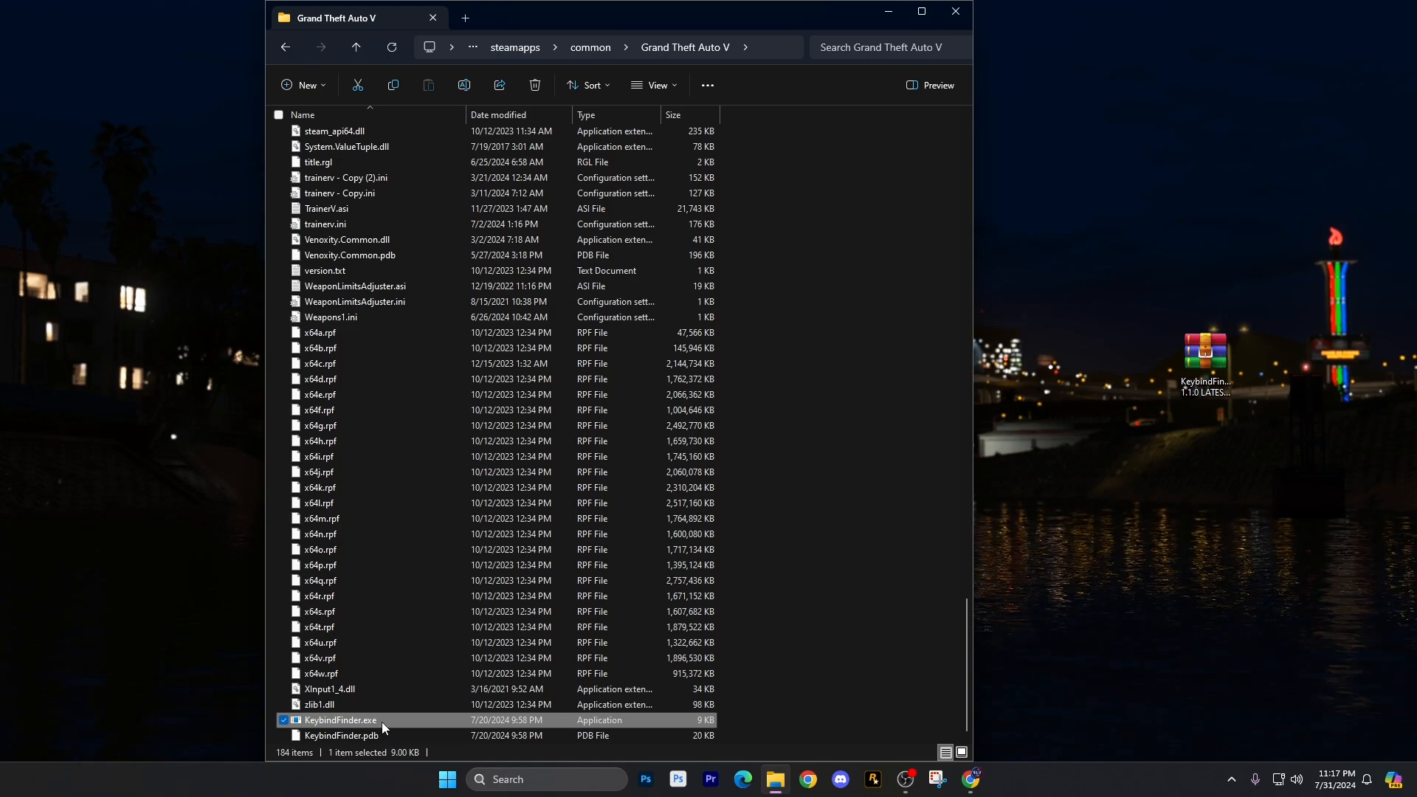
mouse_move(372, 721)
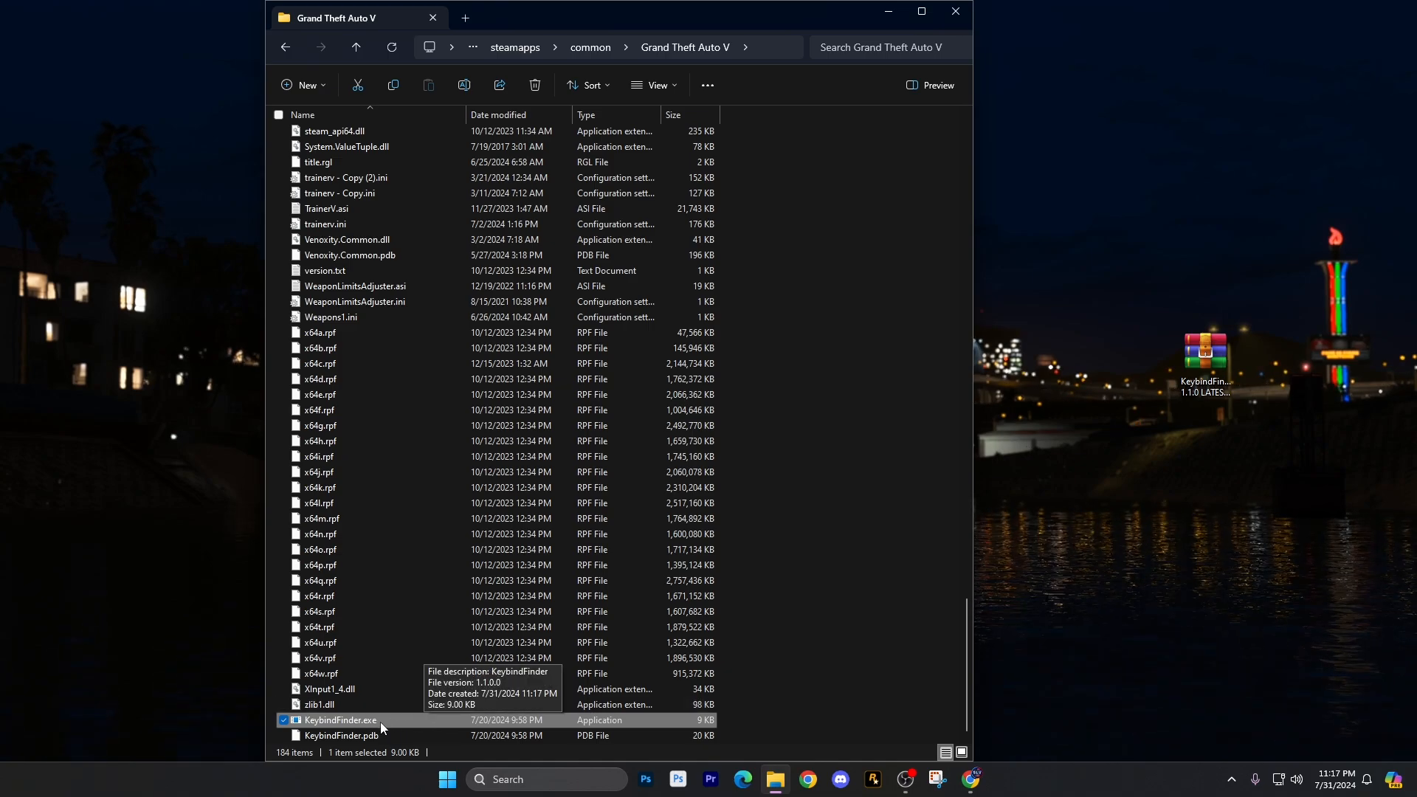
- Launch KeybindFinder.exe, maximize its terminal window, and let the INI scan finish
double_click(339, 720)
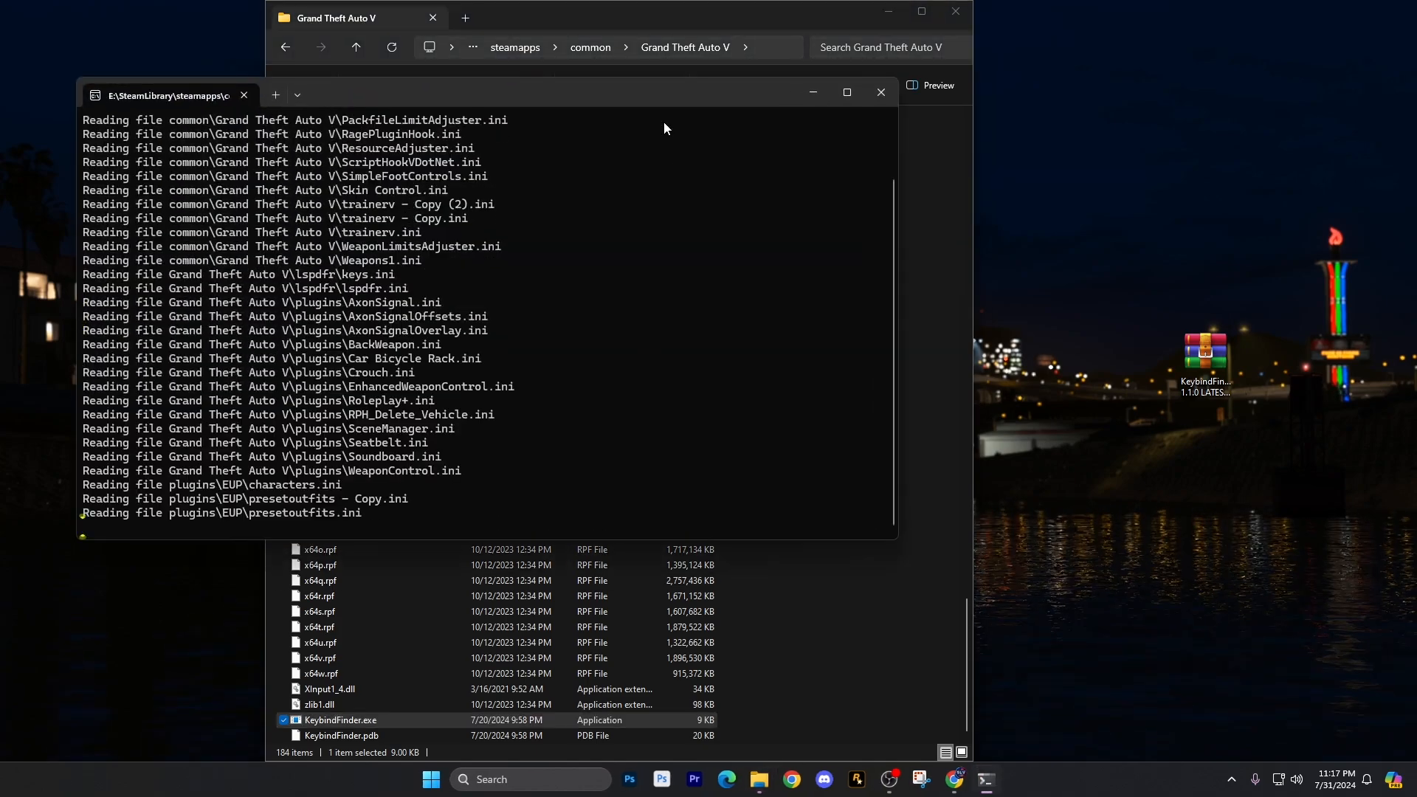
left_click(845, 92)
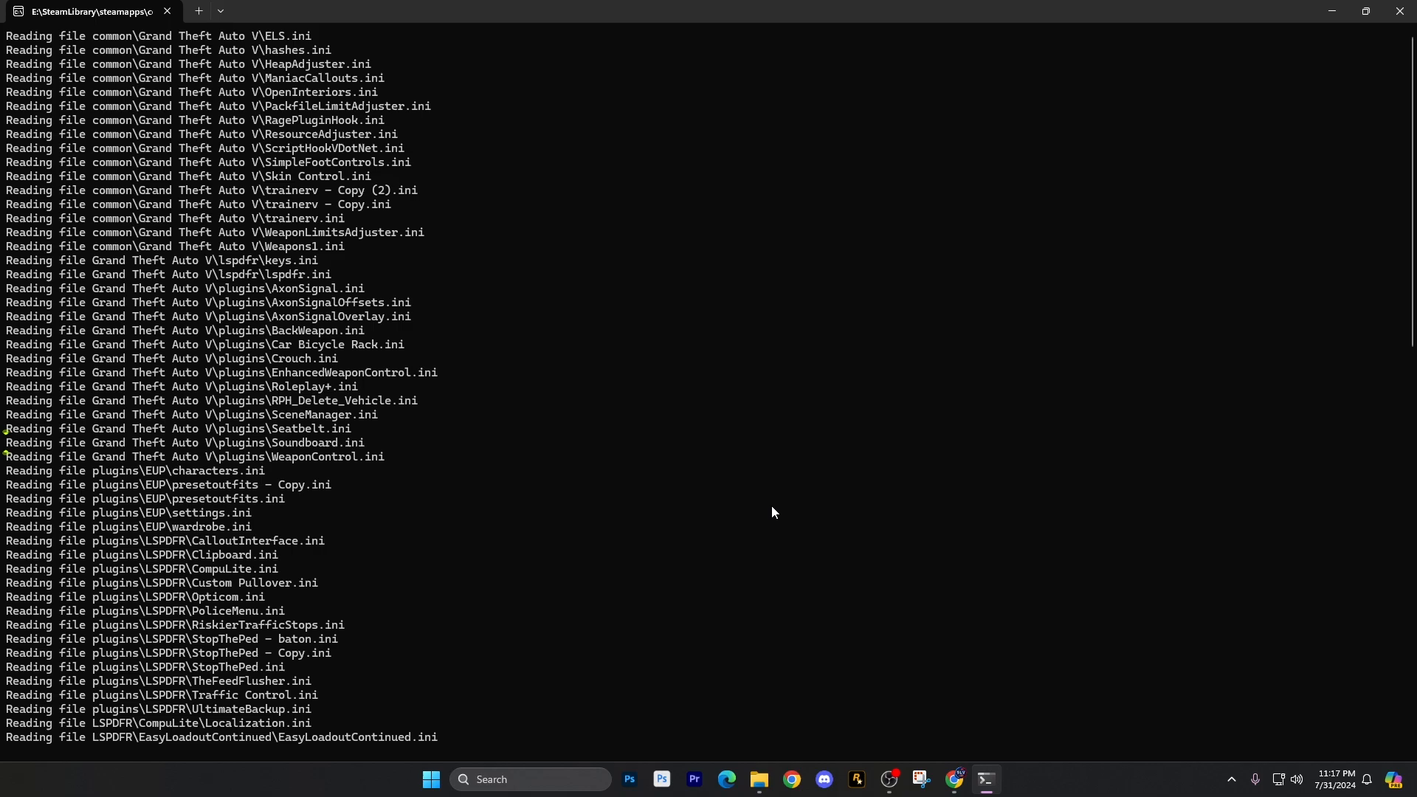
mouse_move(257, 52)
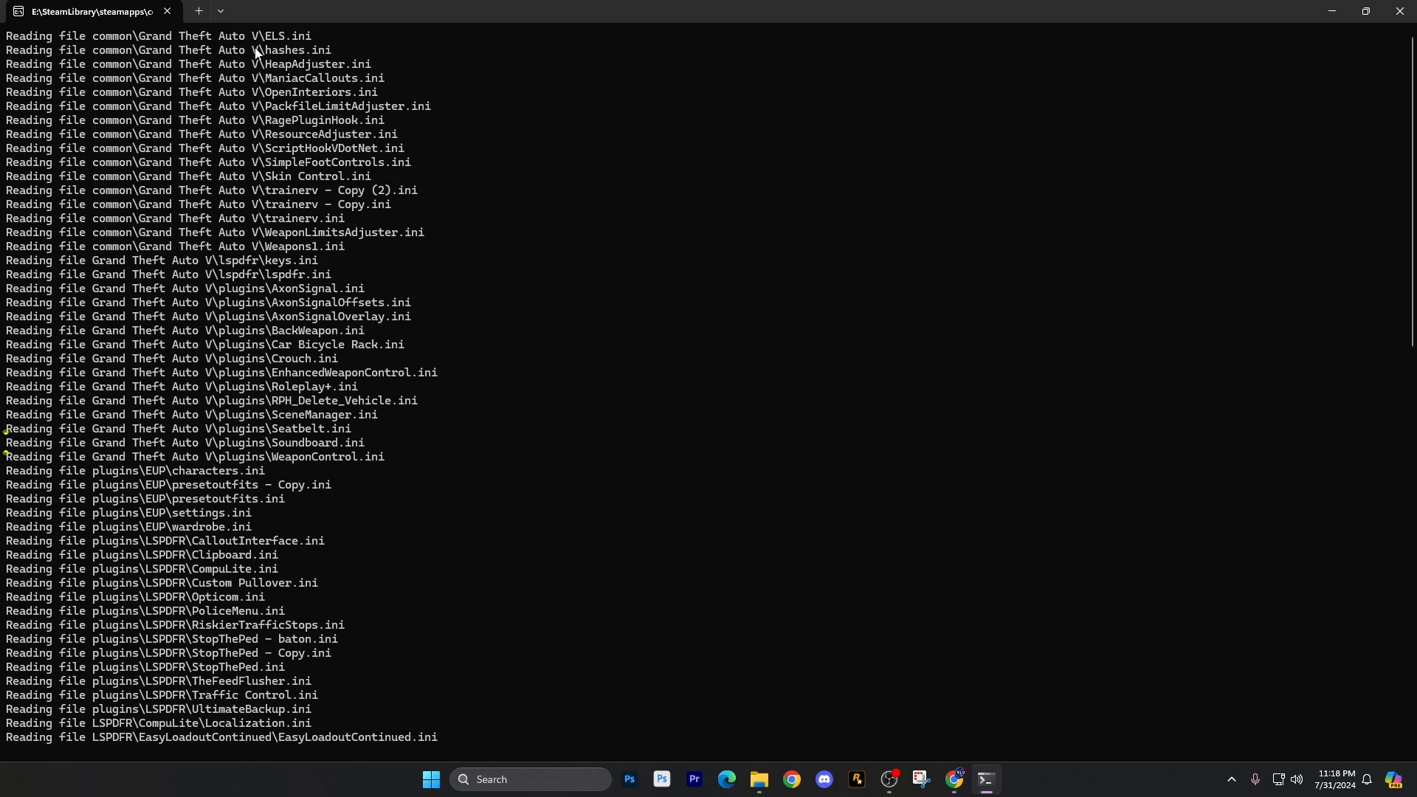
mouse_move(341, 338)
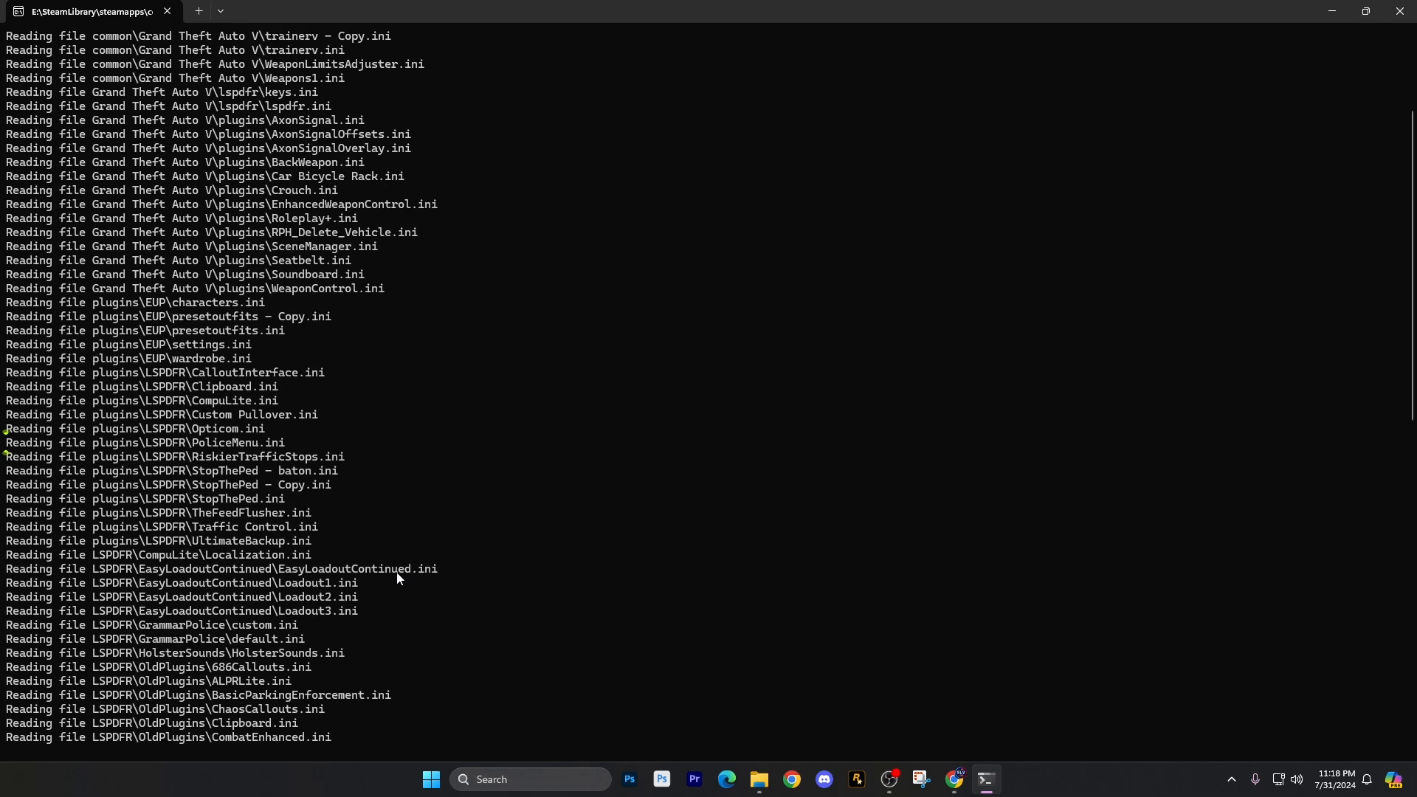
scroll("down", 3)
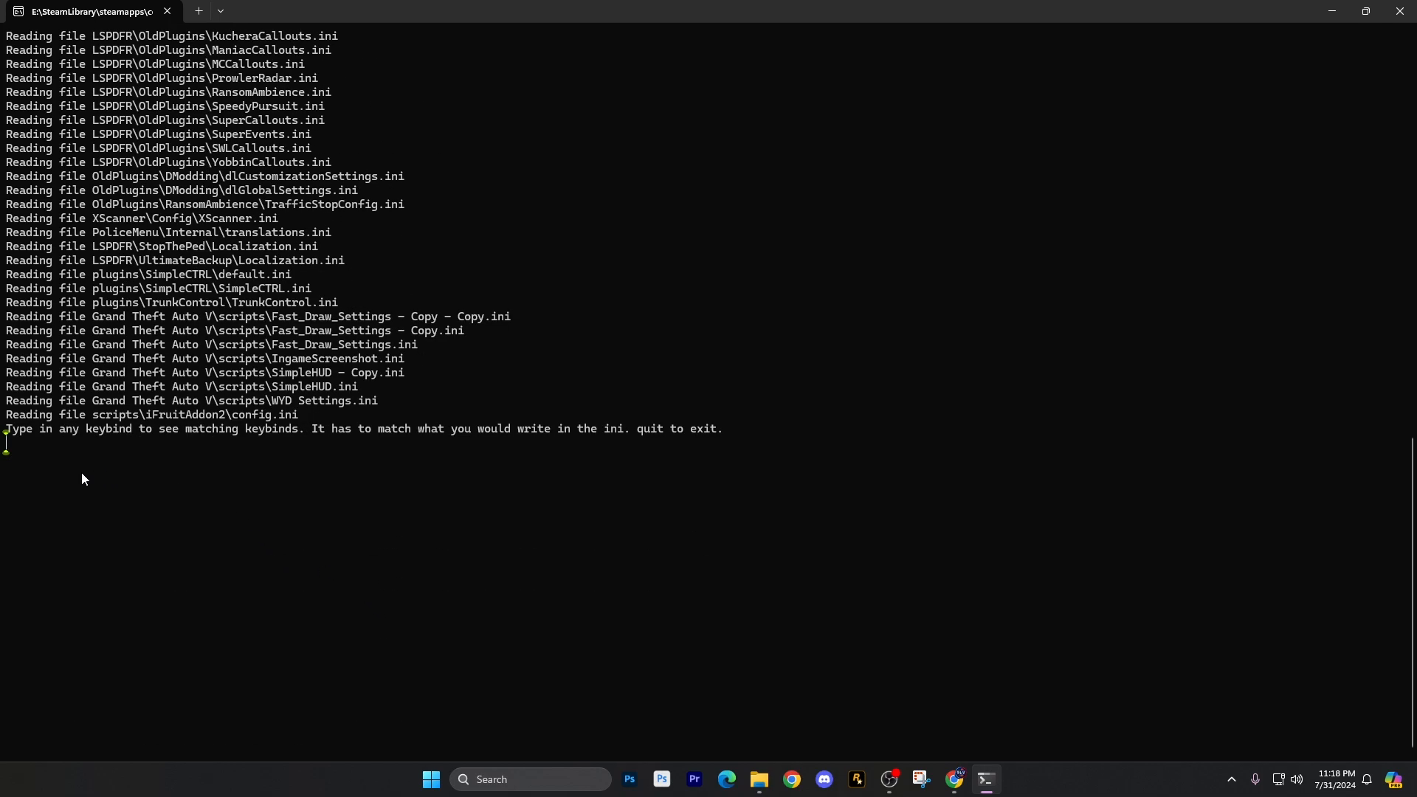
mouse_move(256, 446)
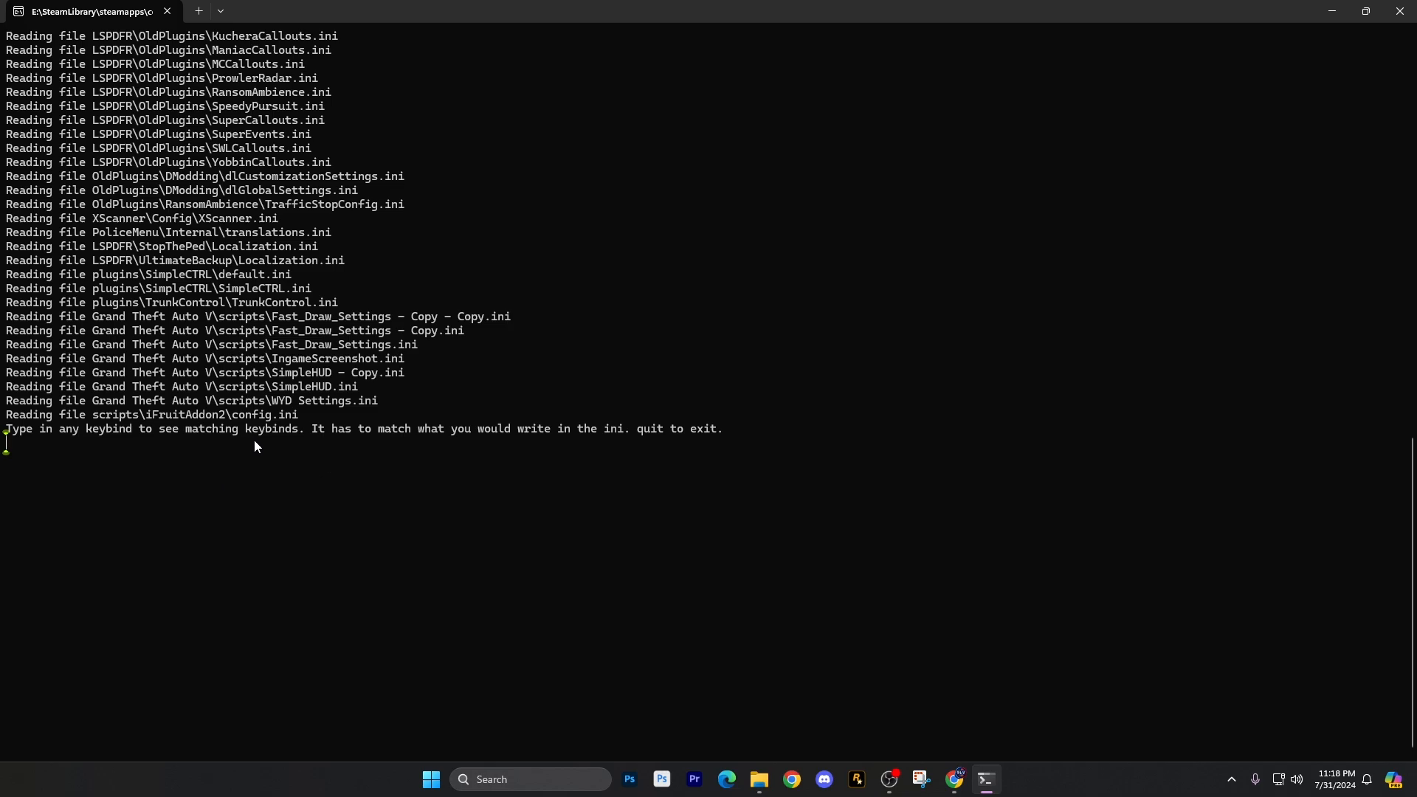
mouse_move(621, 444)
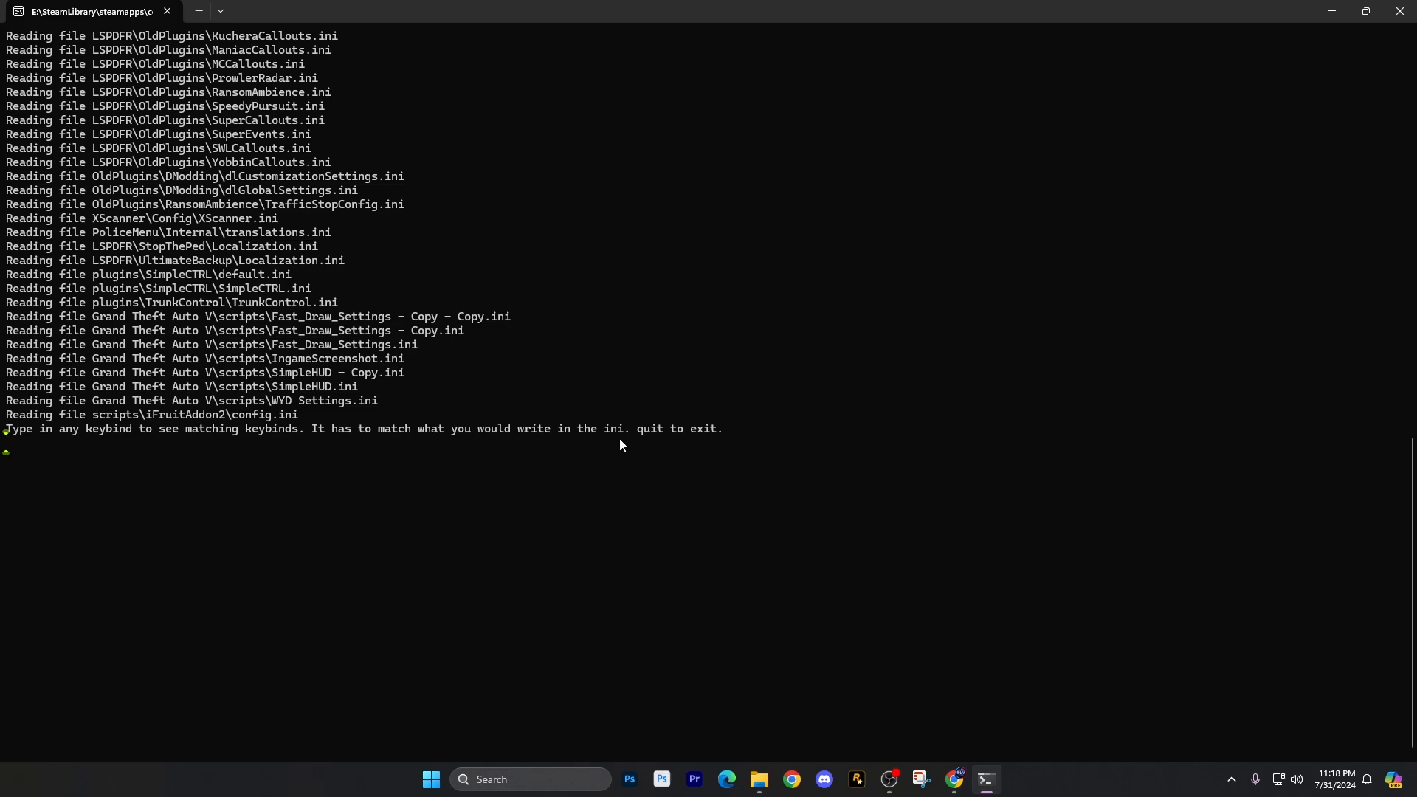
mouse_move(632, 518)
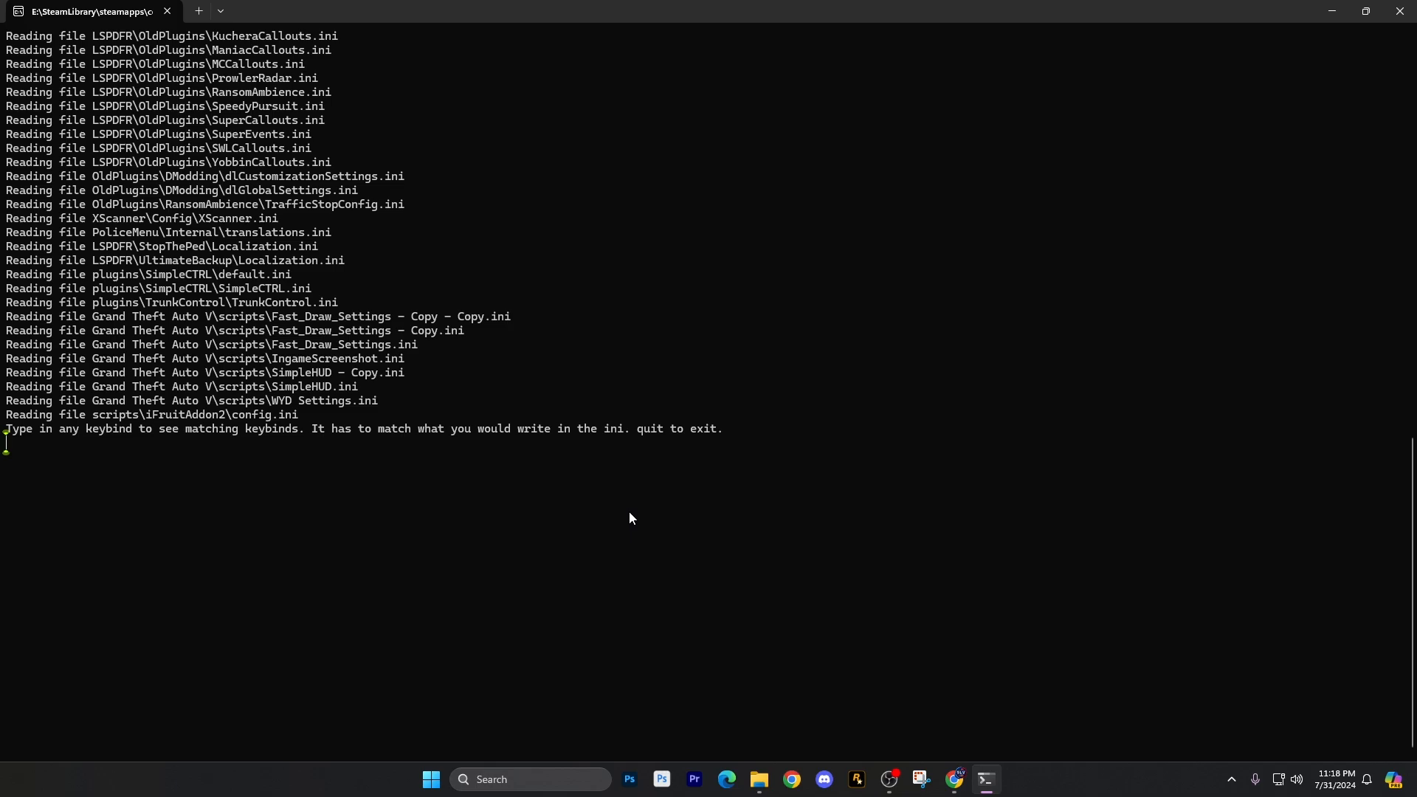
- Search for keybind B, listing 9 matches including QuickGrabButton and TacklePedButton
type("B")
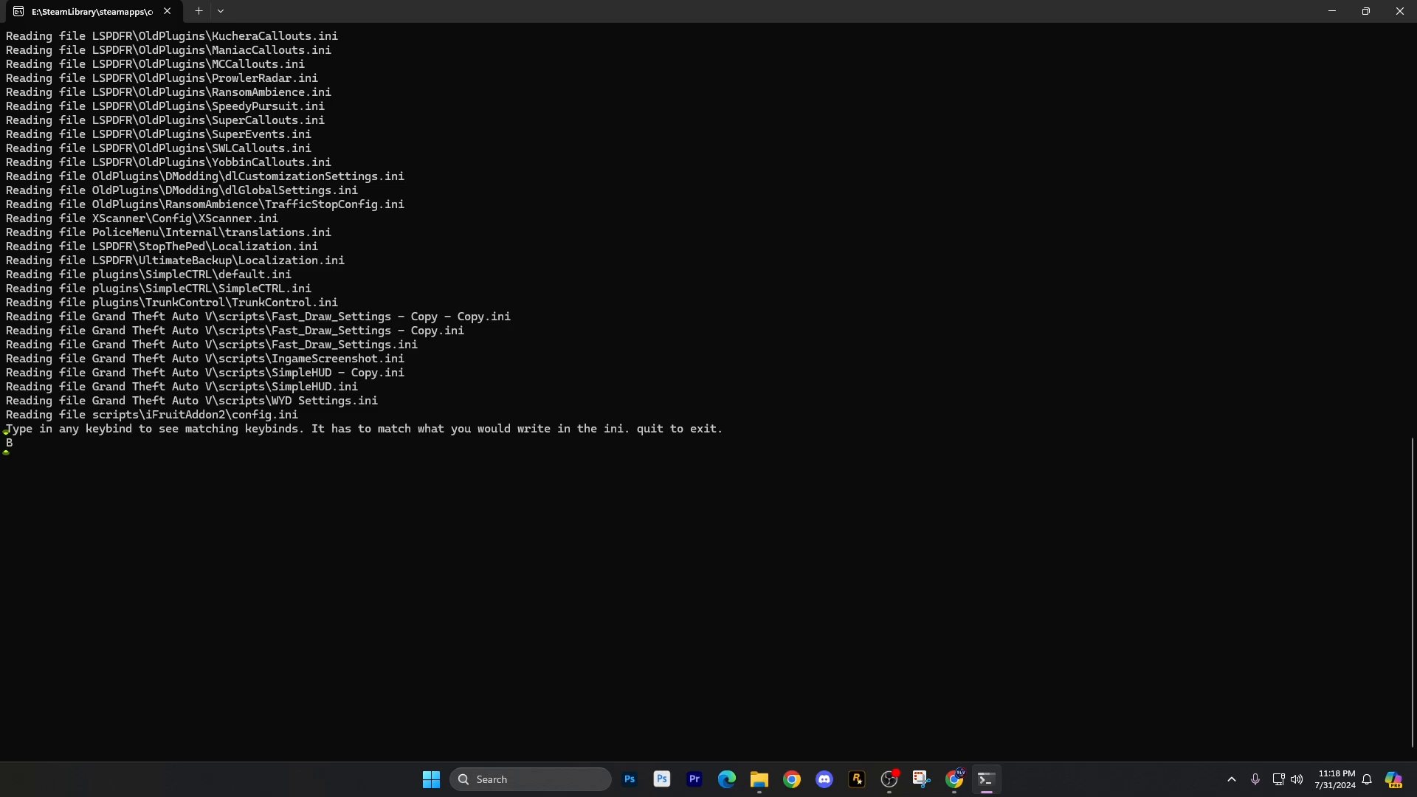
key("enter")
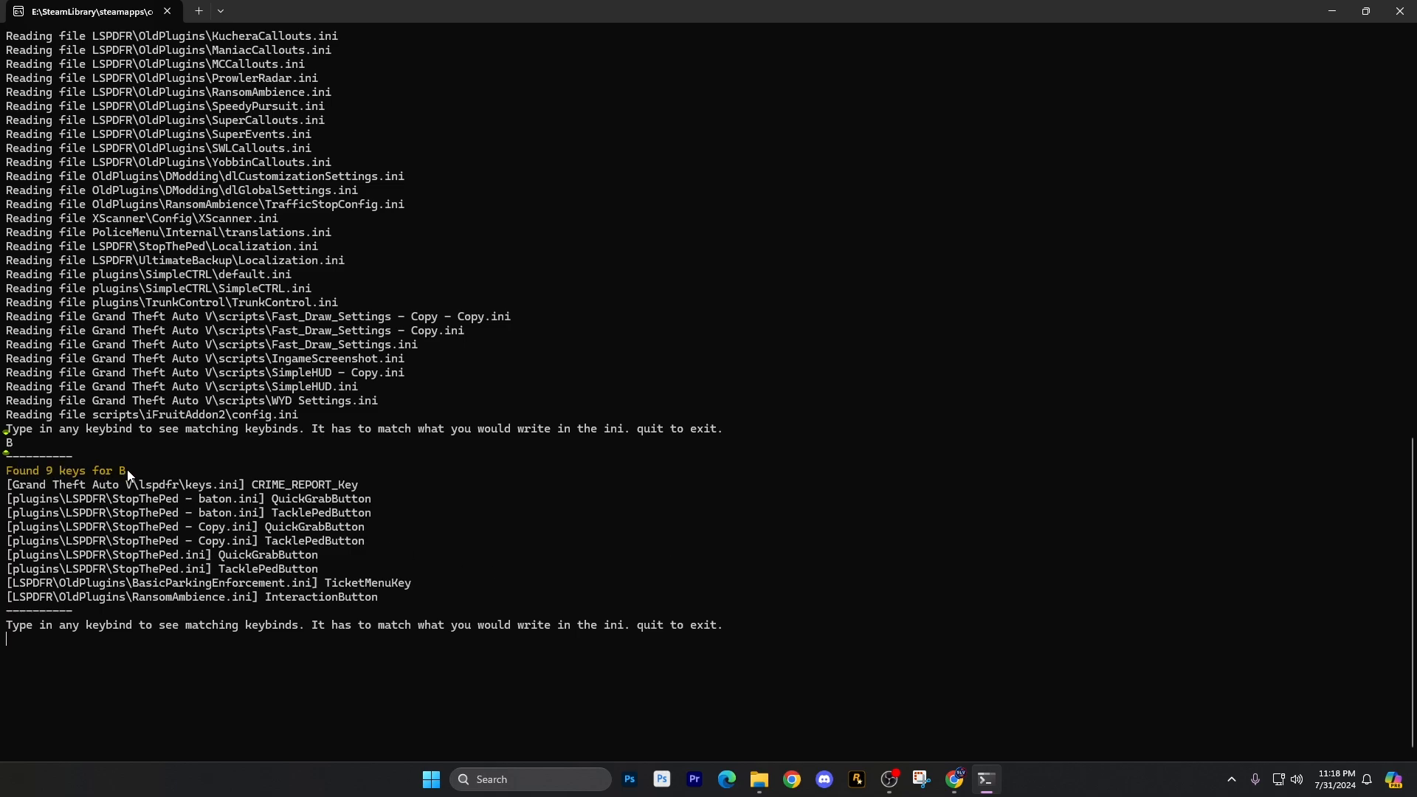
mouse_move(275, 495)
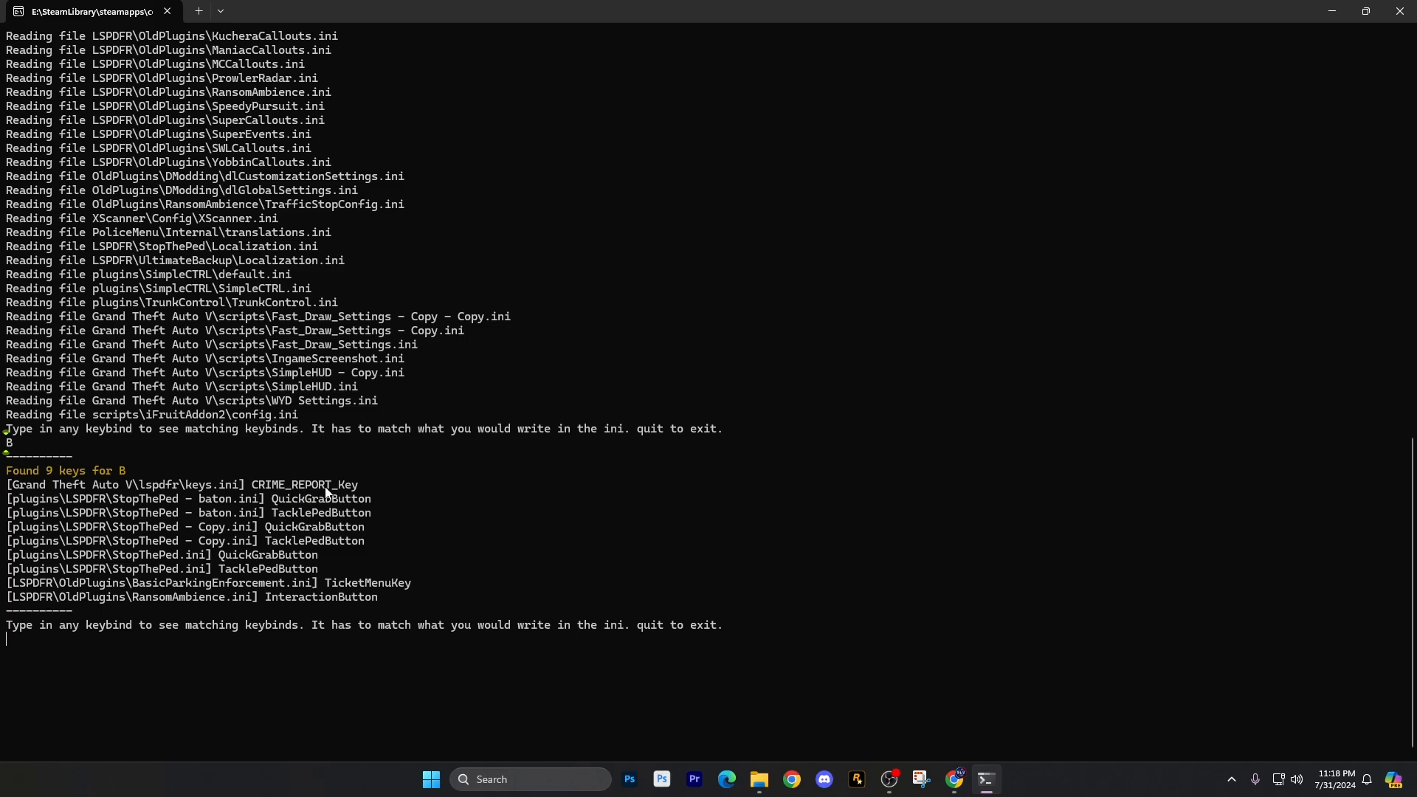
mouse_move(371, 495)
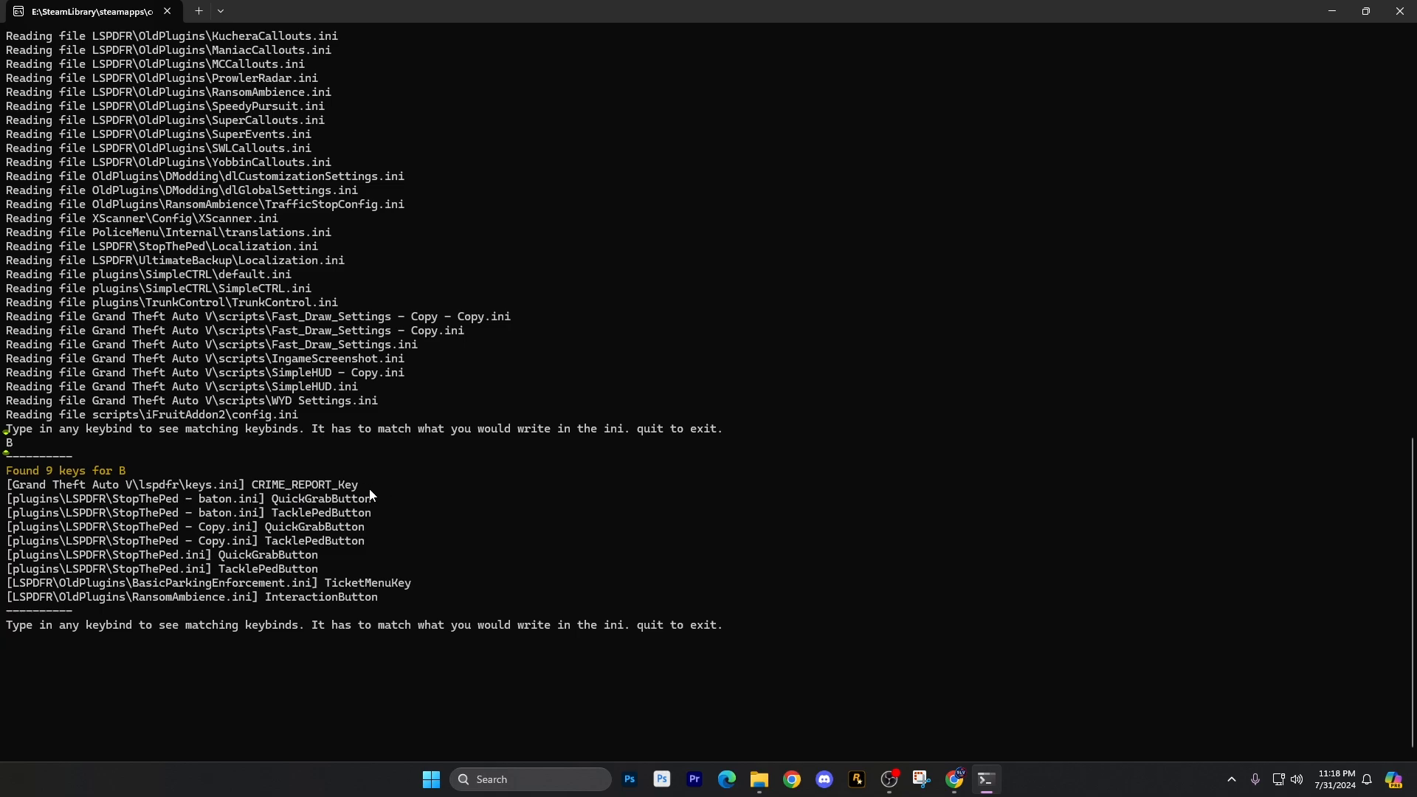
mouse_move(232, 504)
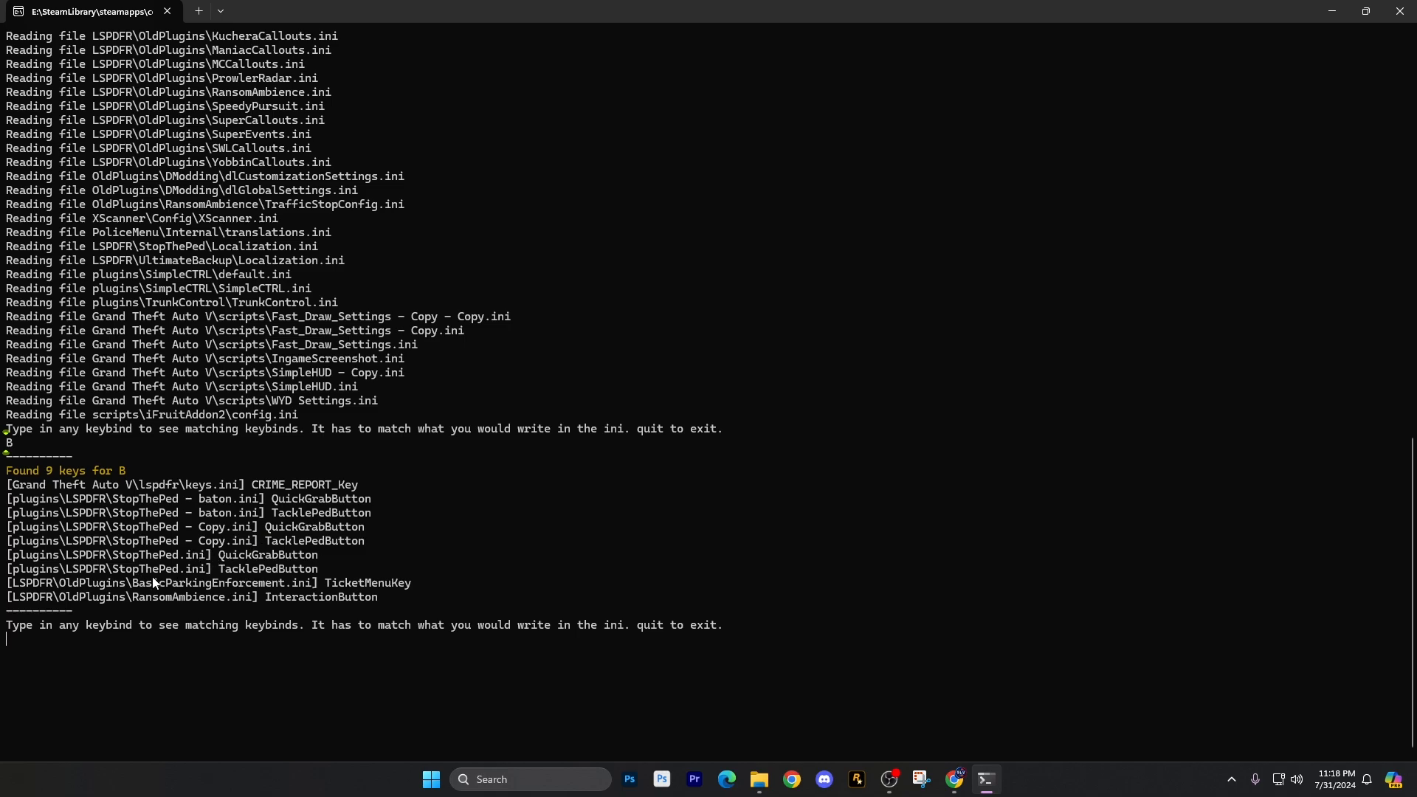
mouse_move(228, 518)
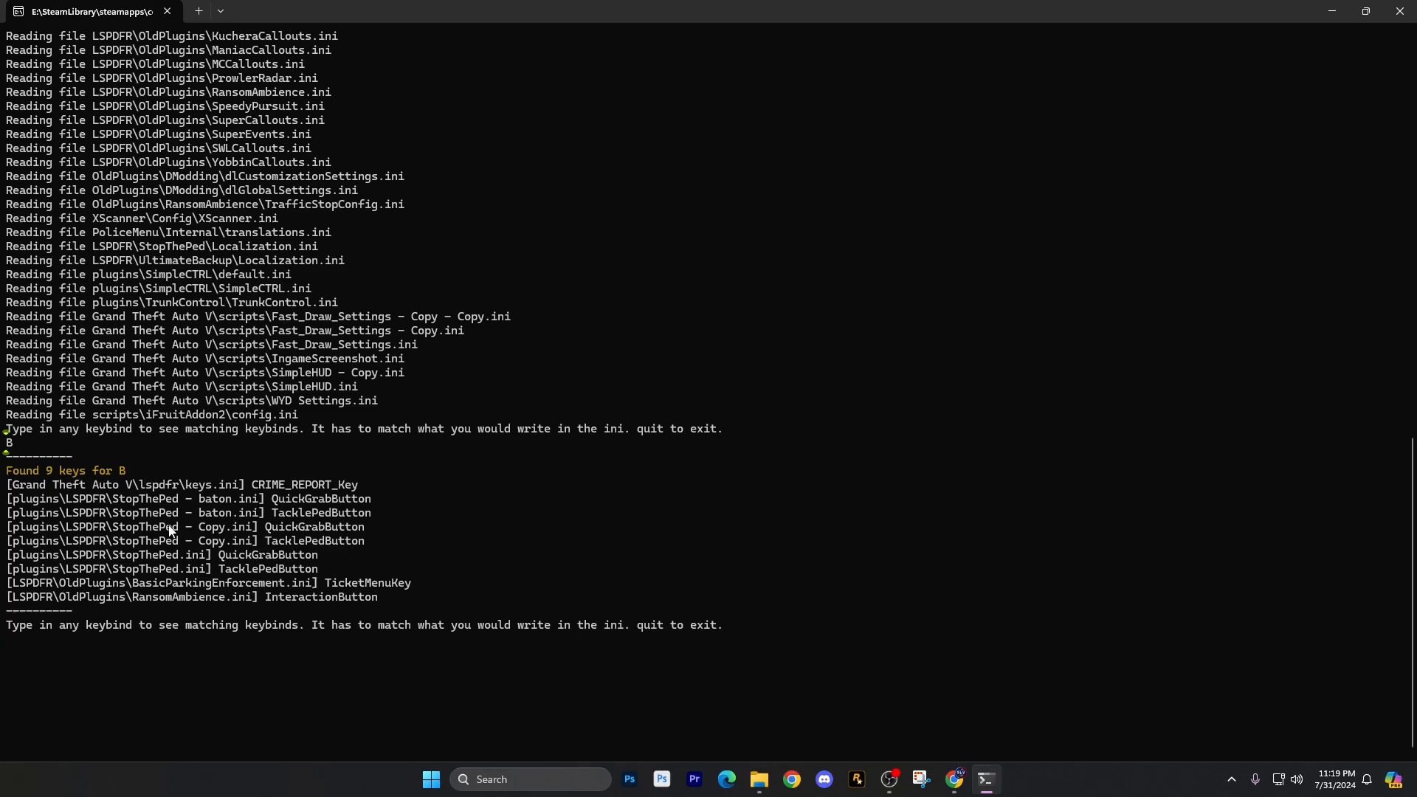
mouse_move(190, 544)
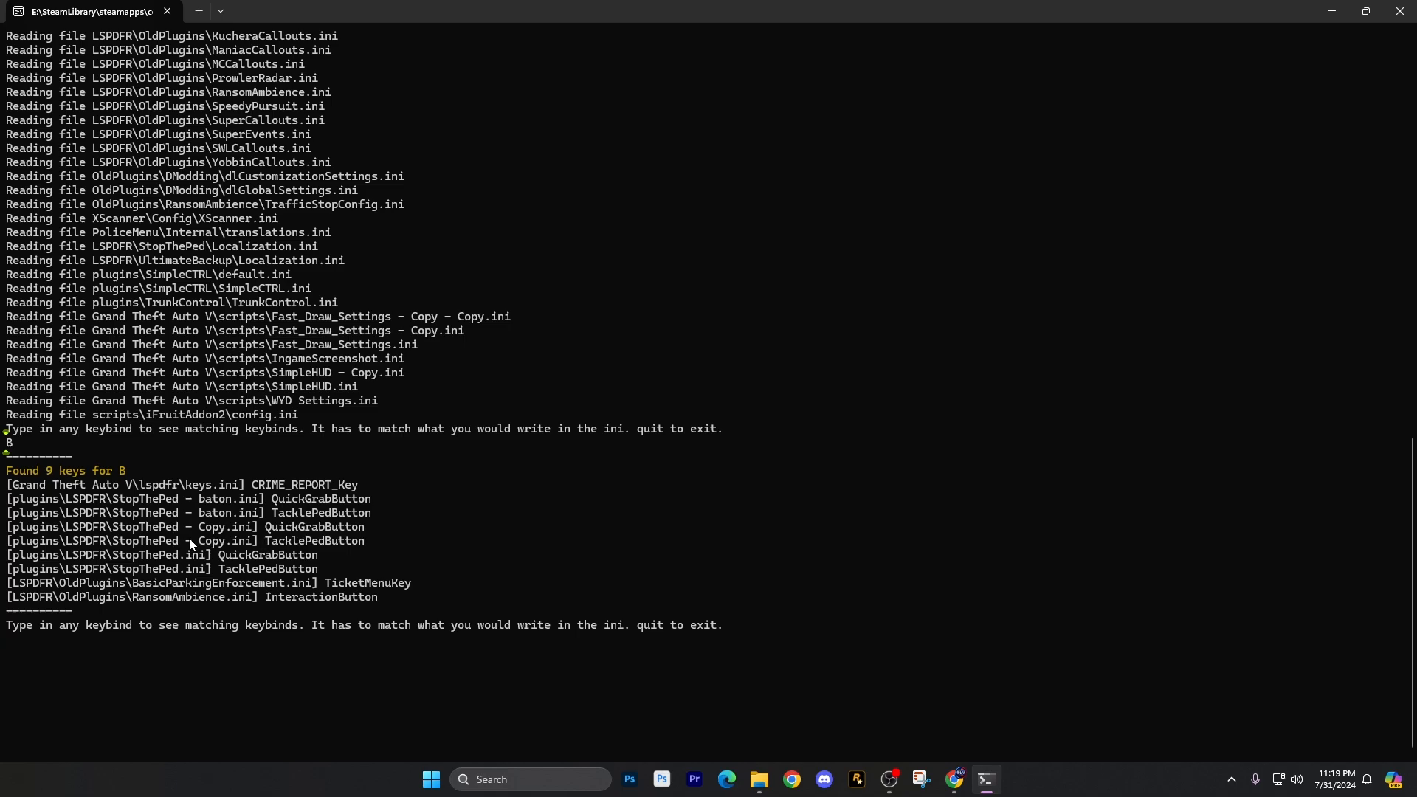
mouse_move(262, 599)
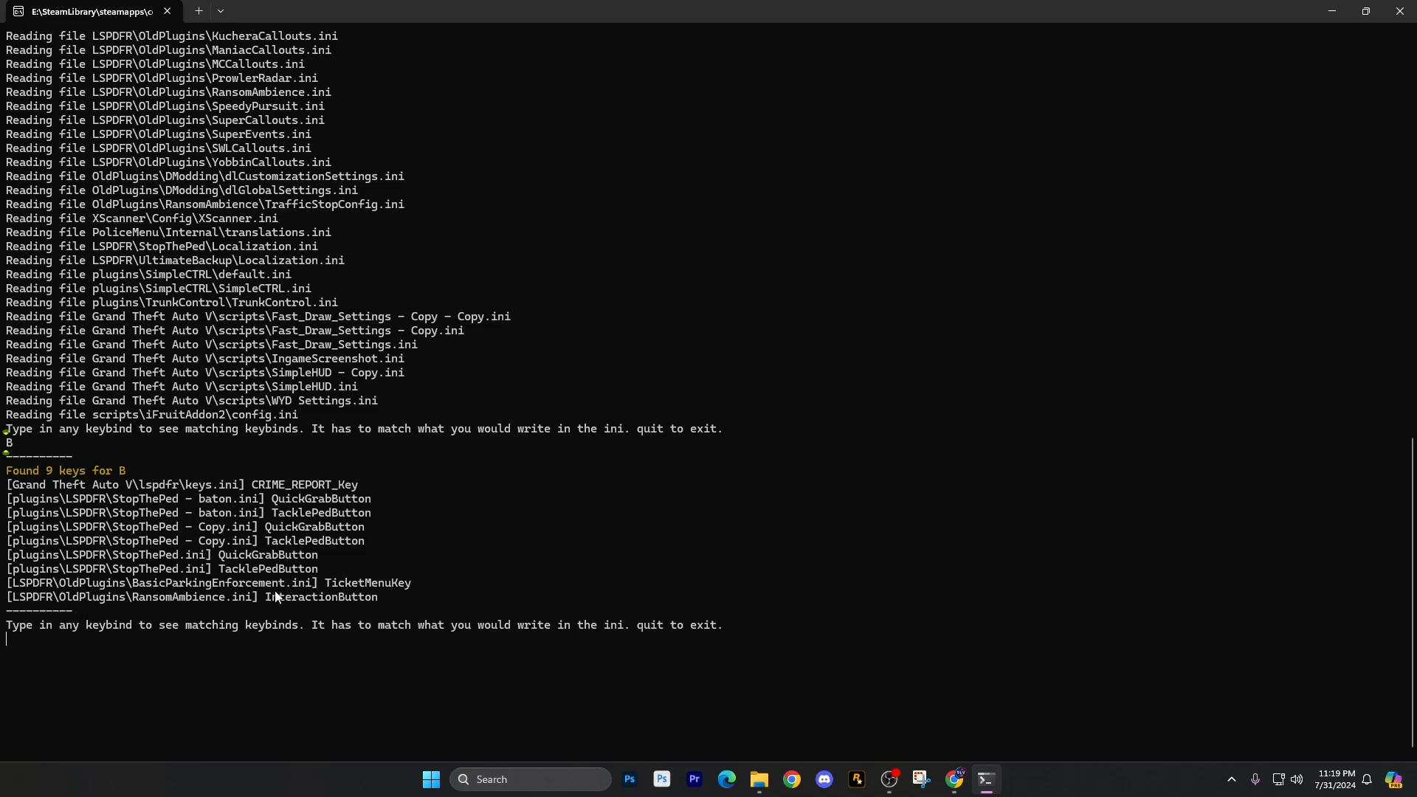
mouse_move(325, 328)
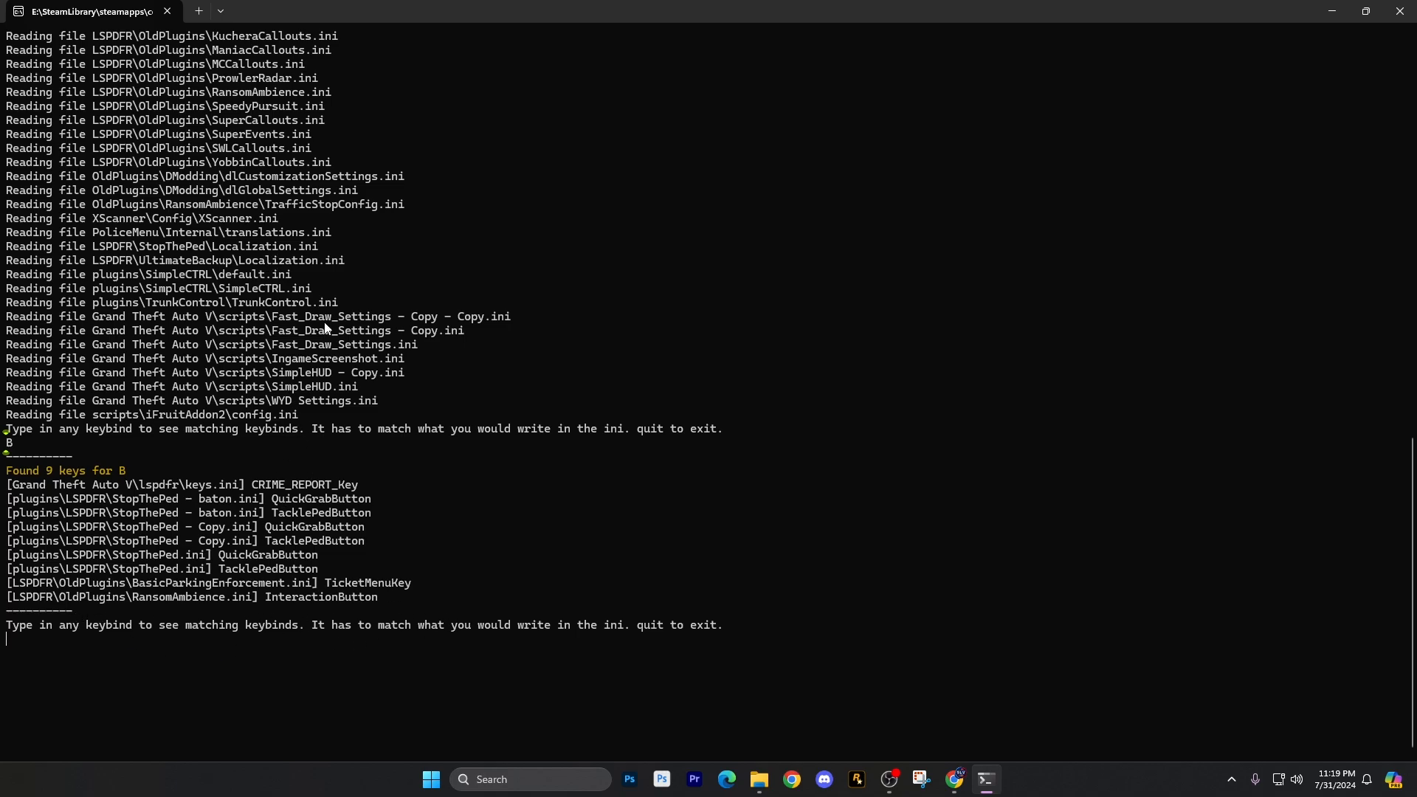
mouse_move(398, 661)
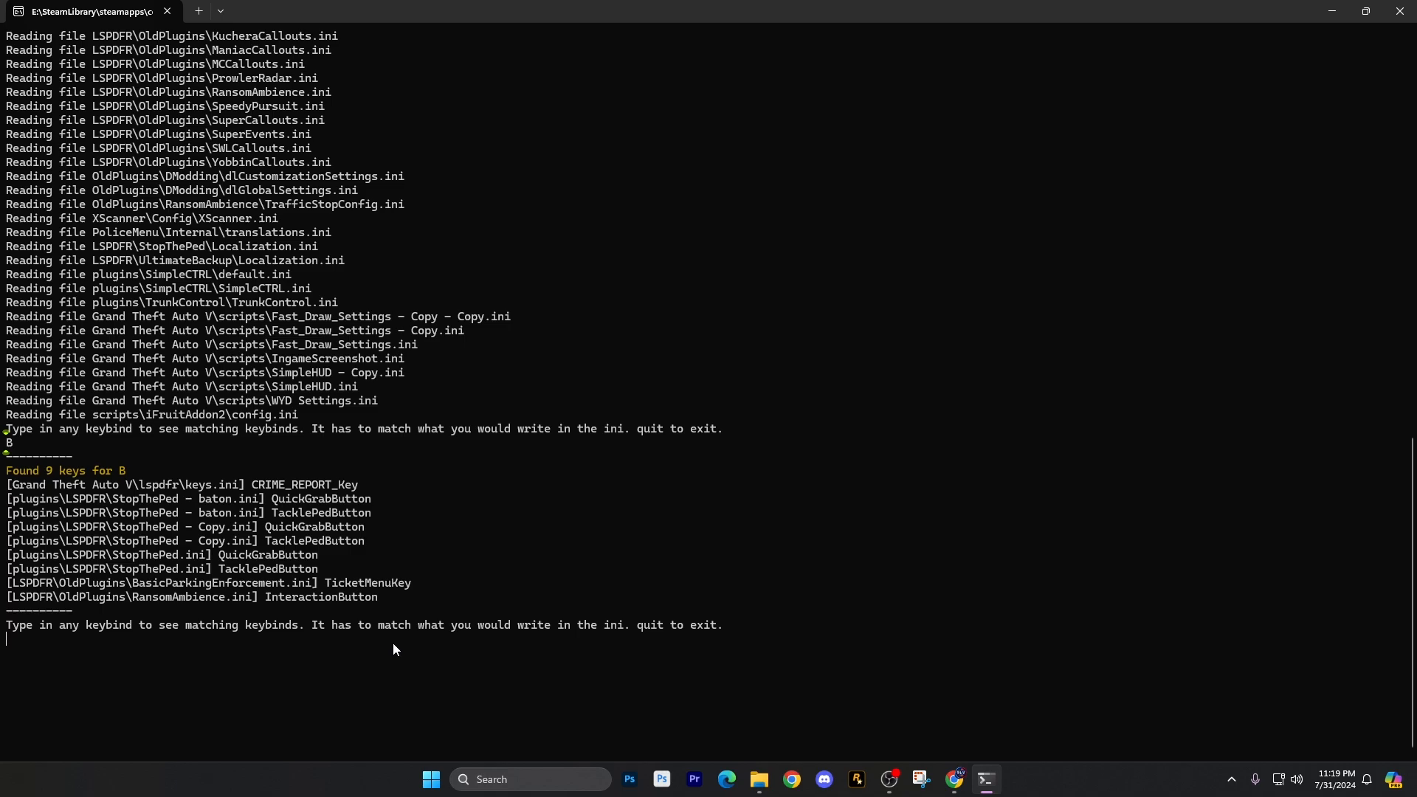
- Search for keybind T, listing 9 matches like TrafficStopFollowKey and GunpointPursuitKey
type("T")
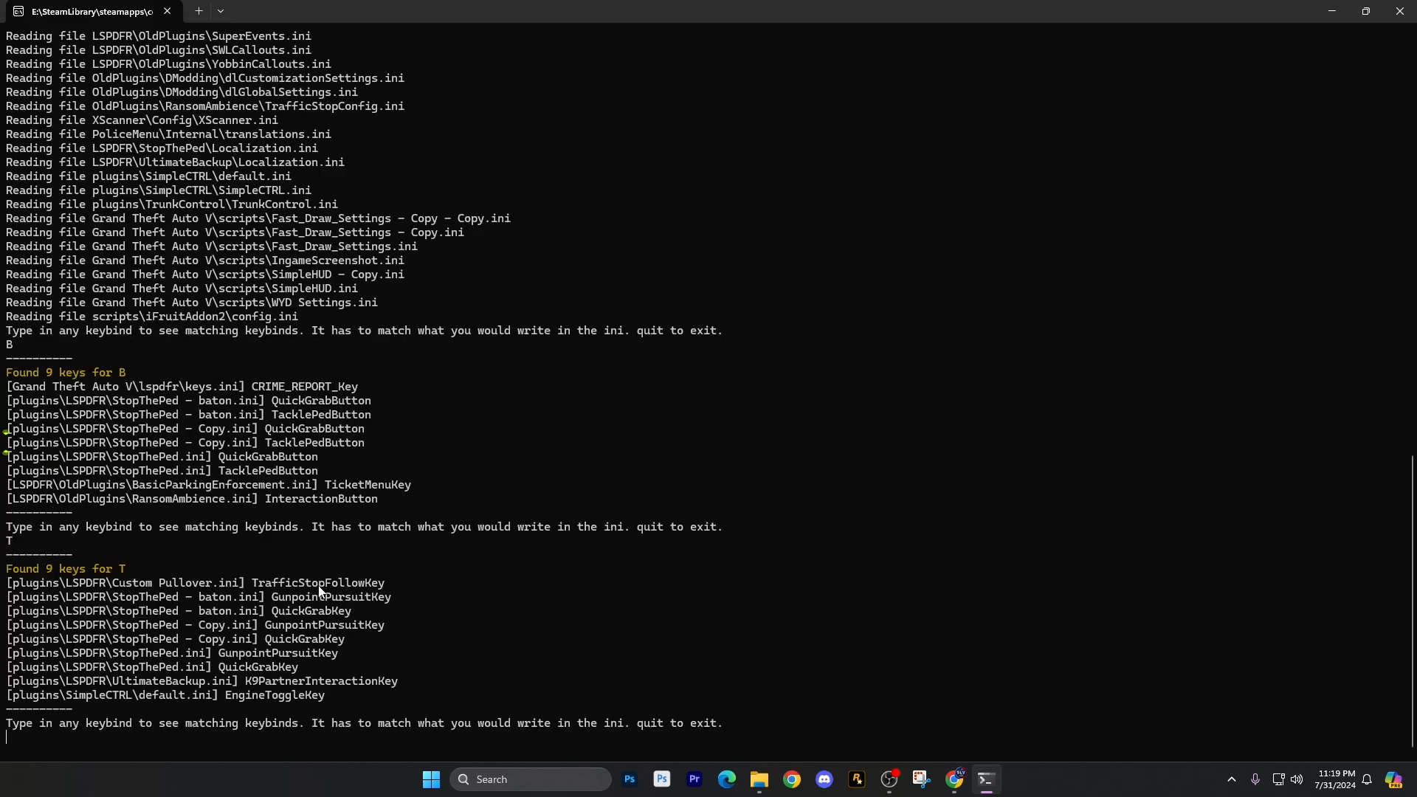
mouse_move(309, 603)
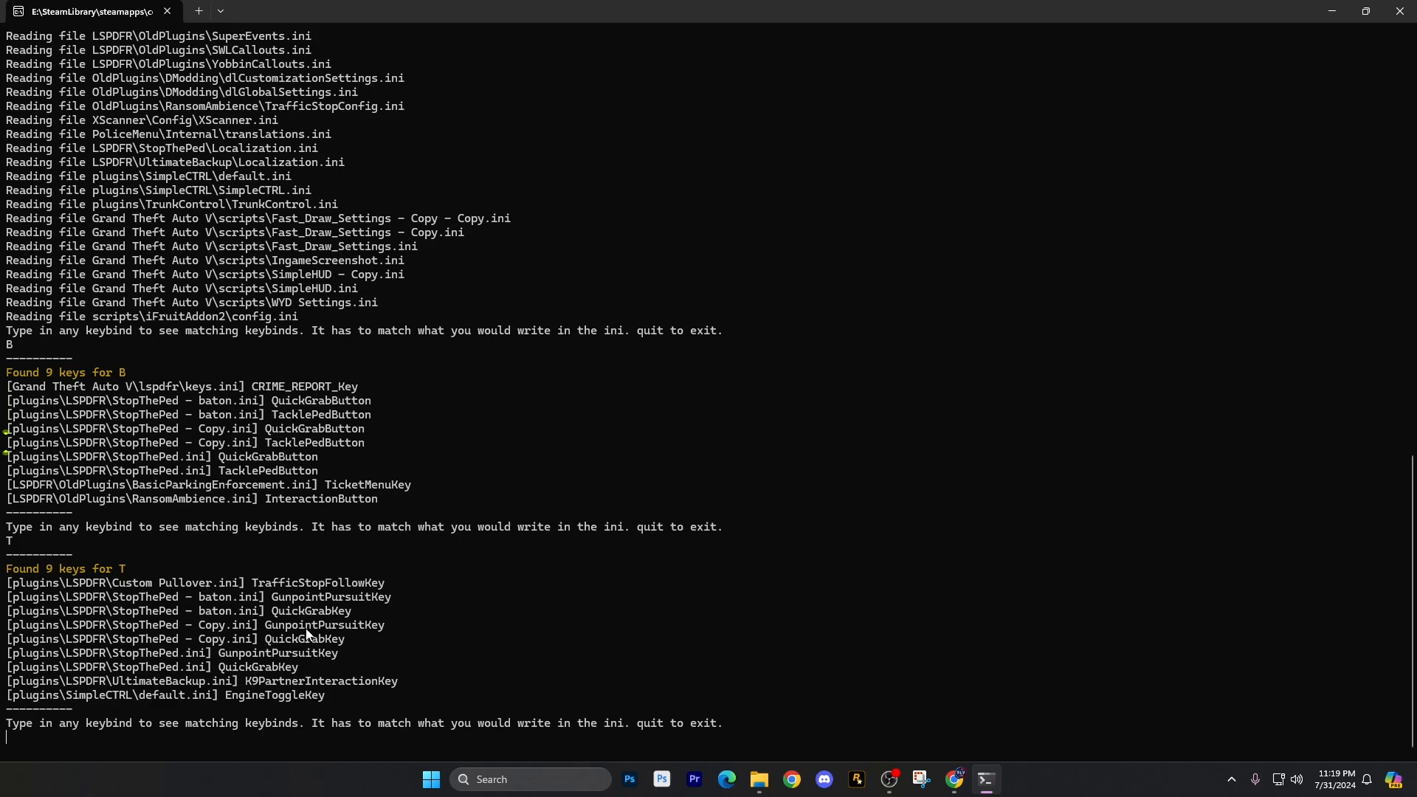
mouse_move(269, 705)
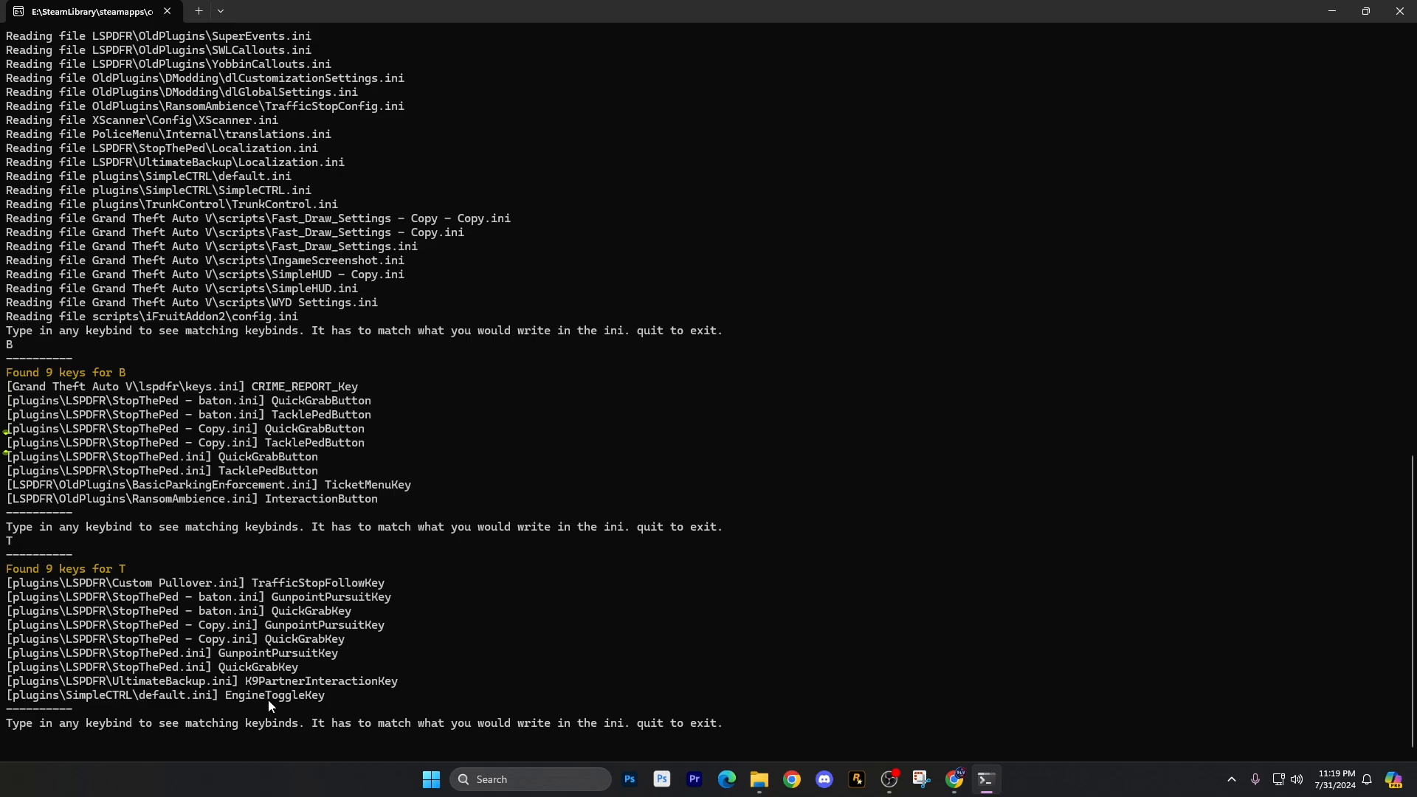
mouse_move(342, 670)
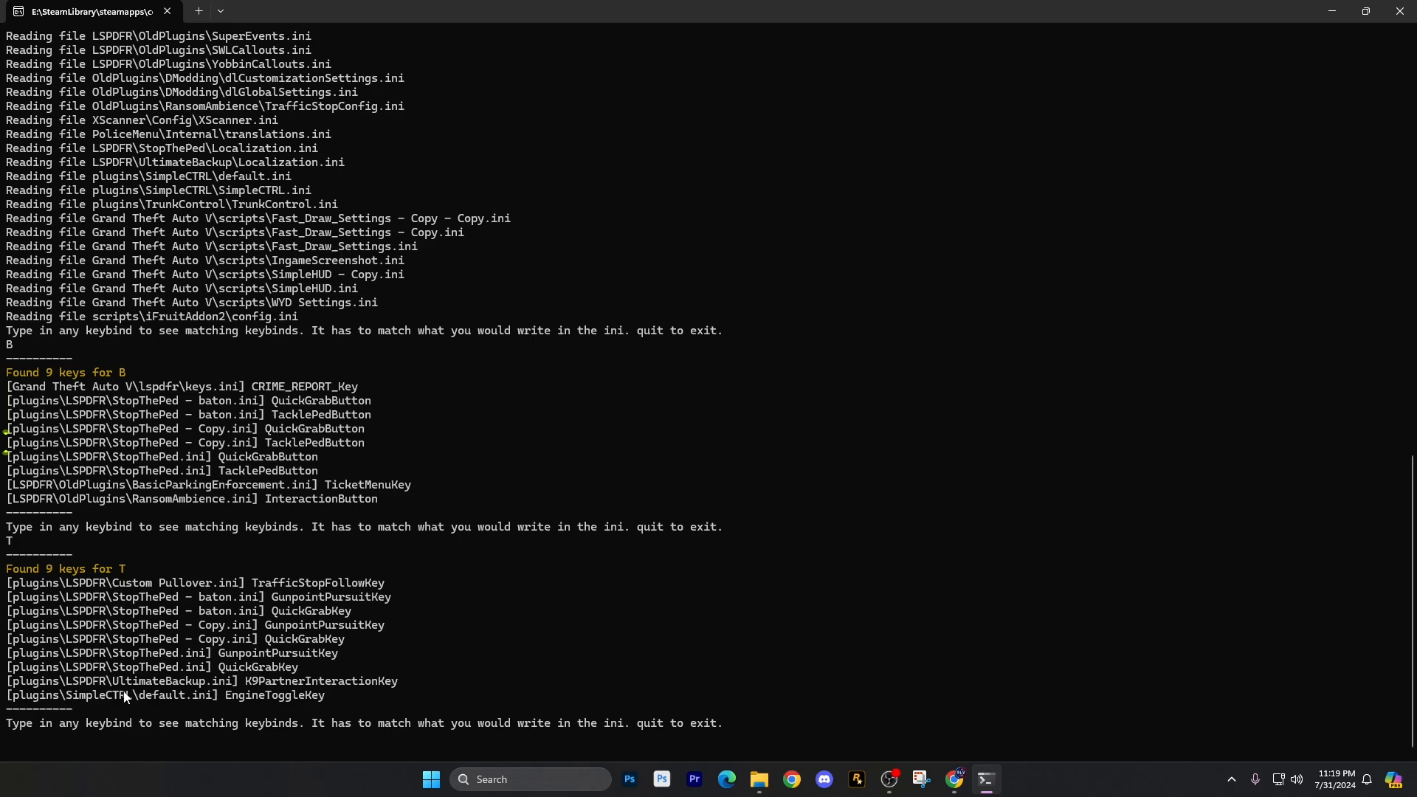
mouse_move(420, 627)
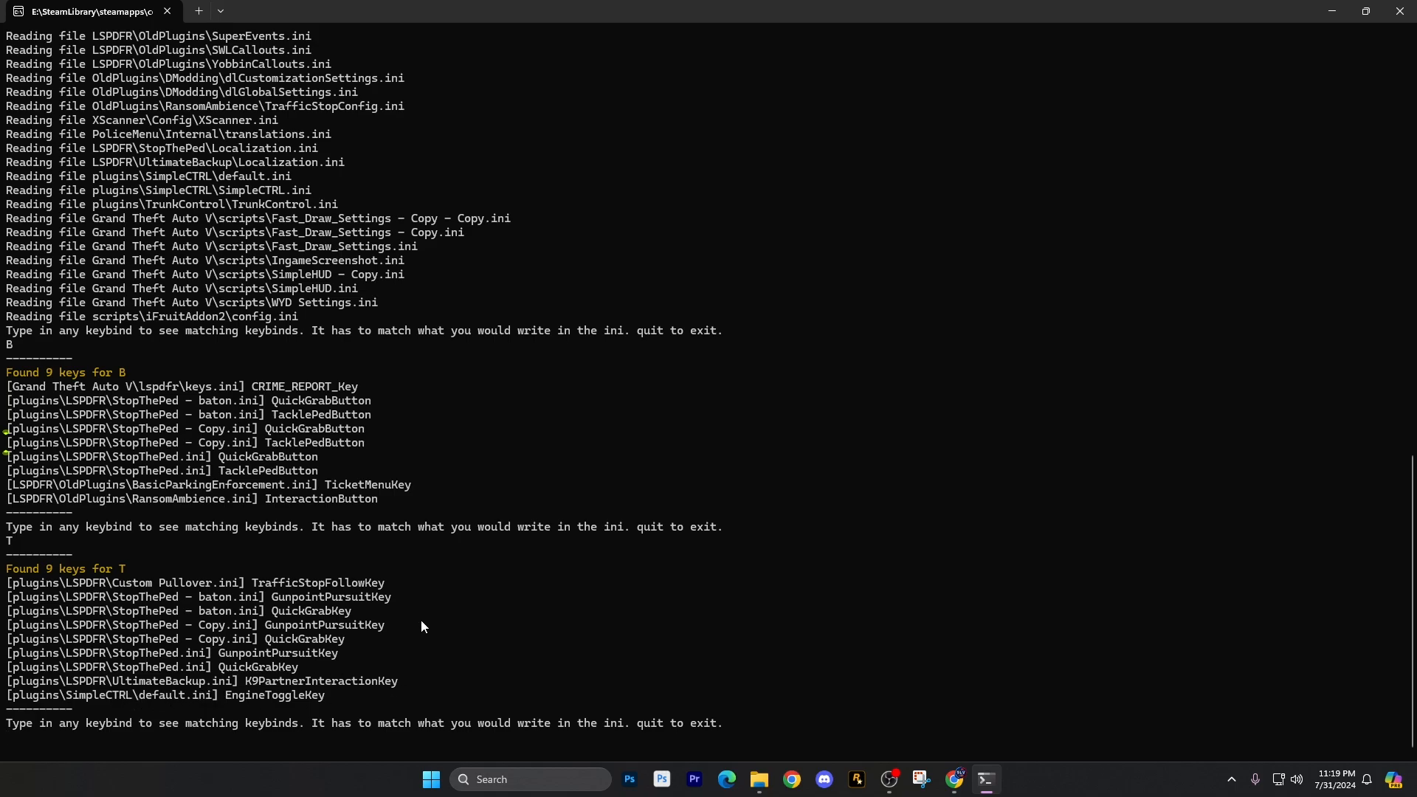
mouse_move(508, 594)
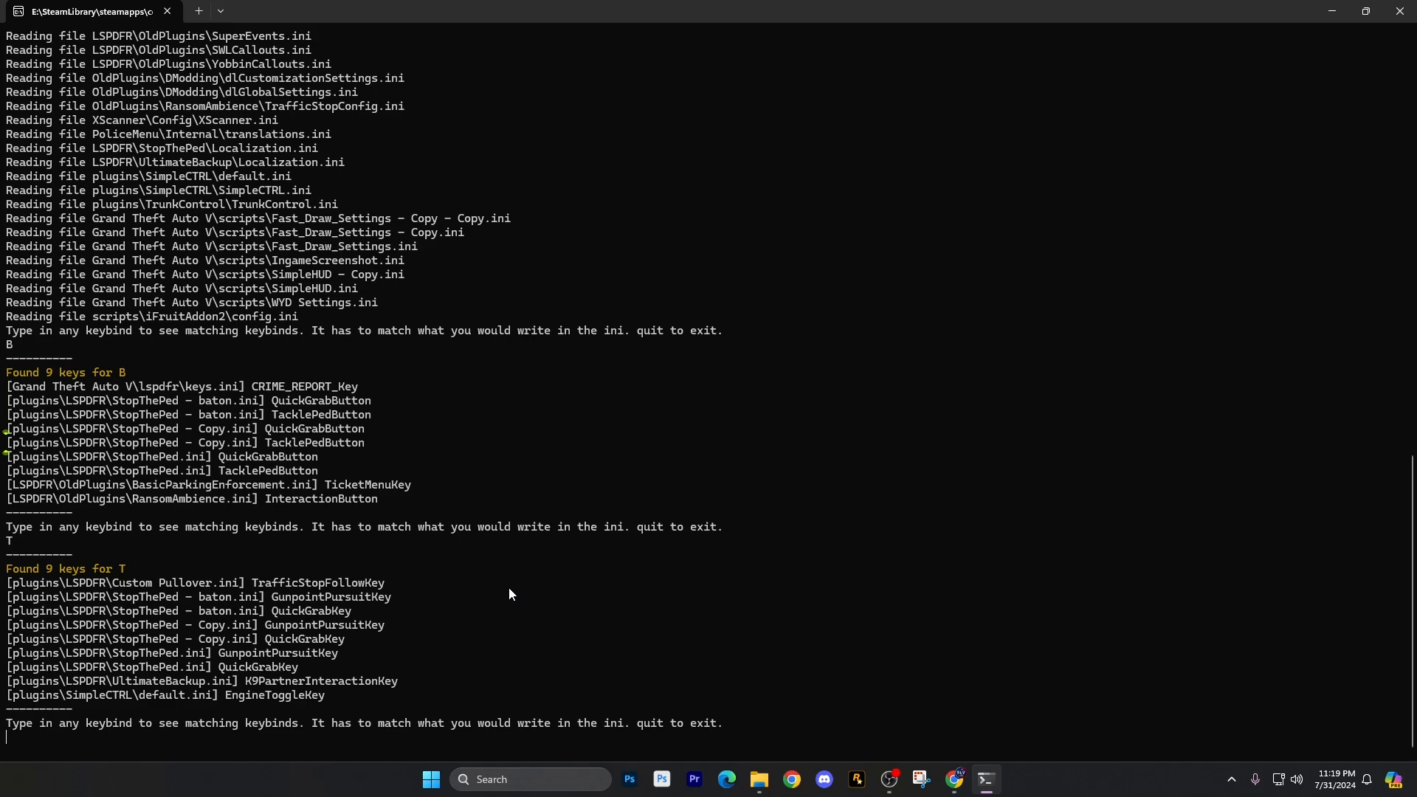
type("T")
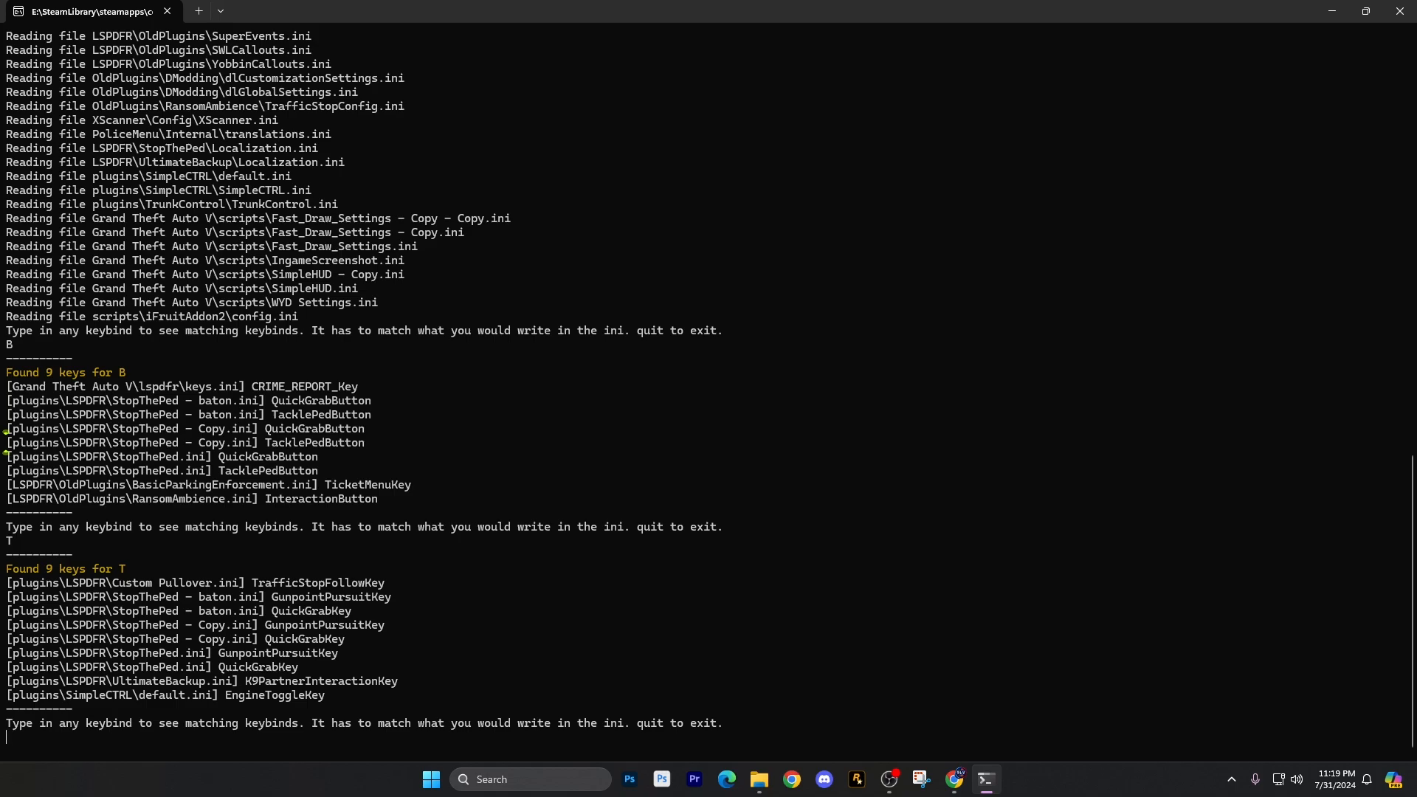
- Search for keybind F1, finding ConsoleKeyBinding and ForceCalloutKey
type("f")
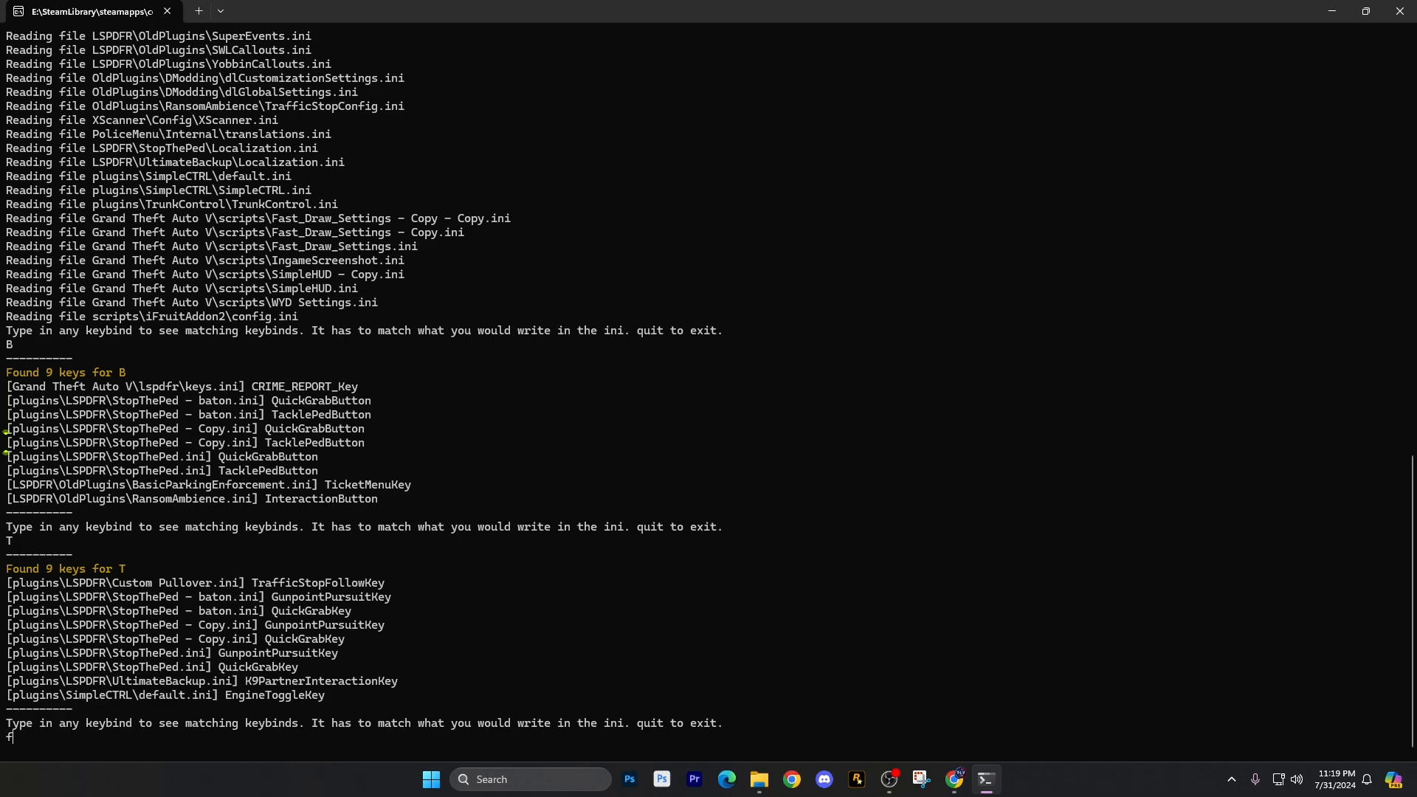
type("1")
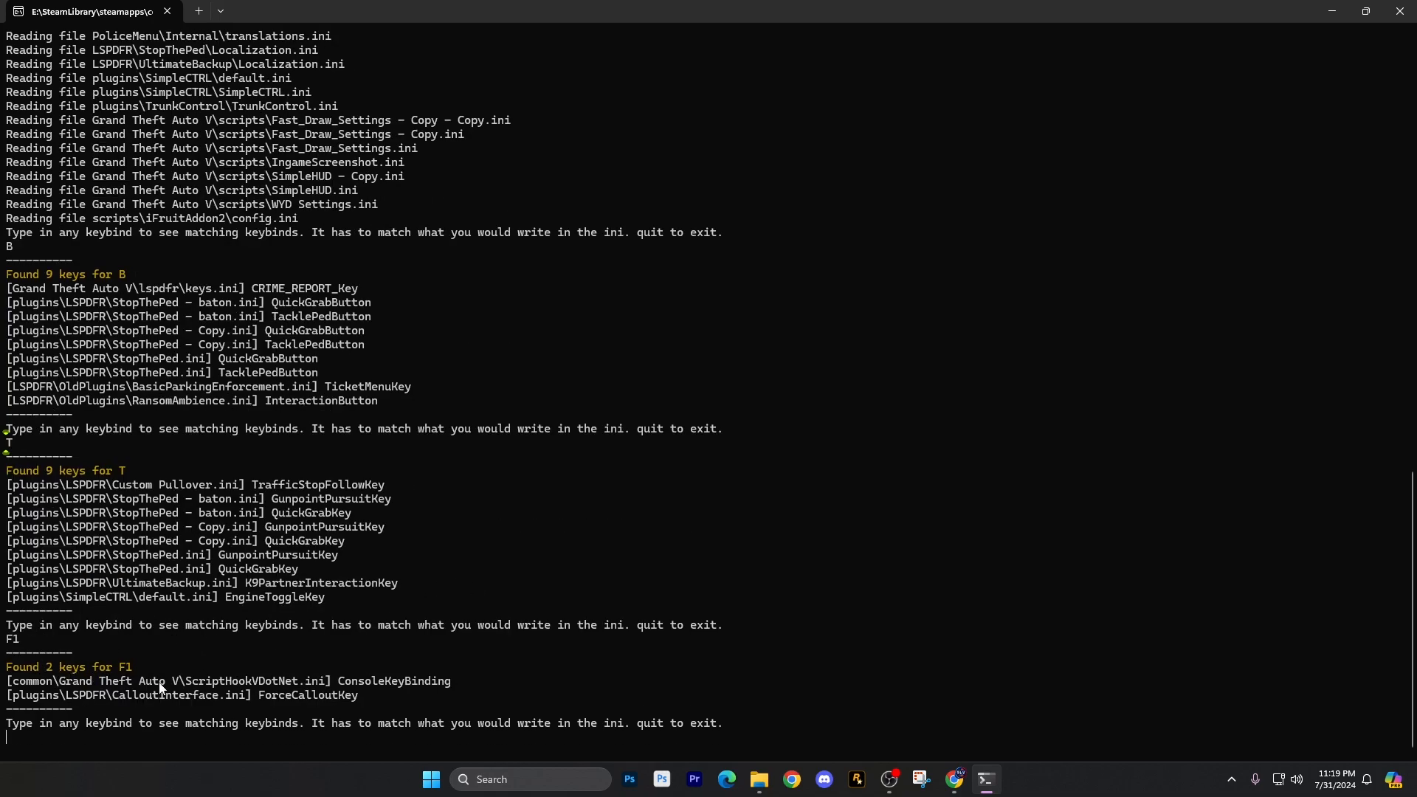
mouse_move(306, 685)
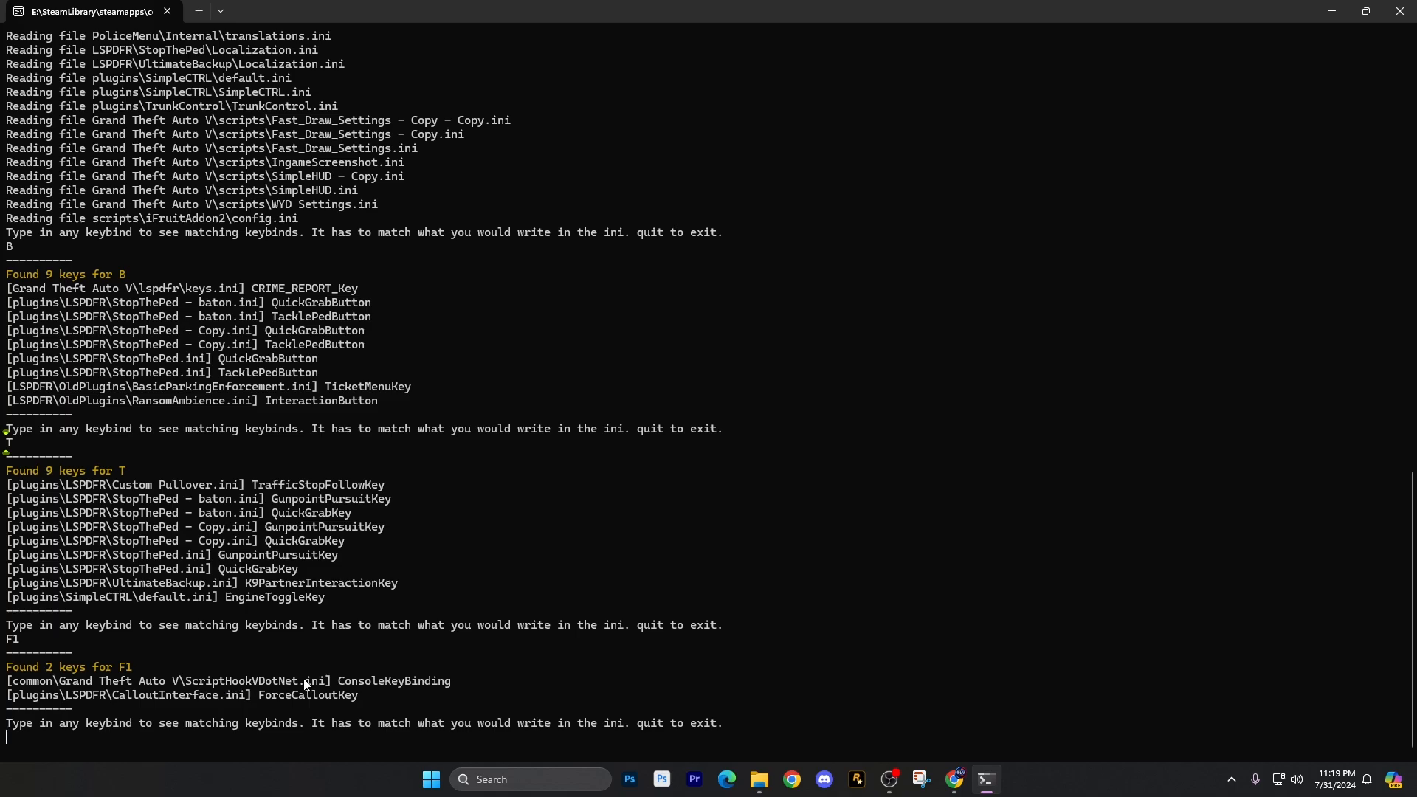
mouse_move(398, 664)
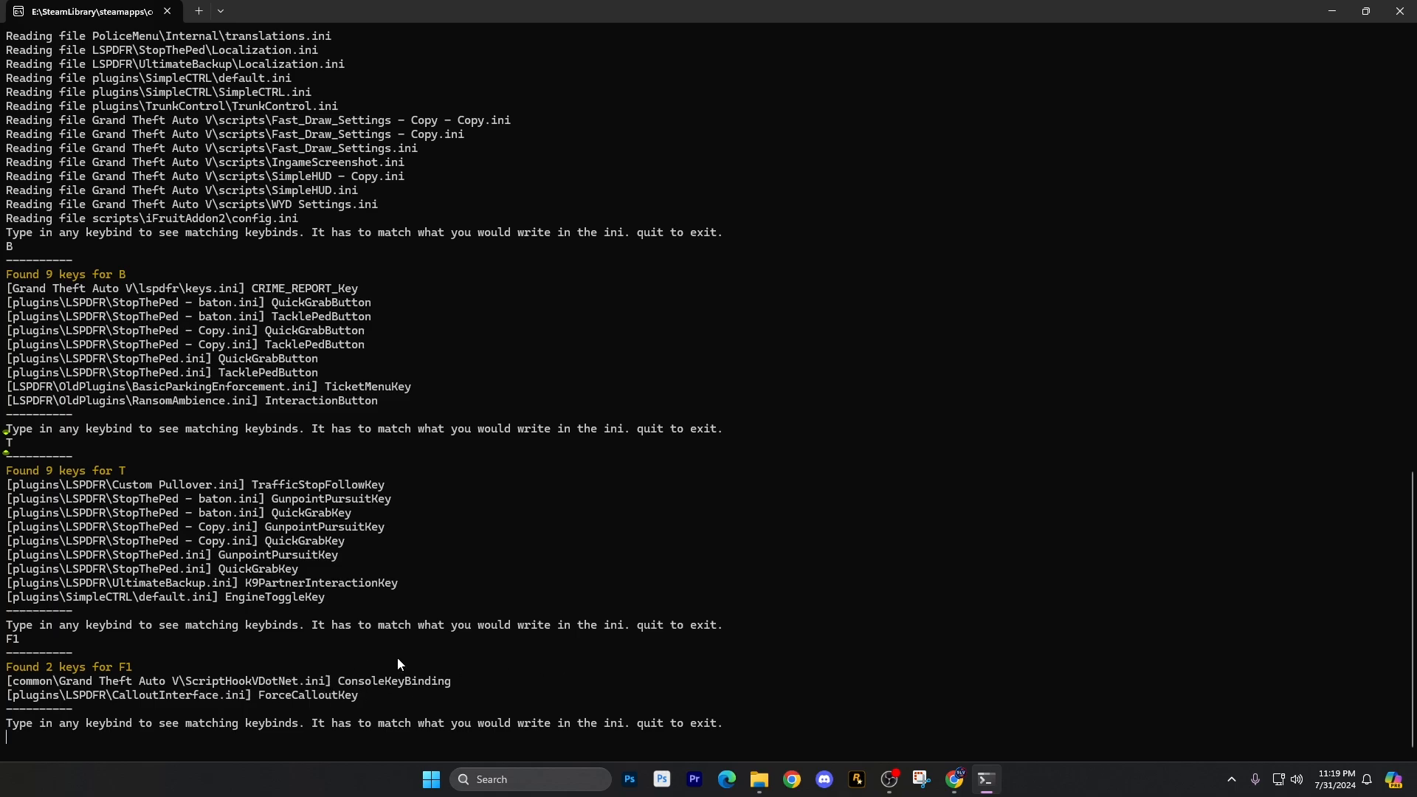
mouse_move(289, 684)
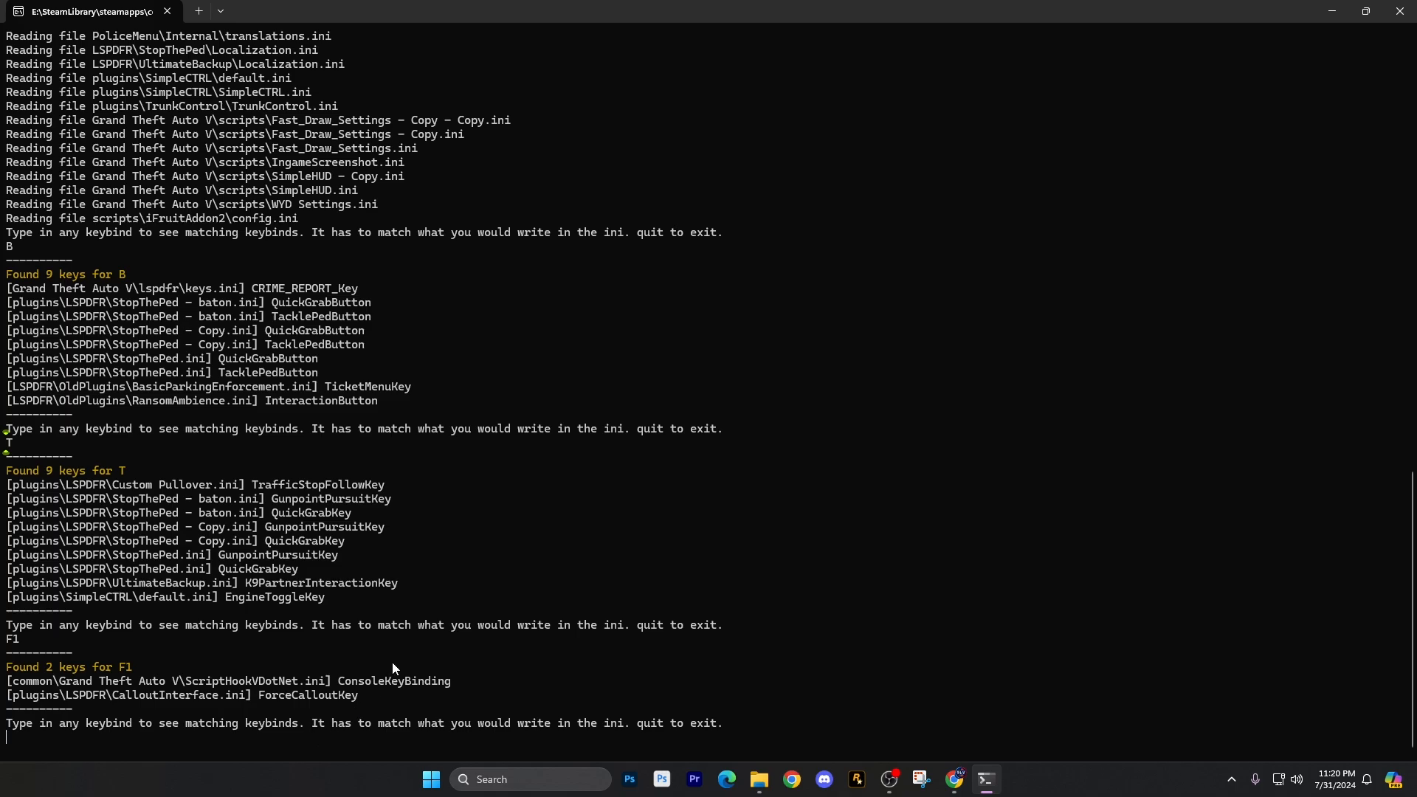
mouse_move(204, 707)
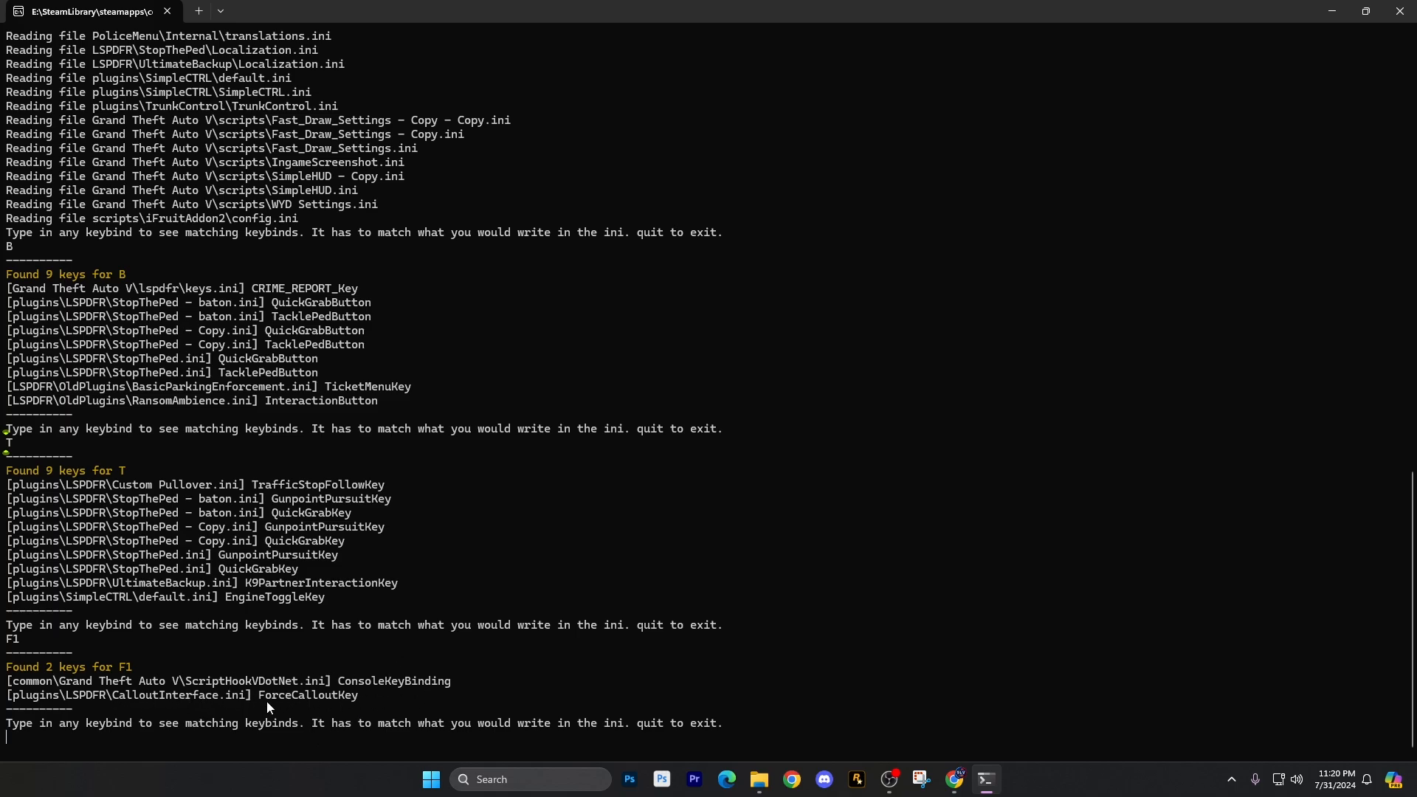
mouse_move(427, 688)
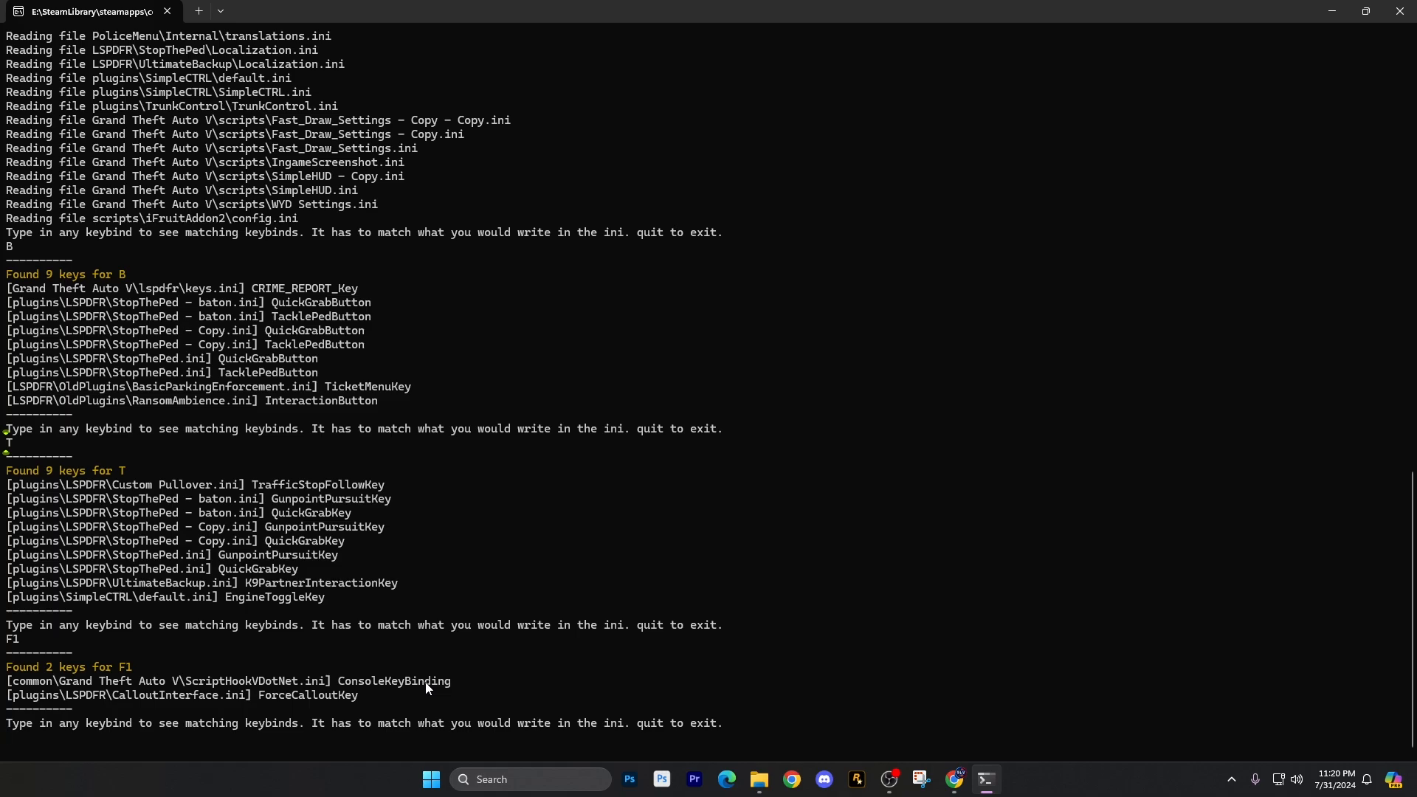
key("enter")
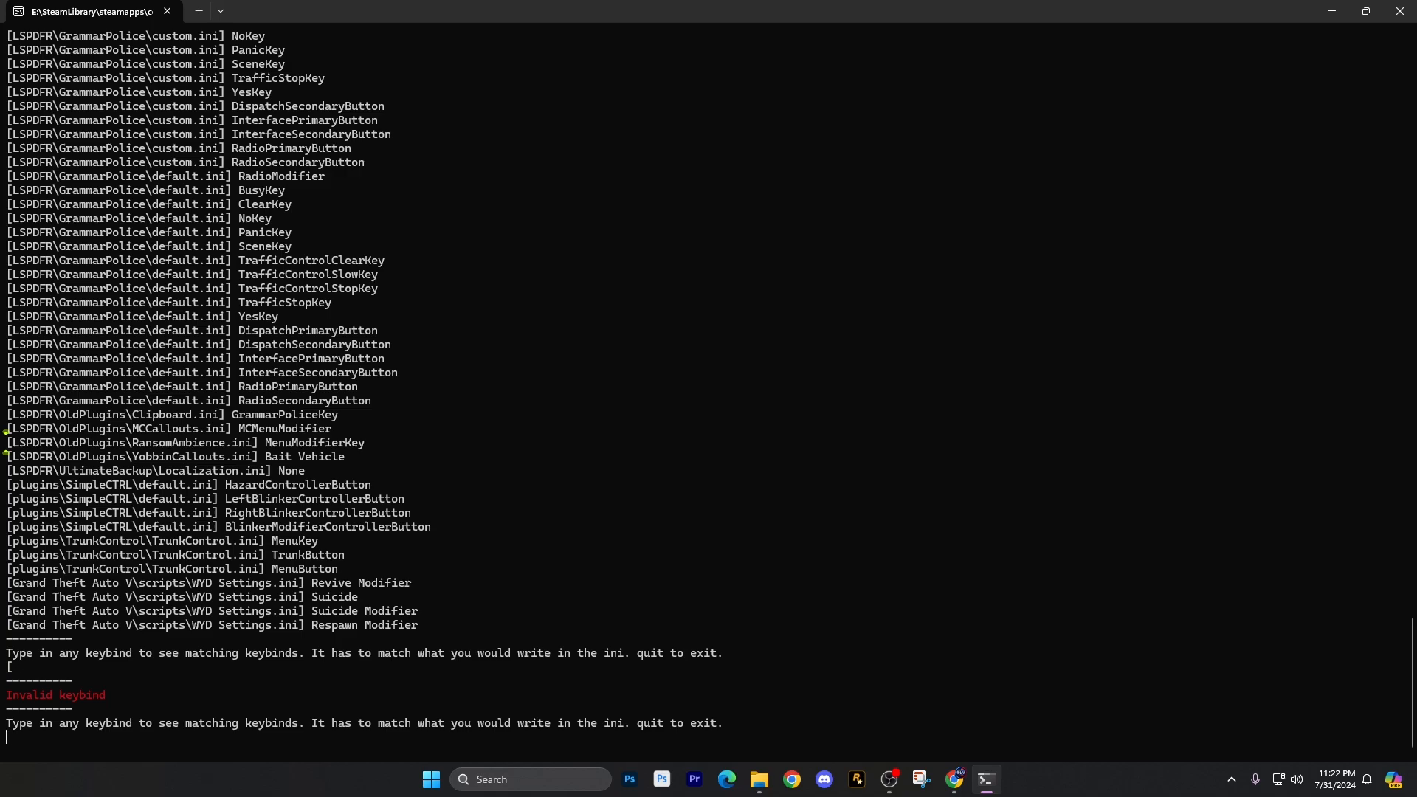
- Try RALT and RMENU as keybinds, checking custom.ini's DispatchKey value RMenu in Notepad
type("RALT")
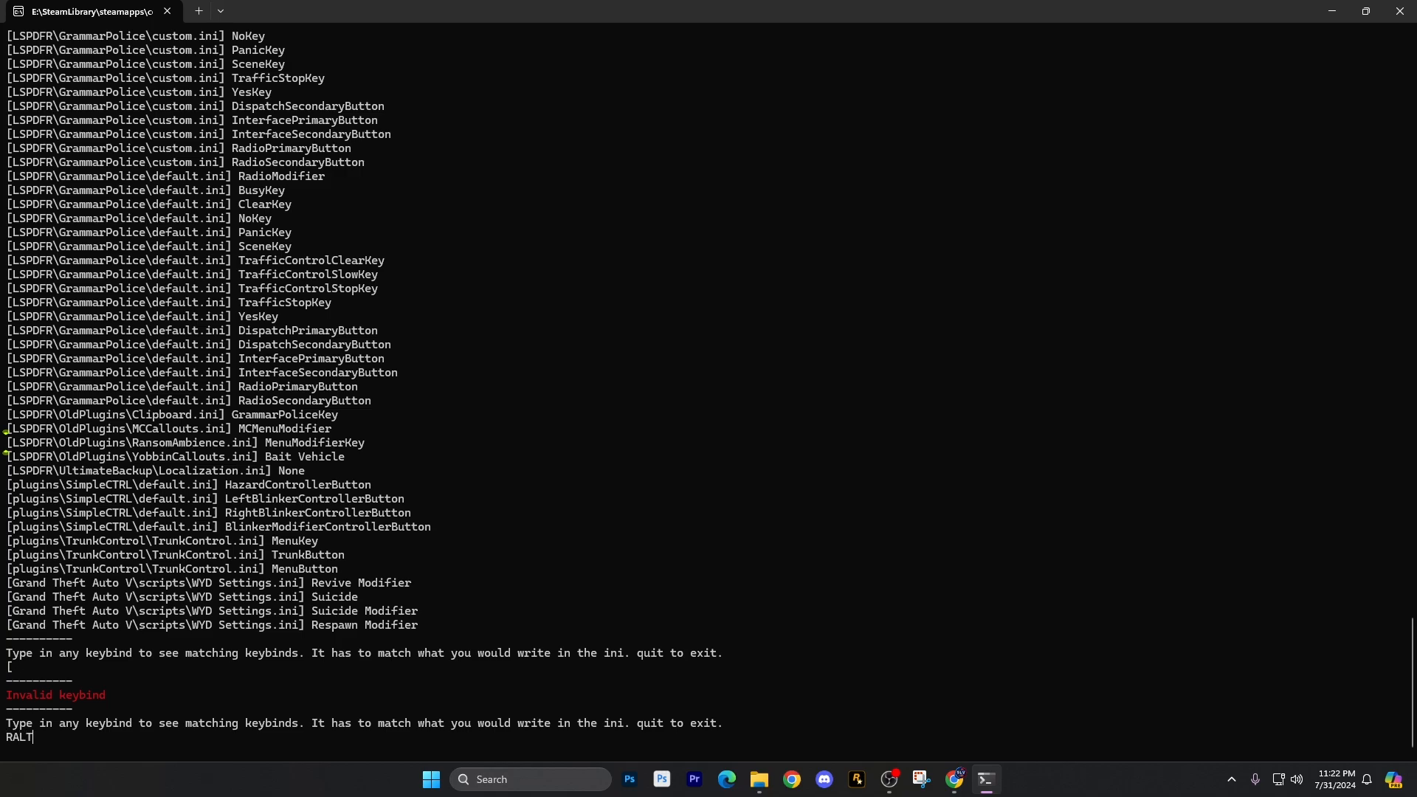
key("enter")
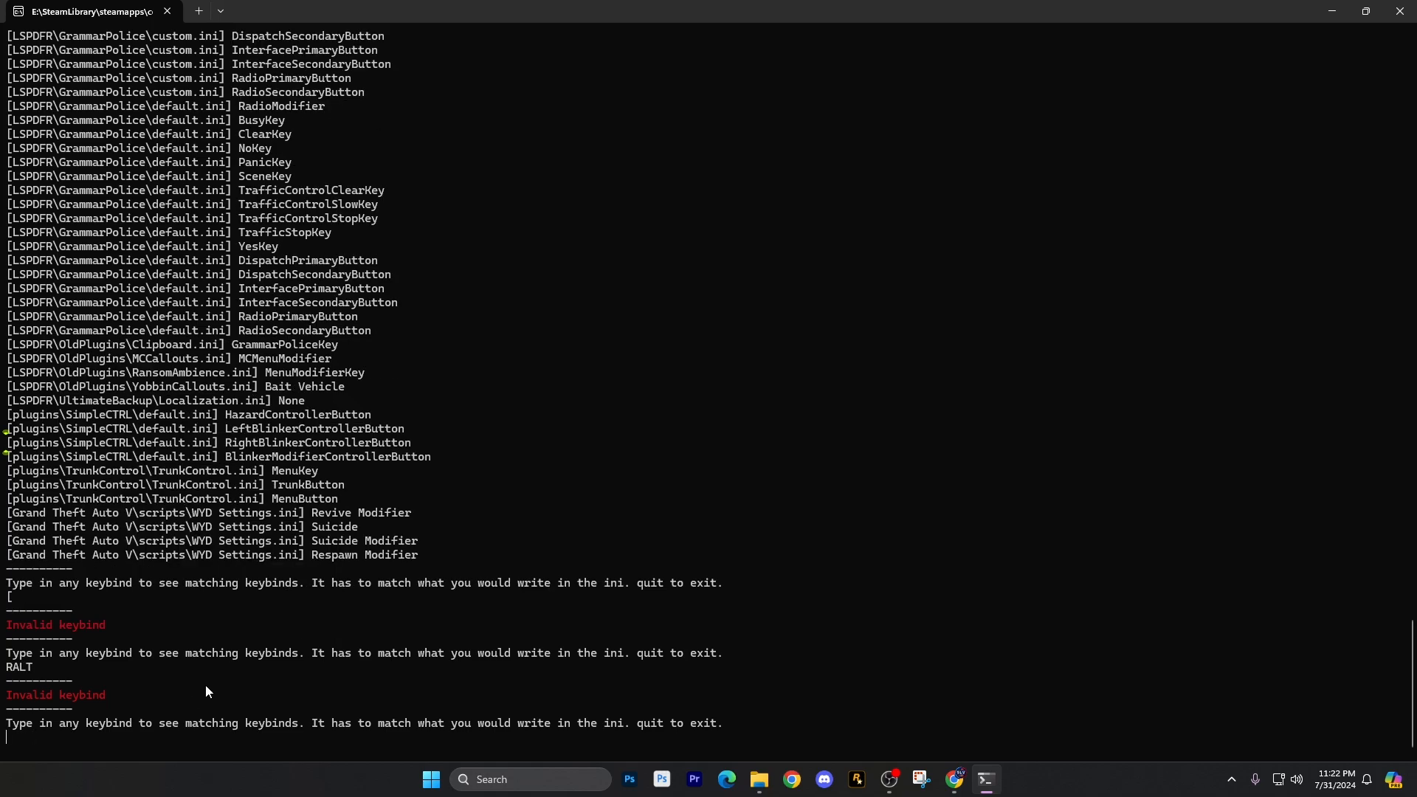
mouse_move(170, 677)
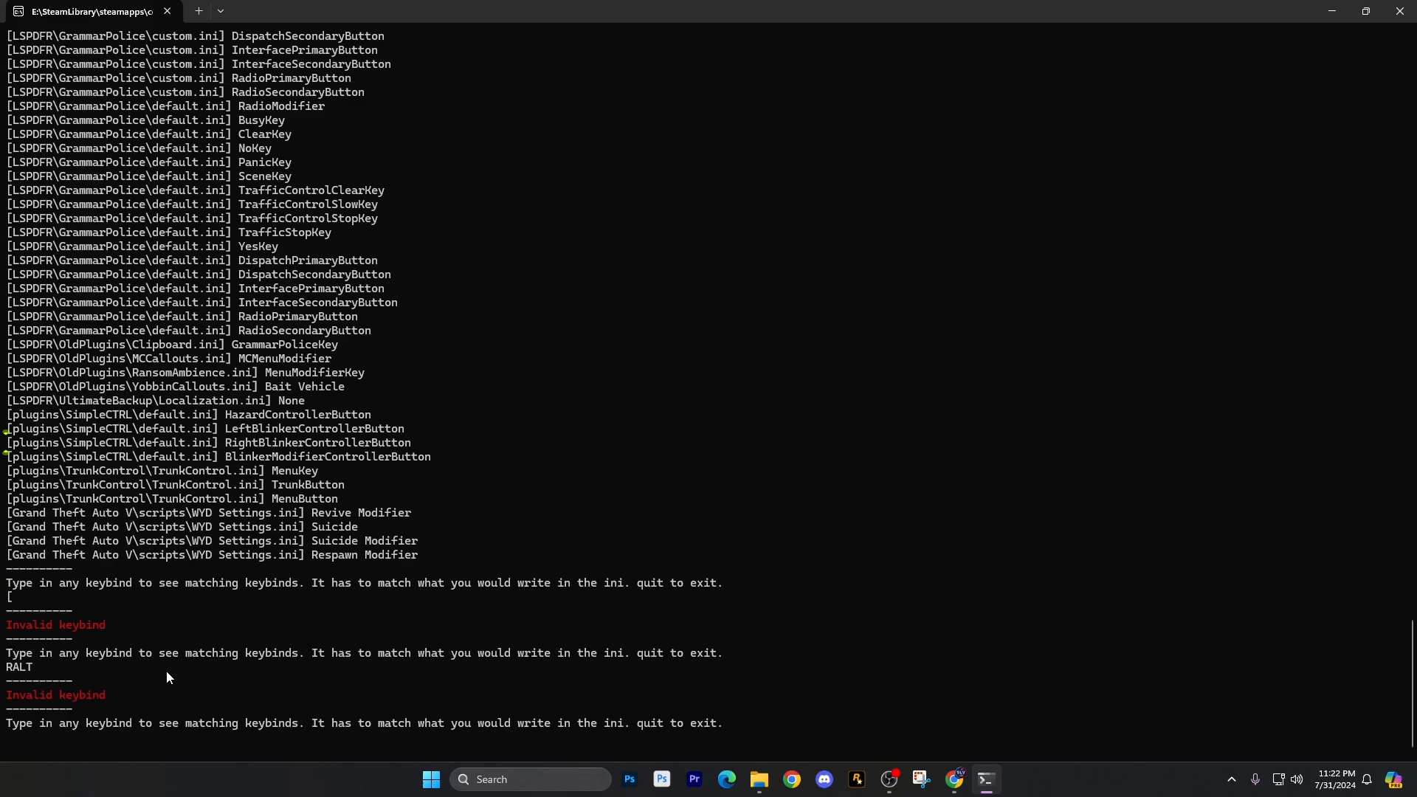
type("r")
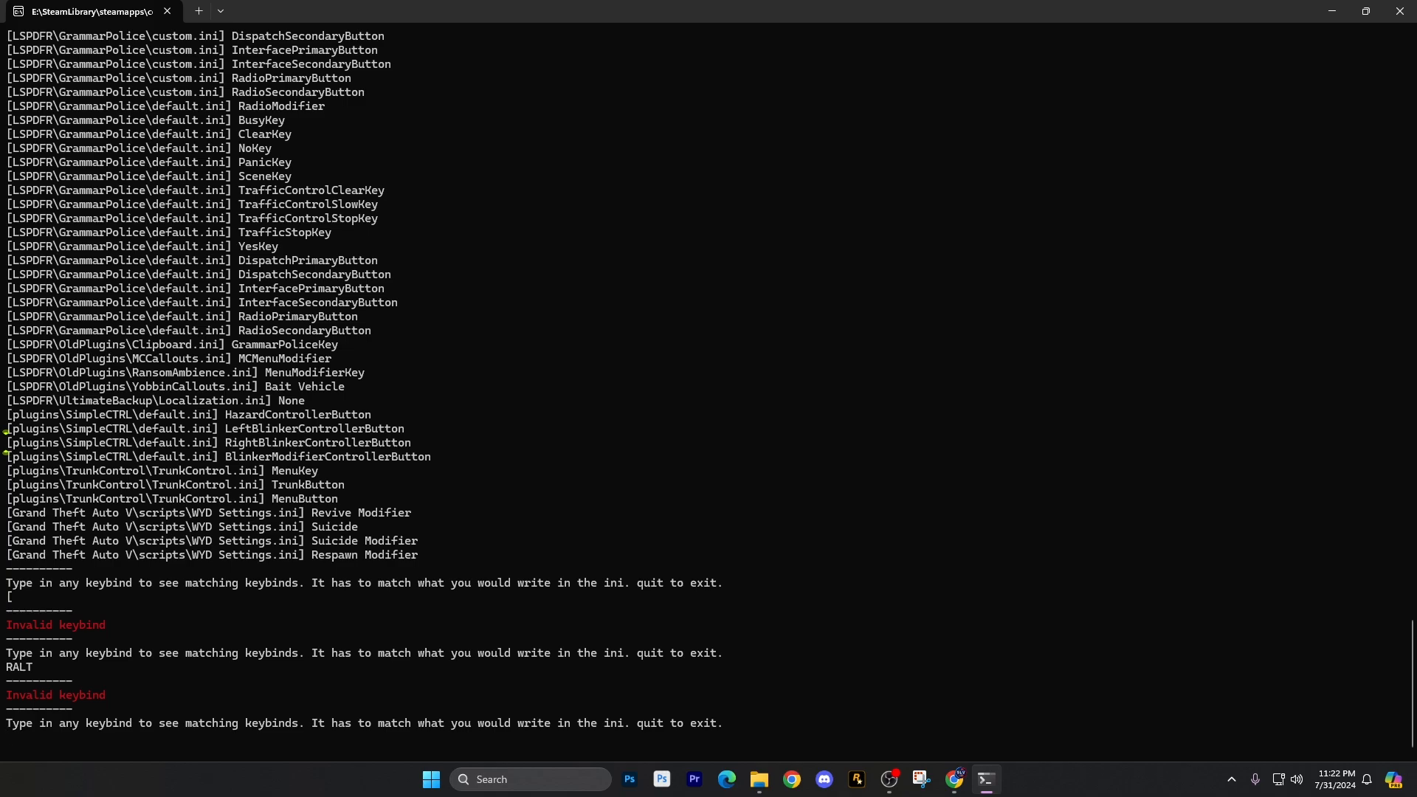
type("RMENU")
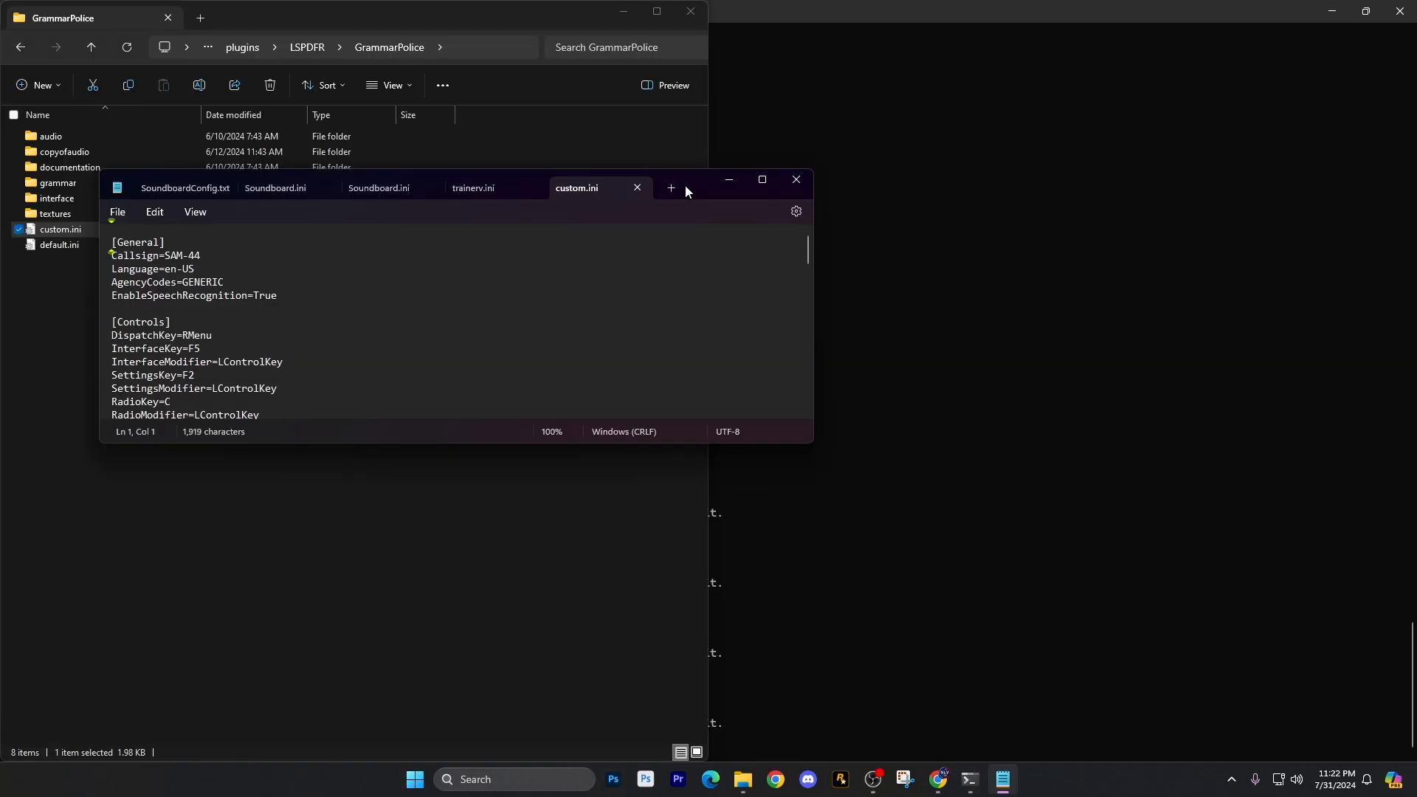
left_click(760, 179)
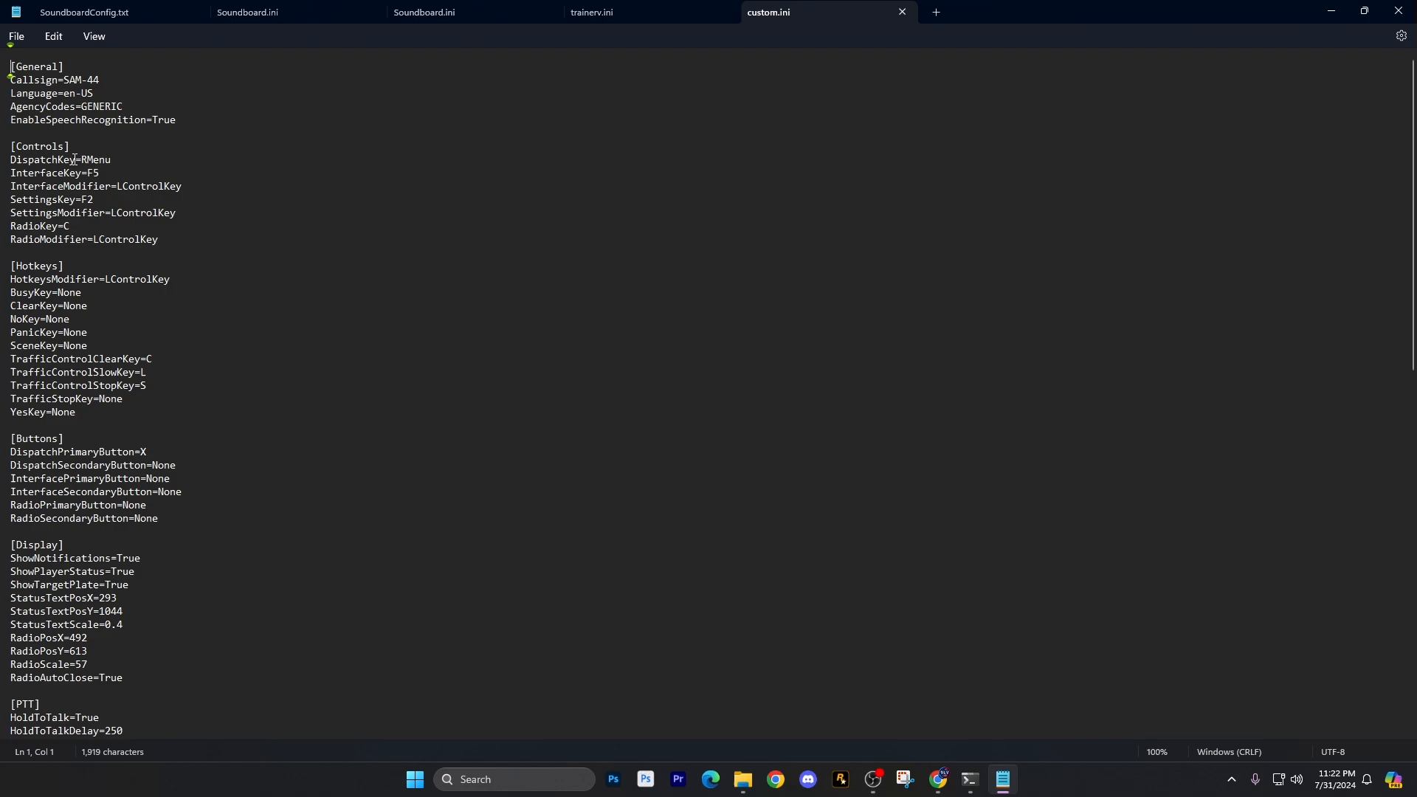
double_click(94, 159)
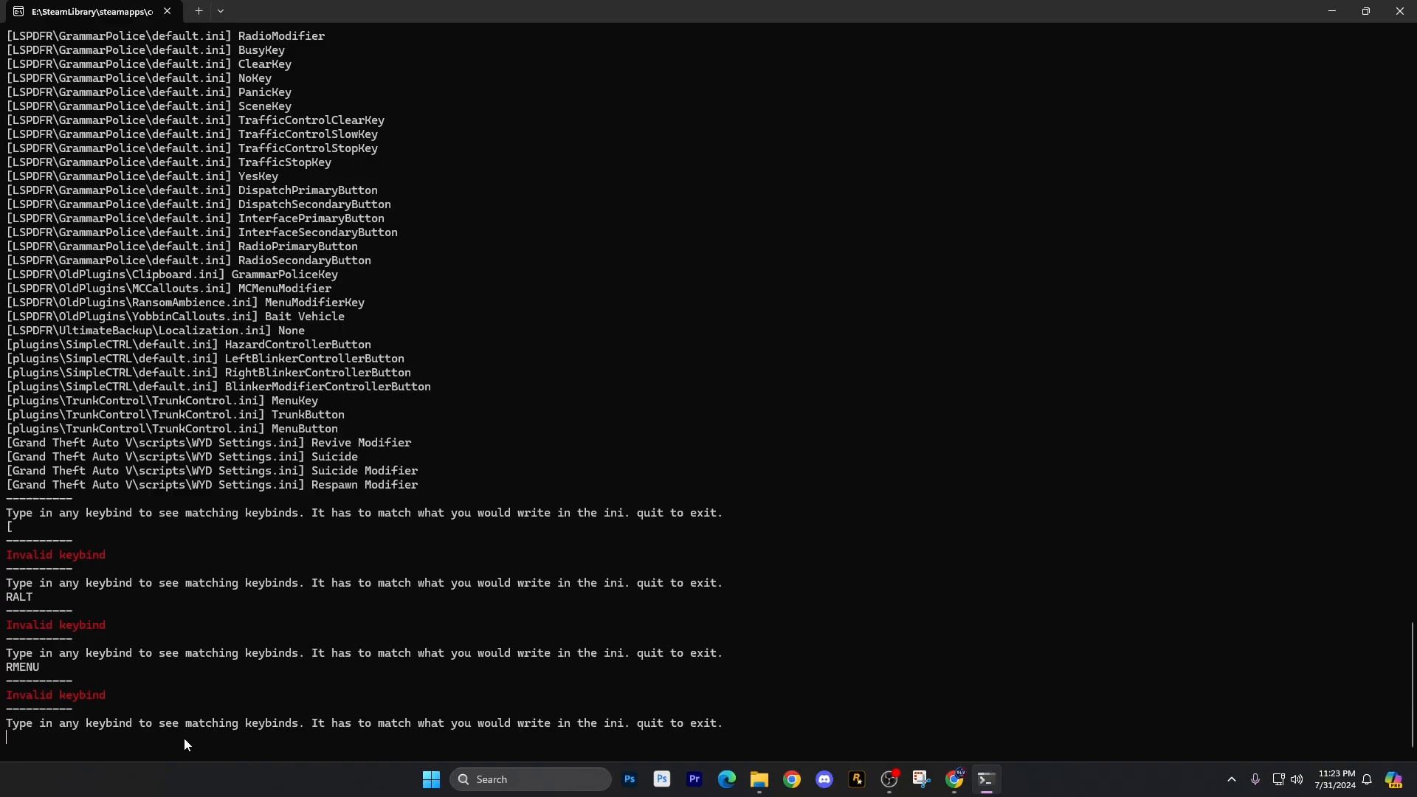
type("RMenu")
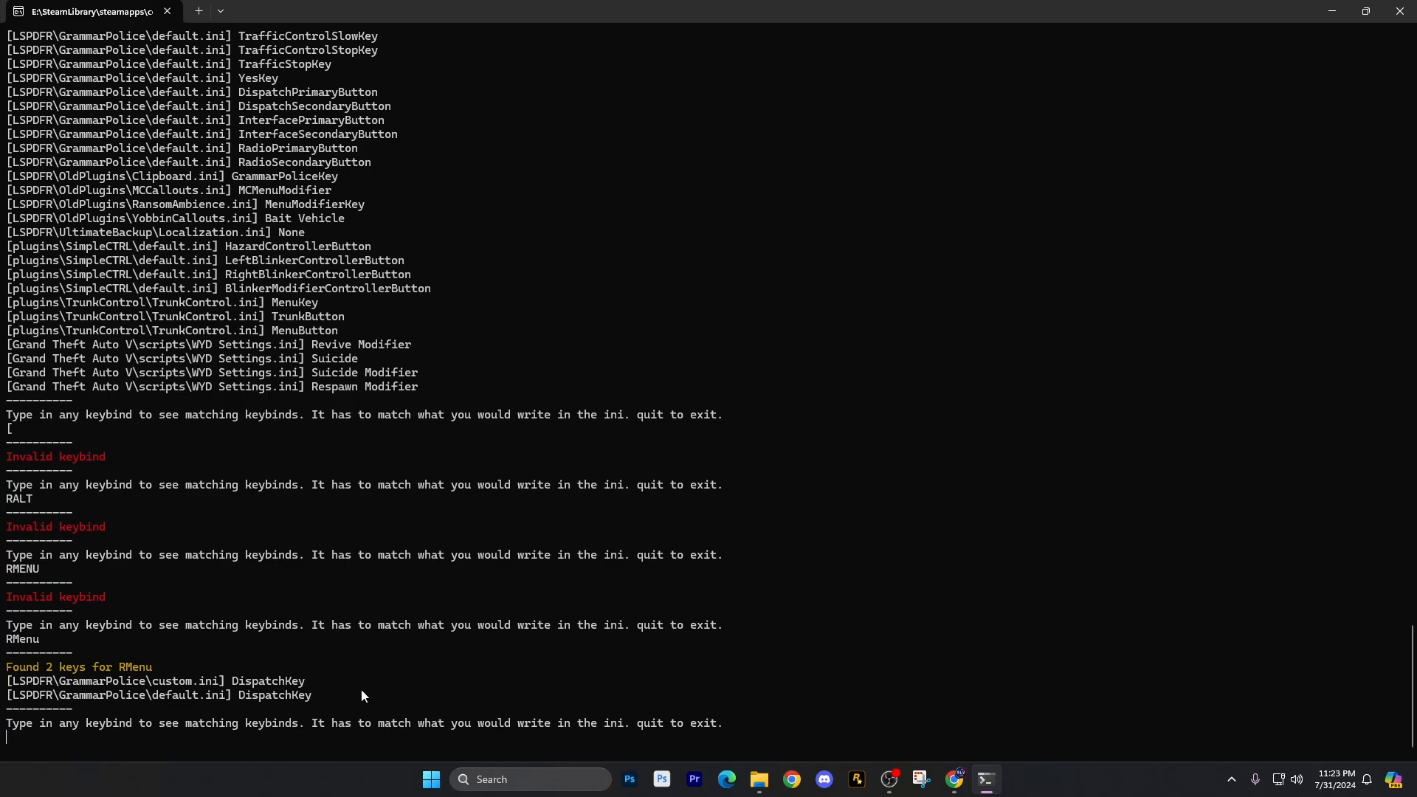
mouse_move(456, 664)
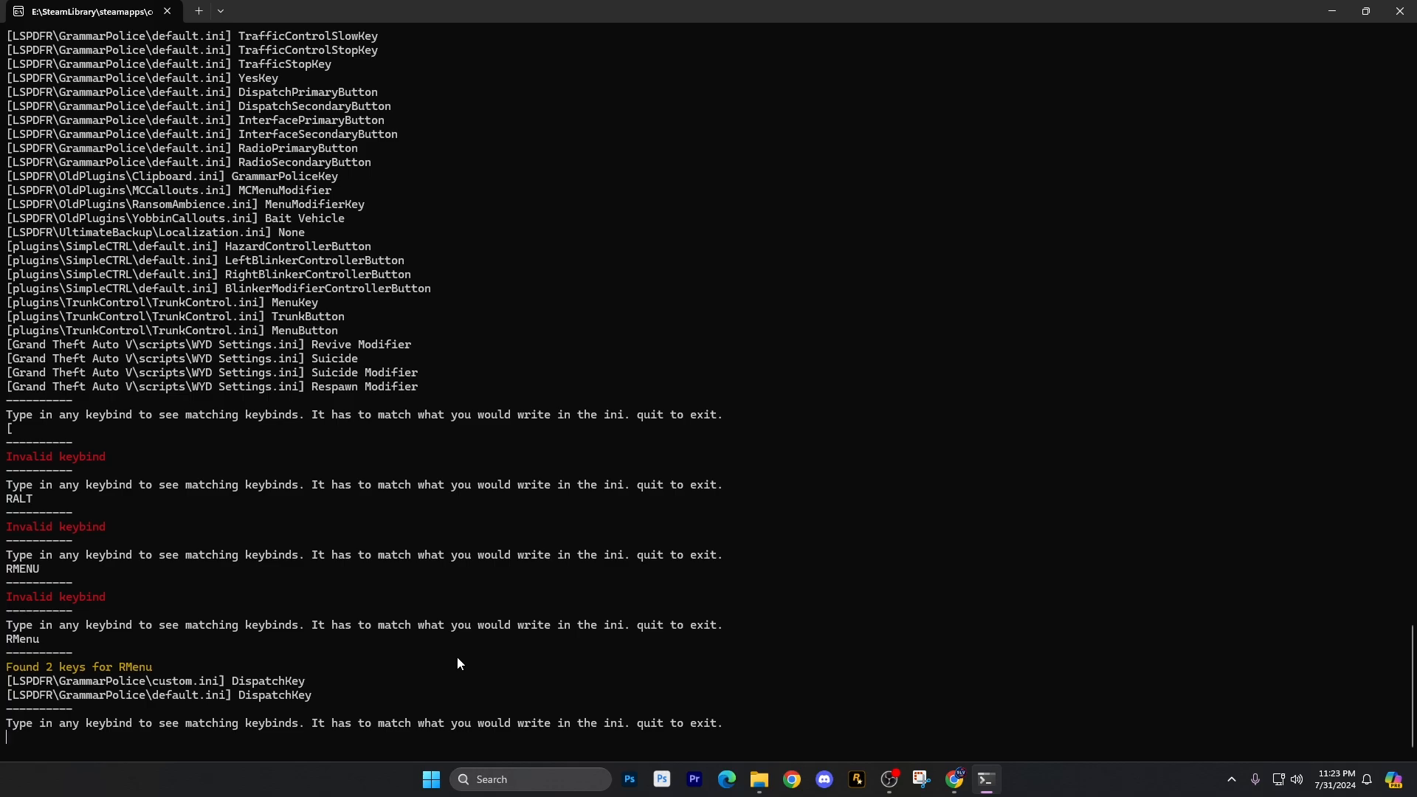
- Search for keybind O, listing 6 matches including INVESTIGATE_OBJECT_Key and ComputerVehicleKey
type("O")
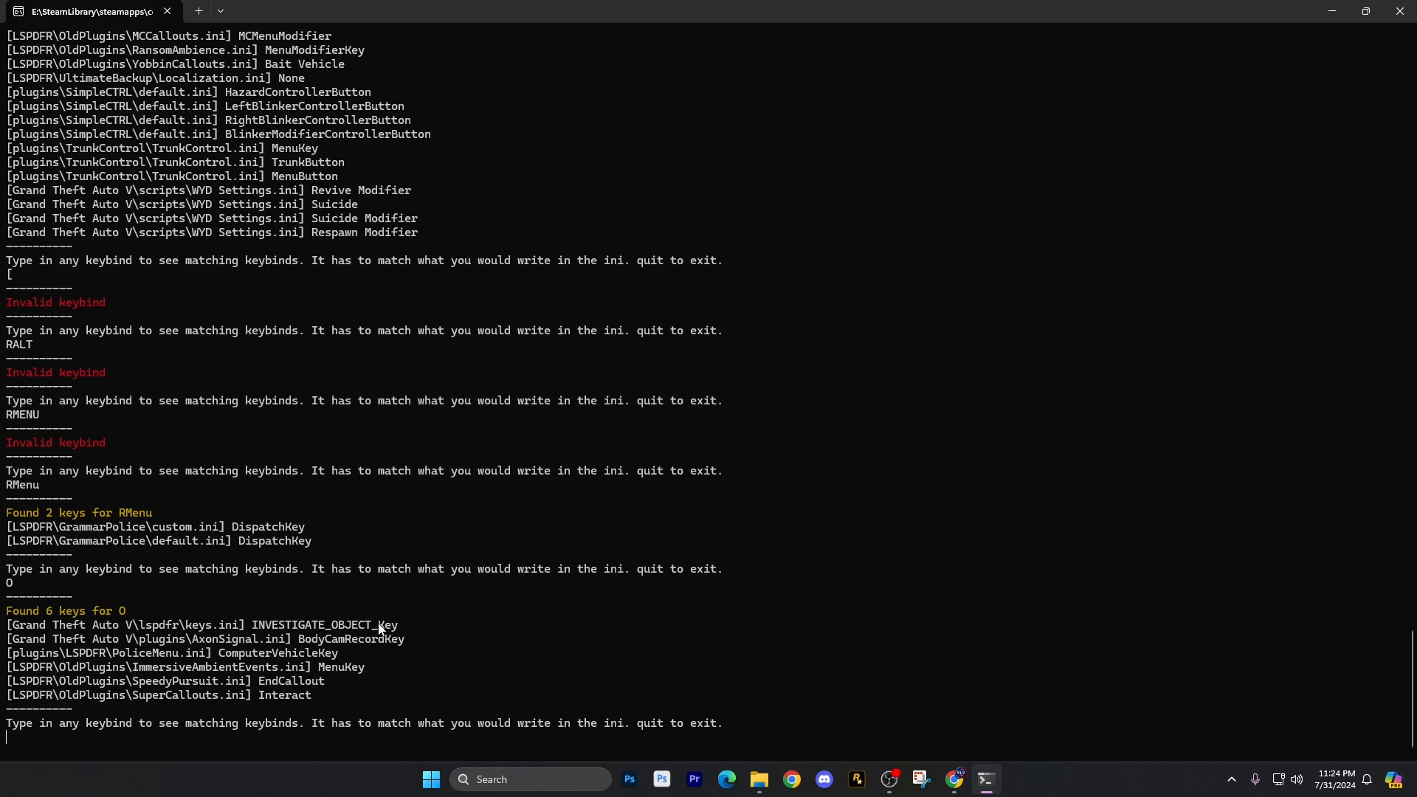
mouse_move(359, 635)
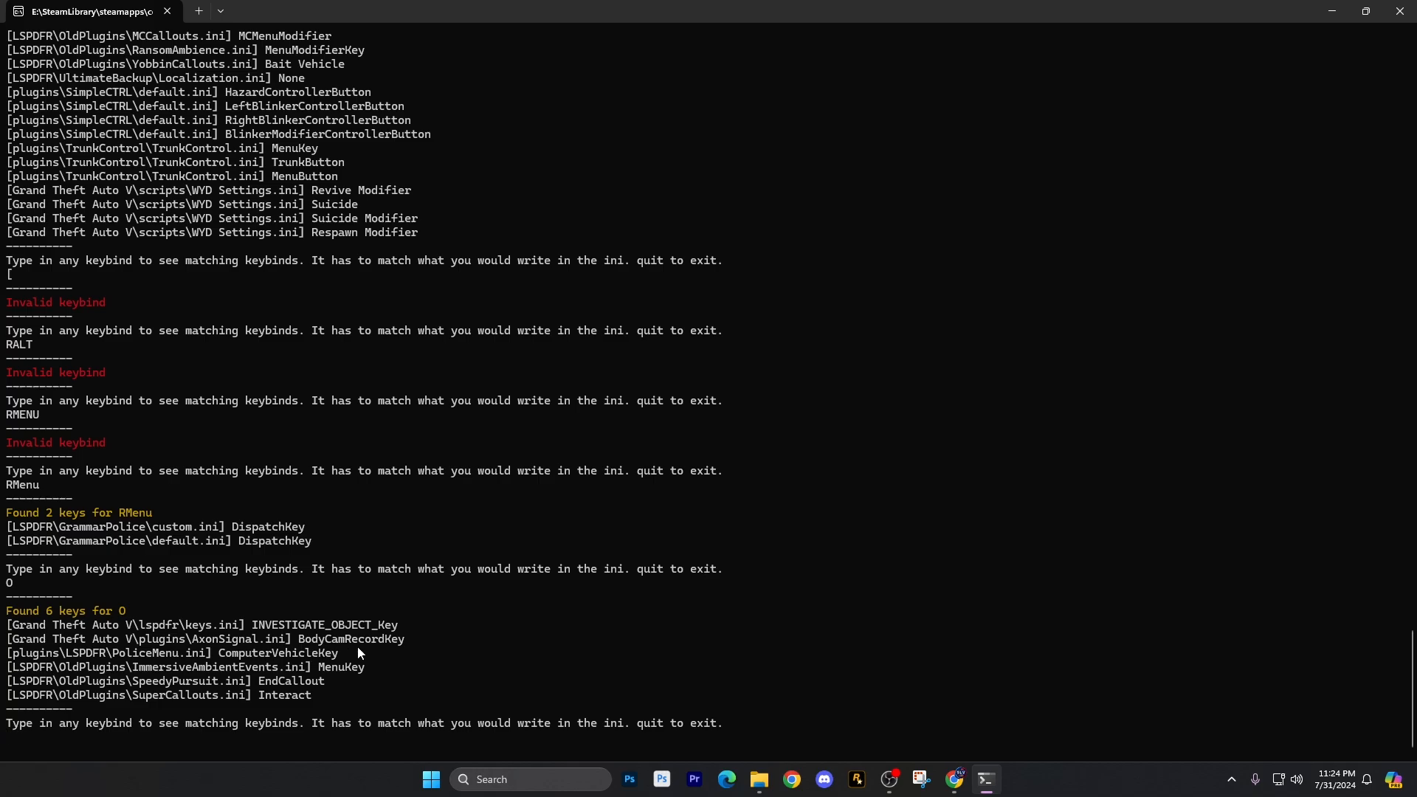
mouse_move(233, 649)
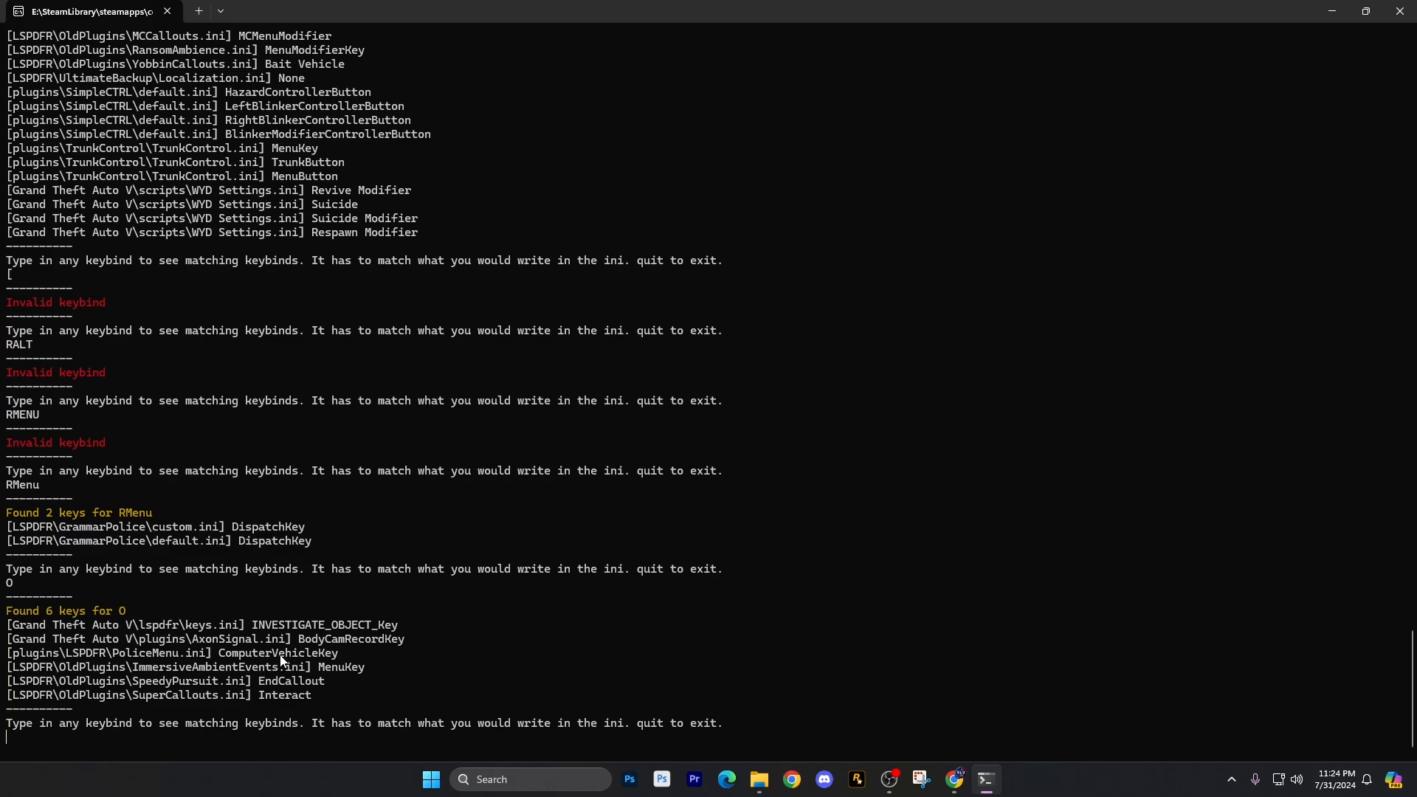
mouse_move(348, 685)
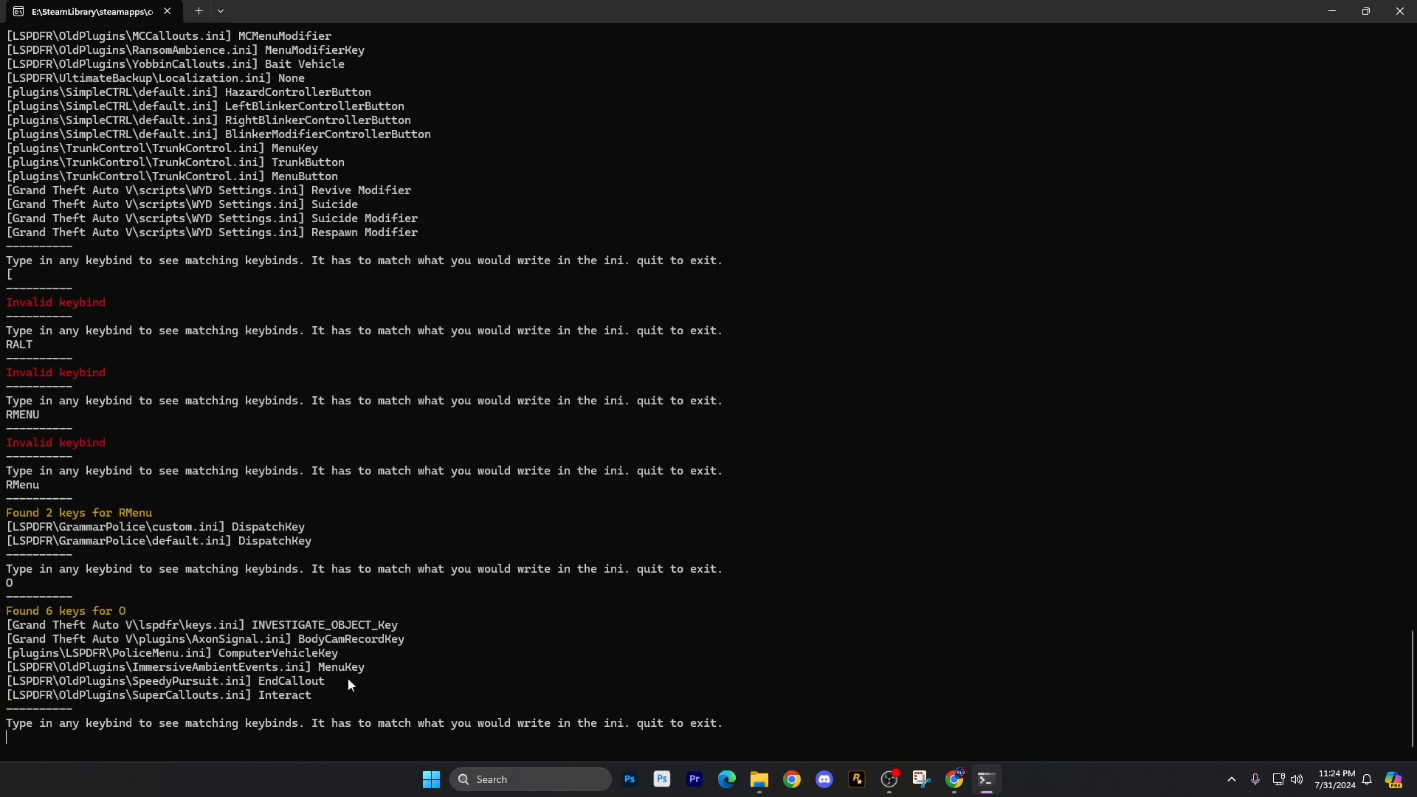
mouse_move(342, 699)
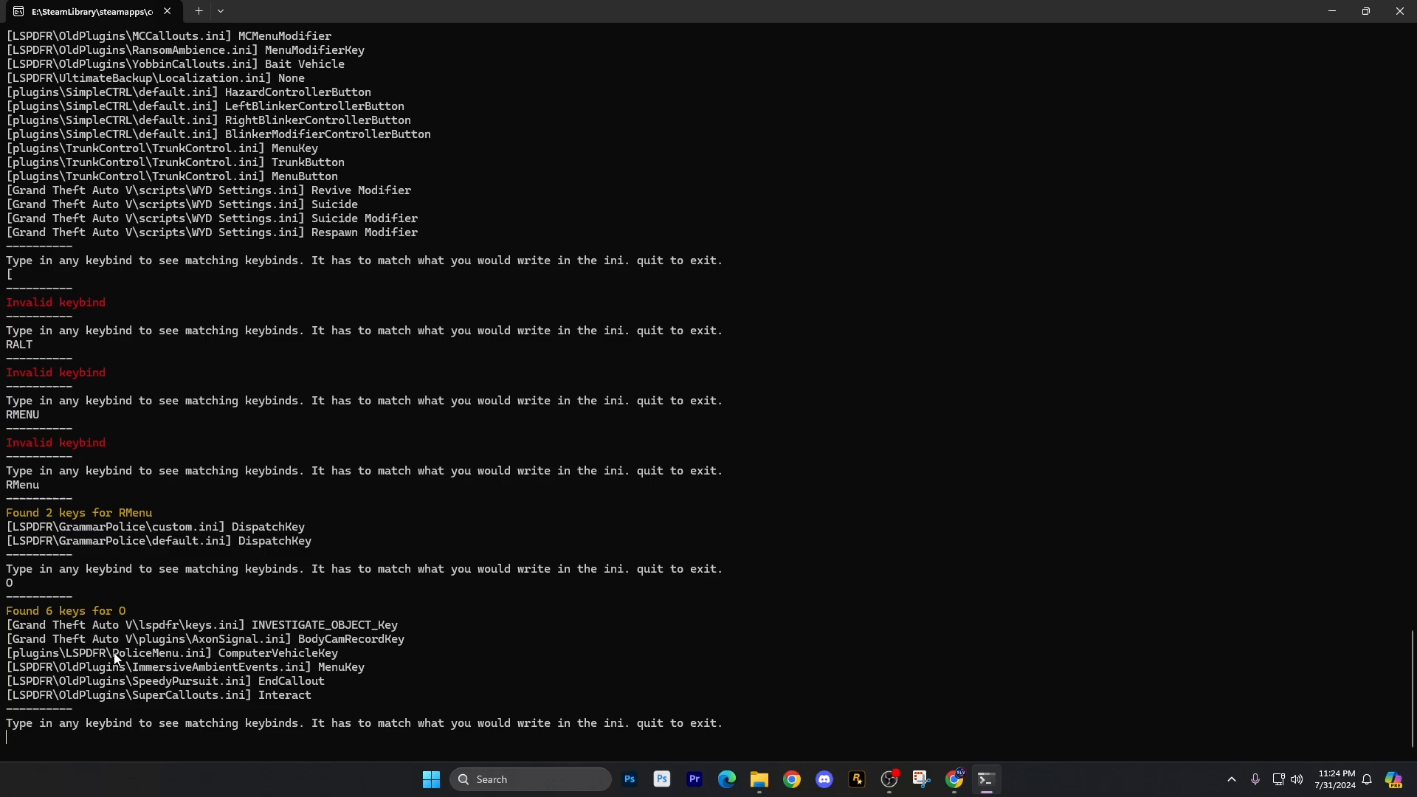
mouse_move(194, 683)
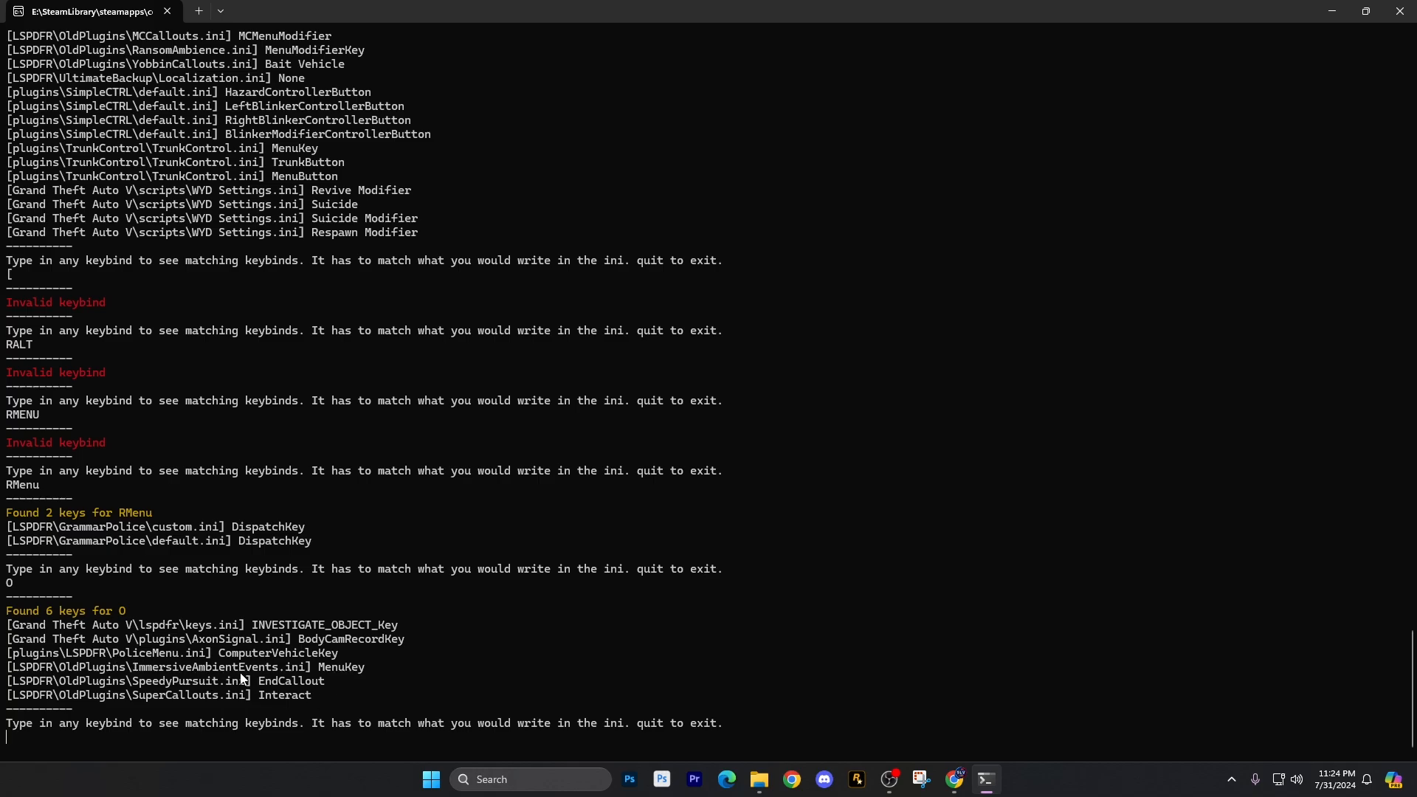
mouse_move(337, 680)
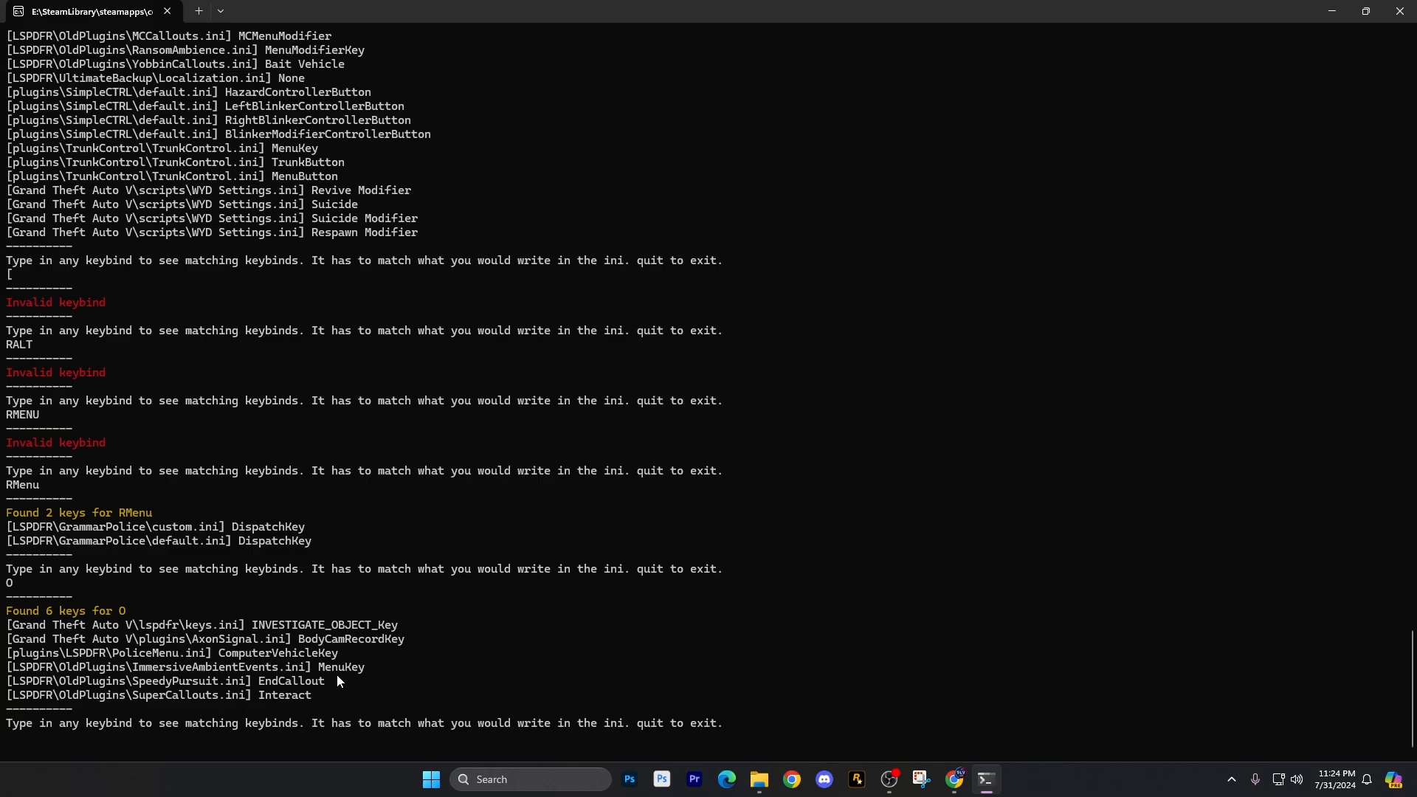
mouse_move(342, 680)
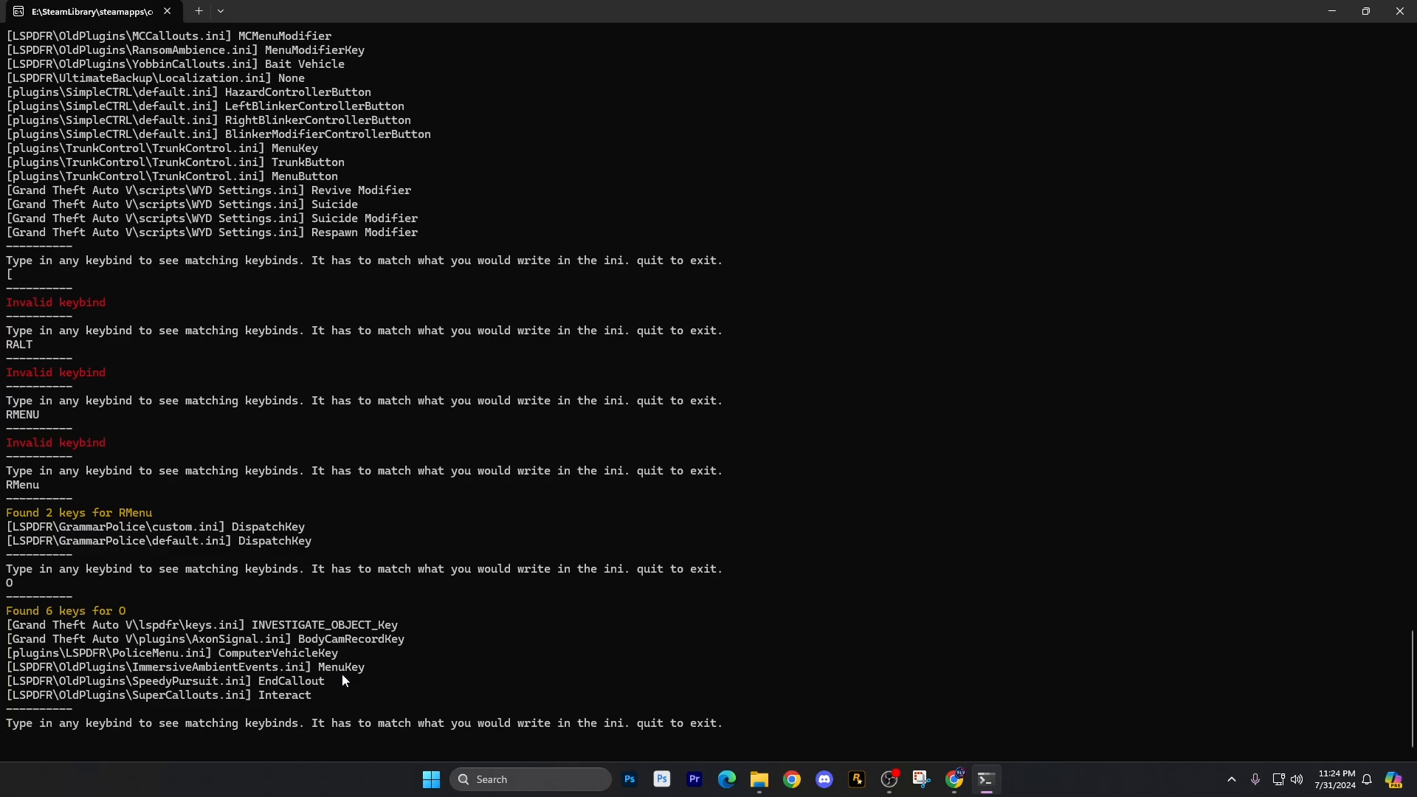
mouse_move(337, 676)
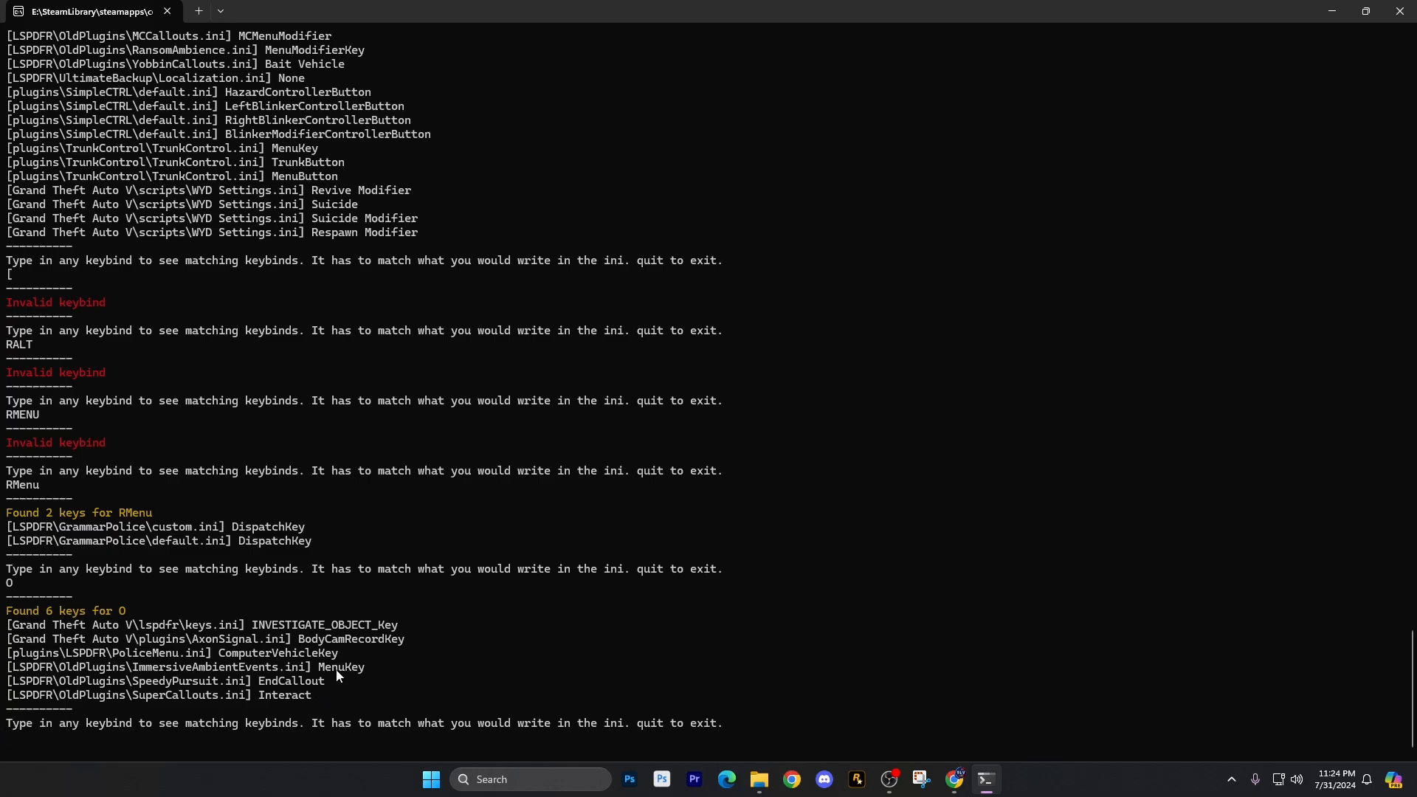
mouse_move(379, 701)
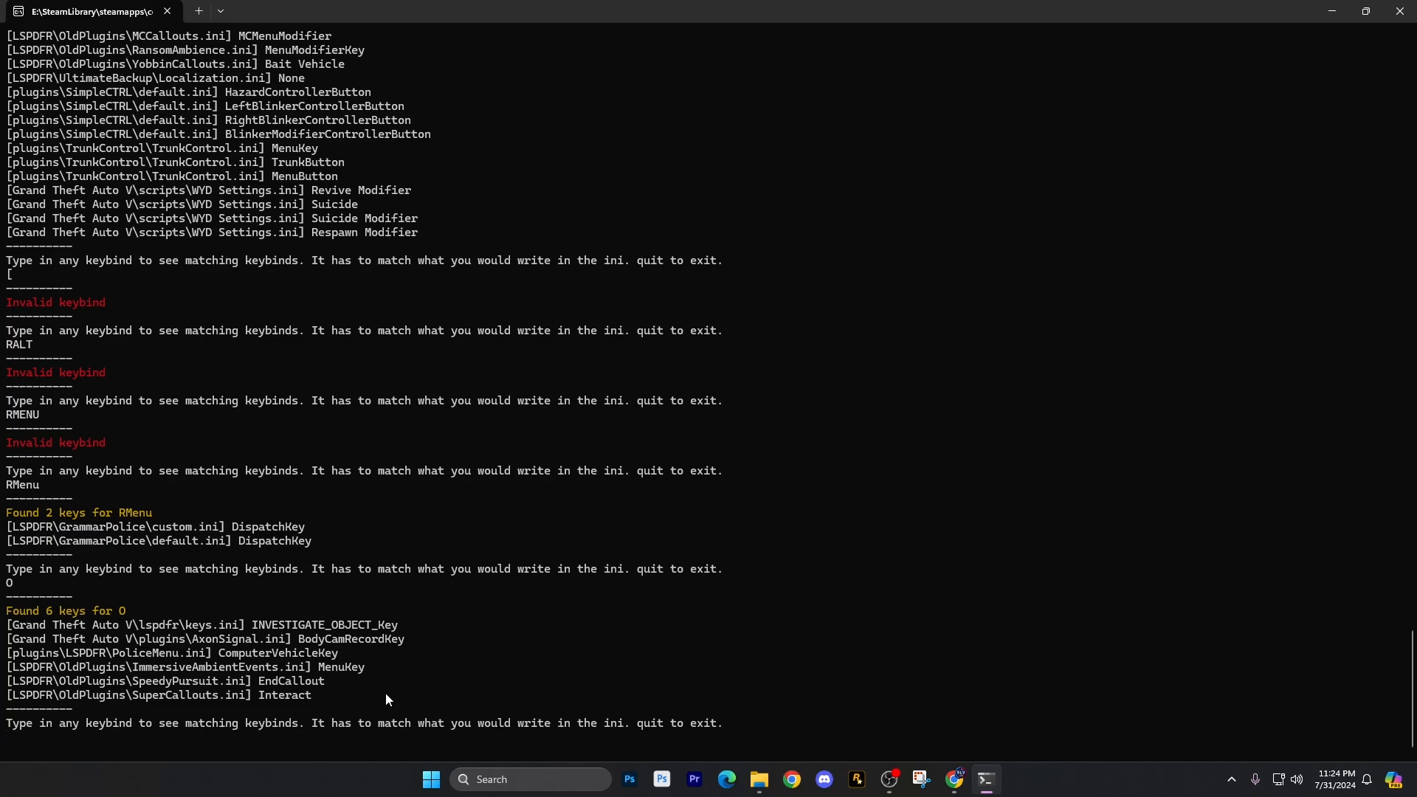
- Search for keybind E, listing 15 matches including StopPedKey and TacklePedKey
type("e")
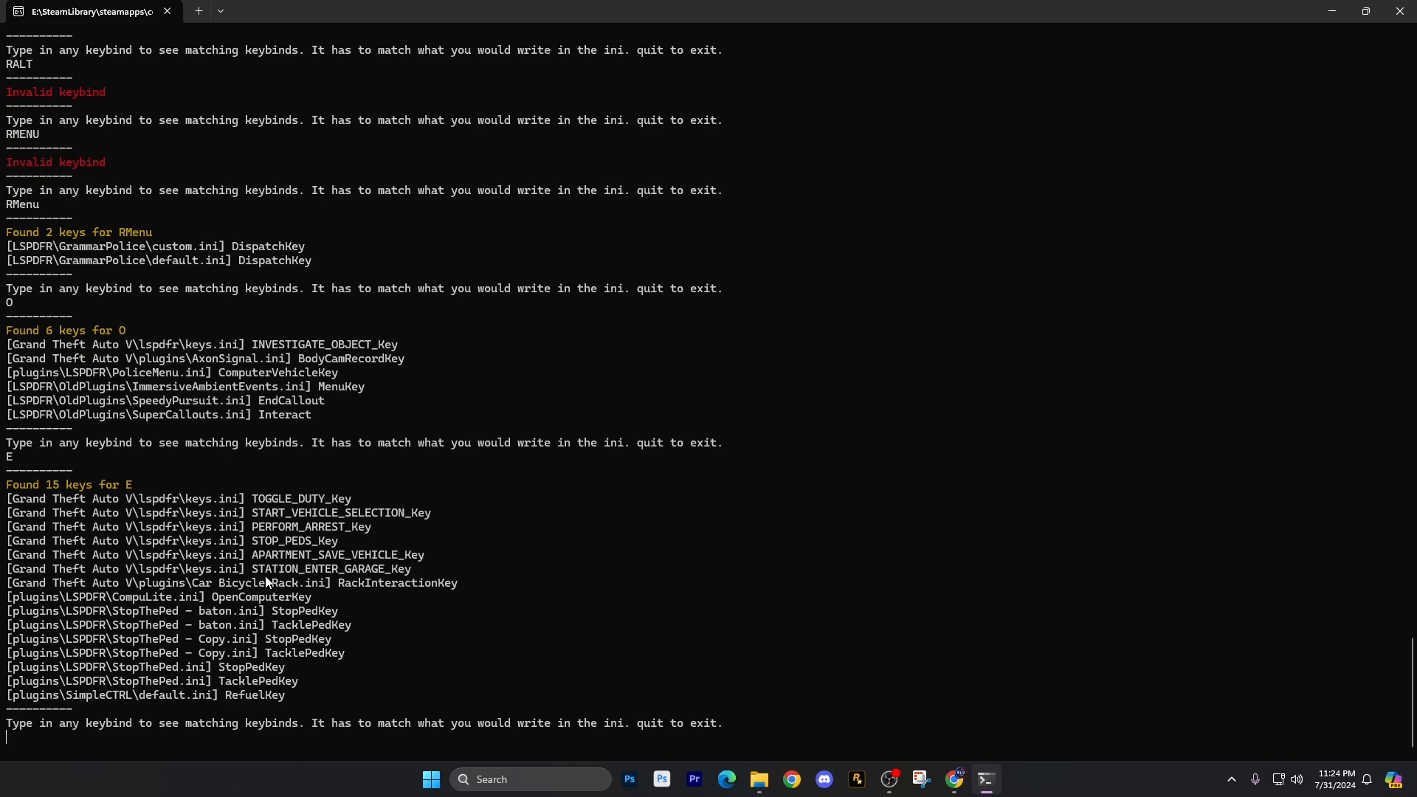
mouse_move(216, 550)
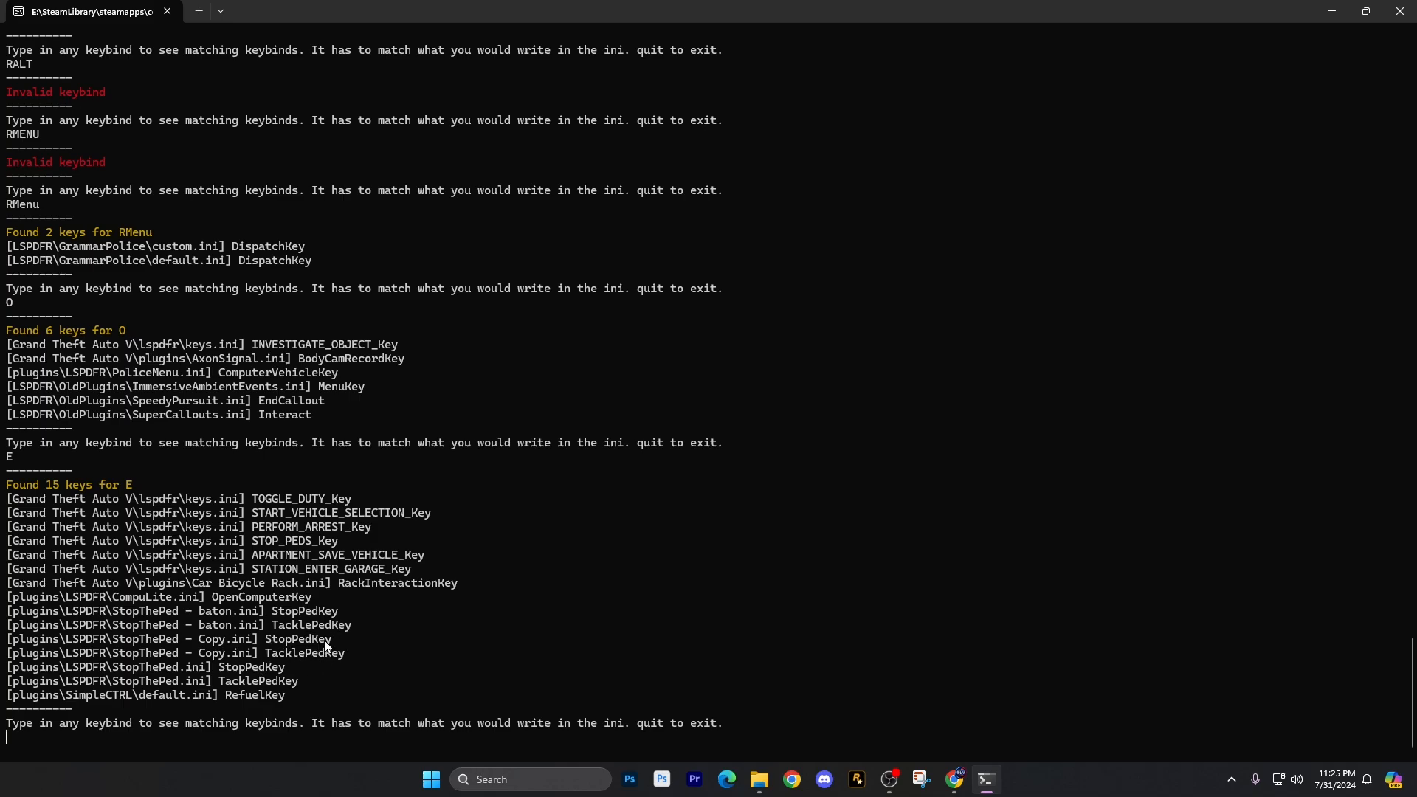
mouse_move(231, 685)
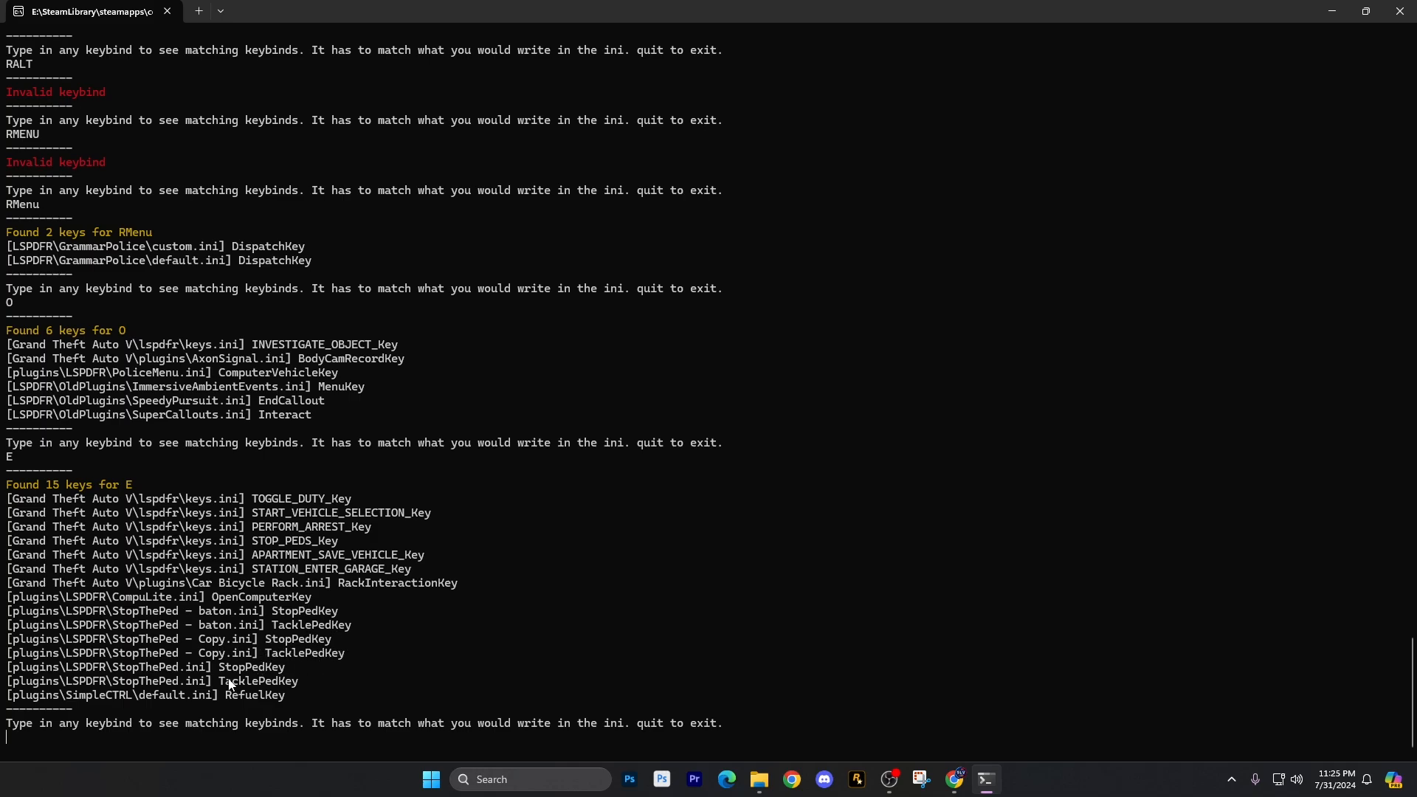
mouse_move(292, 641)
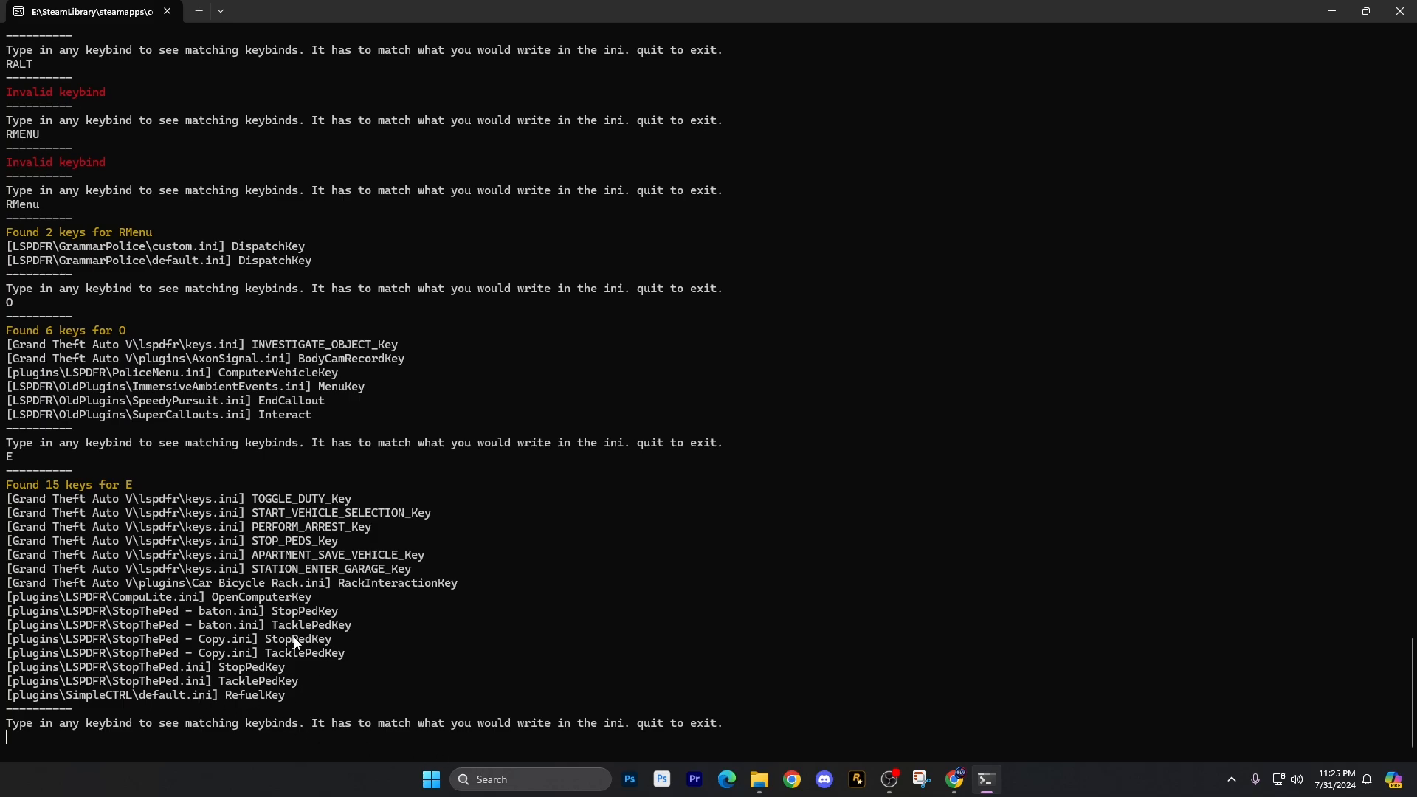
mouse_move(329, 756)
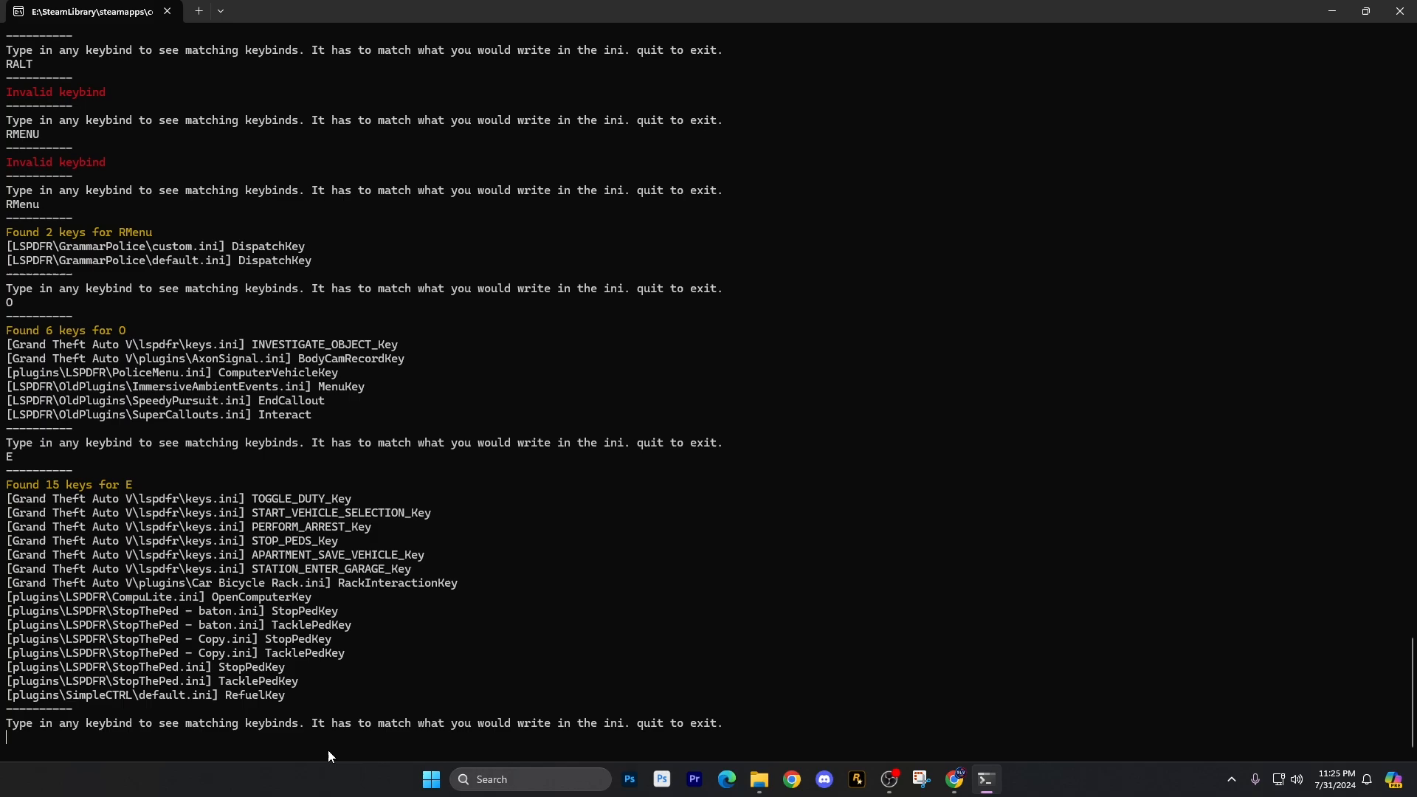
- Search for keybind K, listing 8 matches like WeaponSafetyToggle and ClipboardKey
type("K")
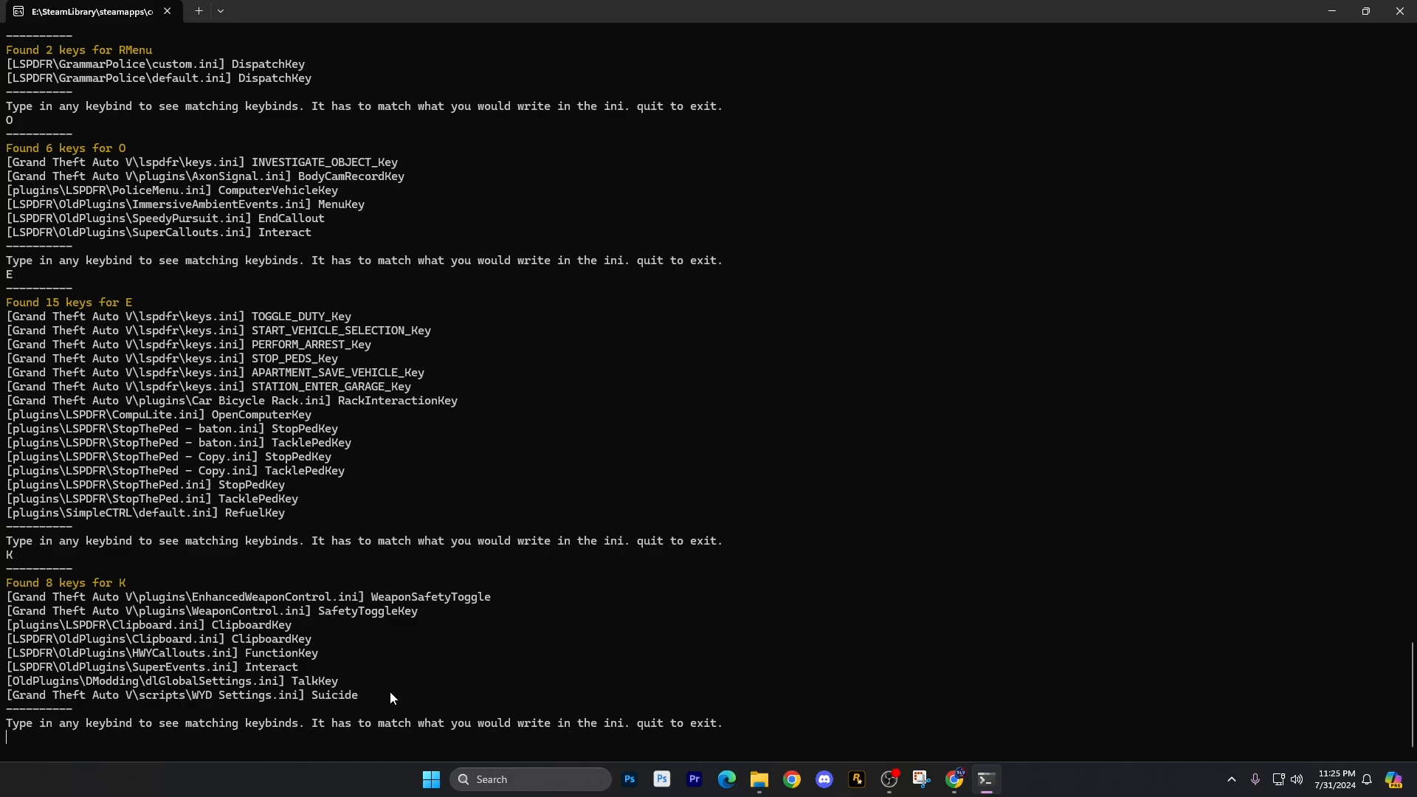
mouse_move(341, 665)
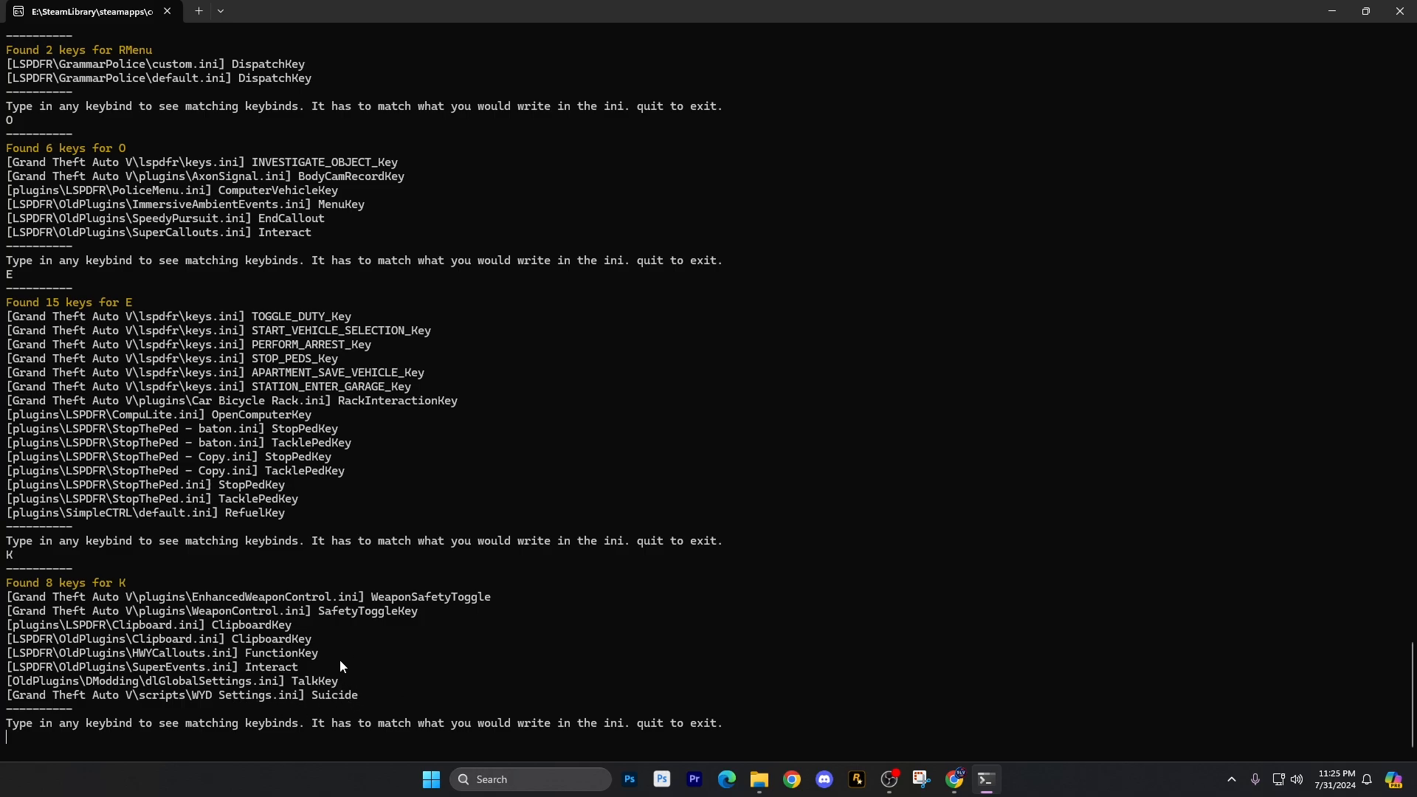
mouse_move(266, 696)
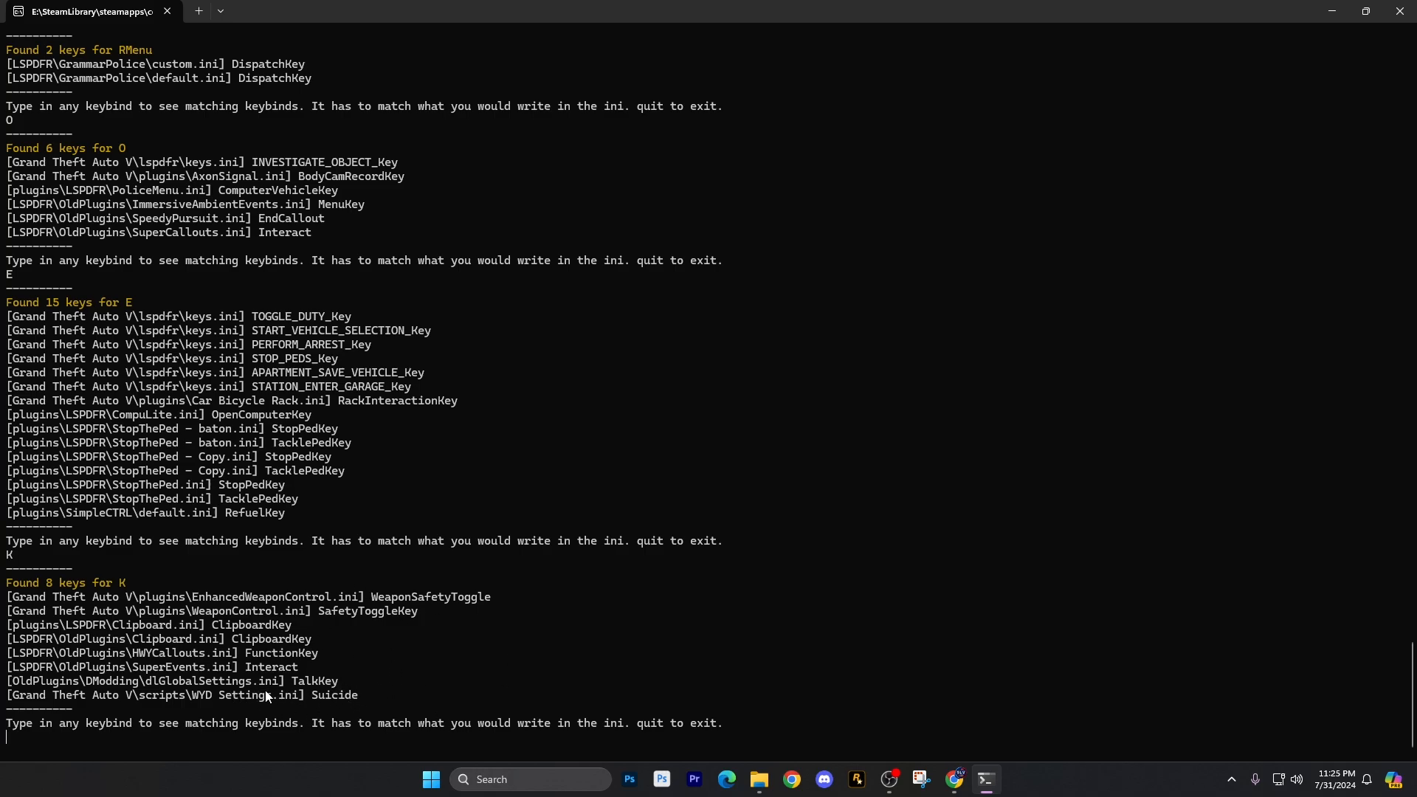
mouse_move(379, 634)
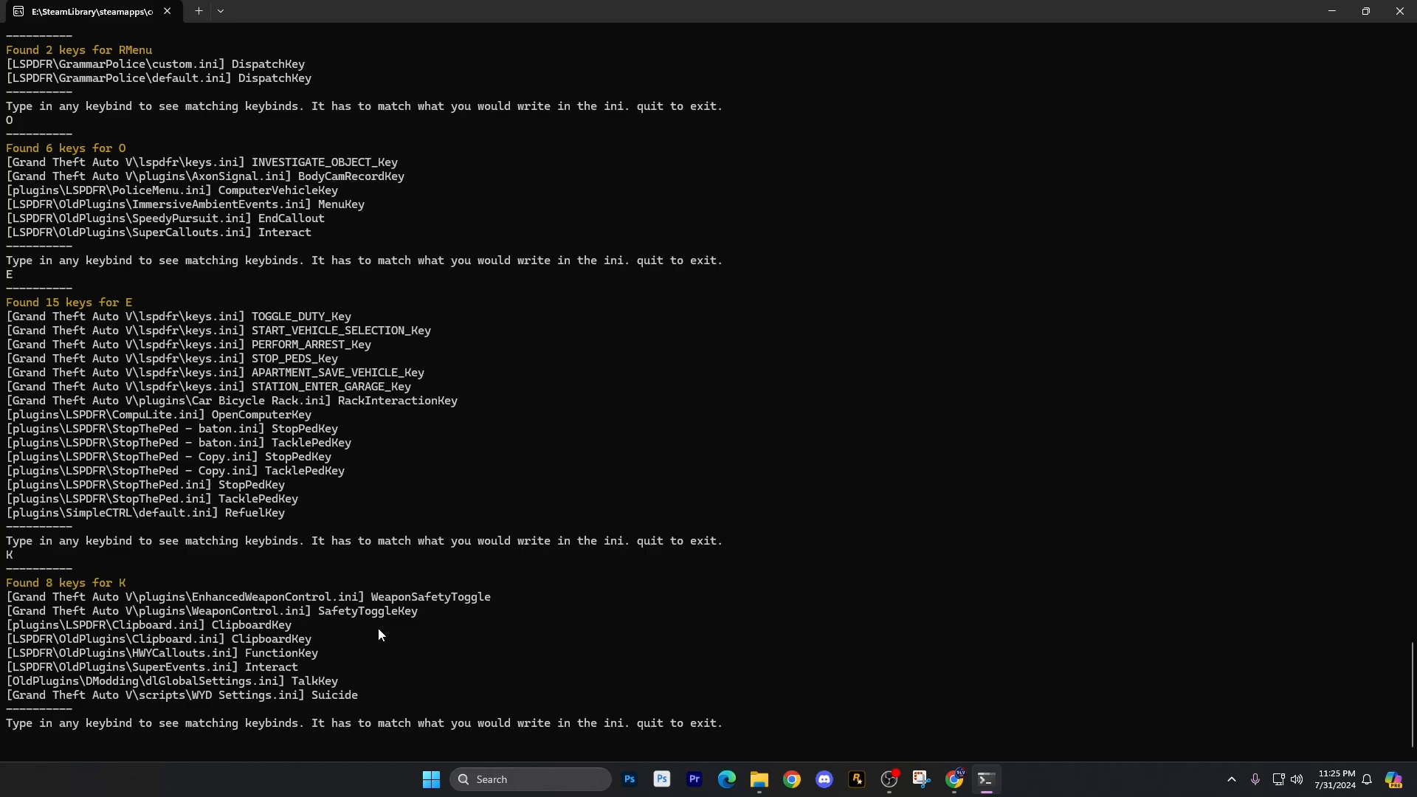
mouse_move(613, 713)
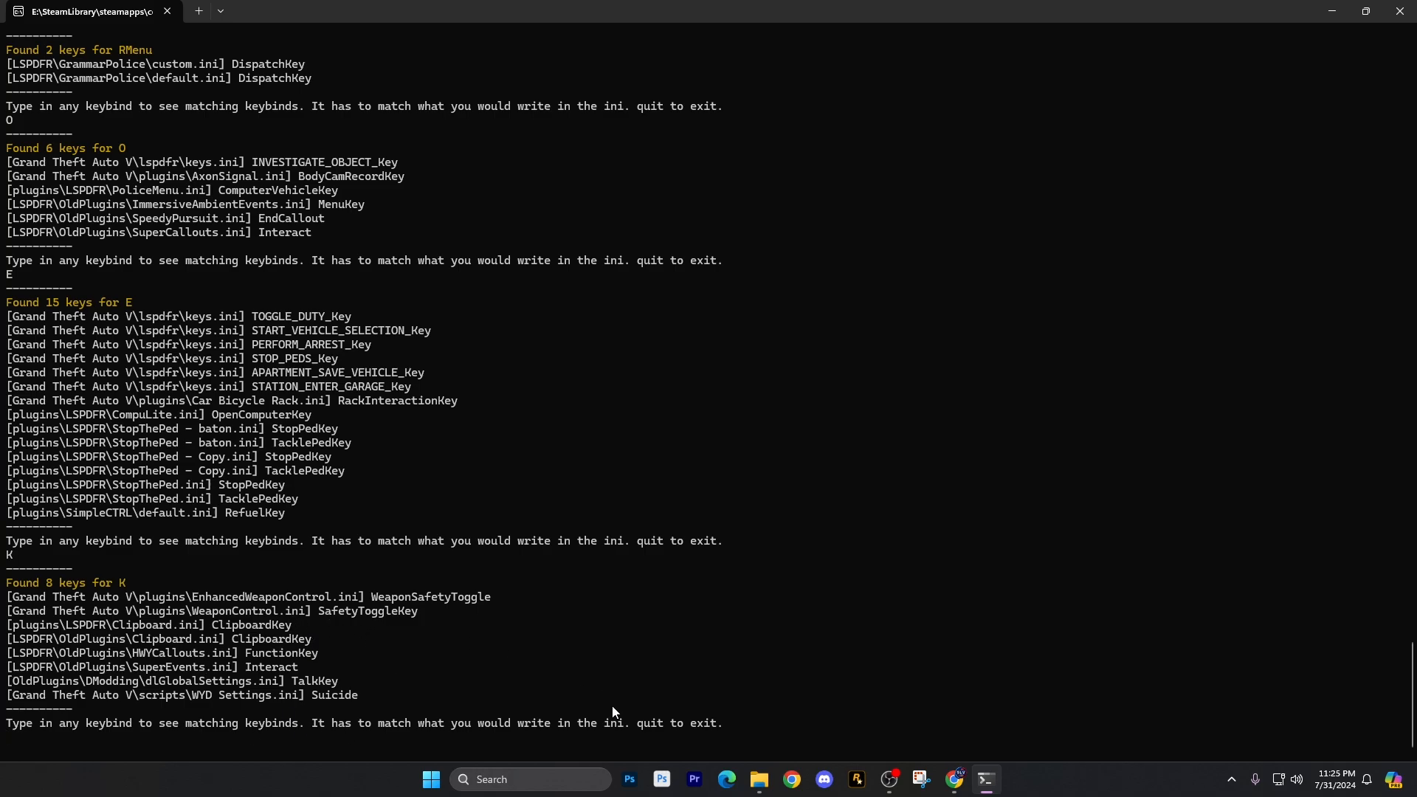
mouse_move(378, 708)
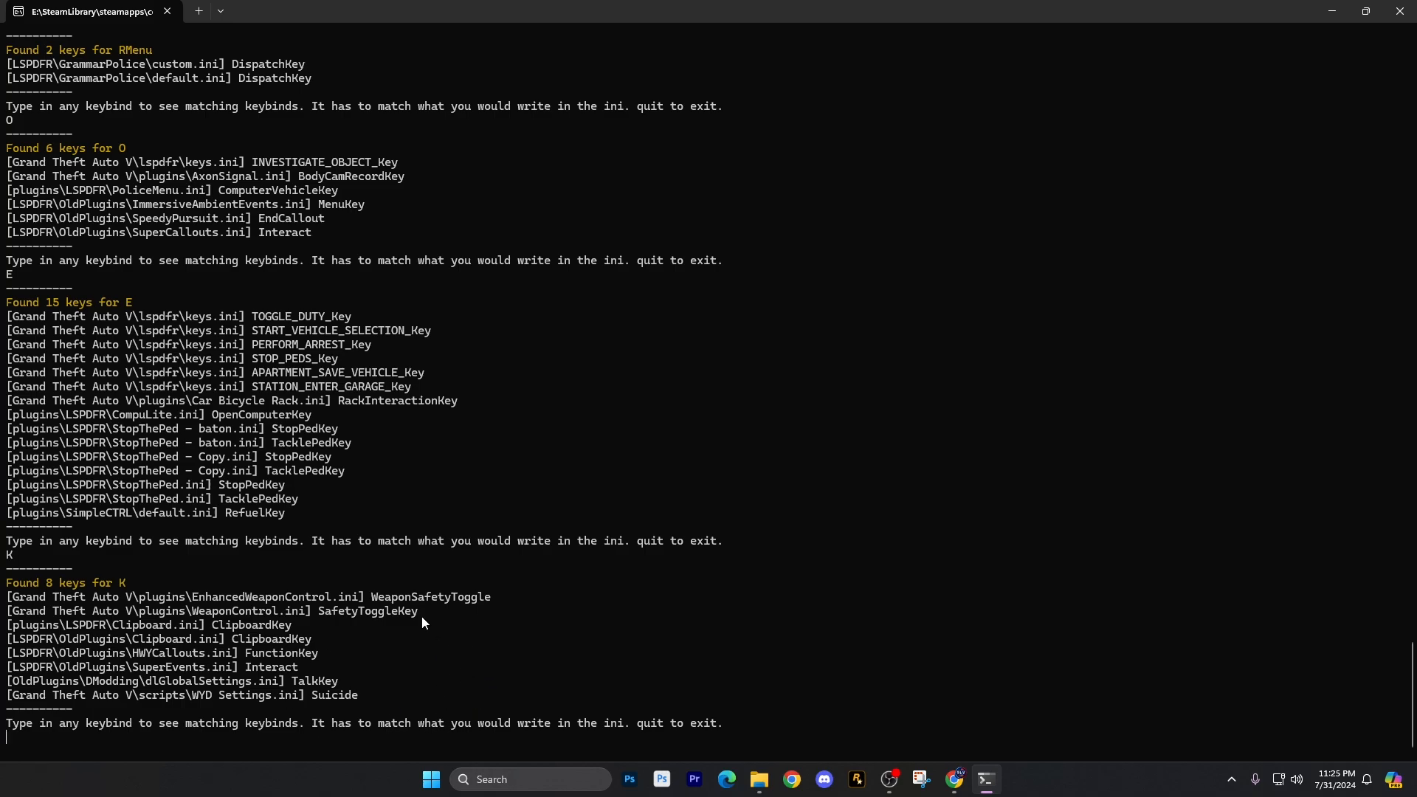
mouse_move(374, 688)
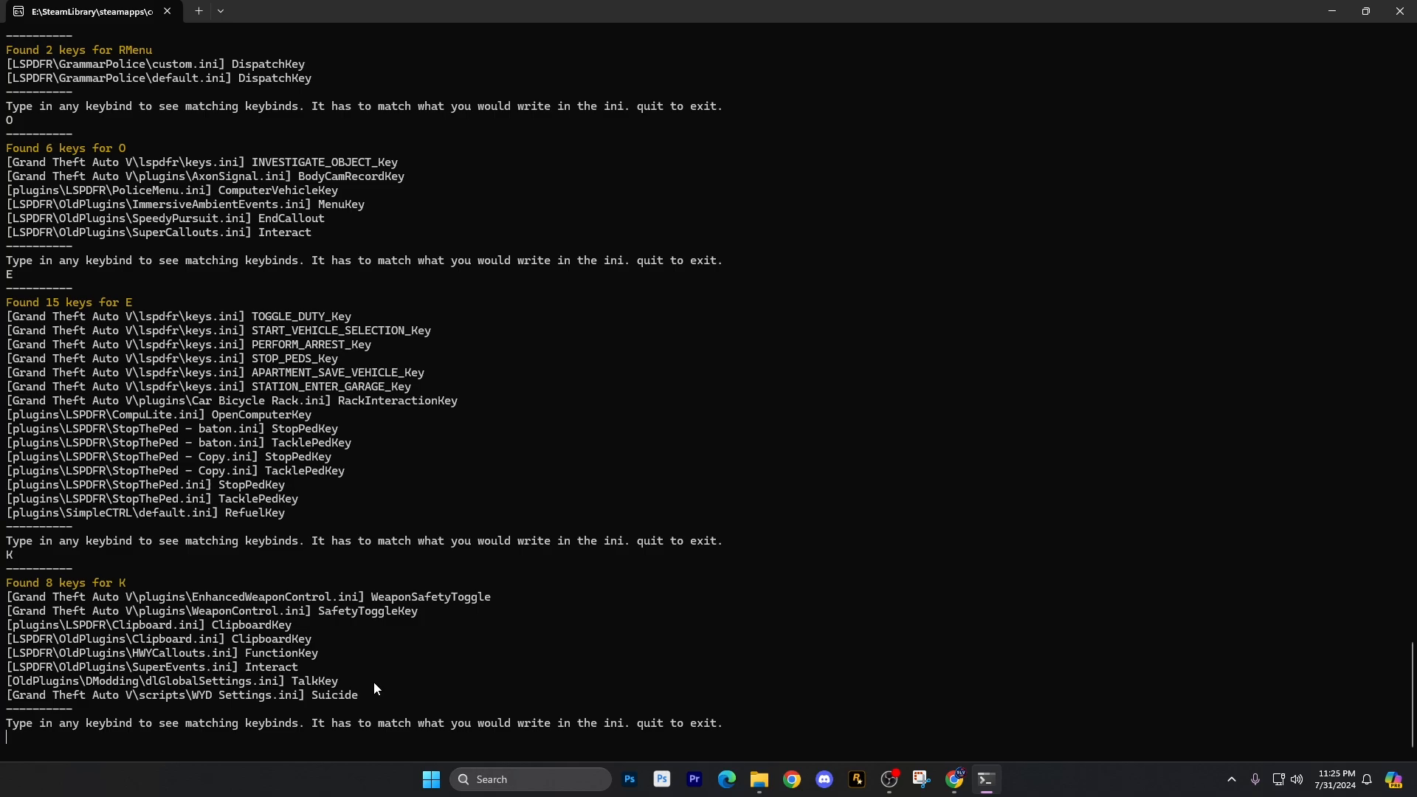
- Search for PageUp, finding 2 keys including ReactivationCartridgeOne after other spellings fail
type("PAGEUP")
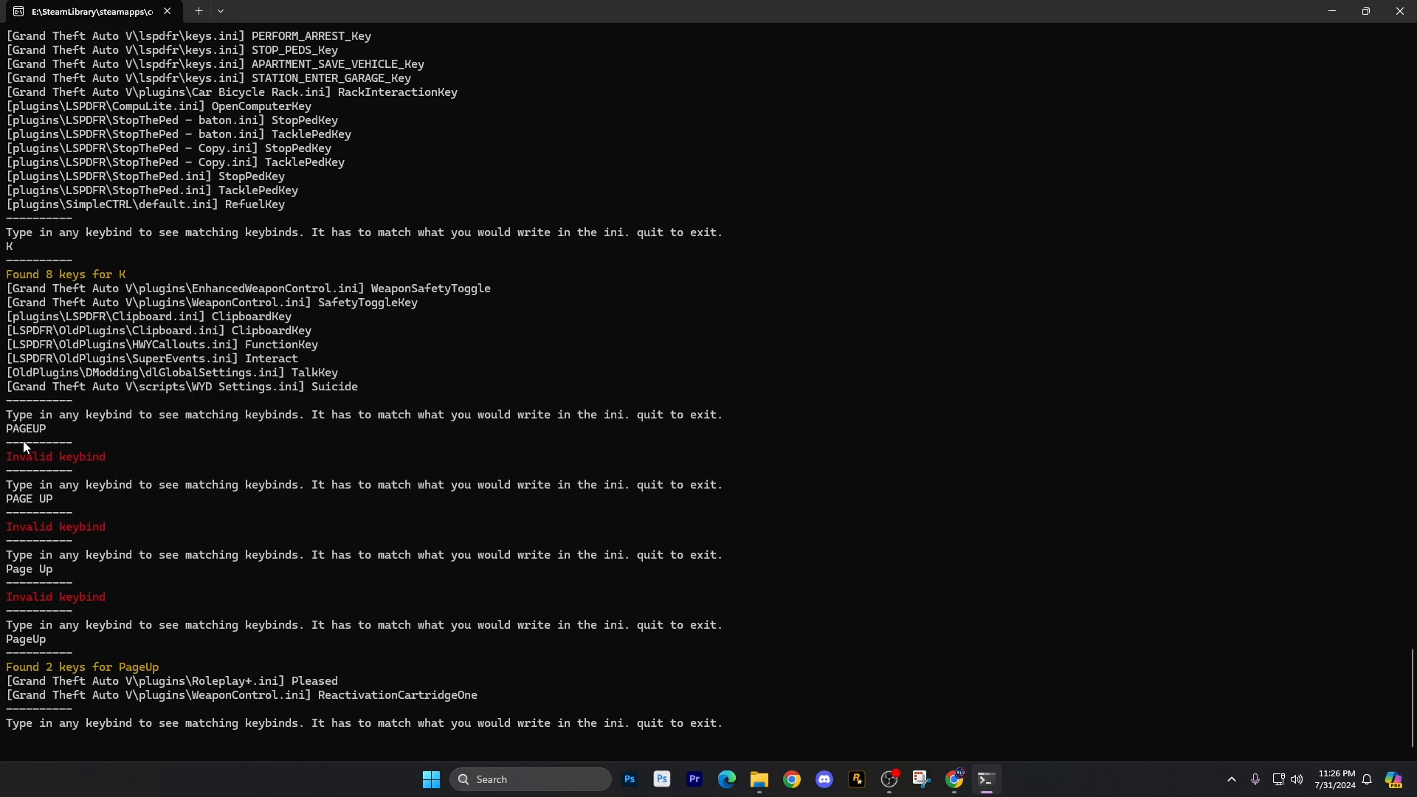
mouse_move(20, 511)
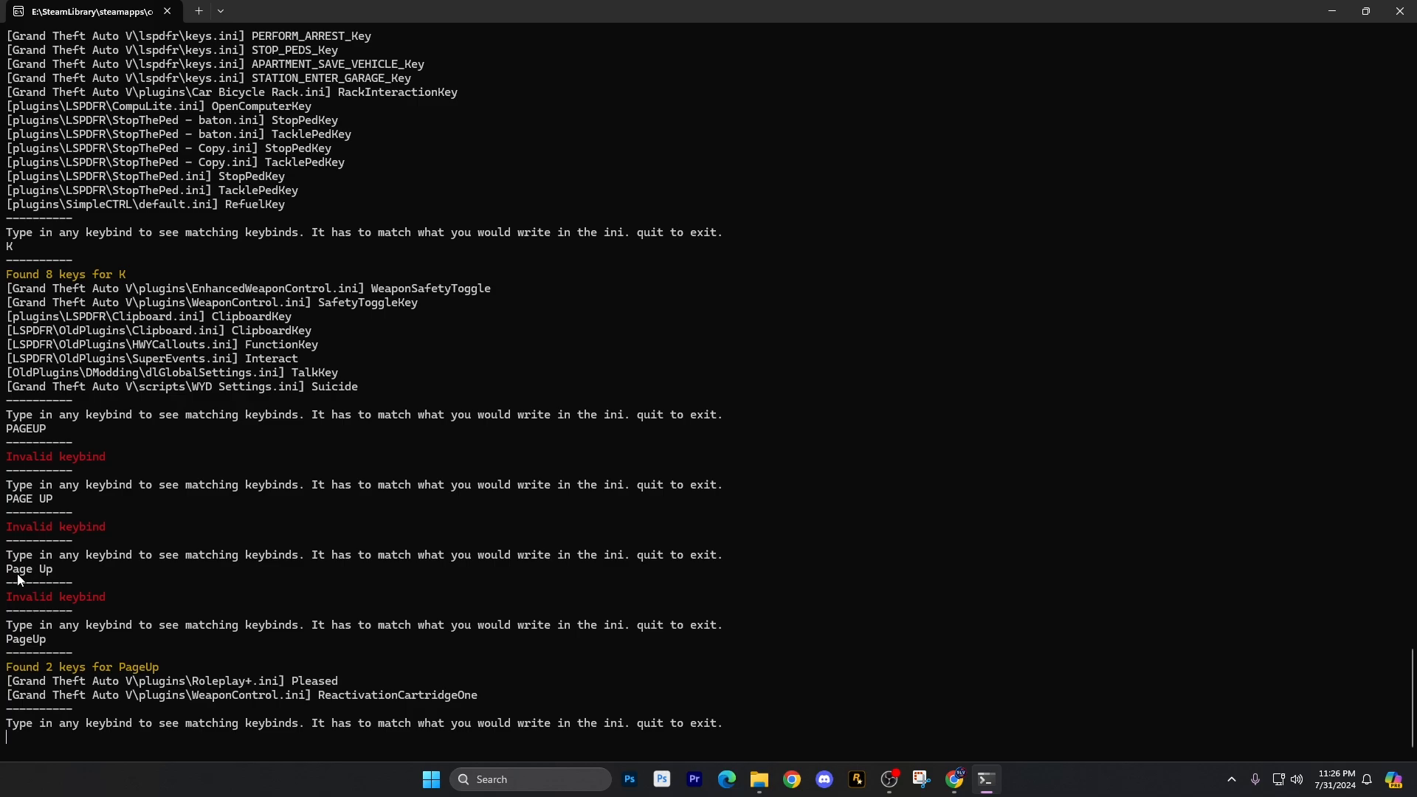
mouse_move(29, 641)
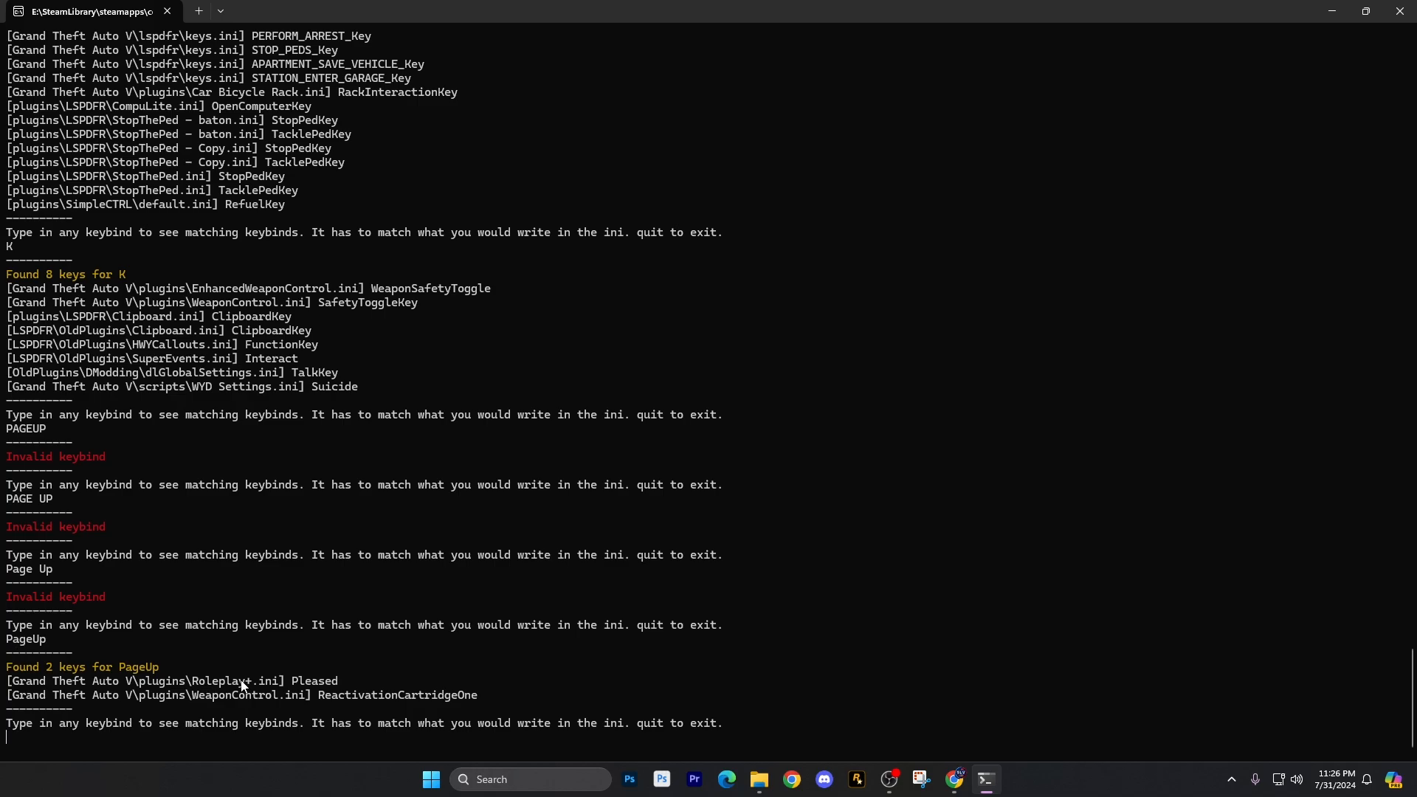
mouse_move(273, 665)
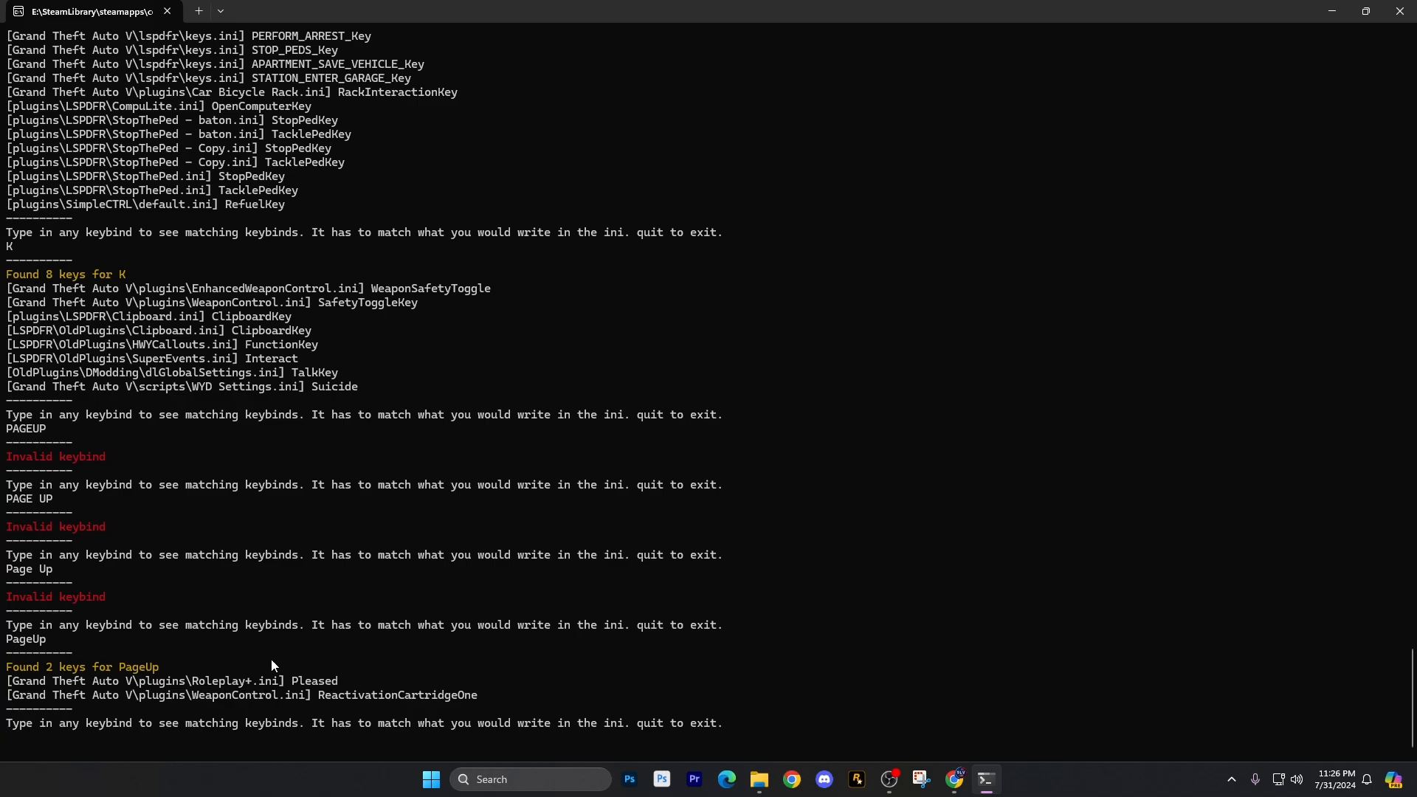
mouse_move(374, 695)
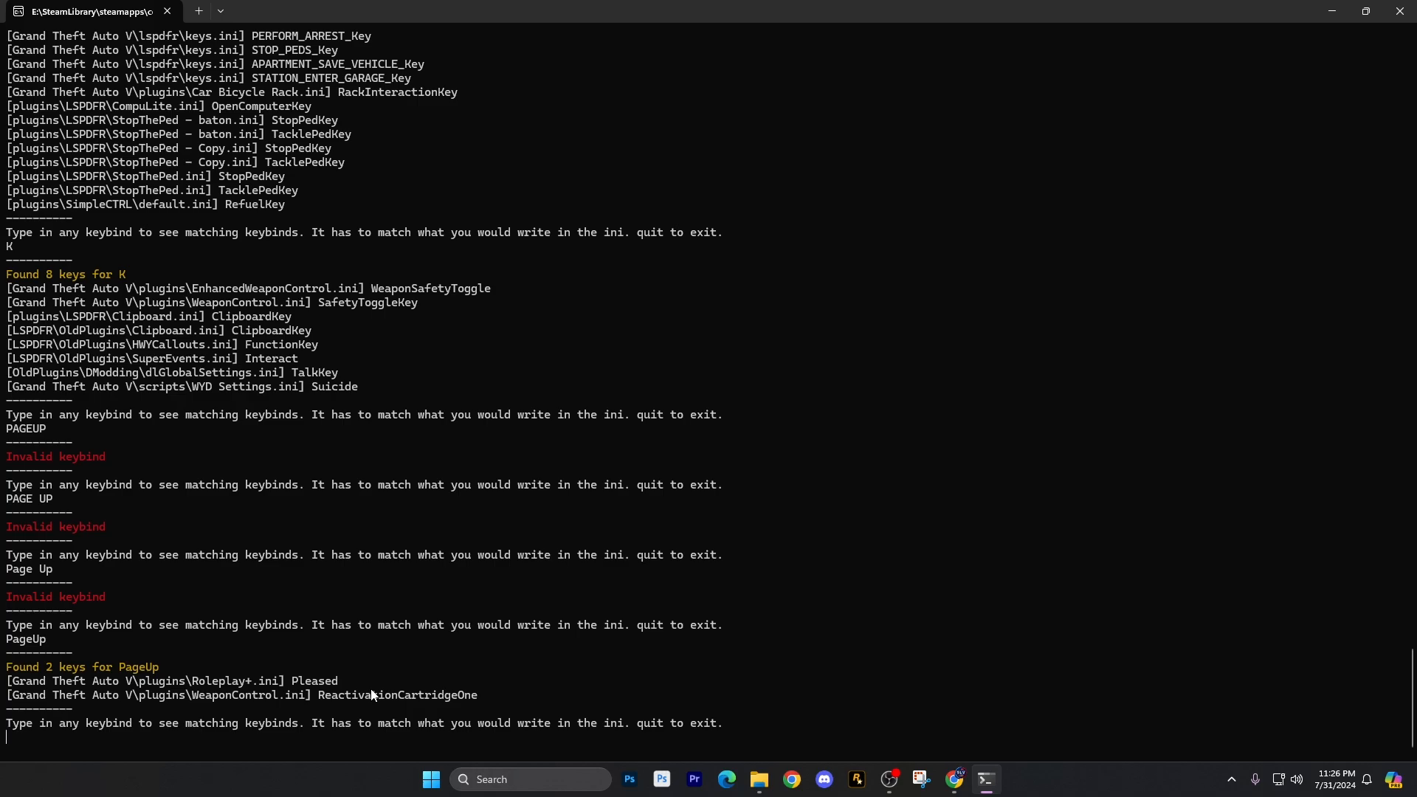
mouse_move(441, 579)
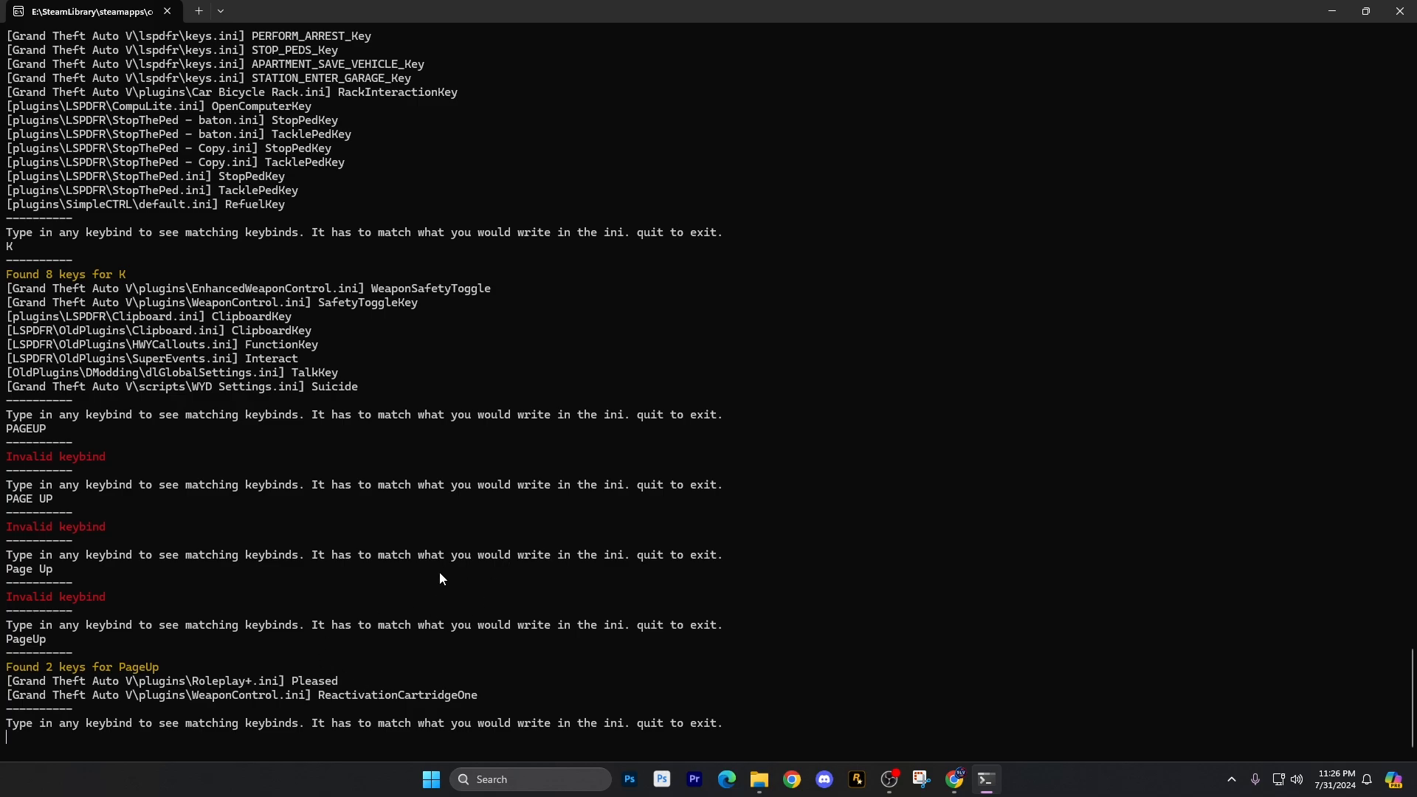
mouse_move(52, 678)
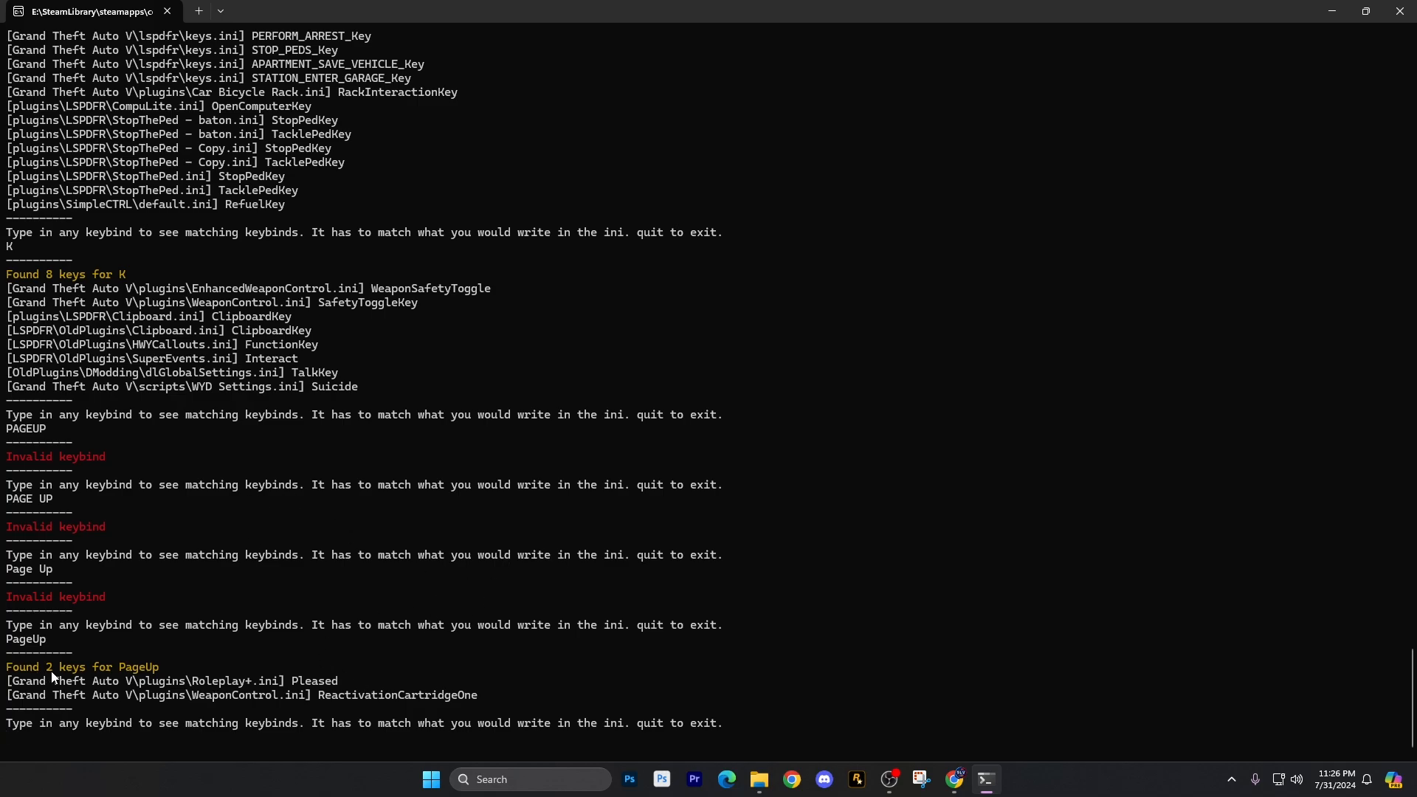
mouse_move(248, 688)
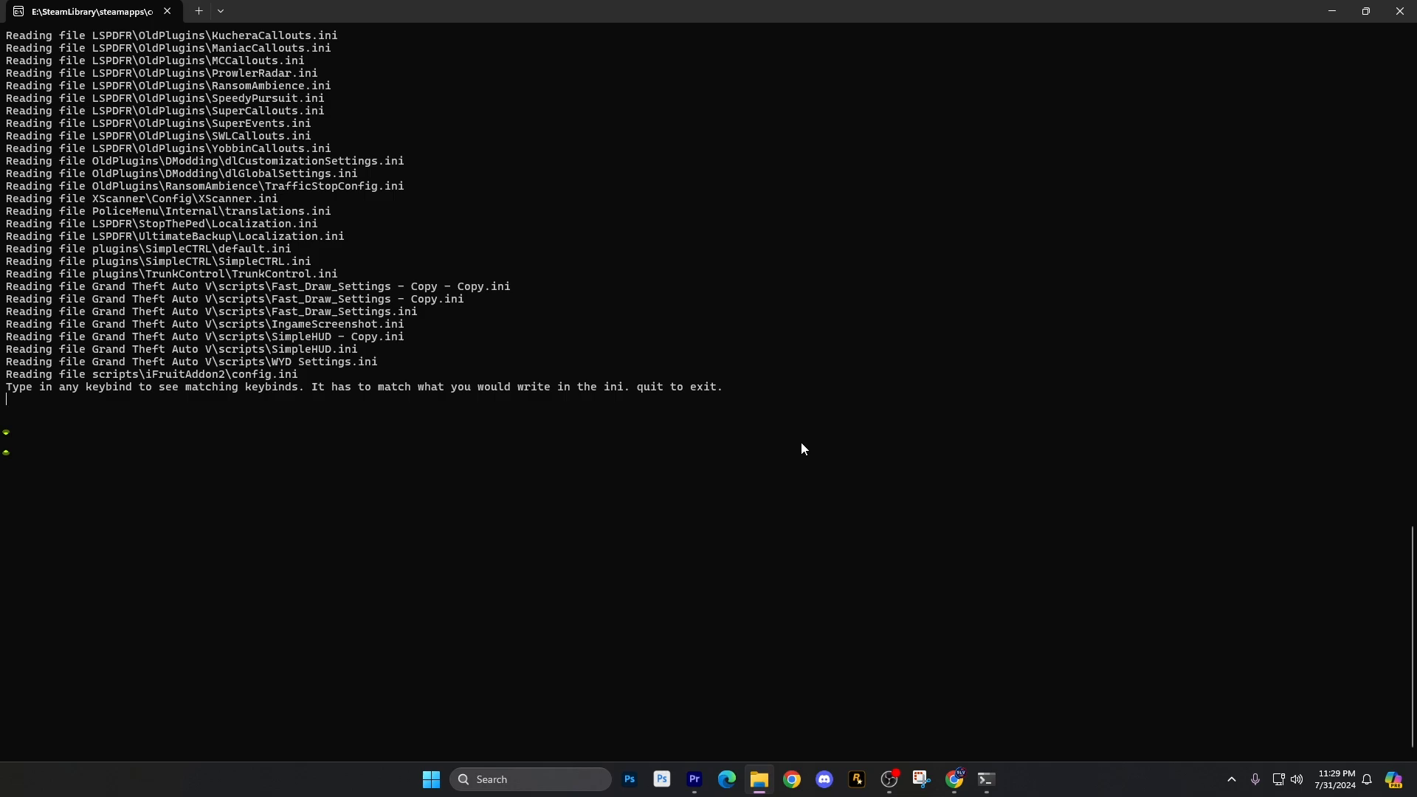
- Try Dpadup, DpadUp and Dpad up as keybinds, then open the Grand Theft Auto V folder
type("Dpadup")
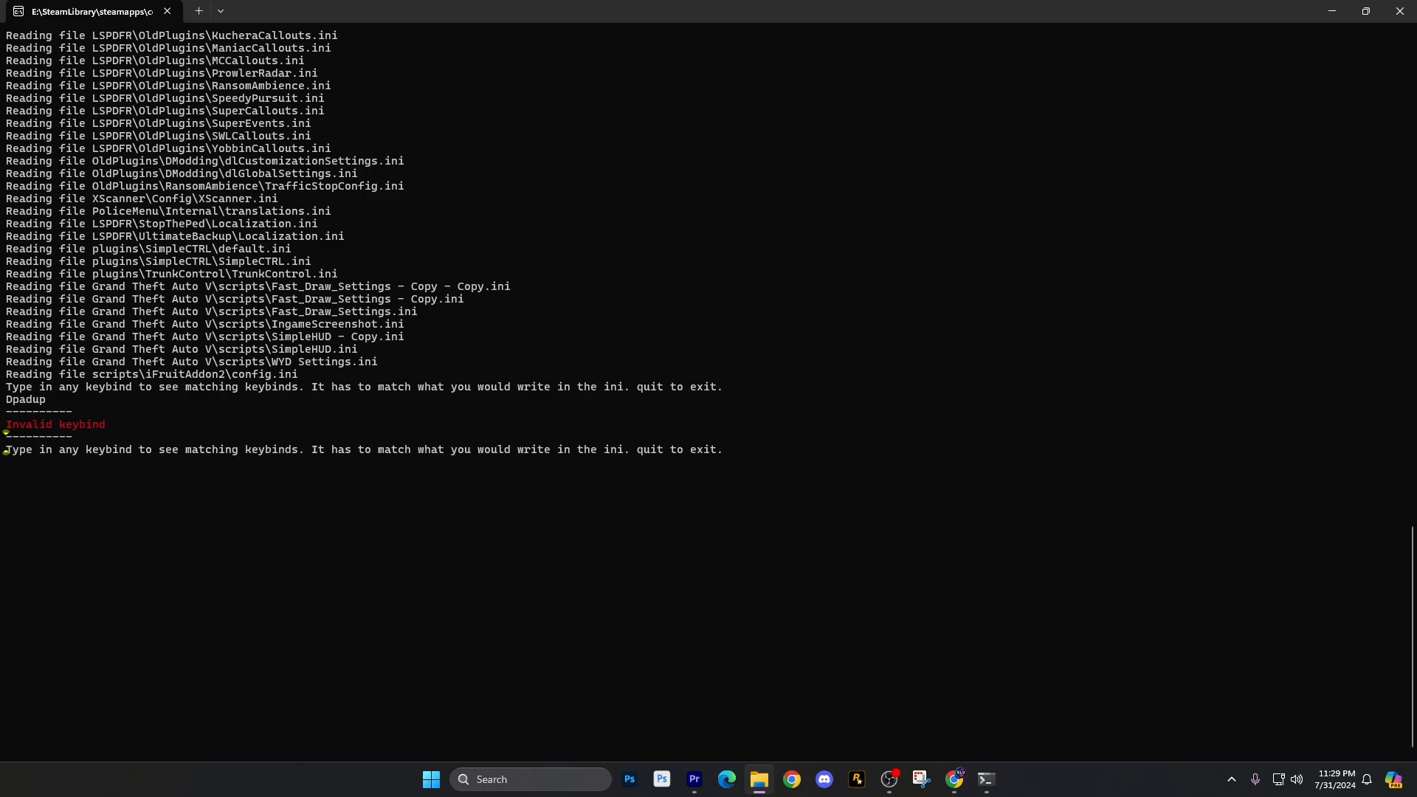
type("DpadUp")
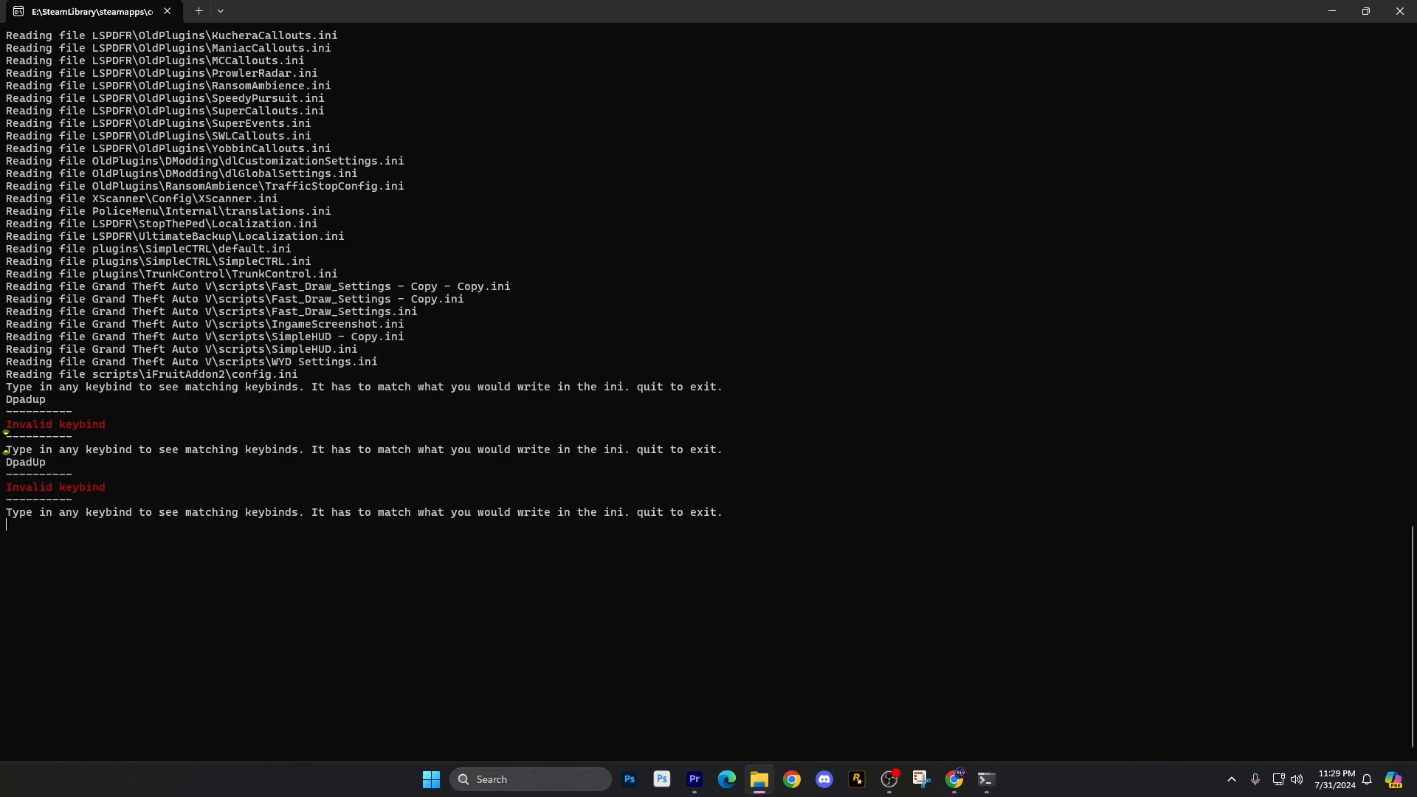
type("Dpad up")
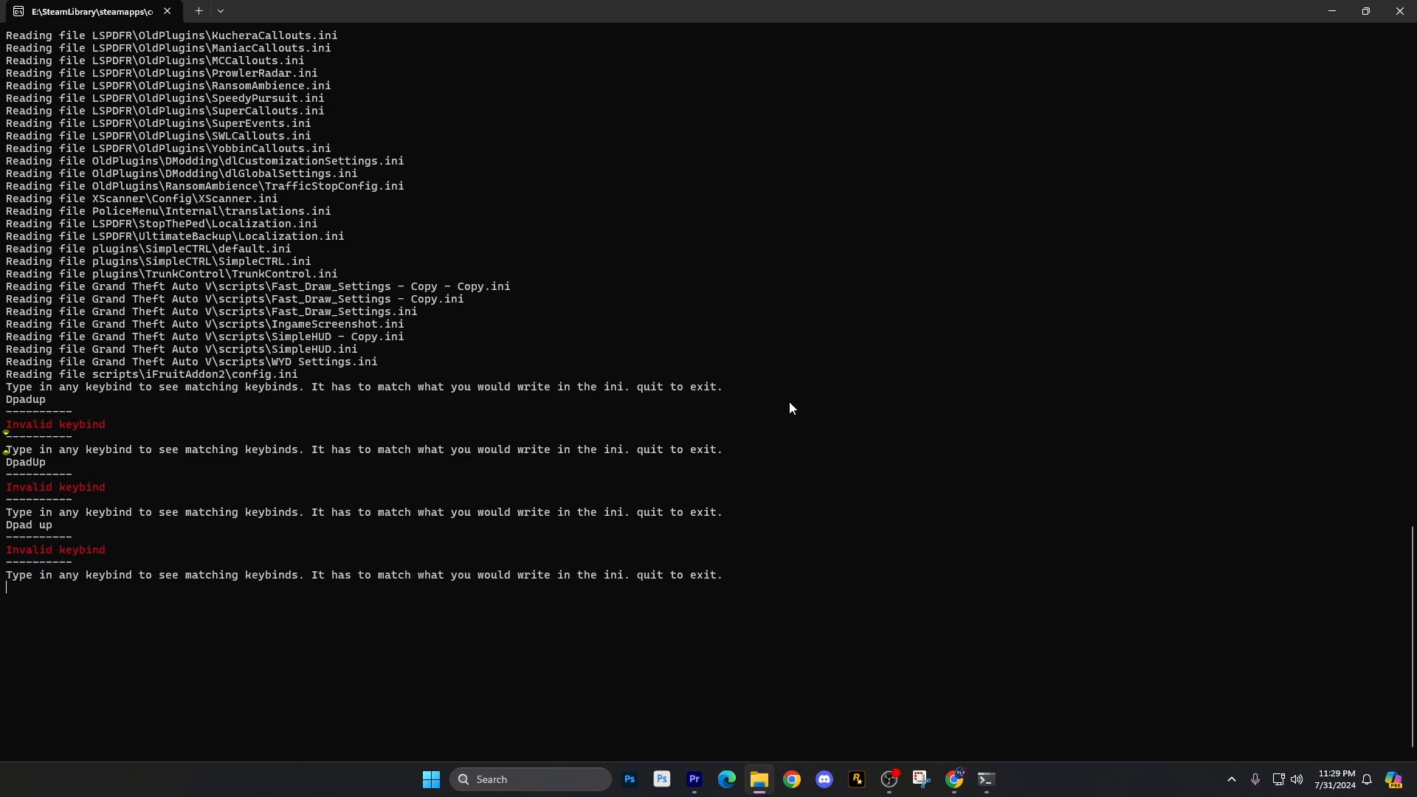
left_click(431, 779)
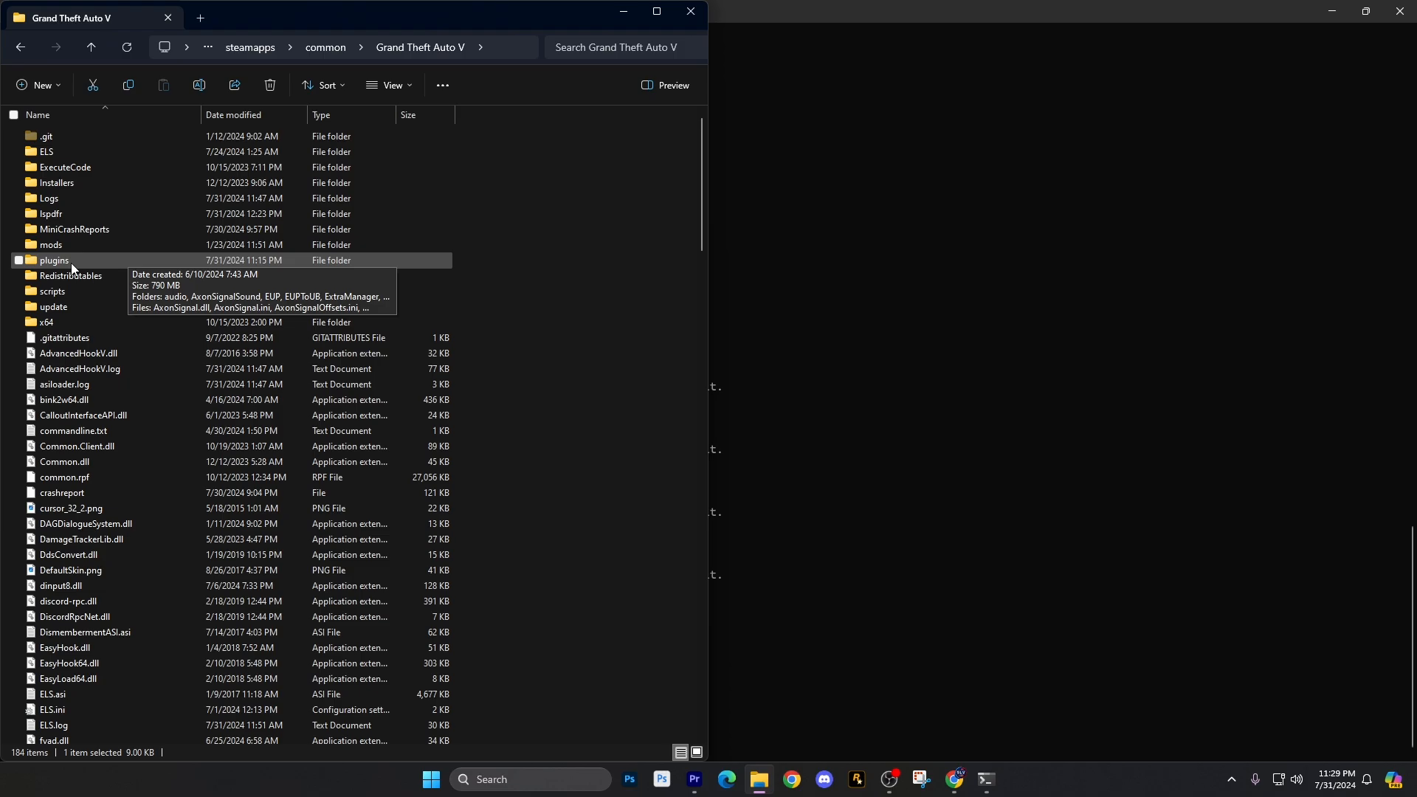
- Navigate into plugins\LSPDFR and locate StopThePed.ini among the plugin folders
double_click(54, 261)
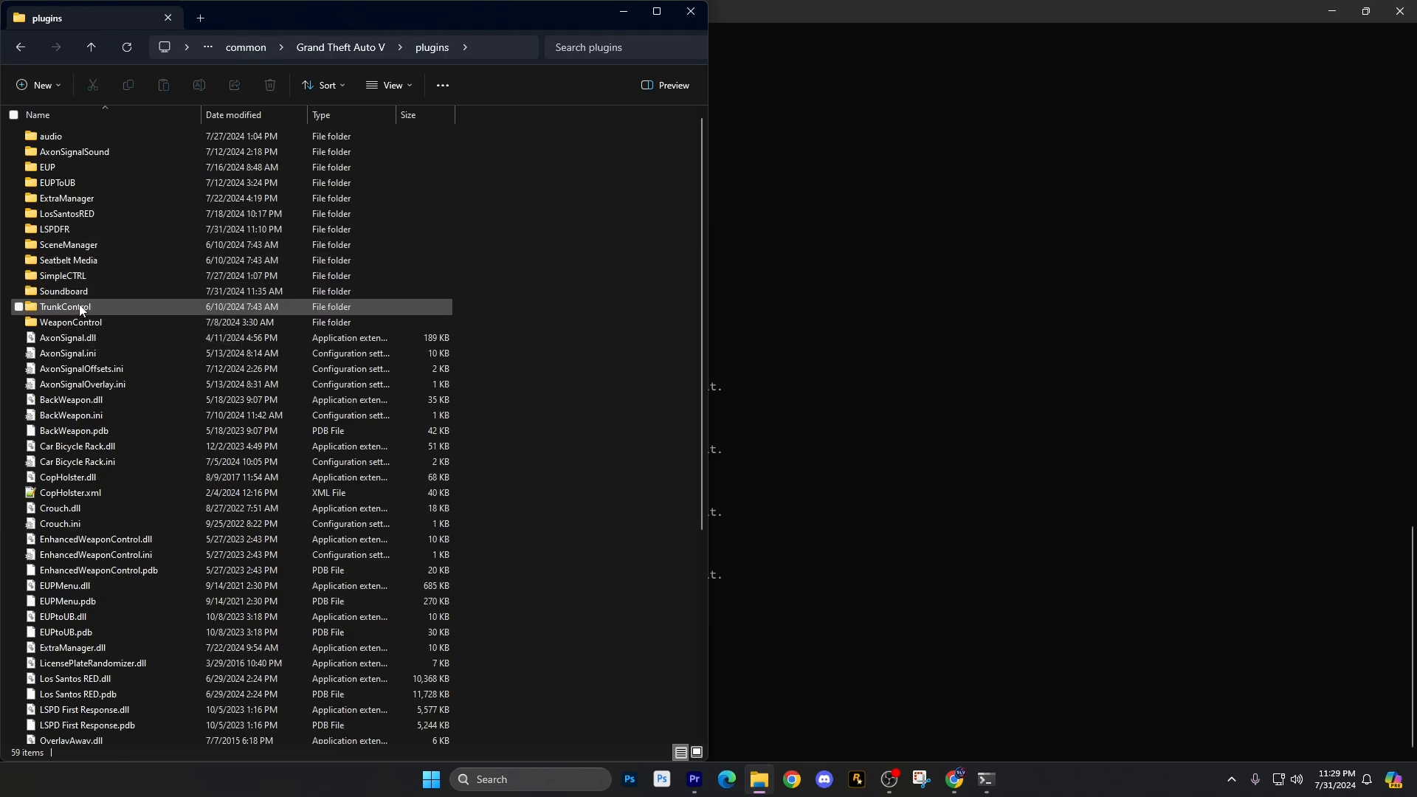
double_click(54, 229)
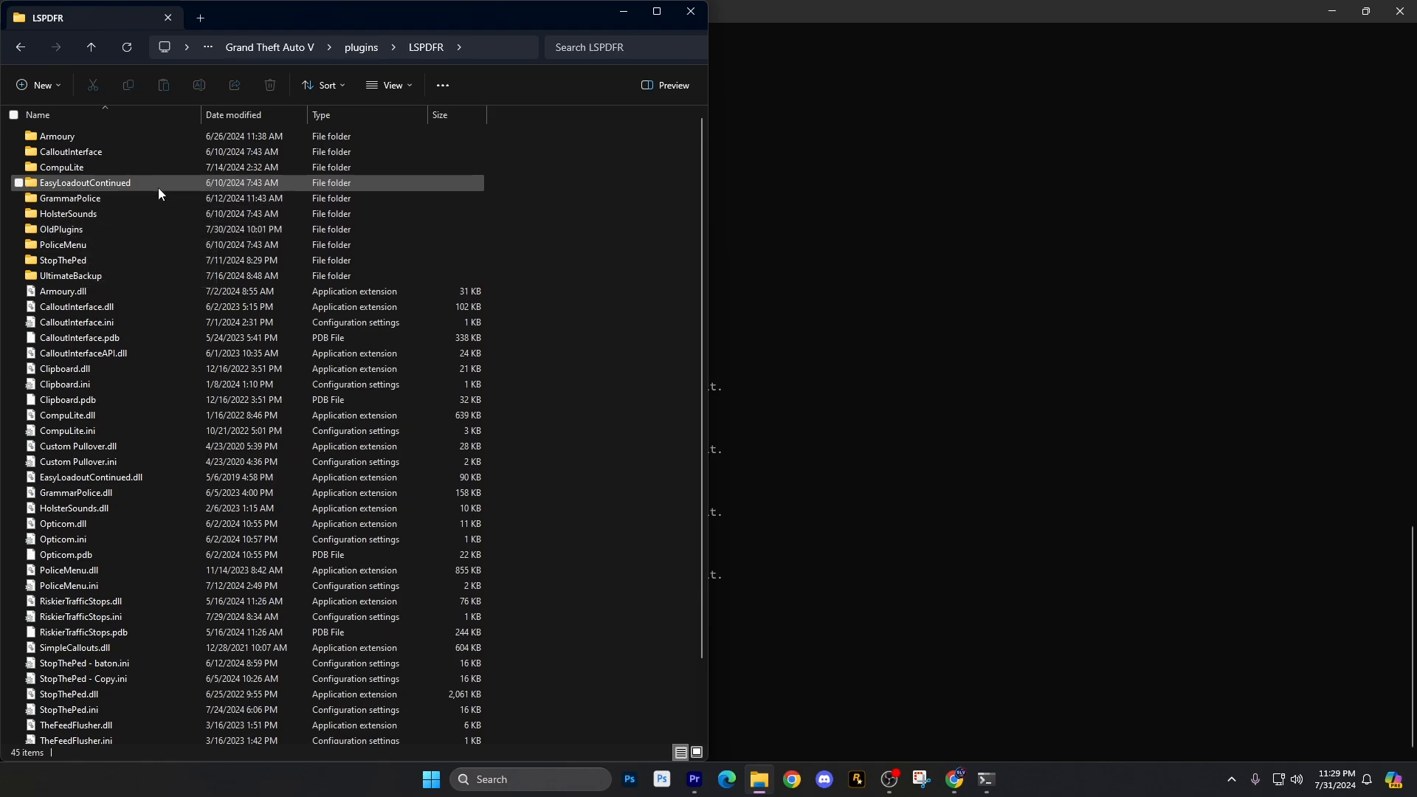
left_click(62, 260)
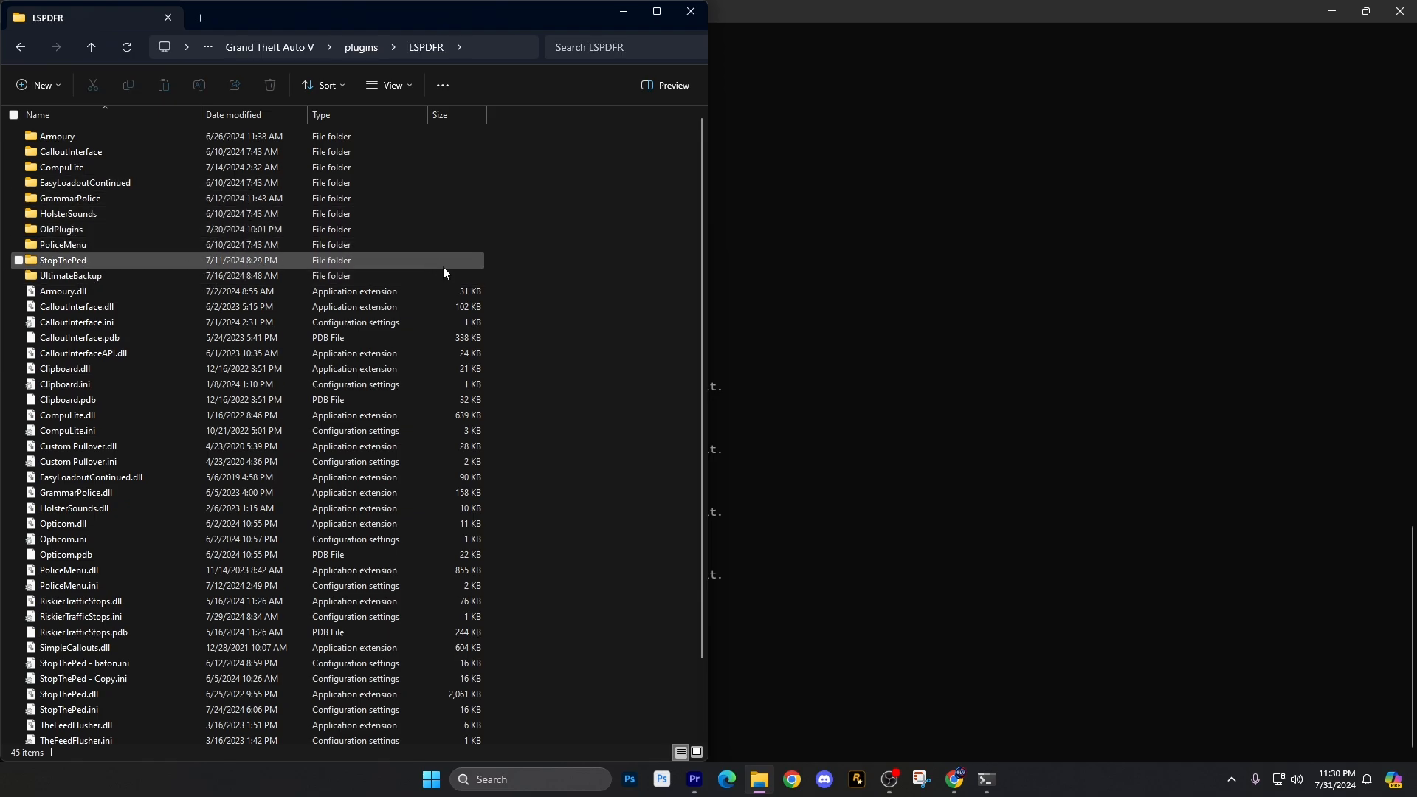
left_click(62, 244)
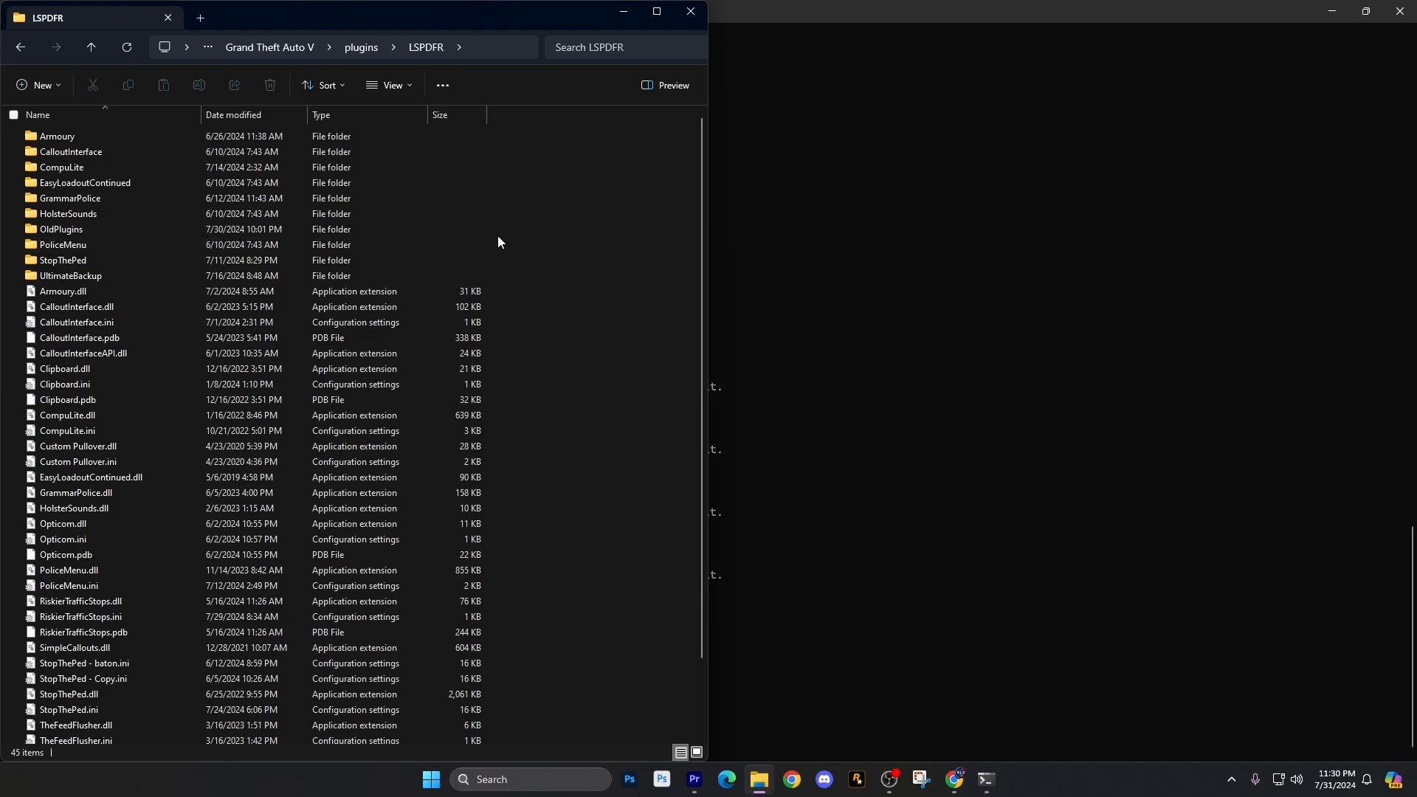
mouse_move(484, 369)
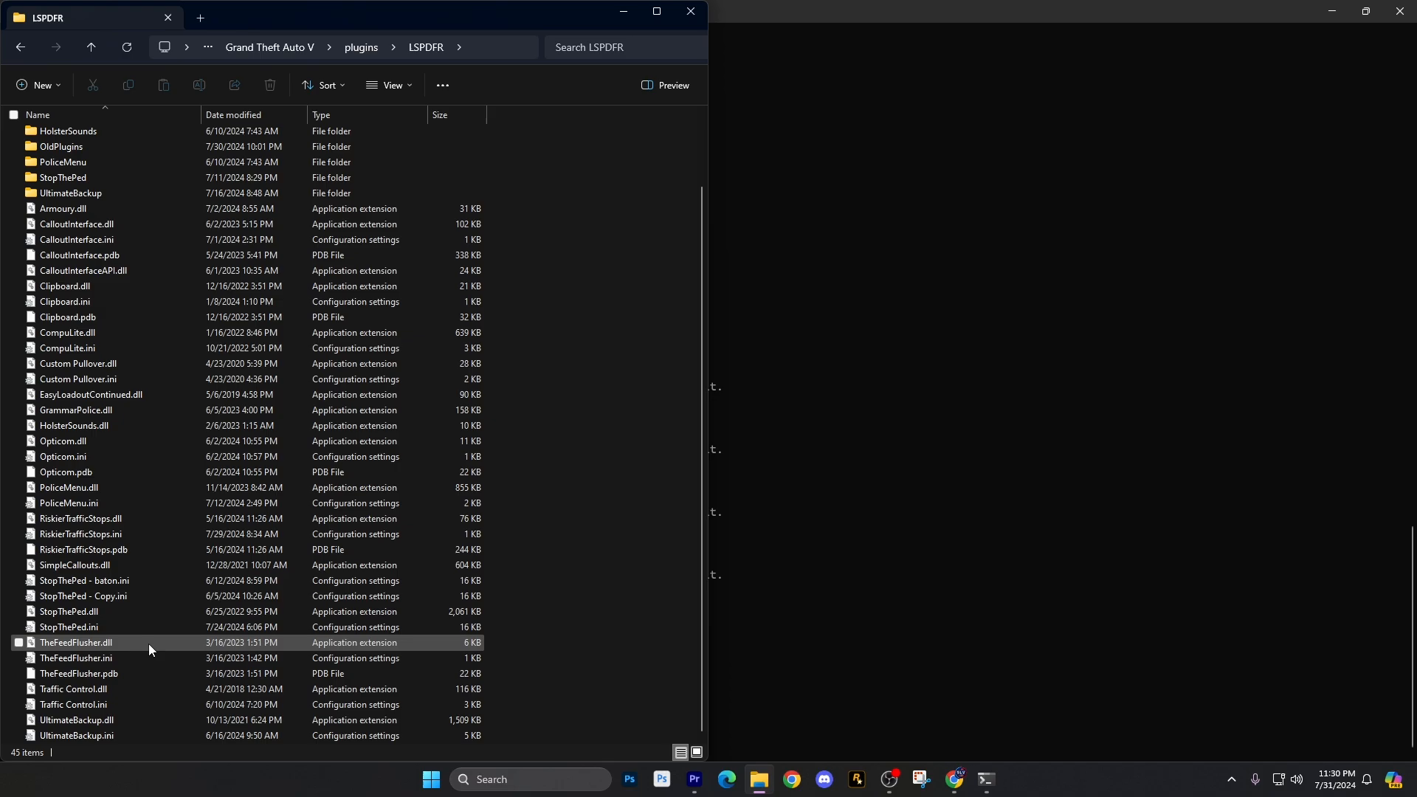
- Open StopThePed.ini in maximized Notepad and highlight GunpointPursuitButton's DPadUp value
double_click(68, 627)
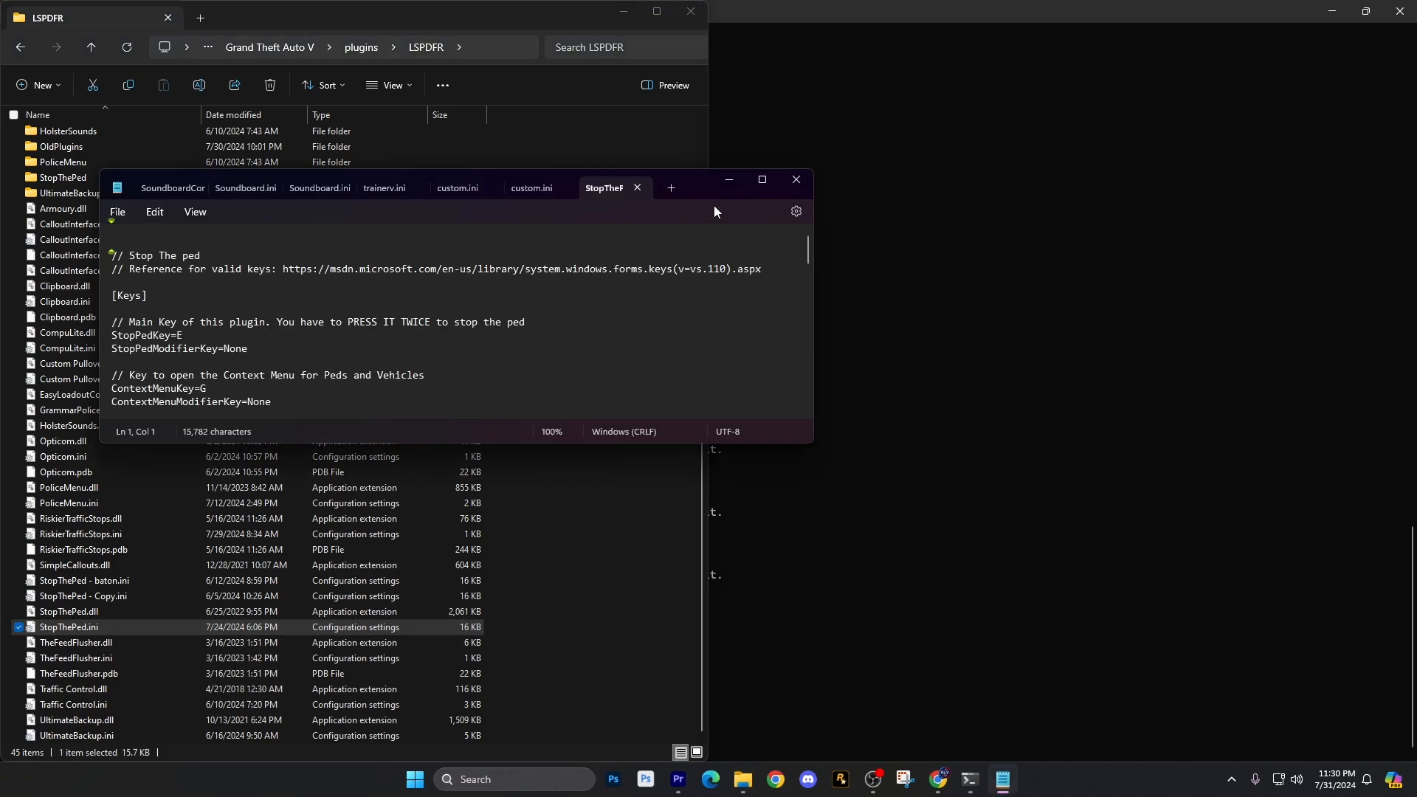
left_click(760, 179)
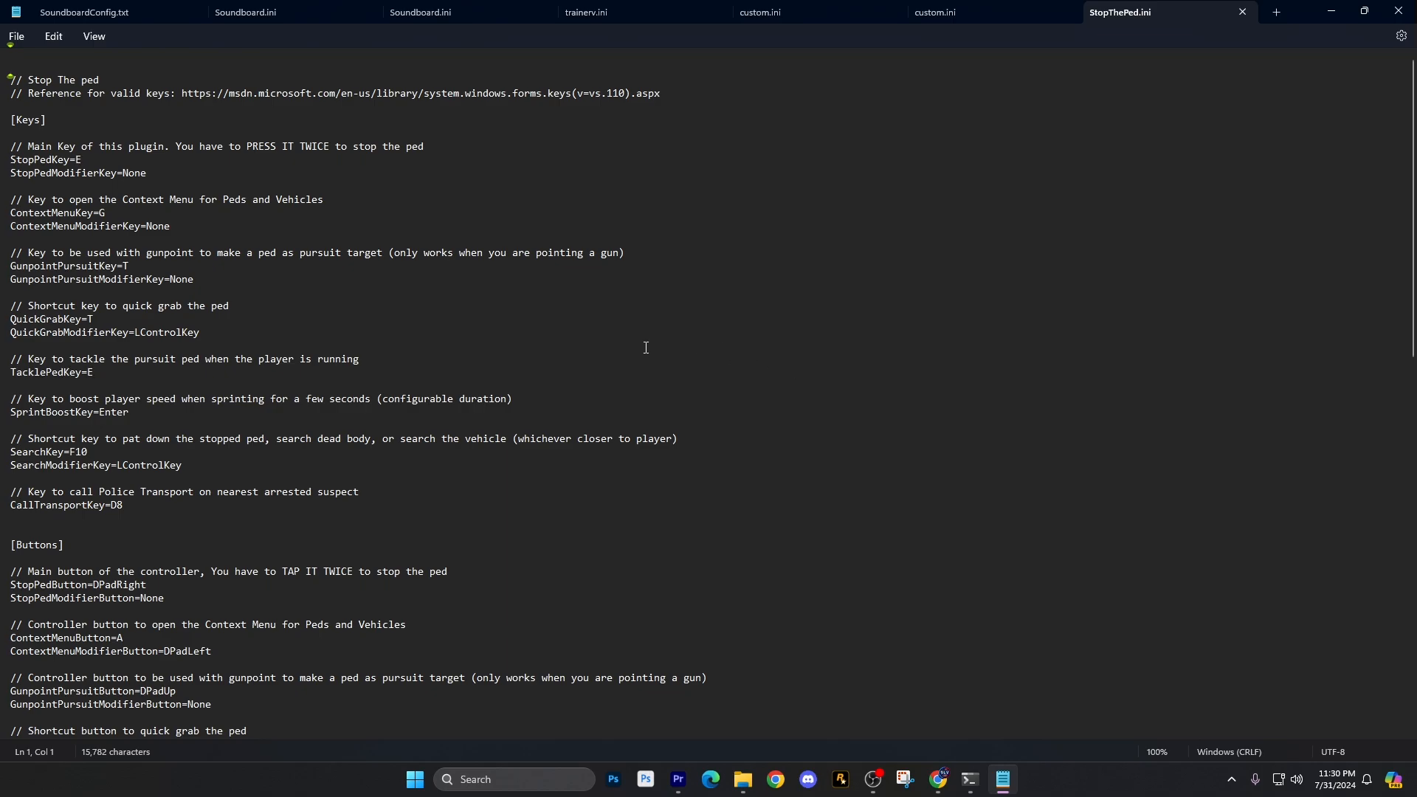
mouse_move(559, 278)
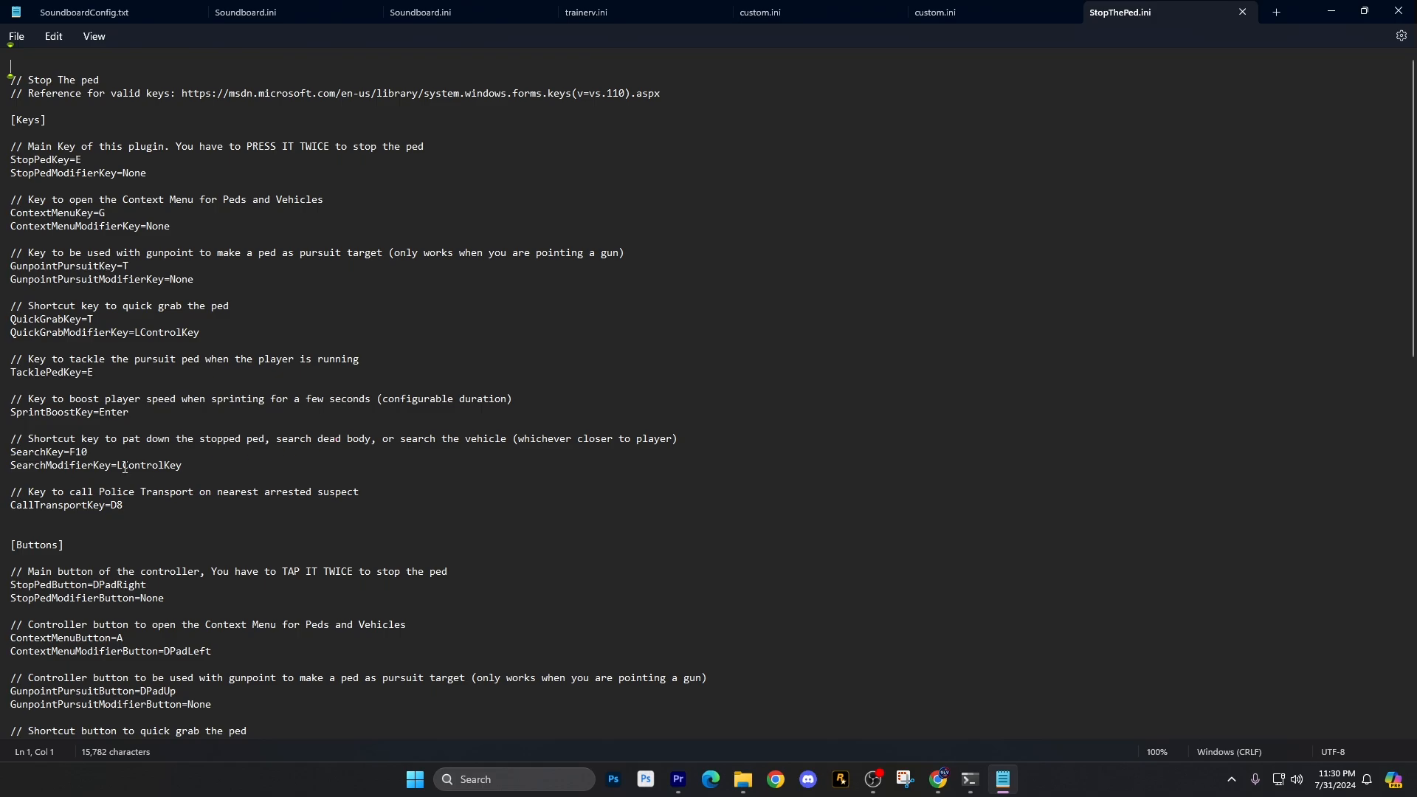
scroll("down", 3)
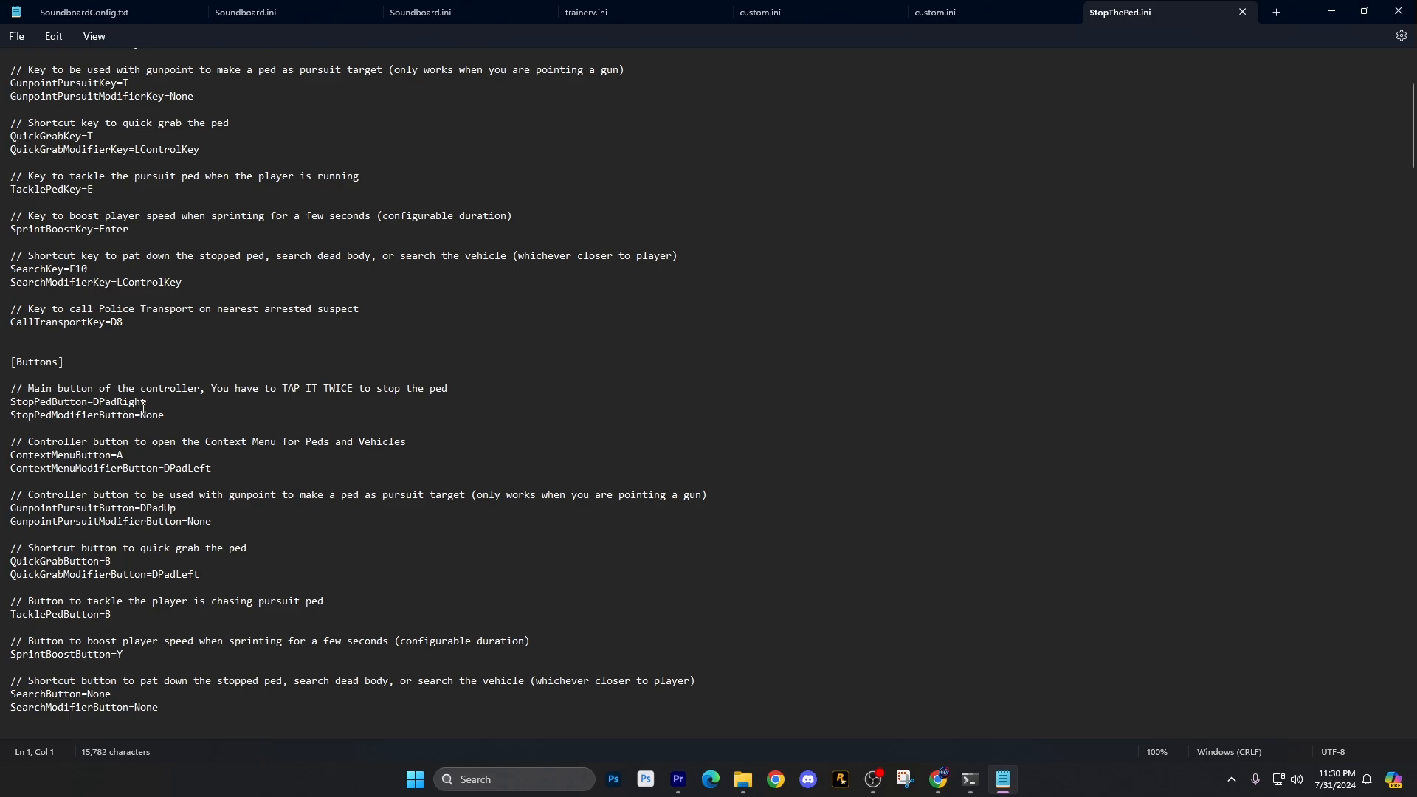
left_click_drag(141, 495, 177, 508)
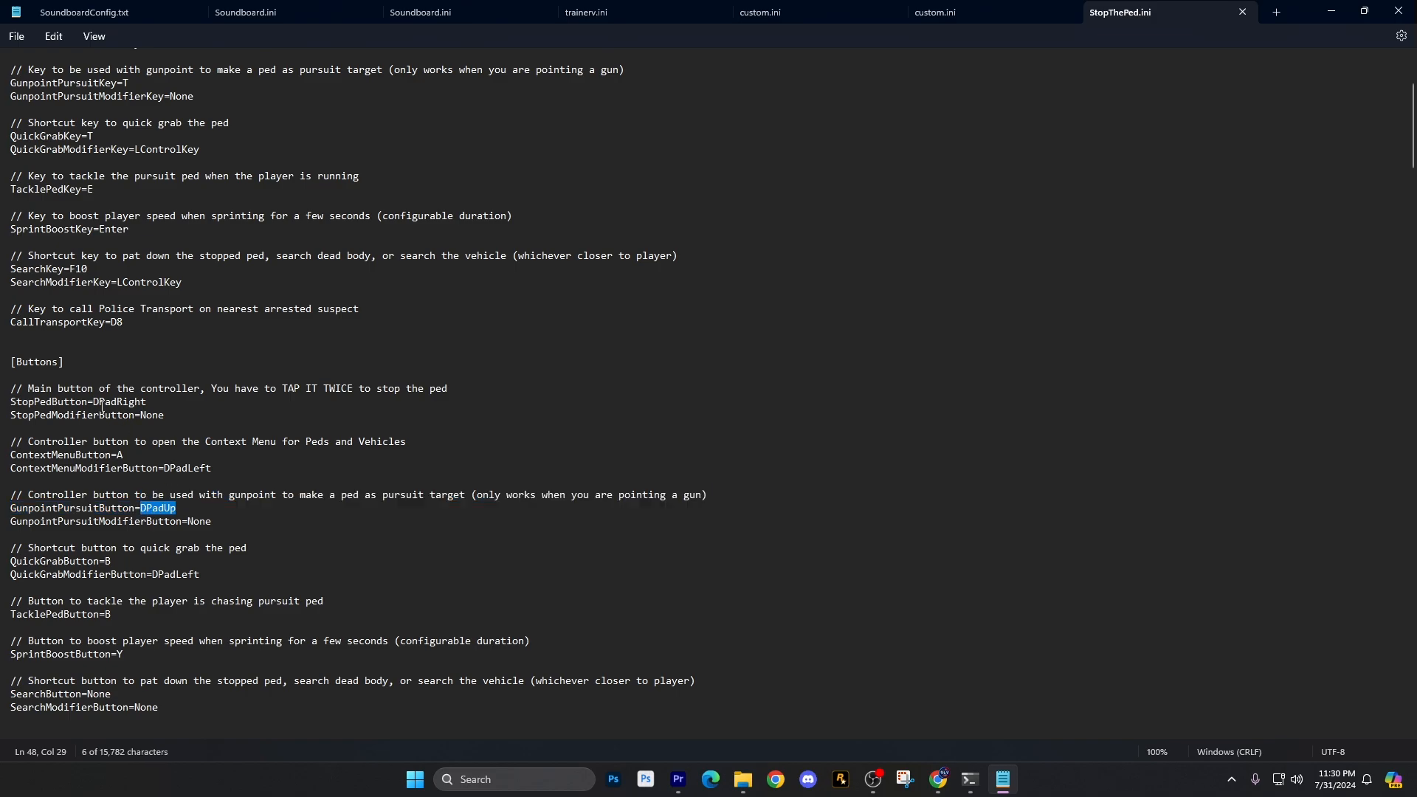
double_click(118, 401)
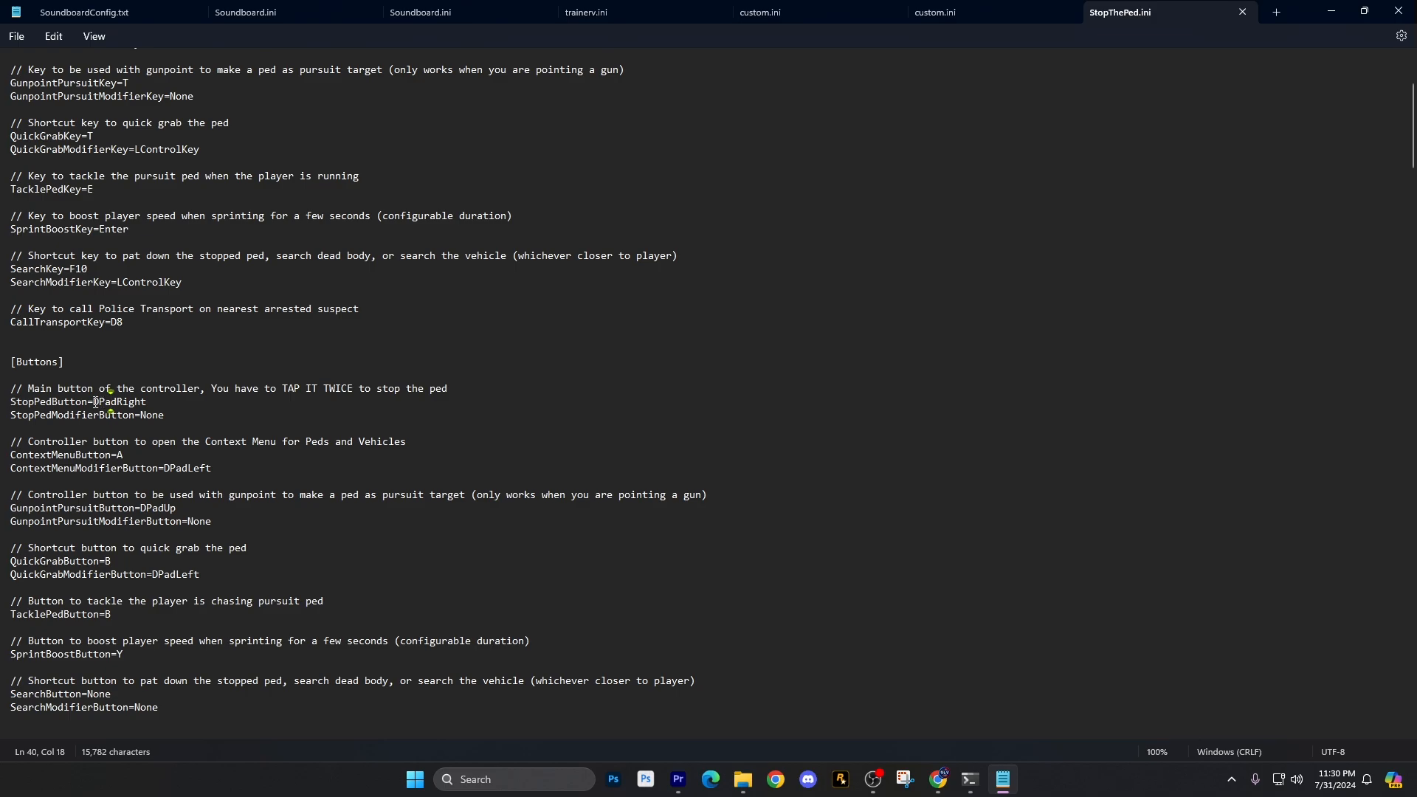
mouse_move(160, 520)
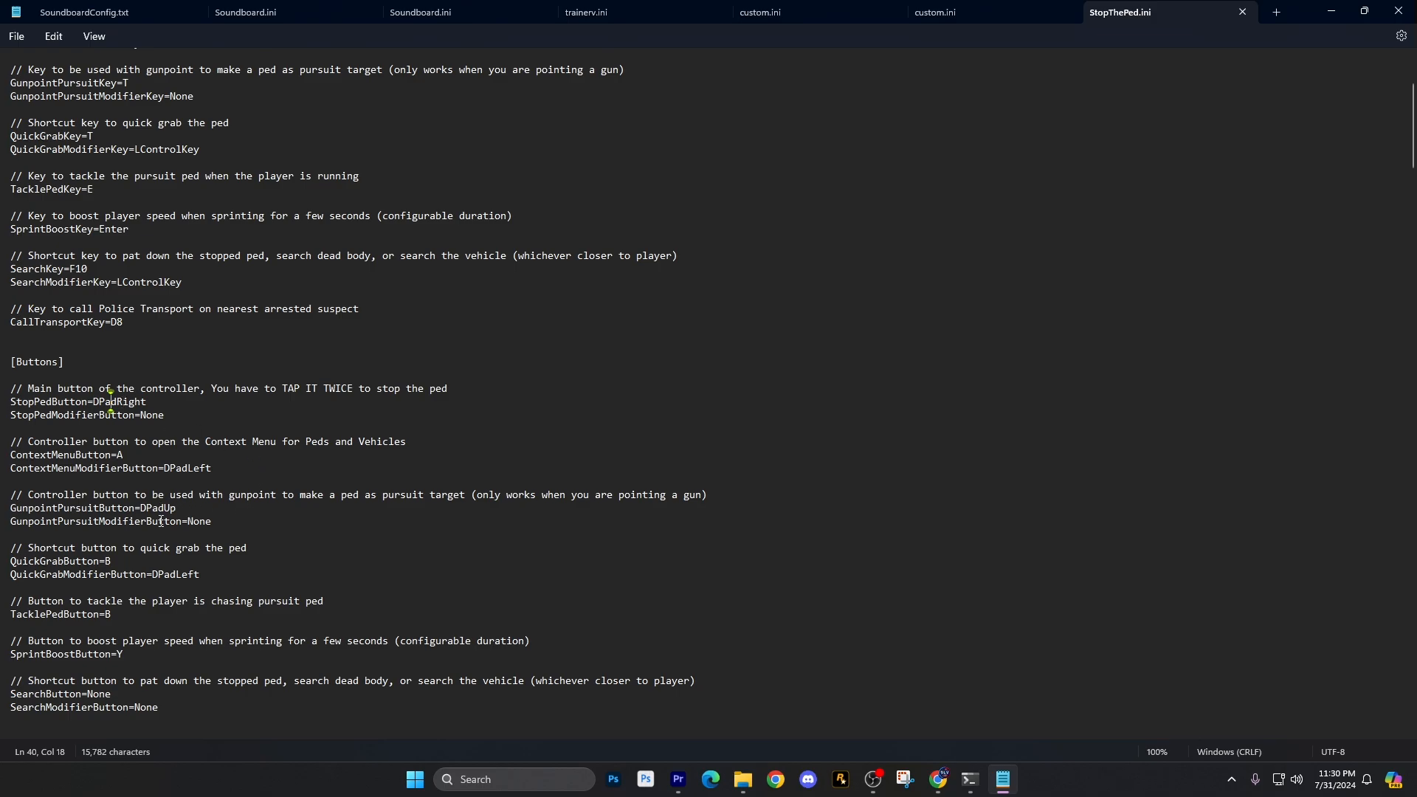
mouse_move(193, 578)
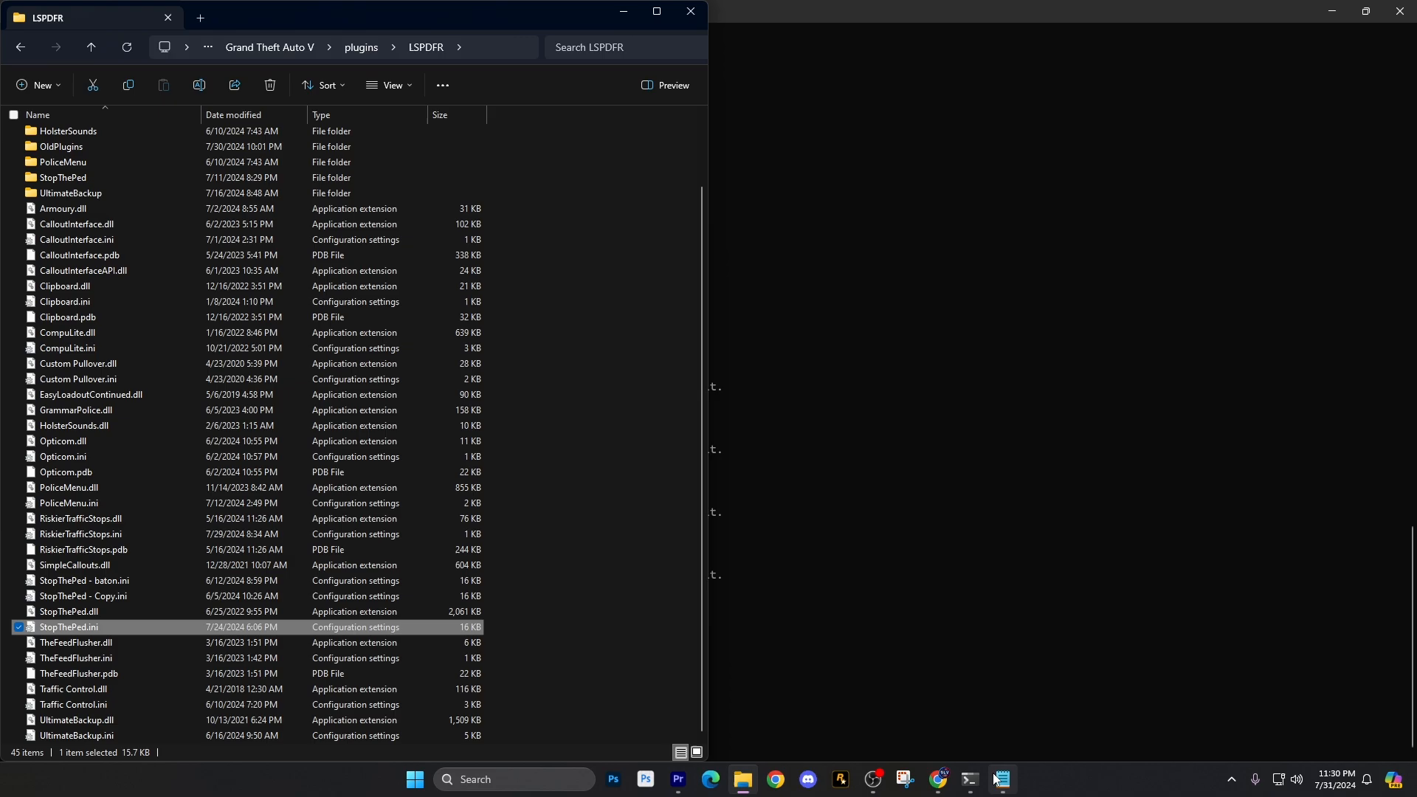
- Search DPadUp in KeybindFinder, finding 5 keys including StopThePed's GunpointPursuitButton
left_click(969, 779)
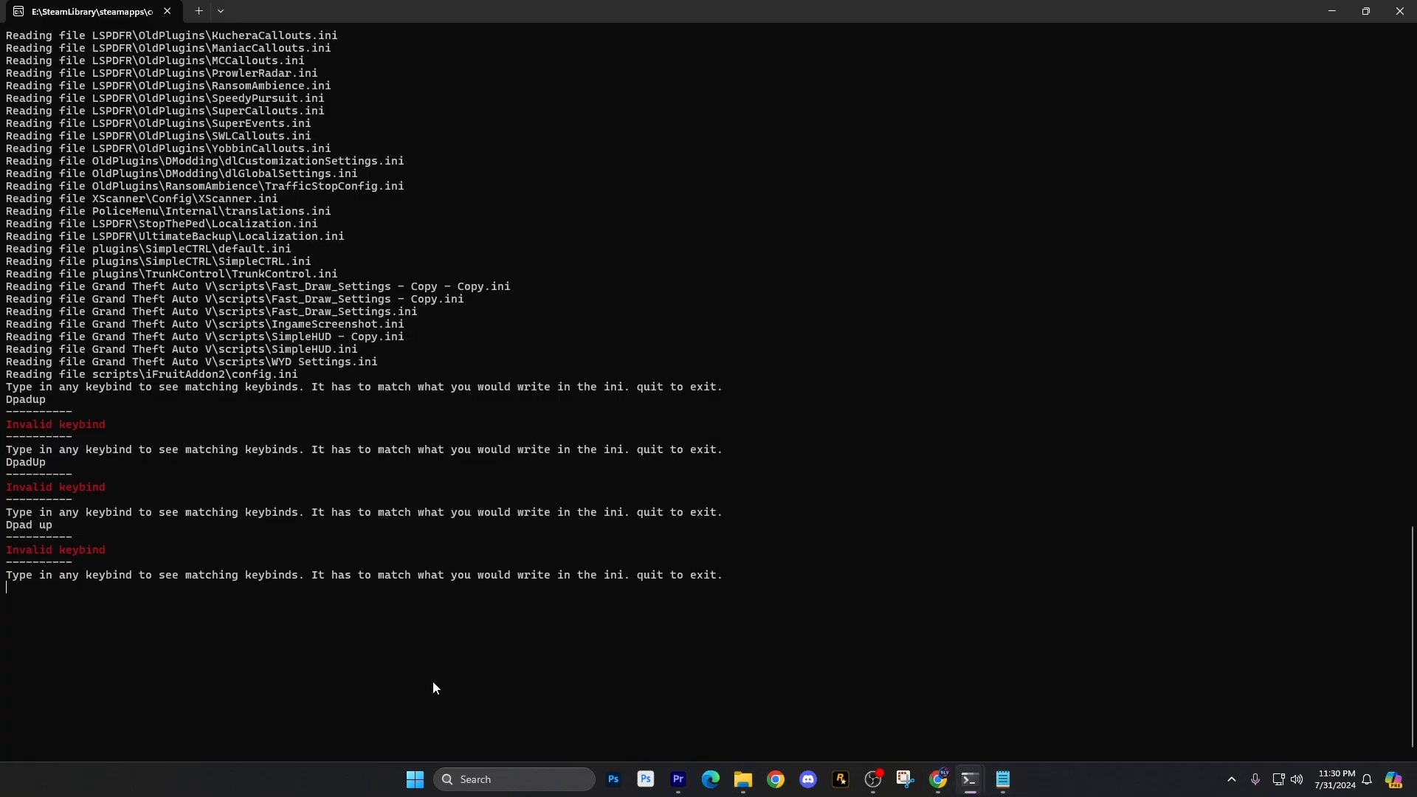
type("DP")
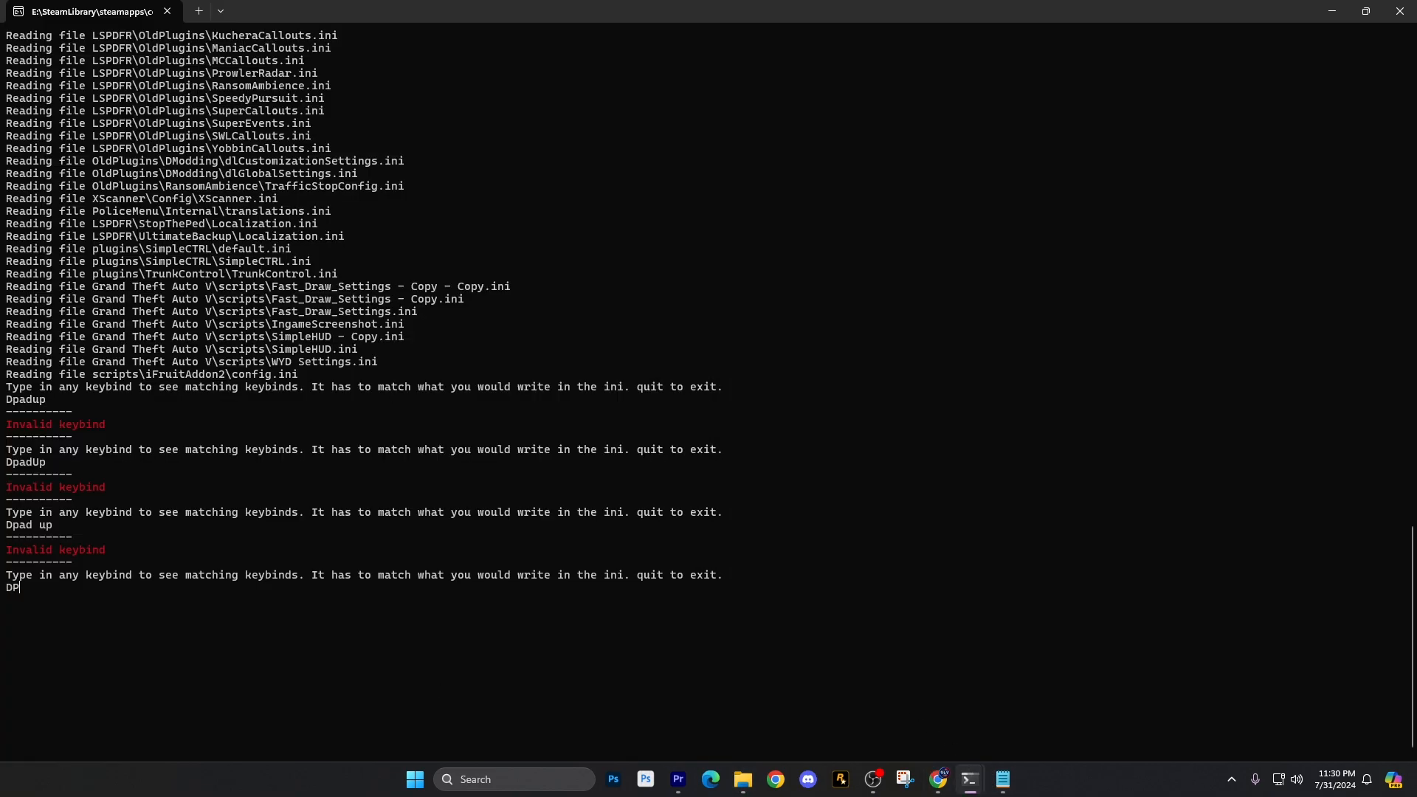
type("adUp")
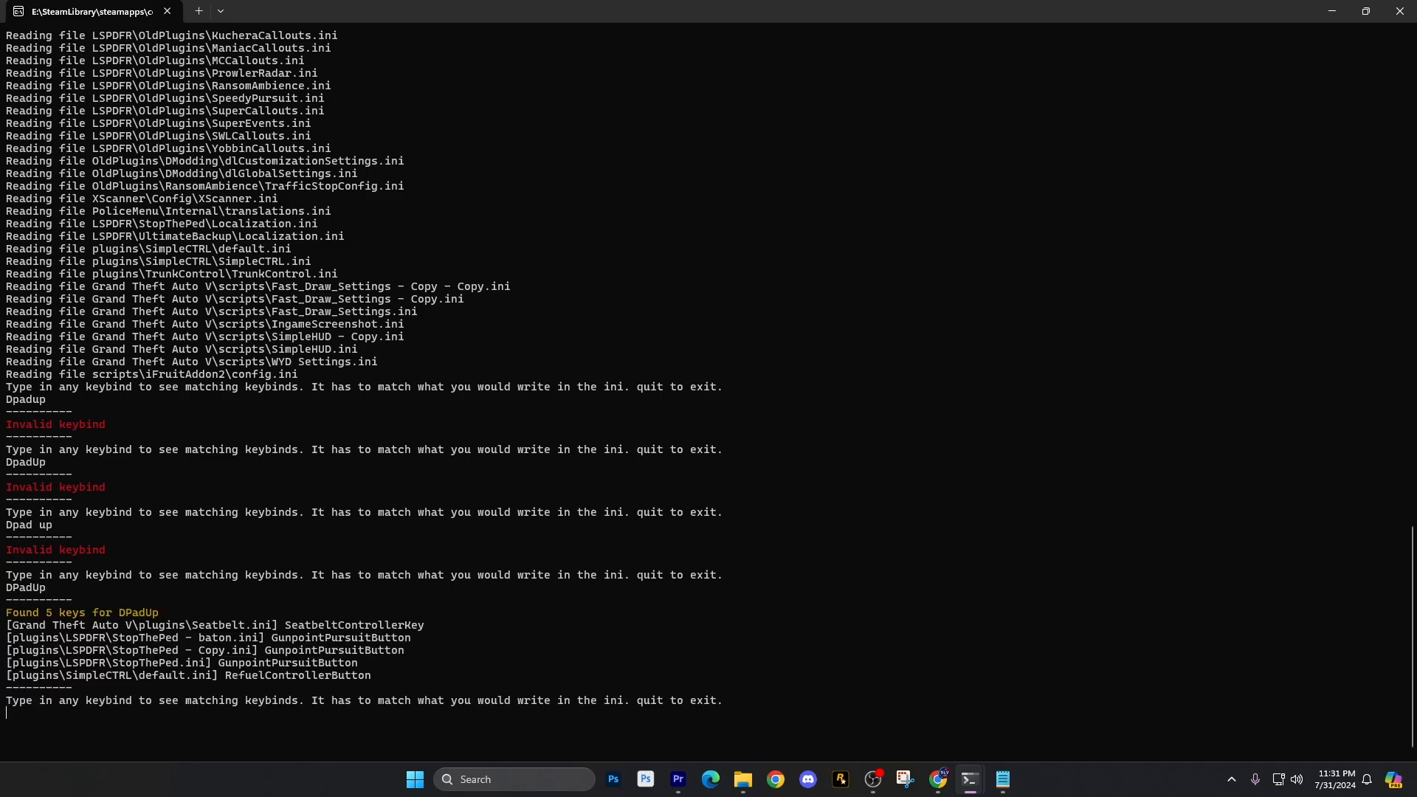
mouse_move(301, 638)
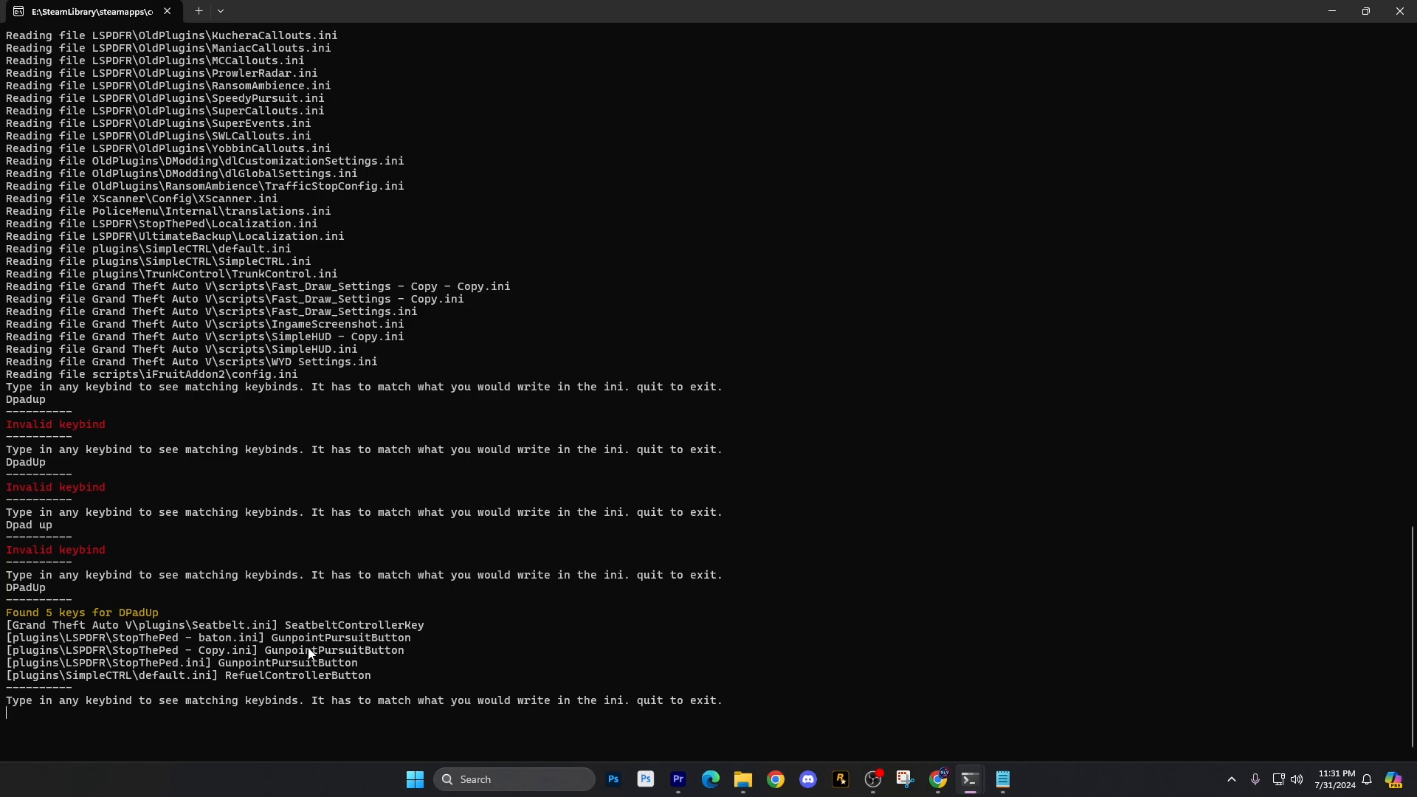
mouse_move(395, 648)
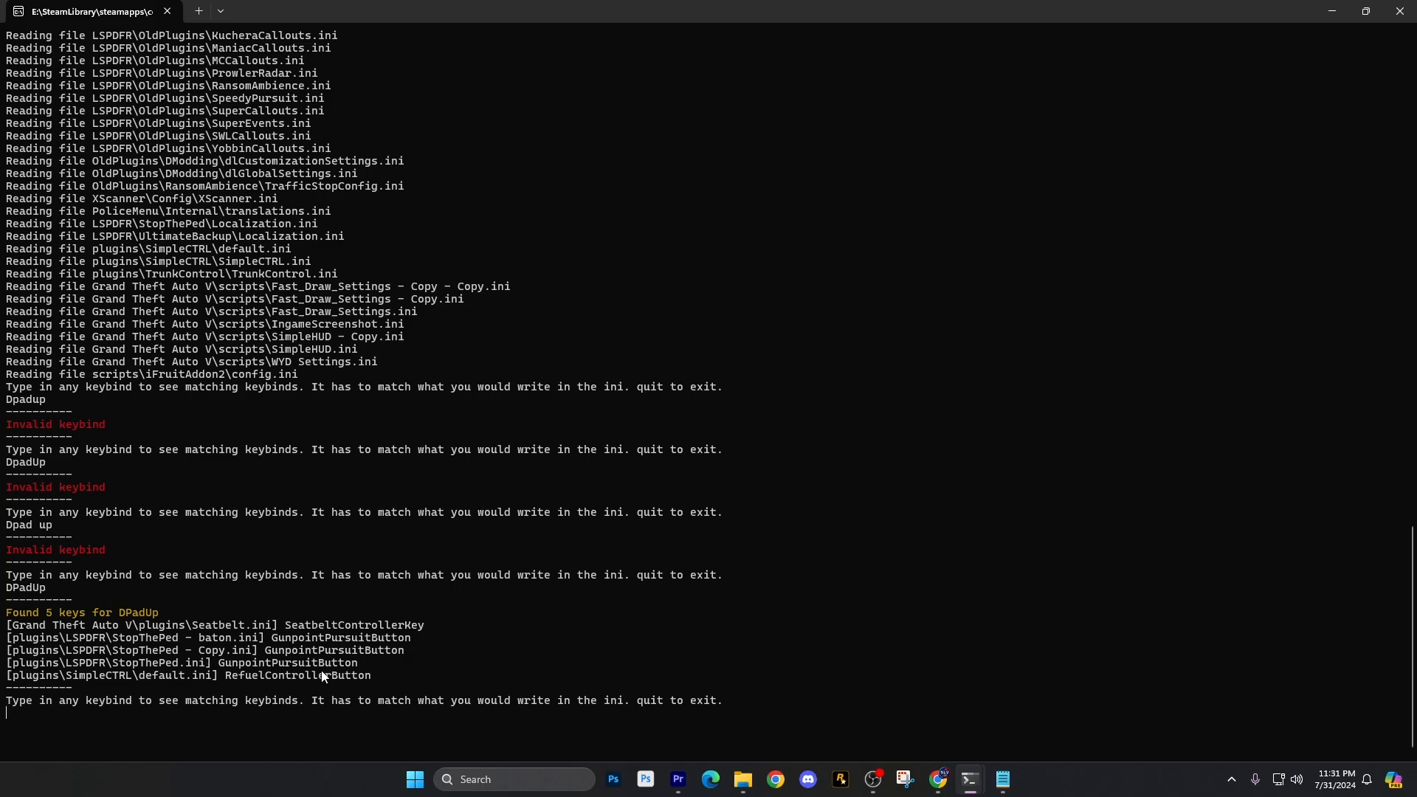
mouse_move(329, 659)
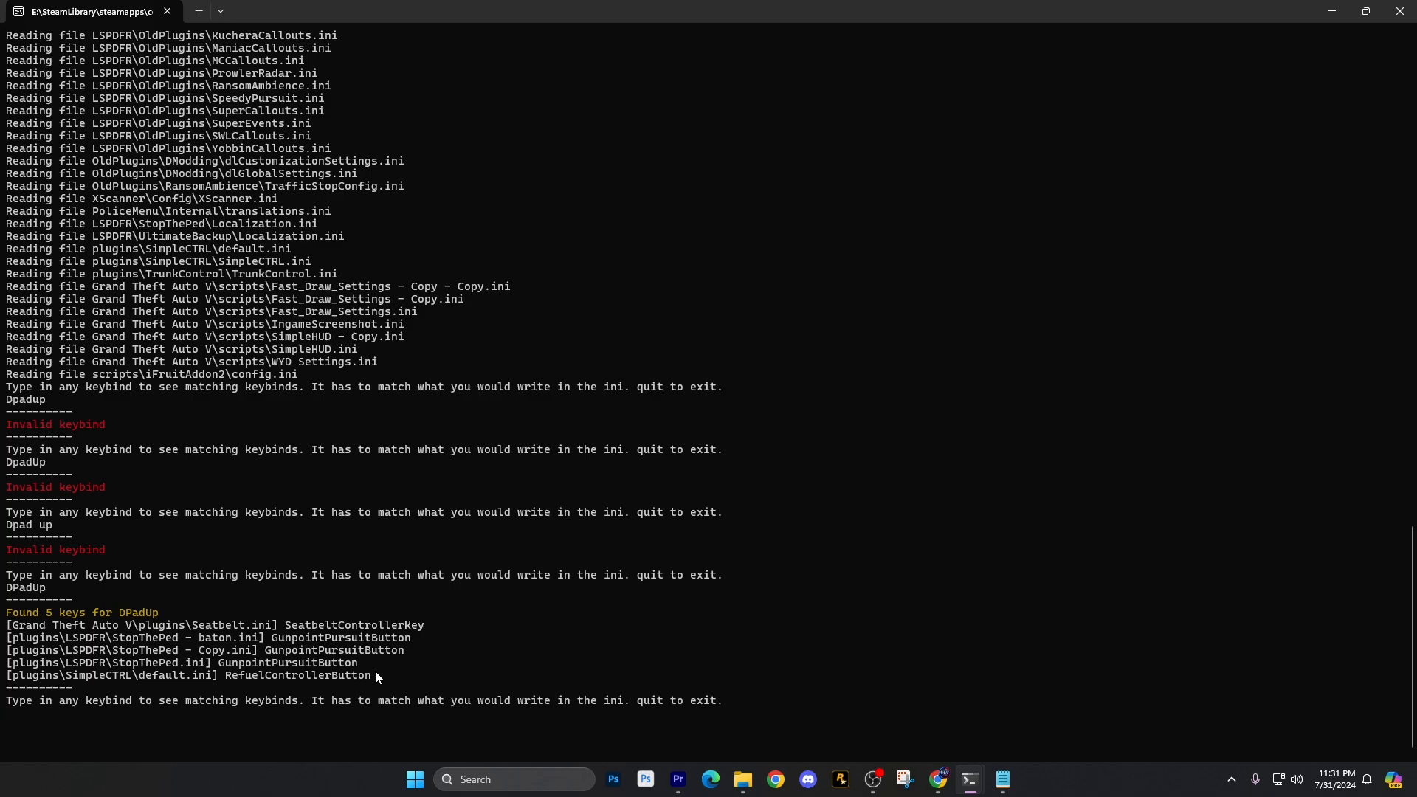
mouse_move(461, 649)
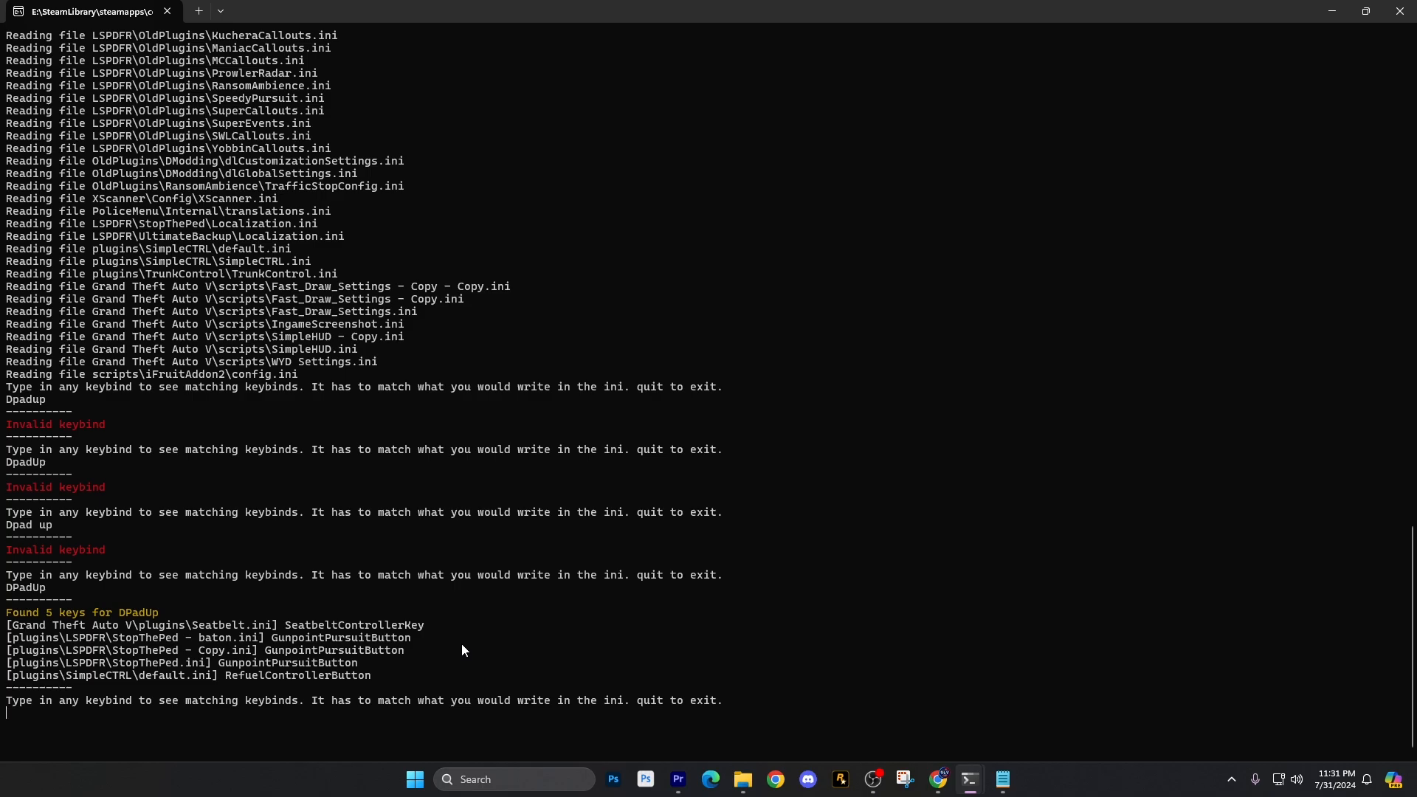
- Search DPadDown, returning 5 keys such as PURSUIT_MENU_ControllerKey and ModifierButton
type("DPad")
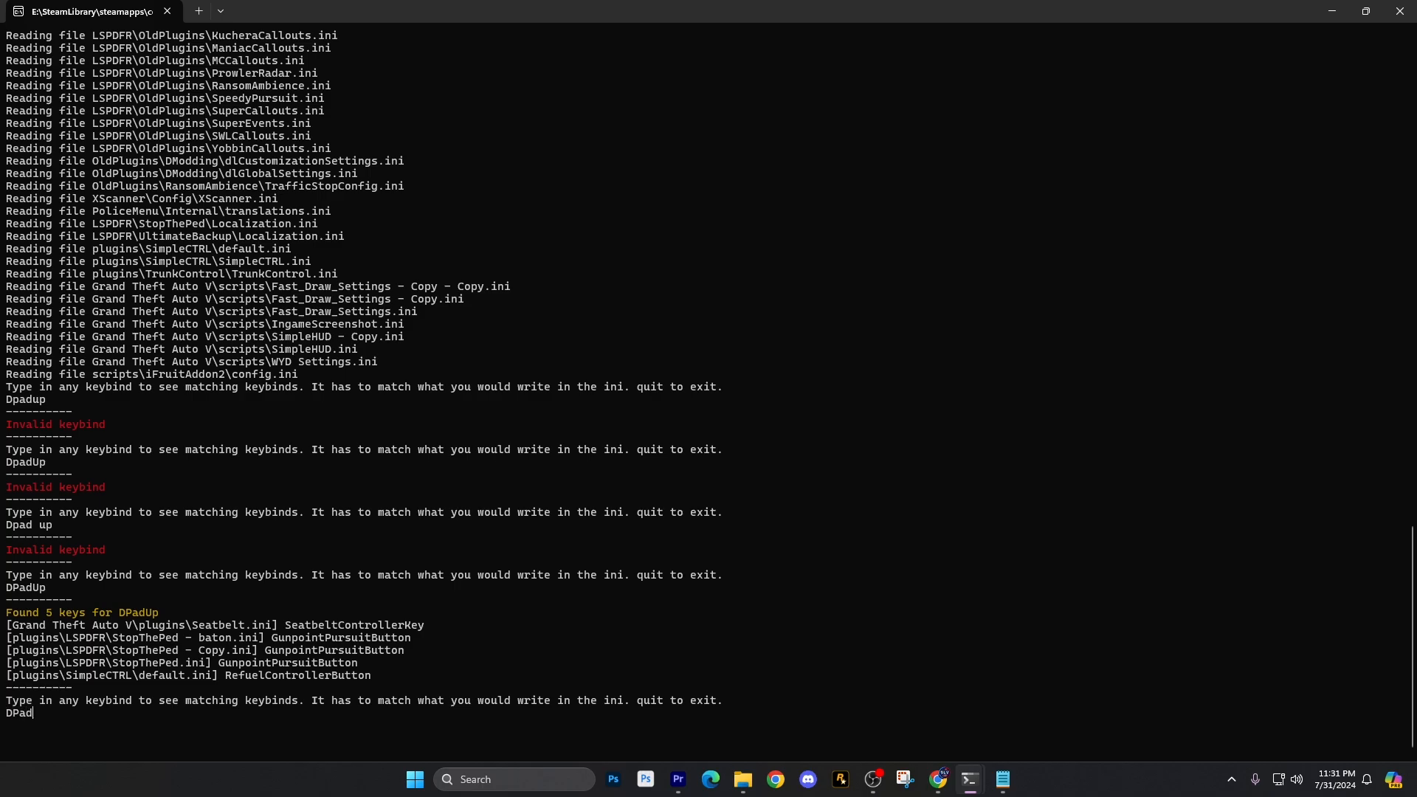
type("Down")
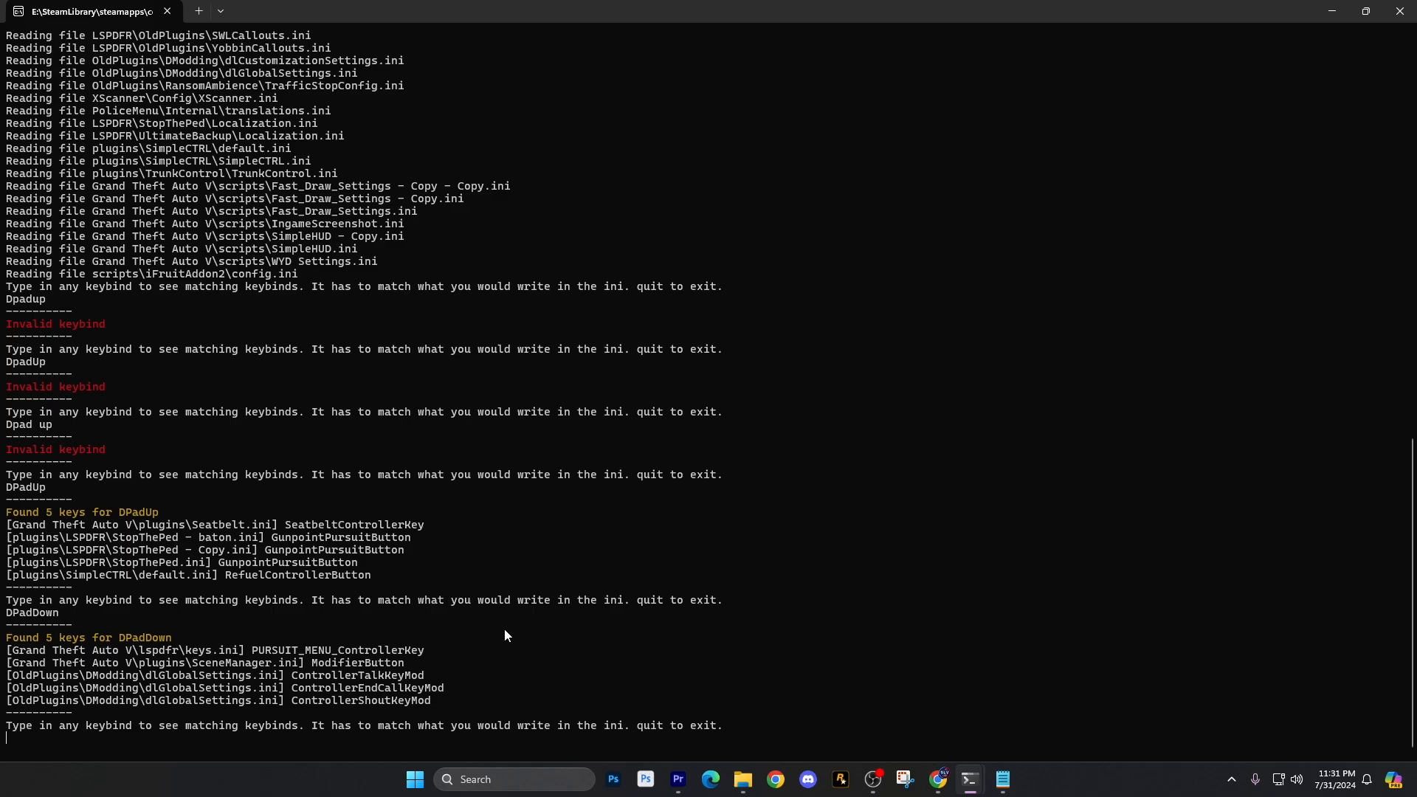
mouse_move(254, 661)
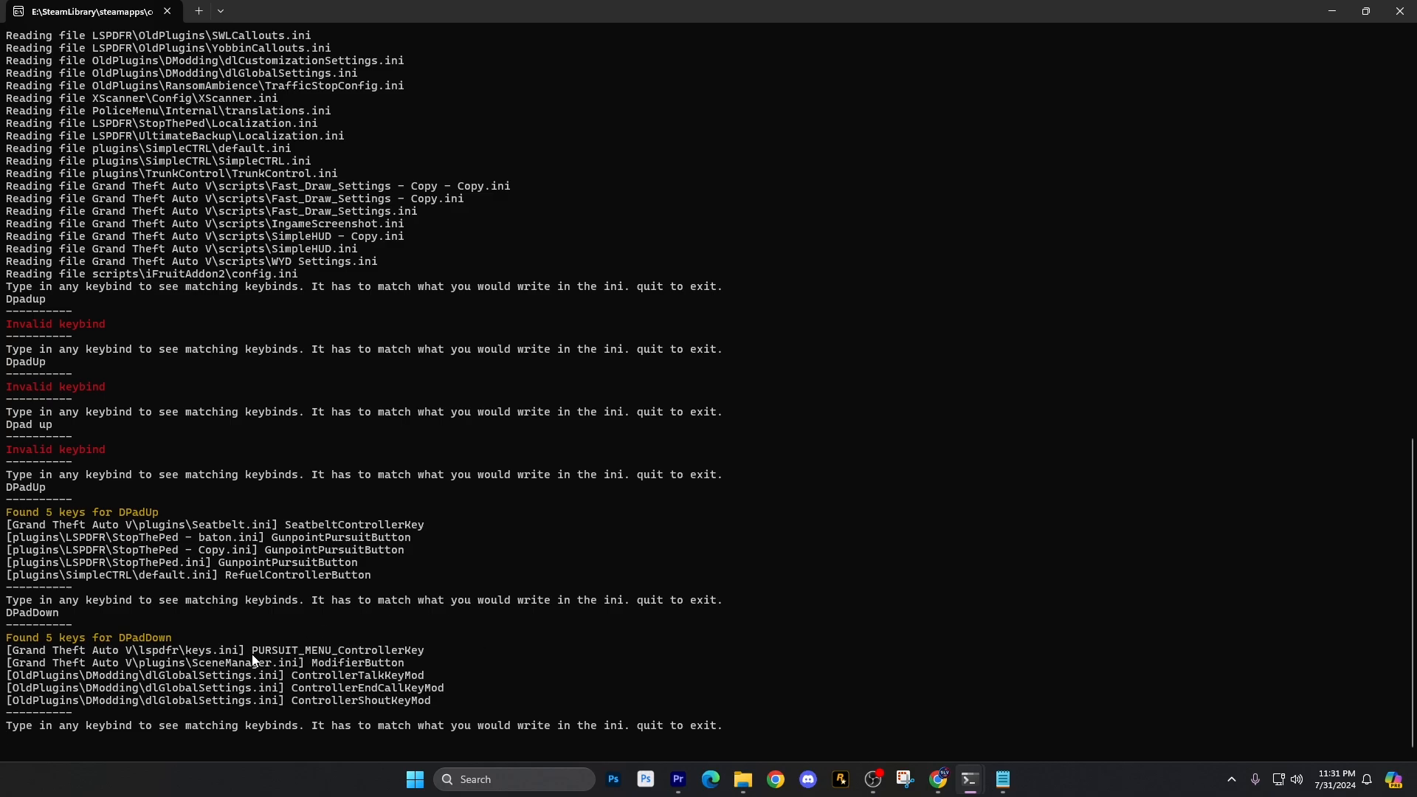
mouse_move(285, 643)
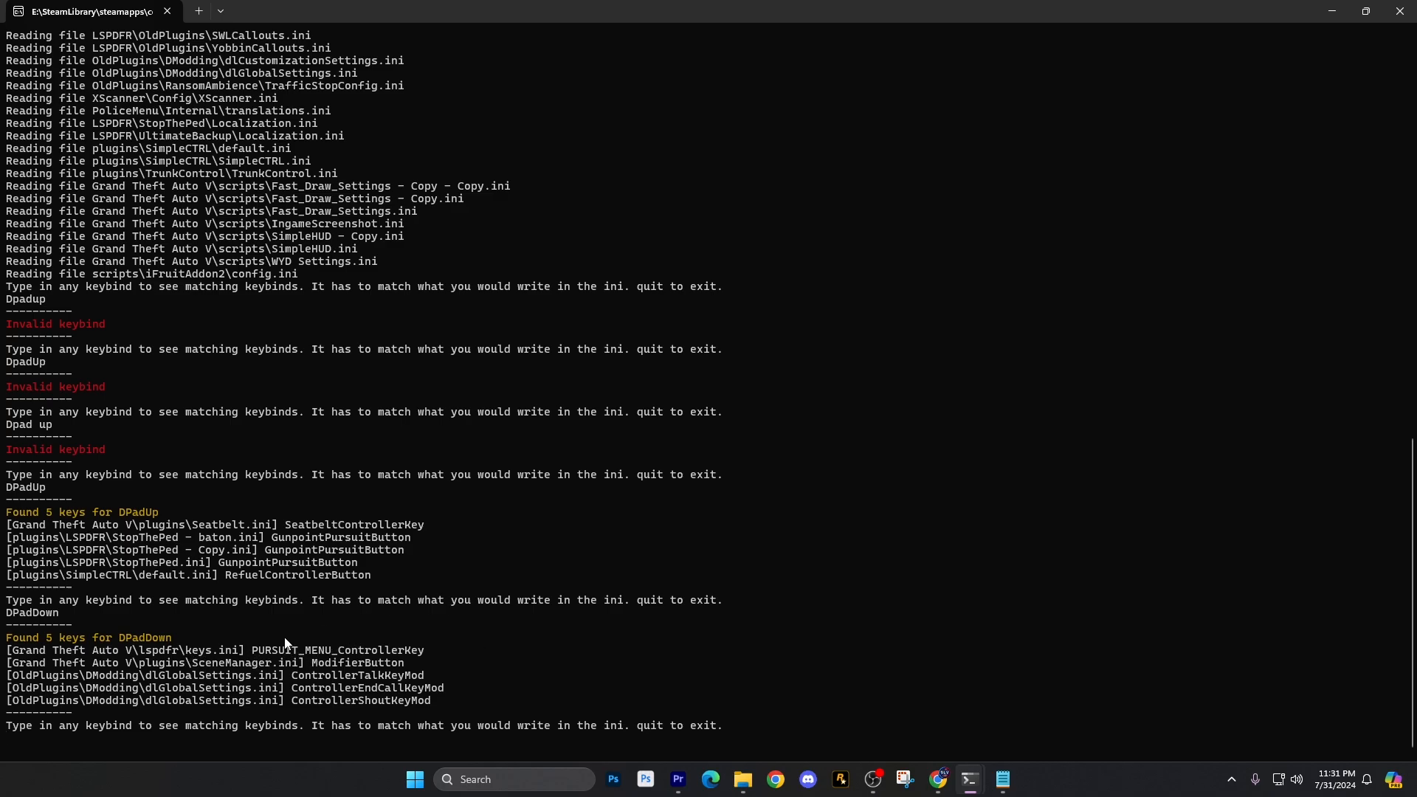
mouse_move(185, 684)
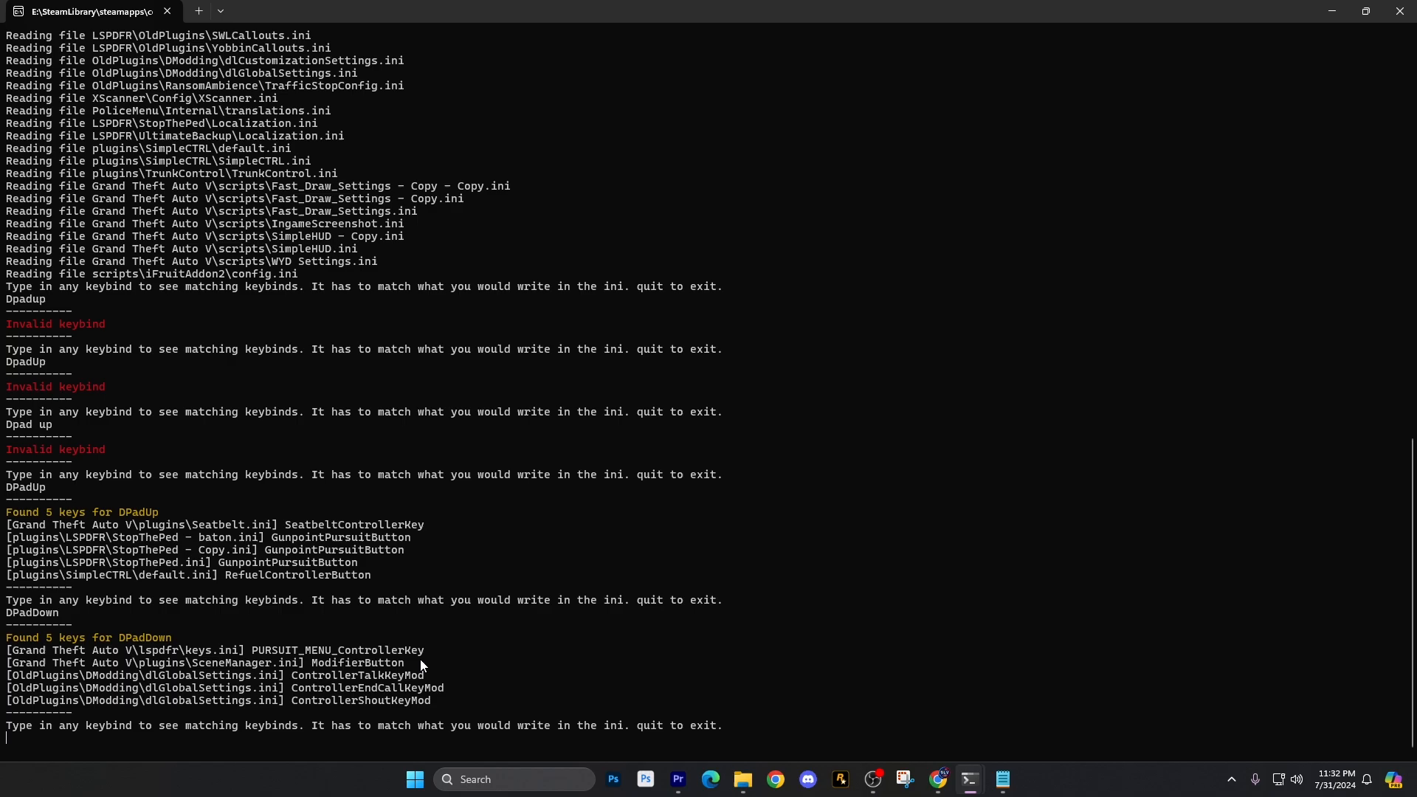
mouse_move(327, 713)
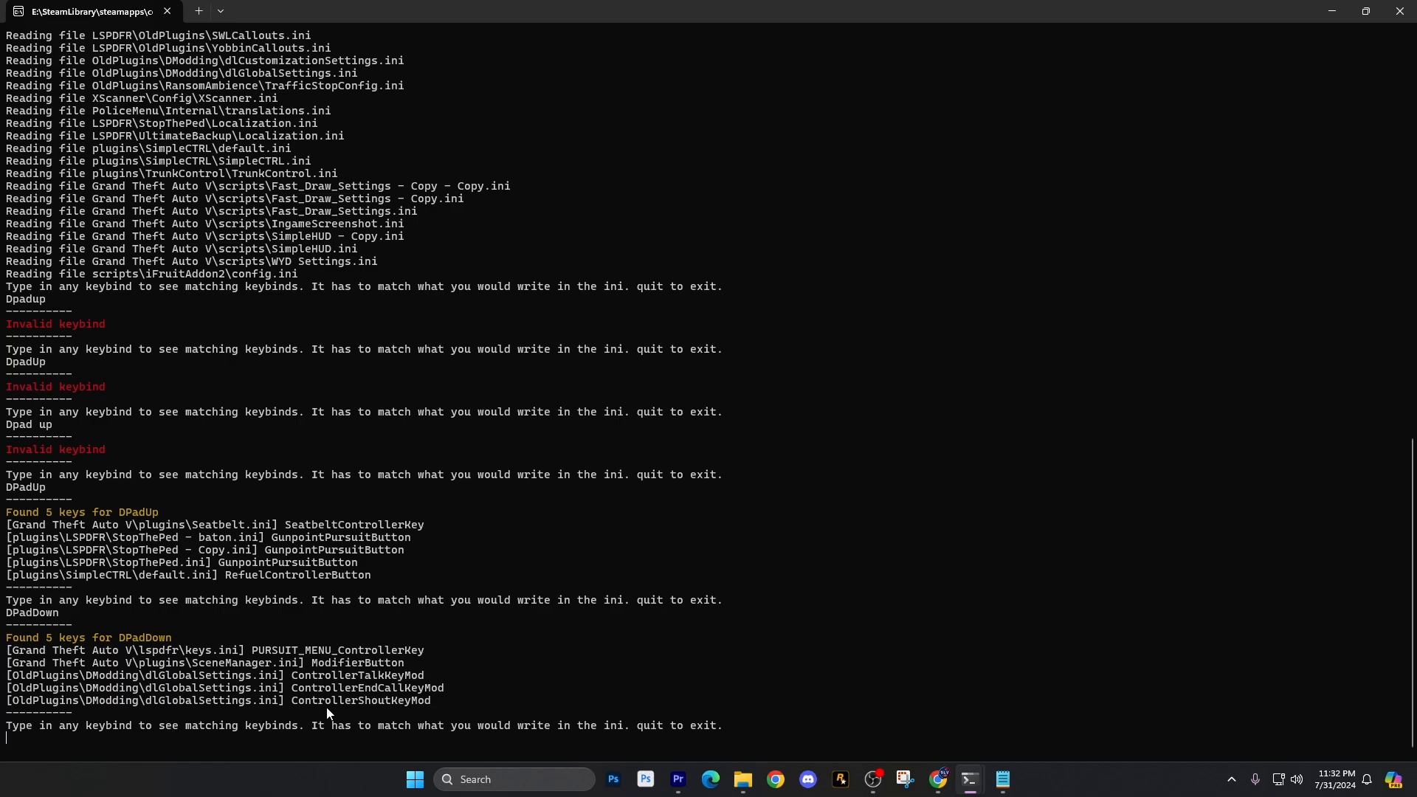
mouse_move(275, 688)
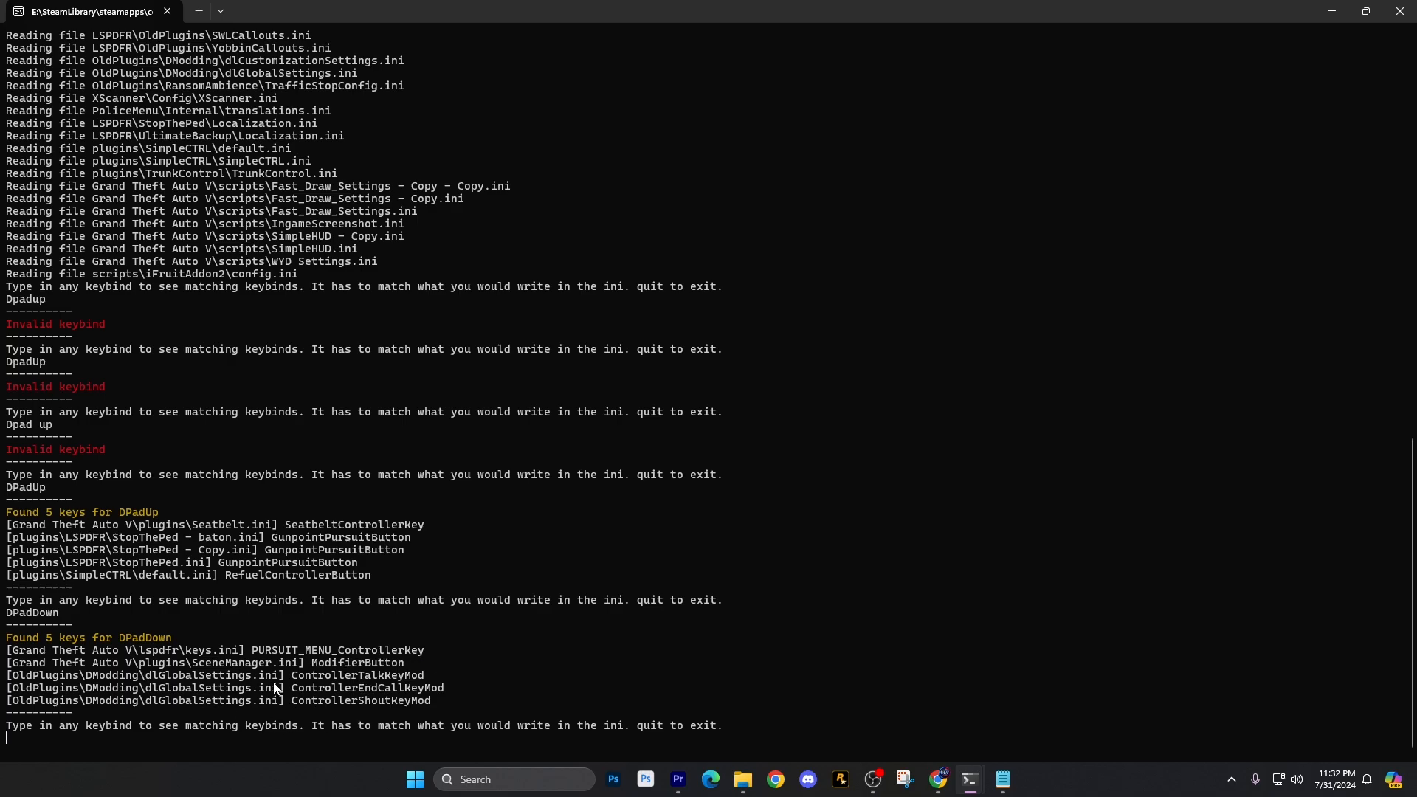
mouse_move(411, 691)
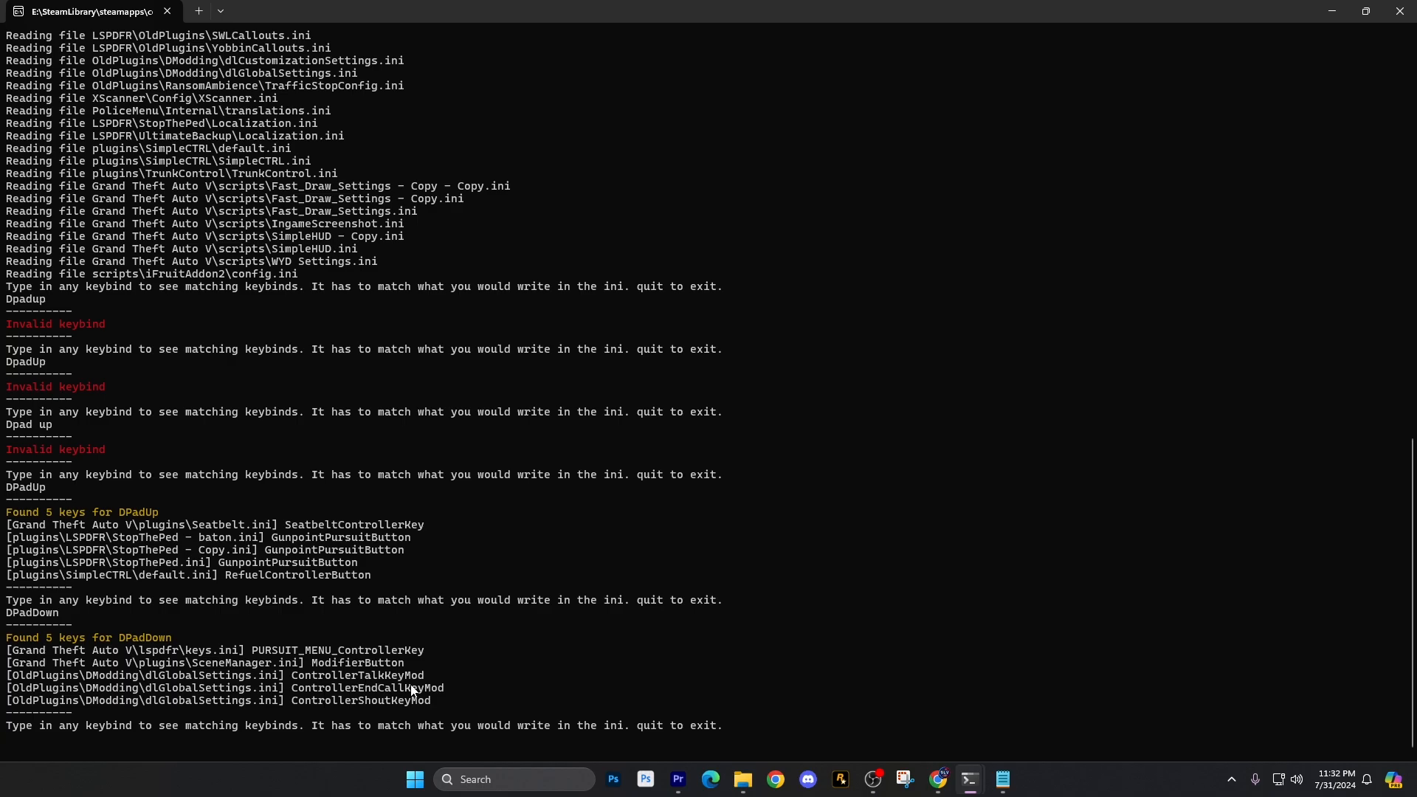
mouse_move(85, 689)
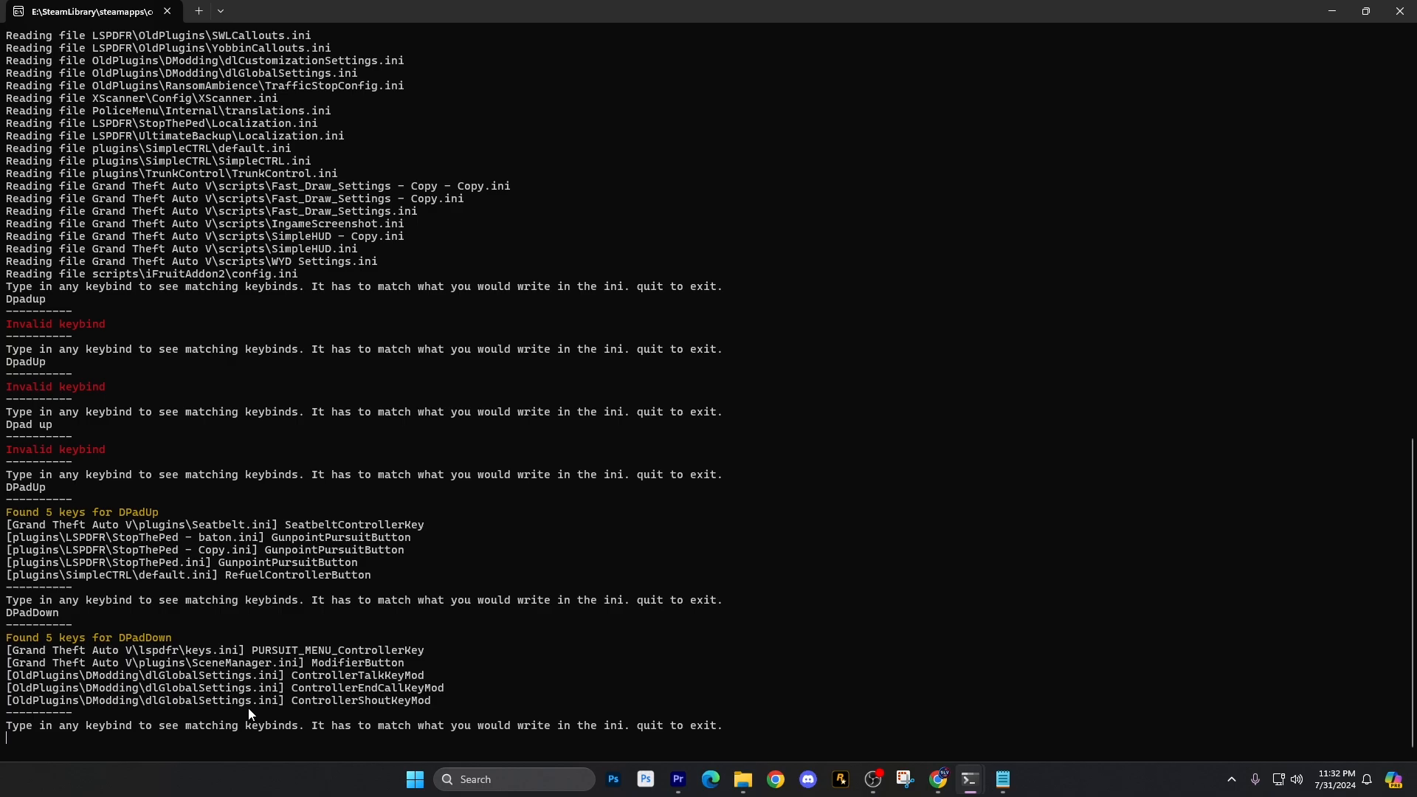
- Search DPadLeft, listing 10 keys including PERFORM_FRISK_ControllerKey and K9PartnerInteractionButton
type("DPa")
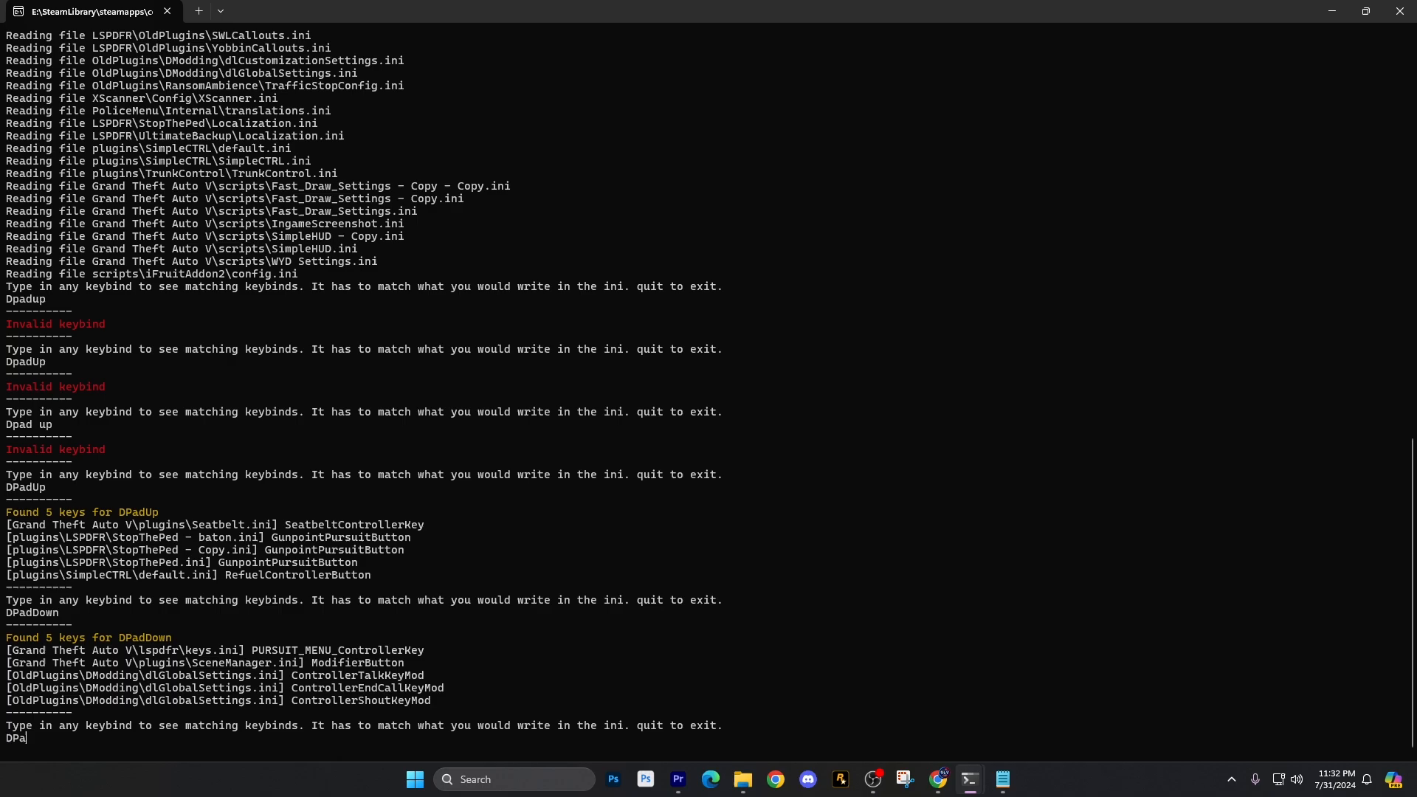
type("d")
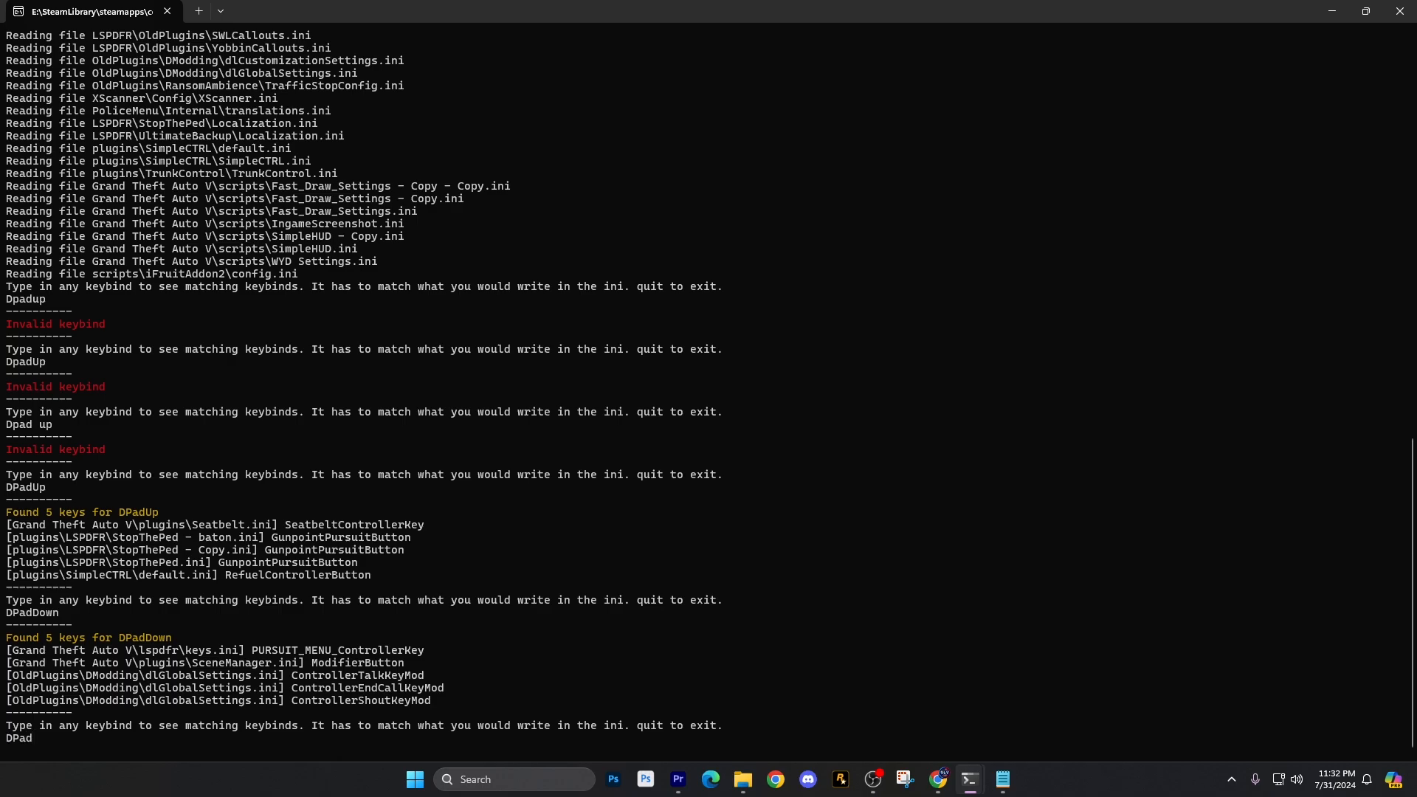
type("Left")
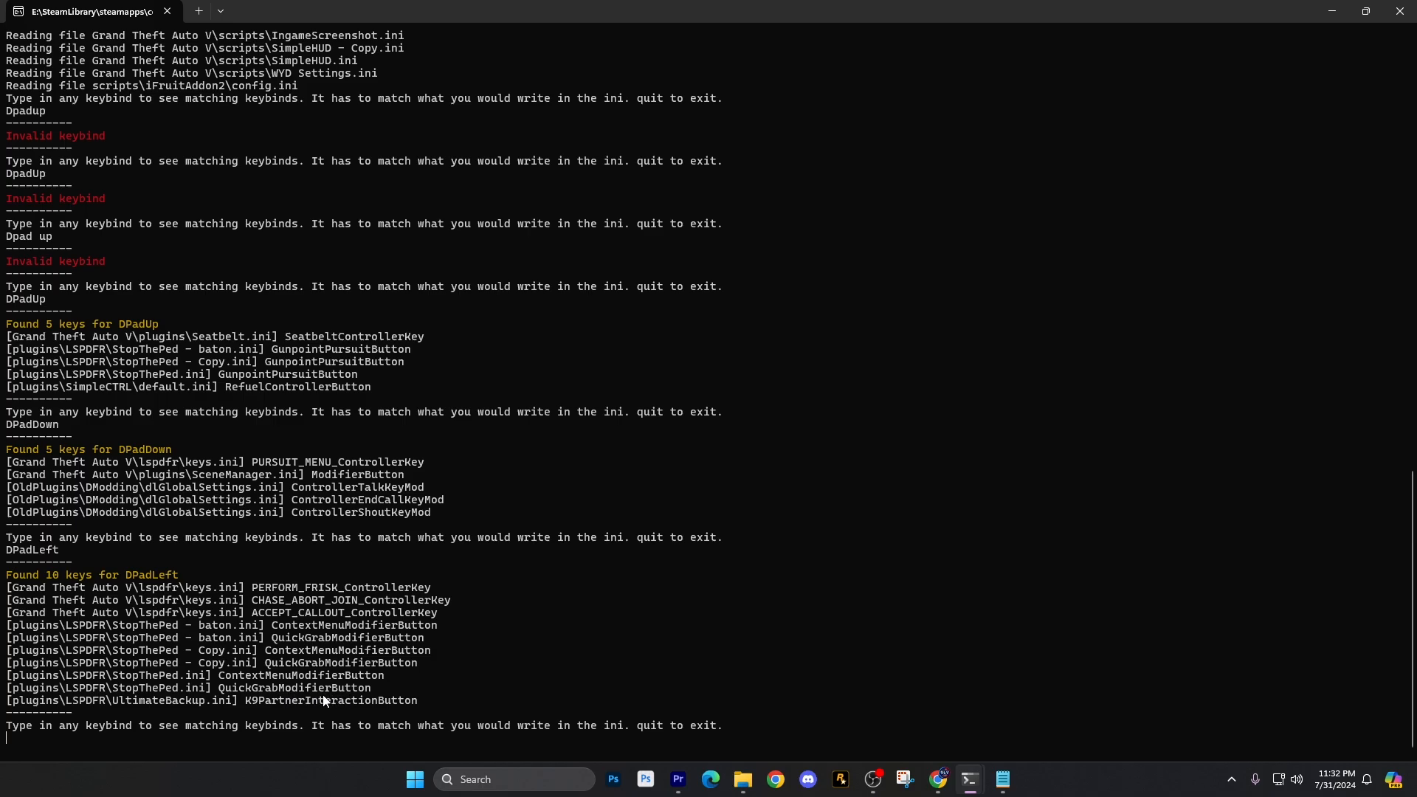
mouse_move(97, 585)
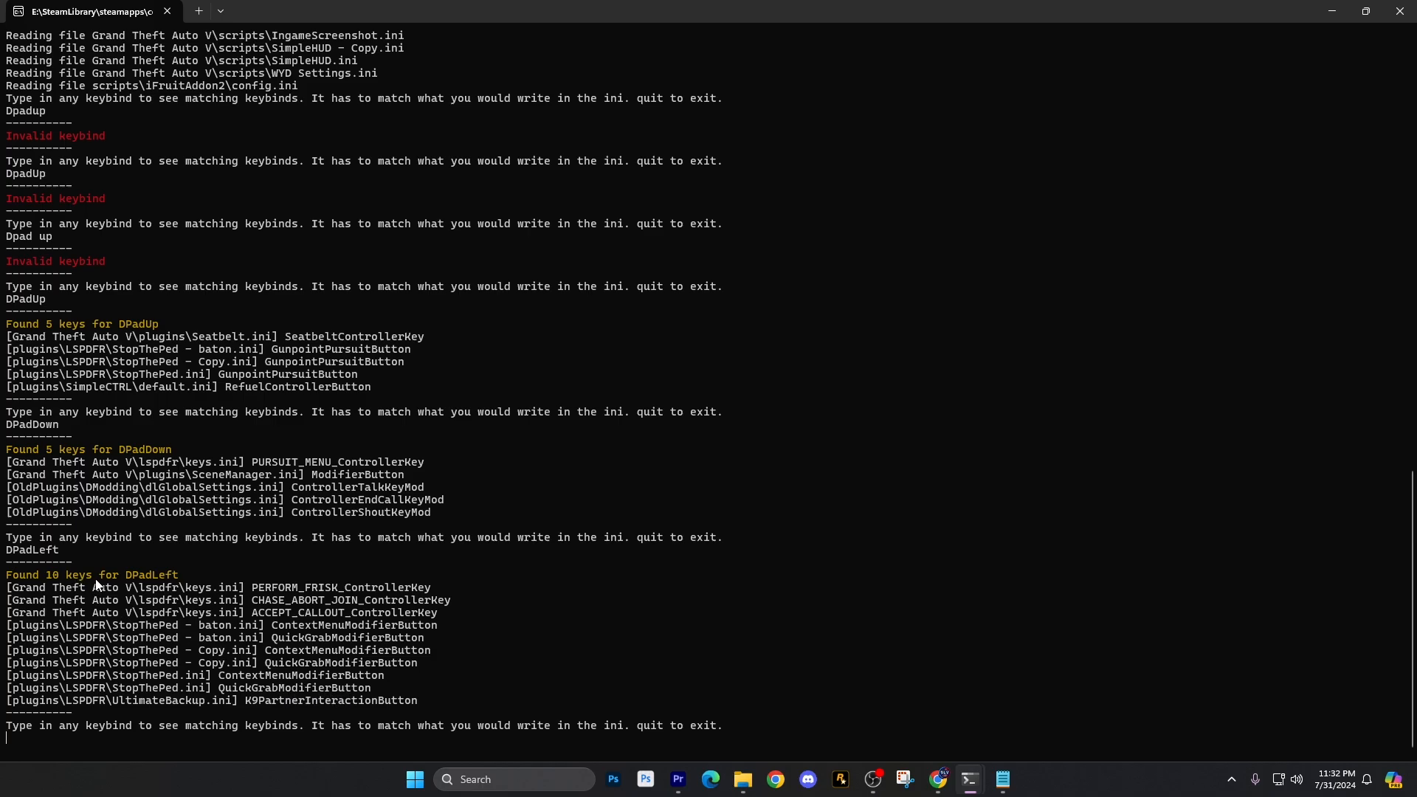
mouse_move(351, 627)
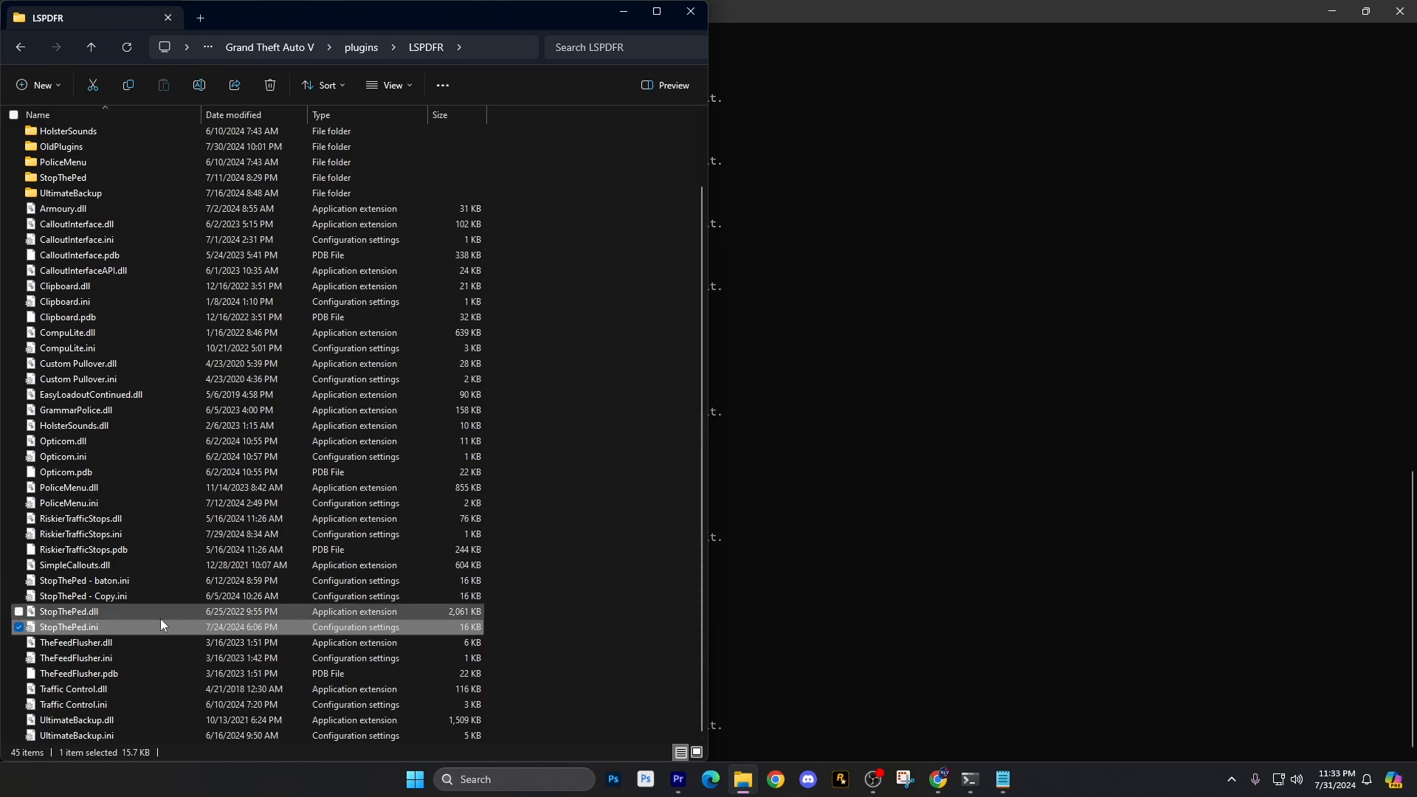
- Review StopThePed.ini's [Buttons] settings in Notepad, then close the KeybindFinder window
double_click(67, 626)
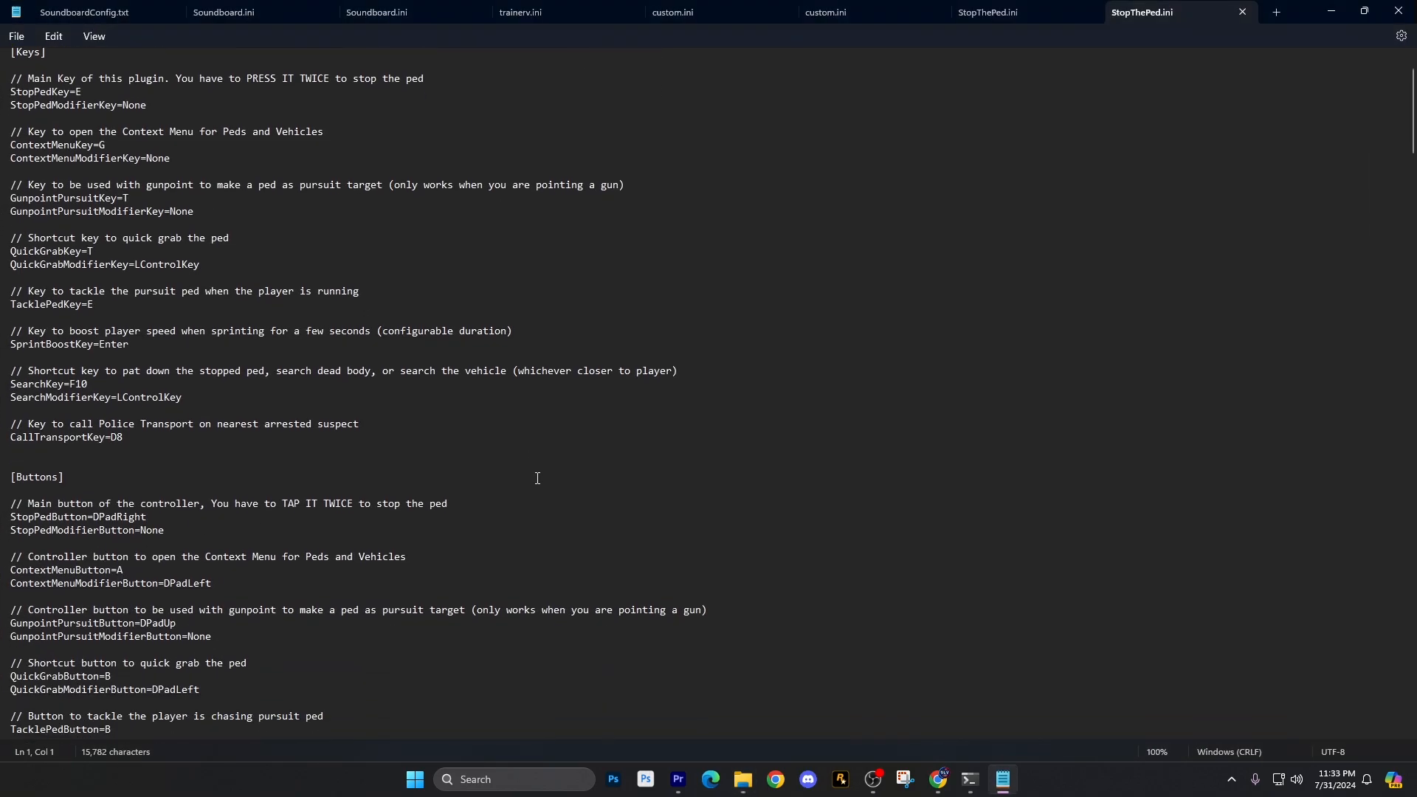
scroll("down", 3)
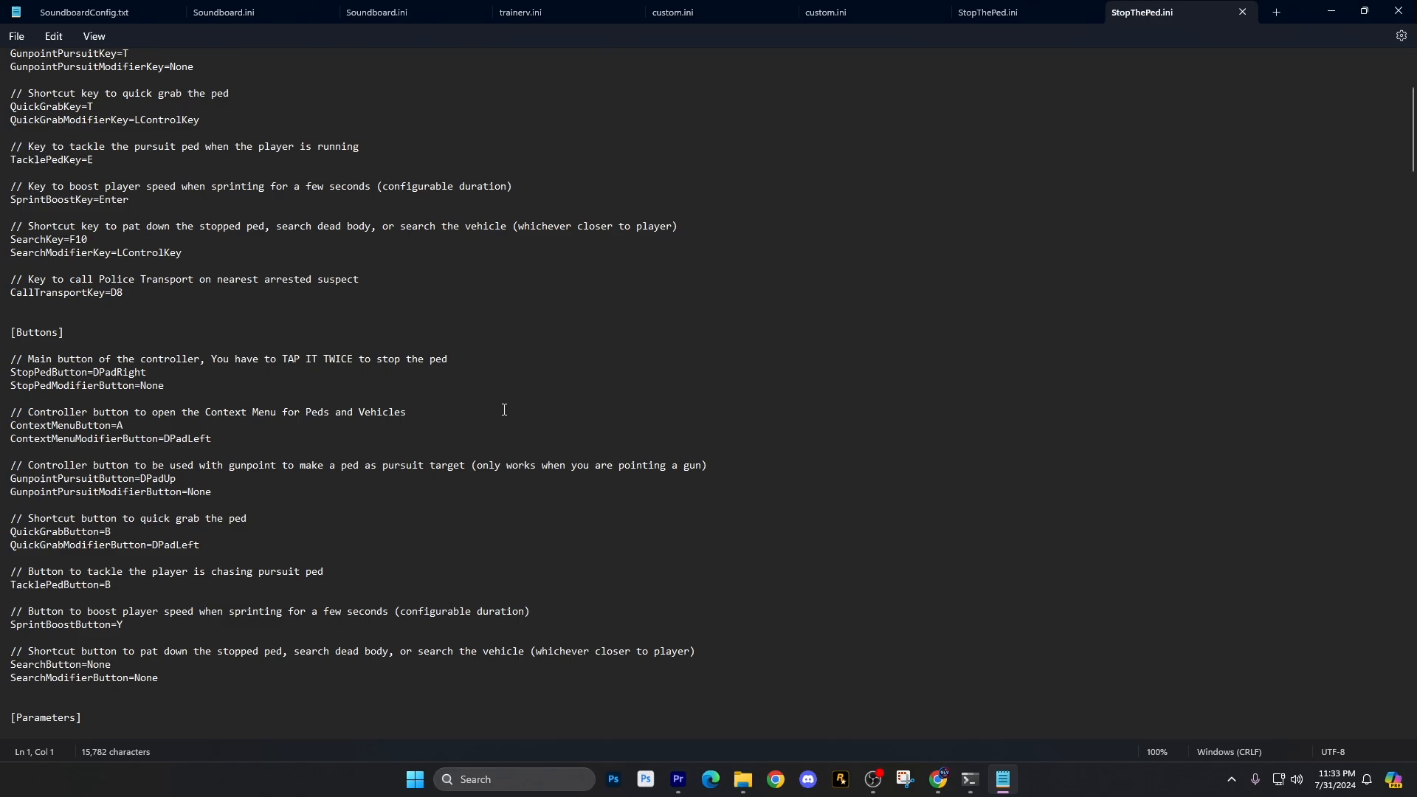
mouse_move(315, 563)
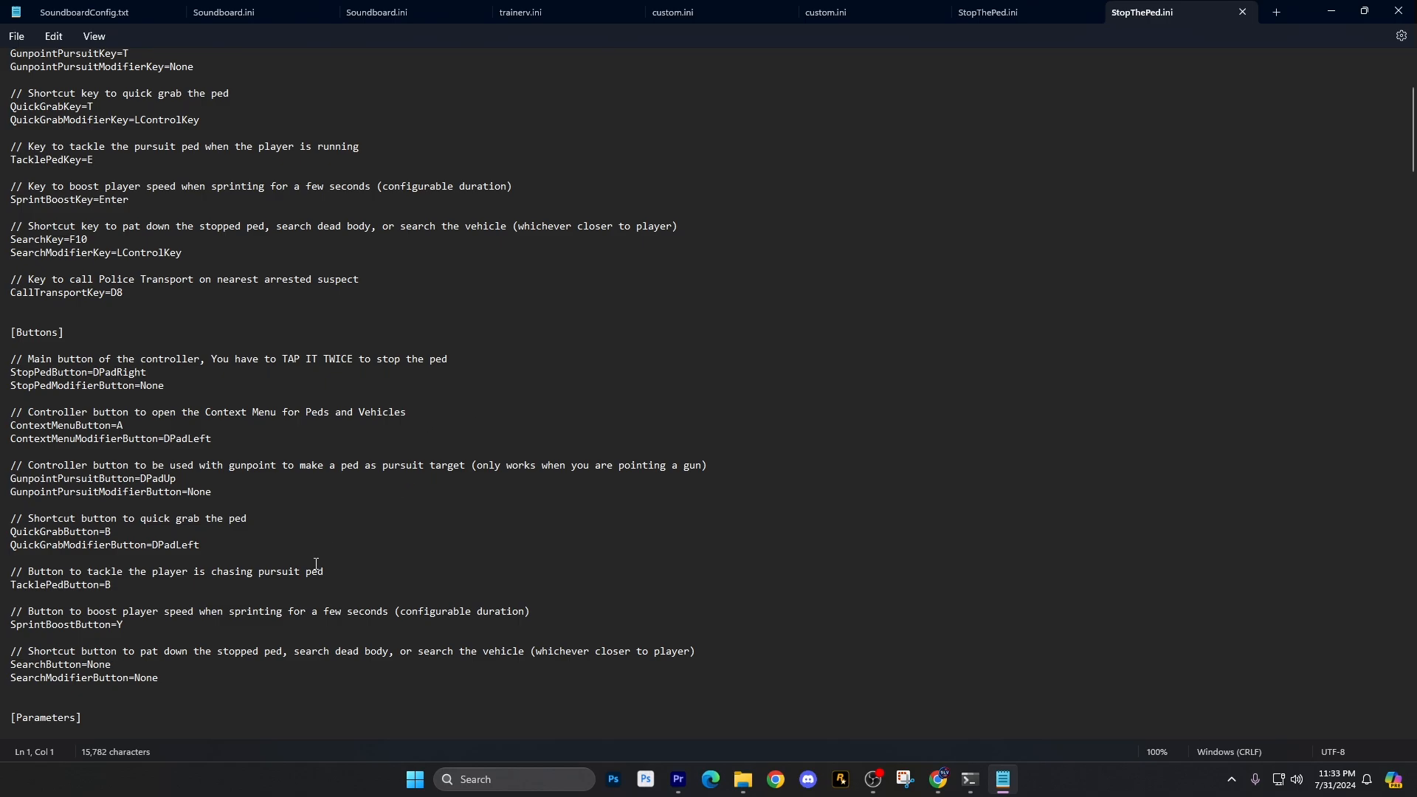
scroll("down", 3)
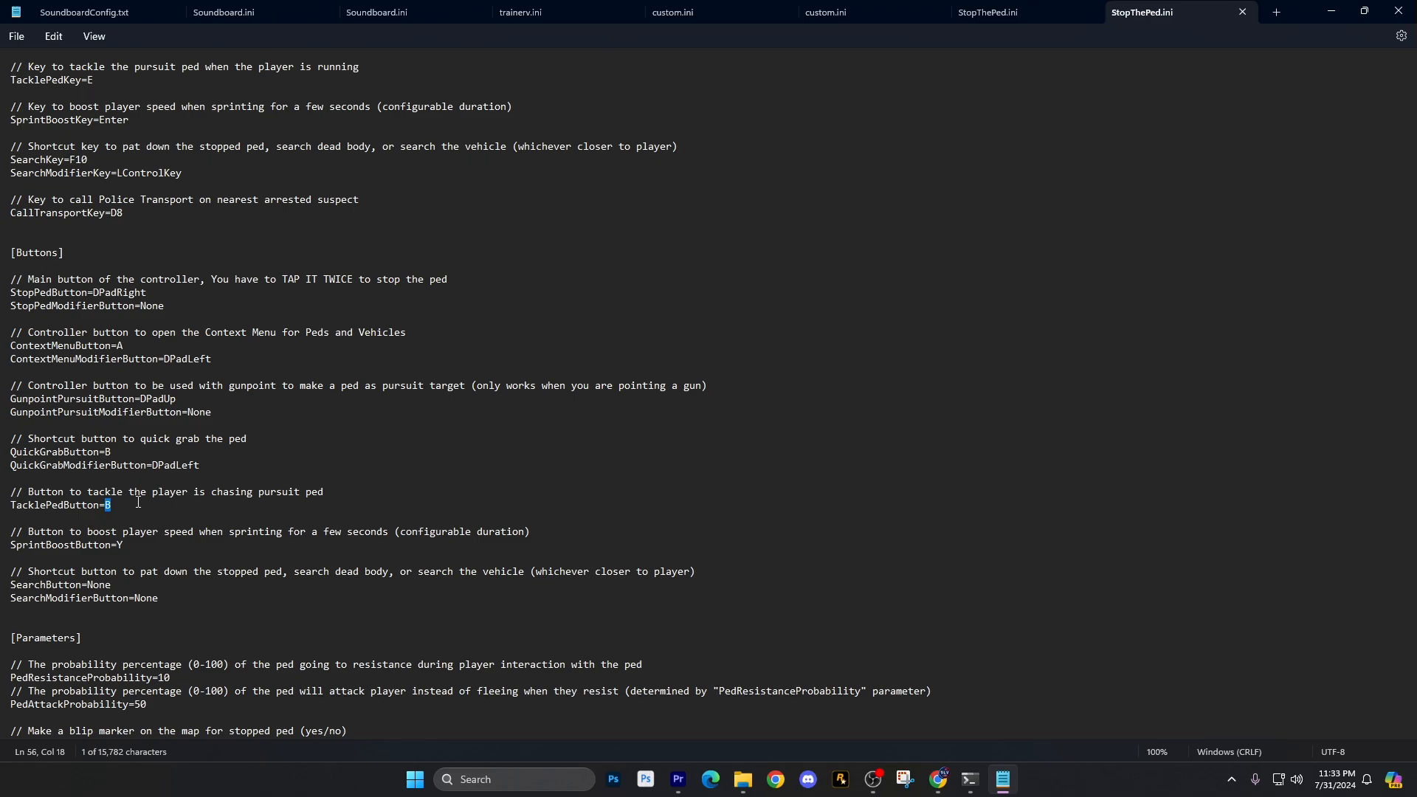
mouse_move(367, 463)
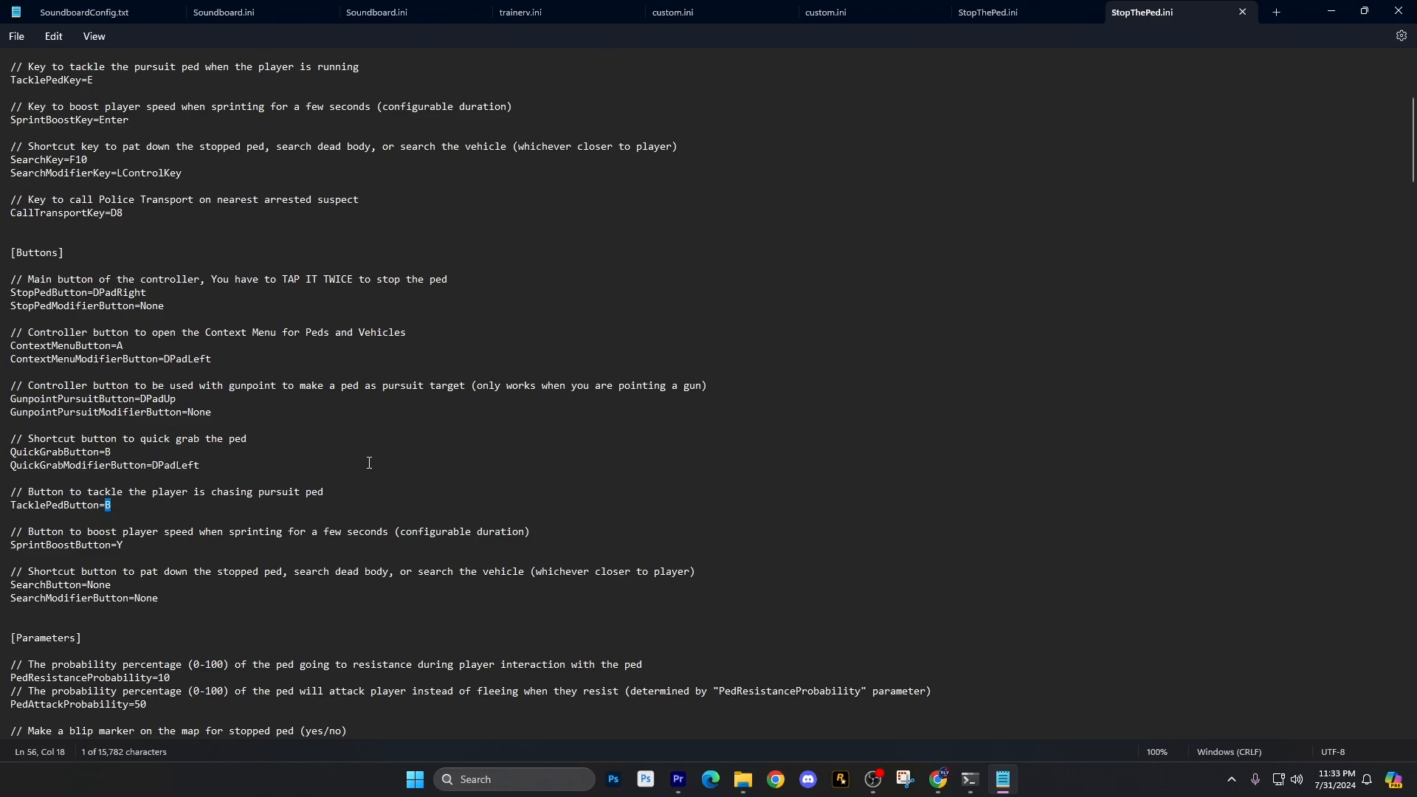
mouse_move(406, 475)
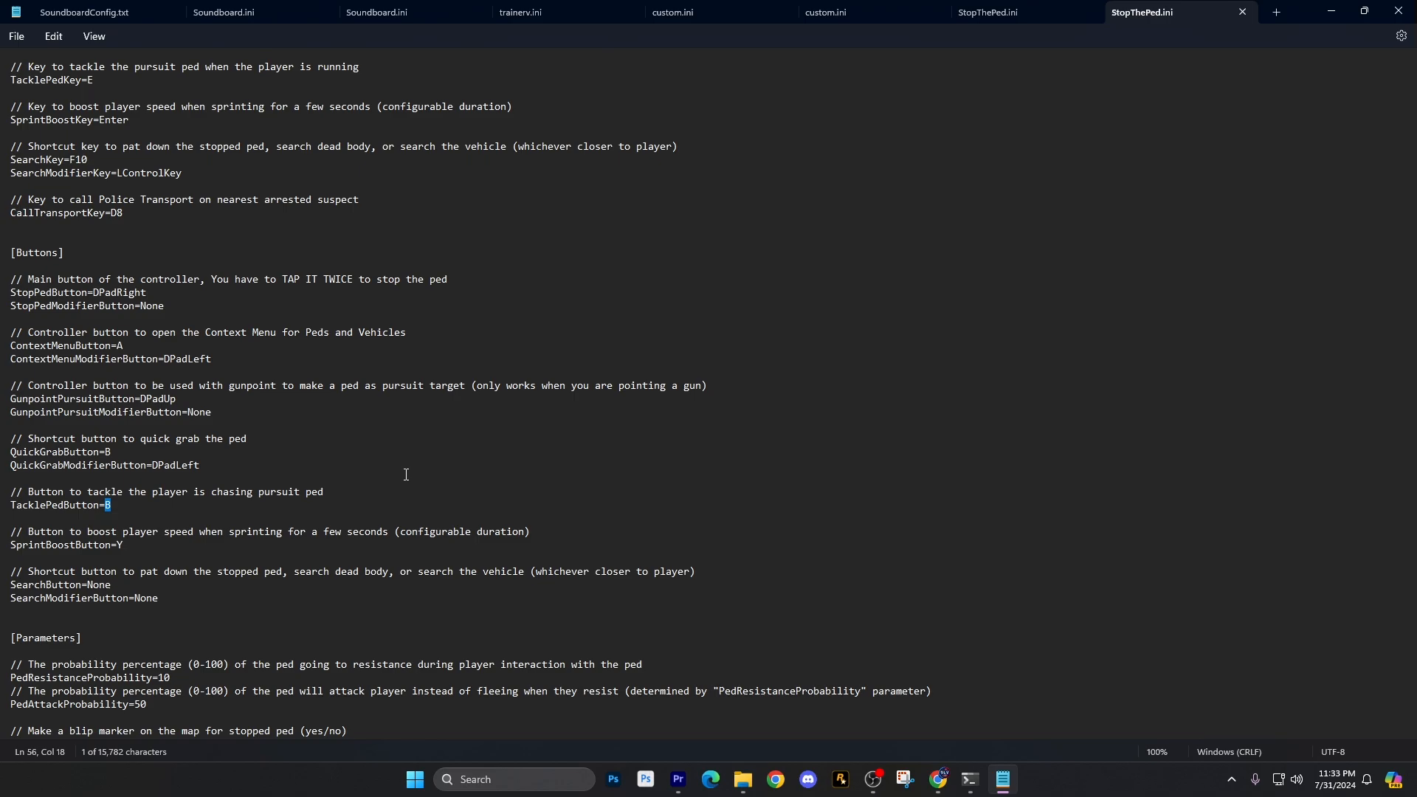
mouse_move(297, 416)
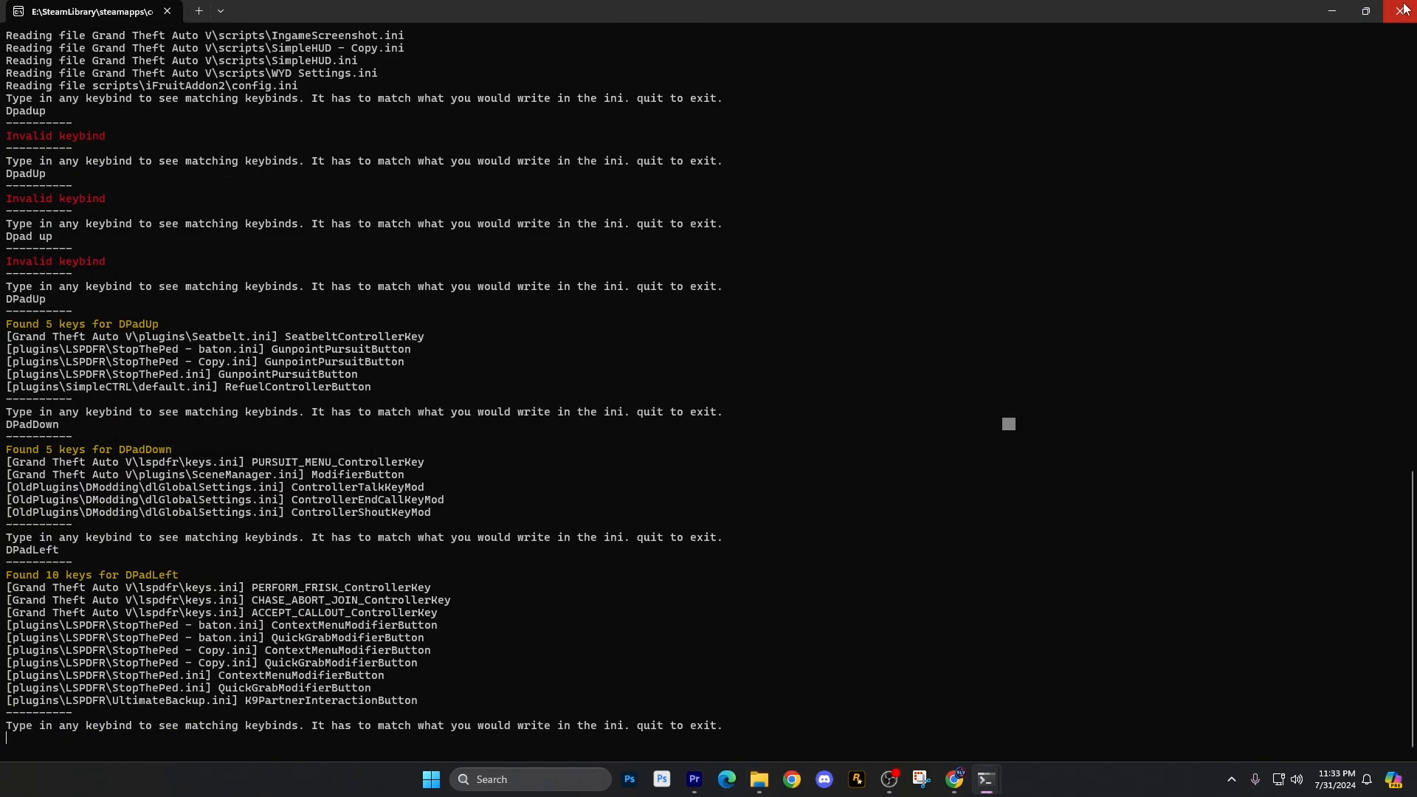
left_click(1329, 11)
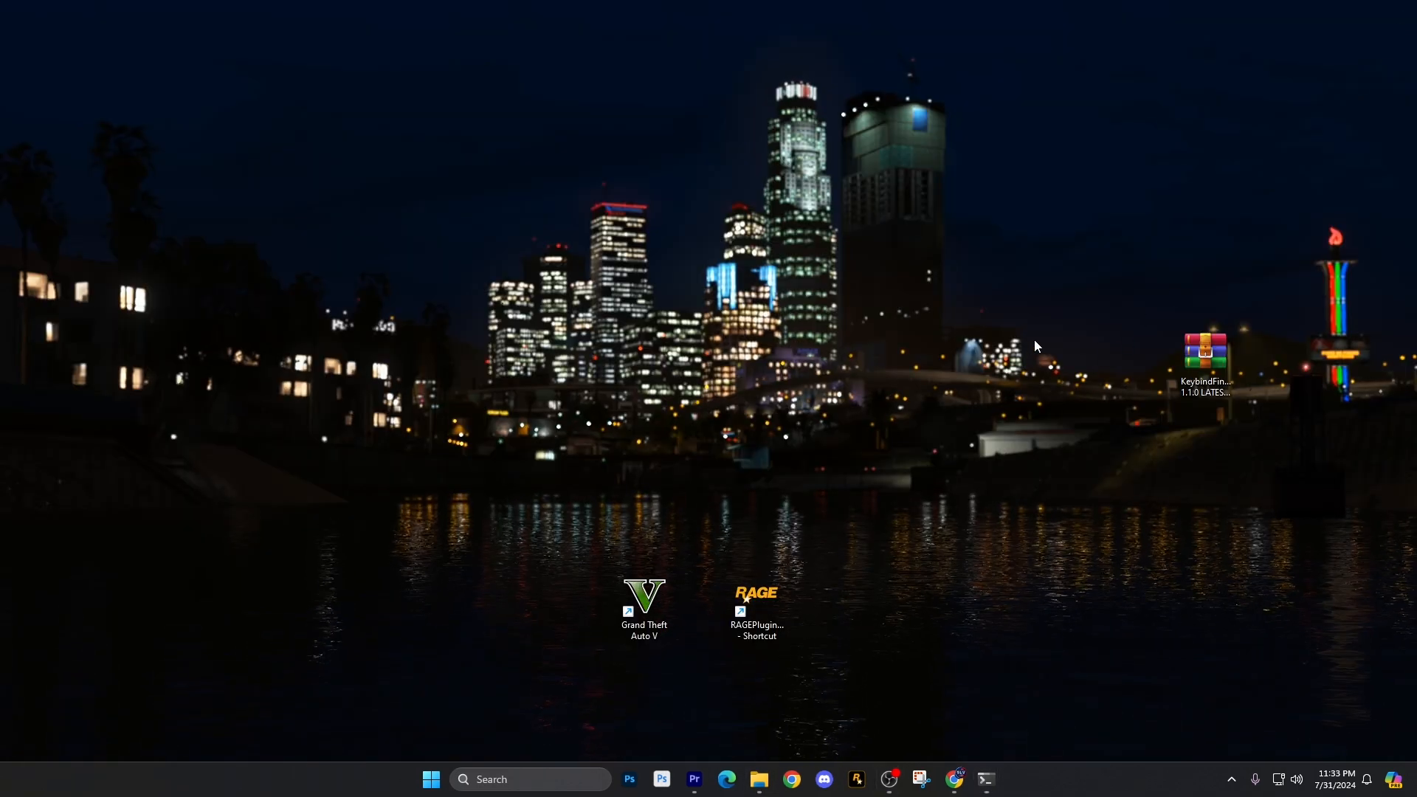